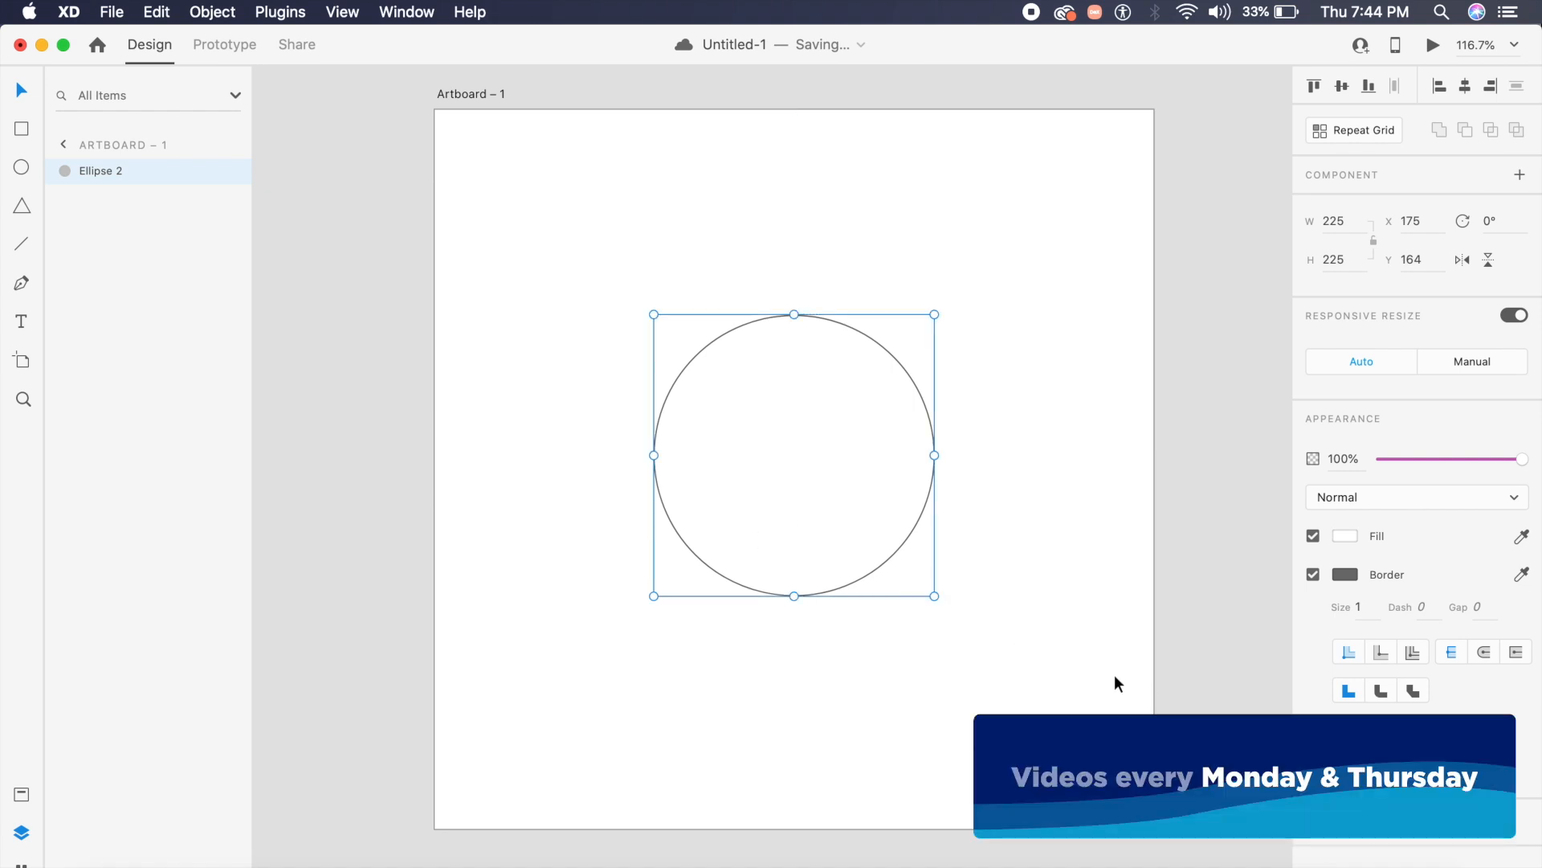
Remove the circle's border and start filling it with the #144CE3–#3B70FF gradient.
left_click(1314, 574)
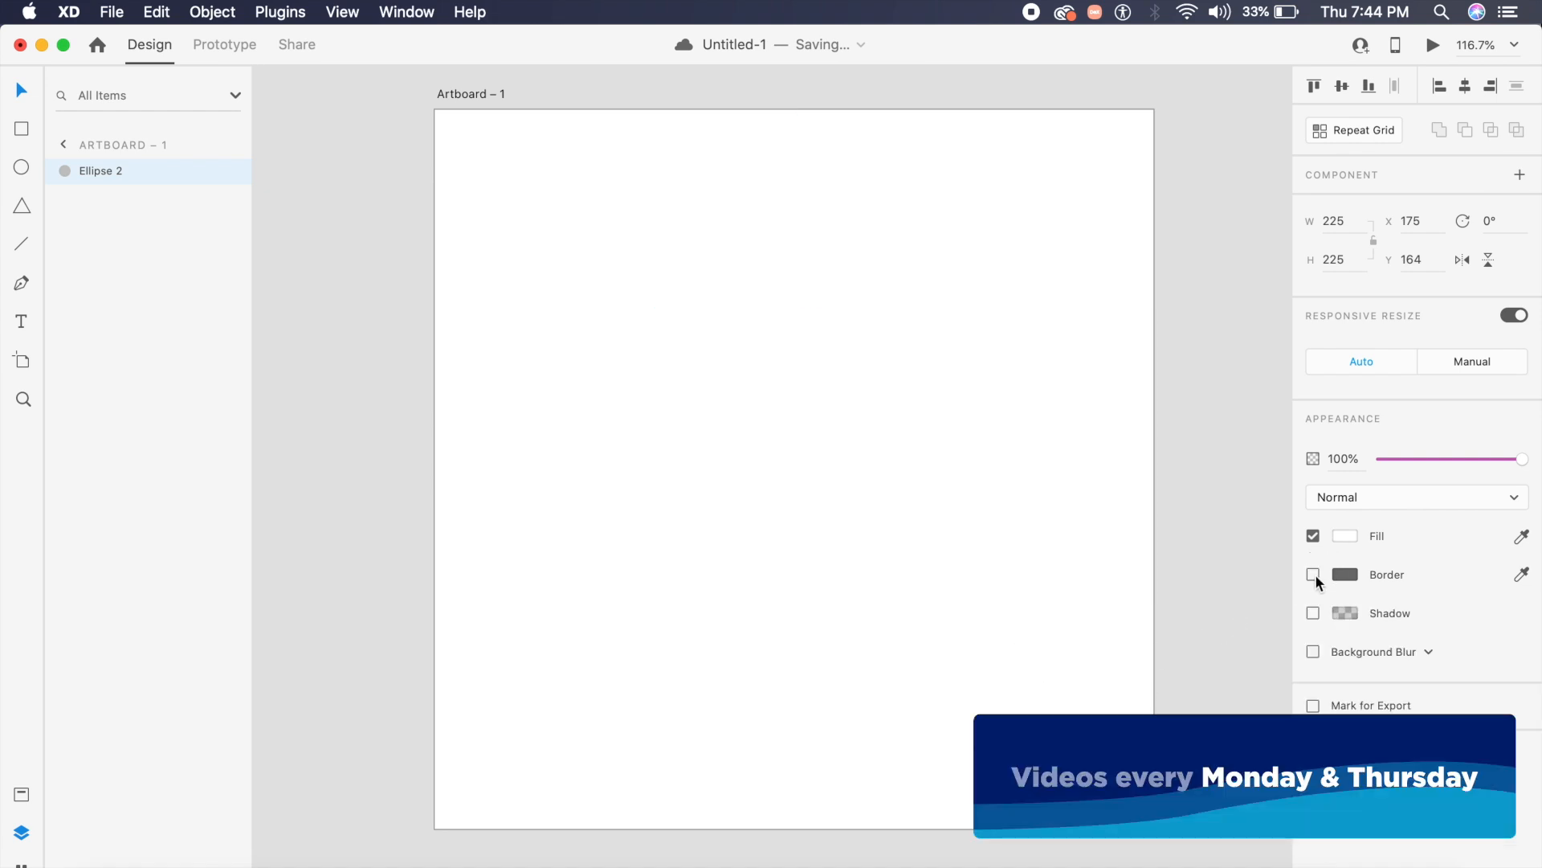
left_click(794, 455)
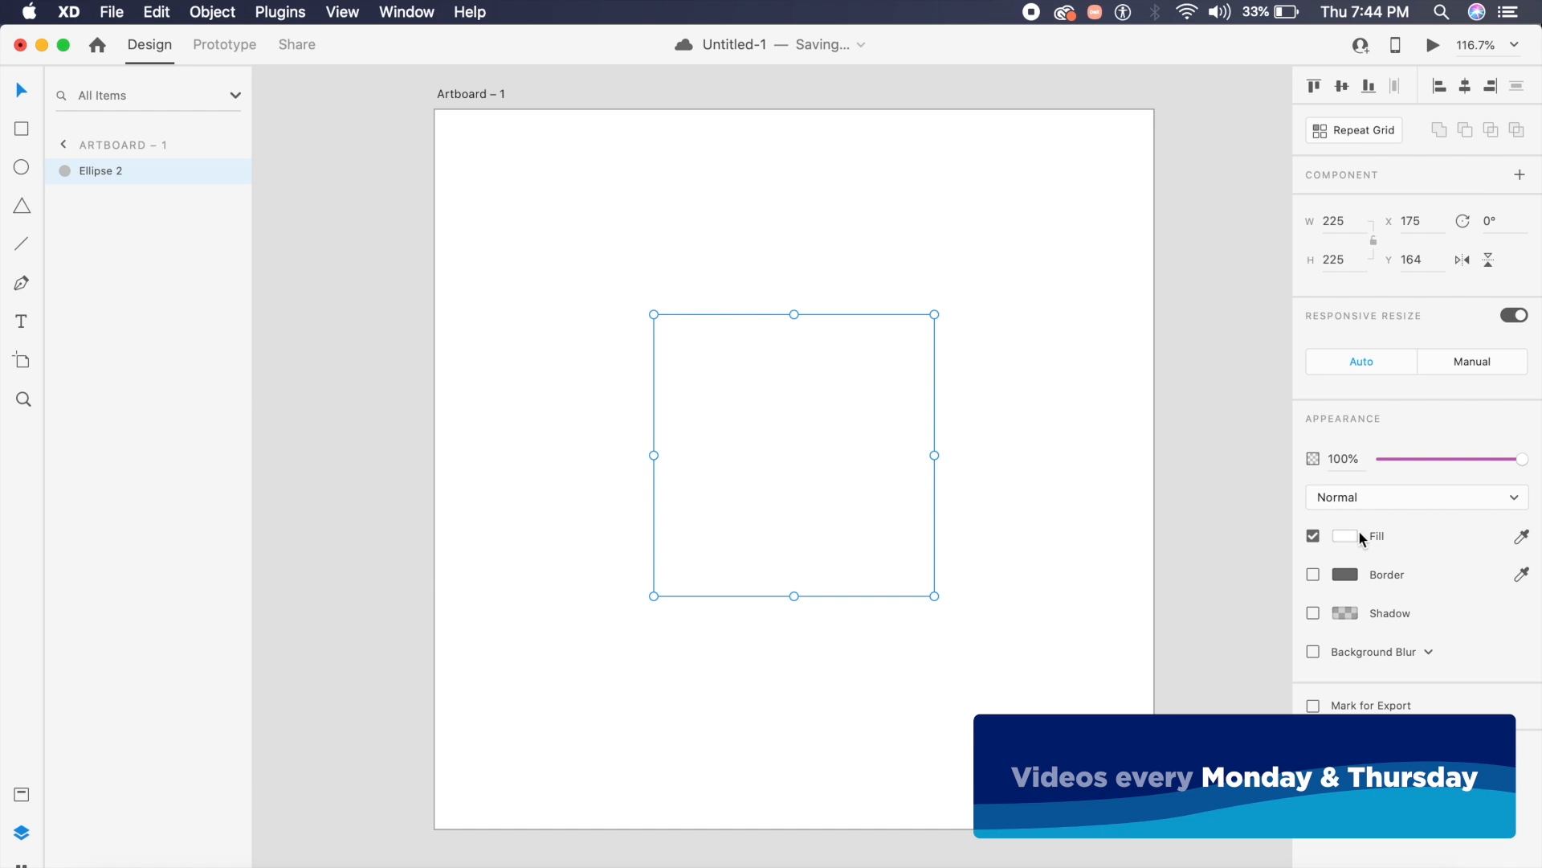
left_click(1346, 536)
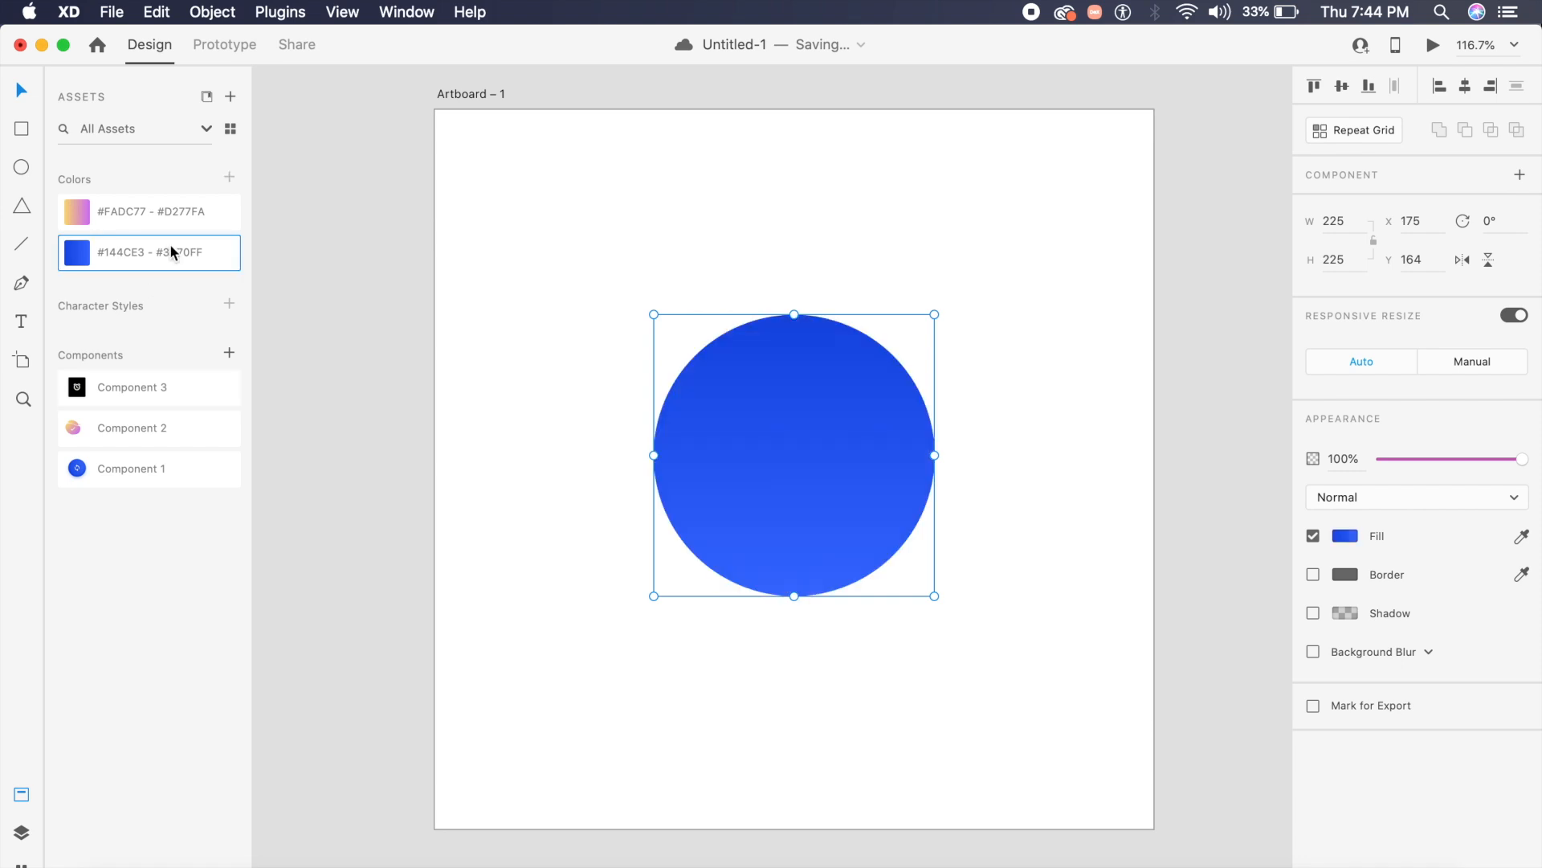
mouse_move(938, 600)
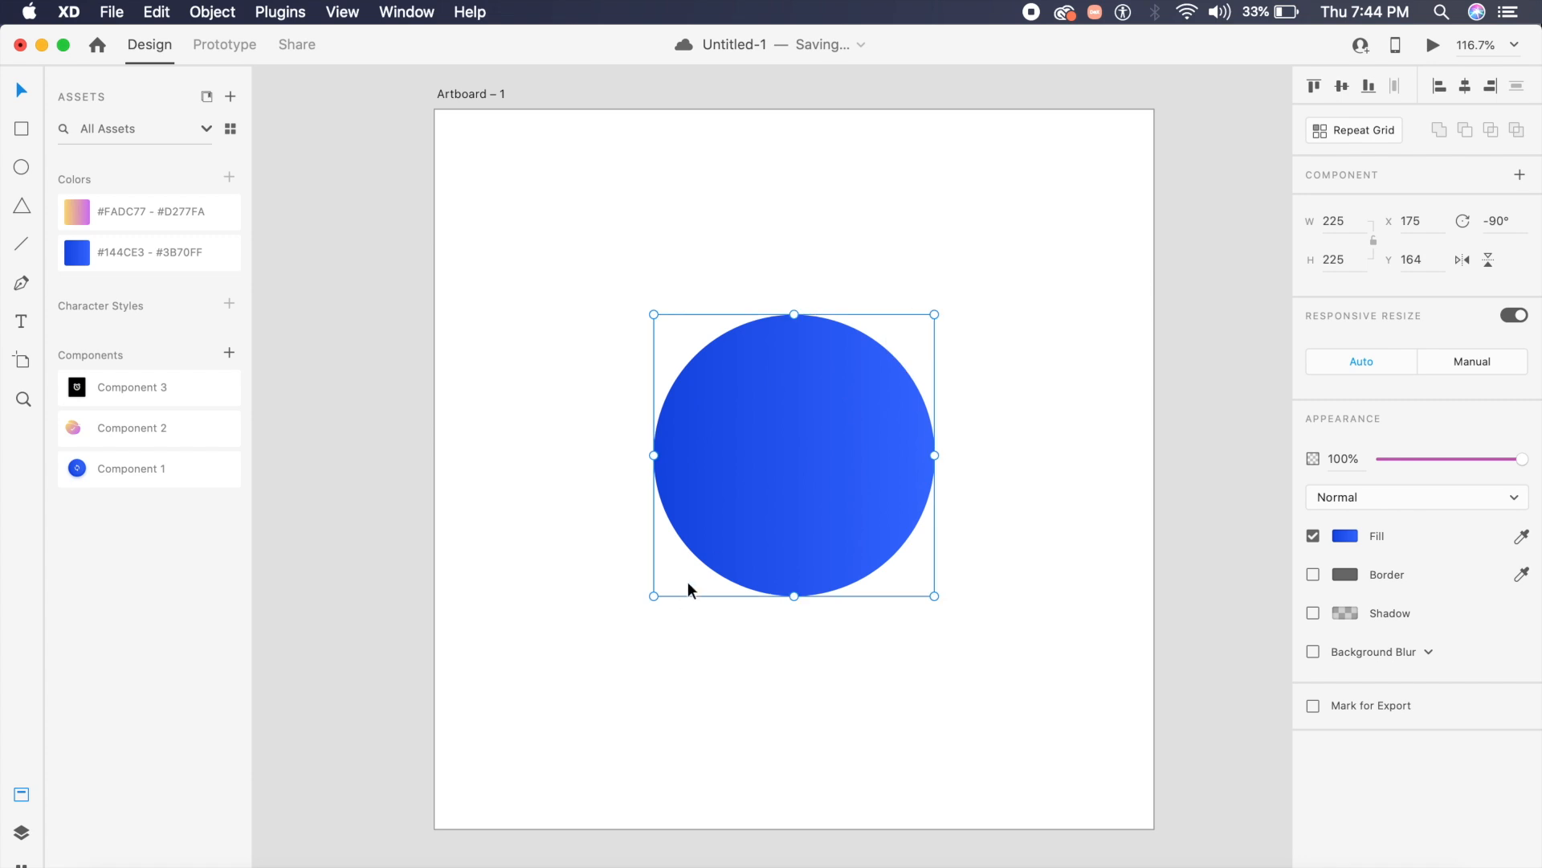
mouse_move(890, 384)
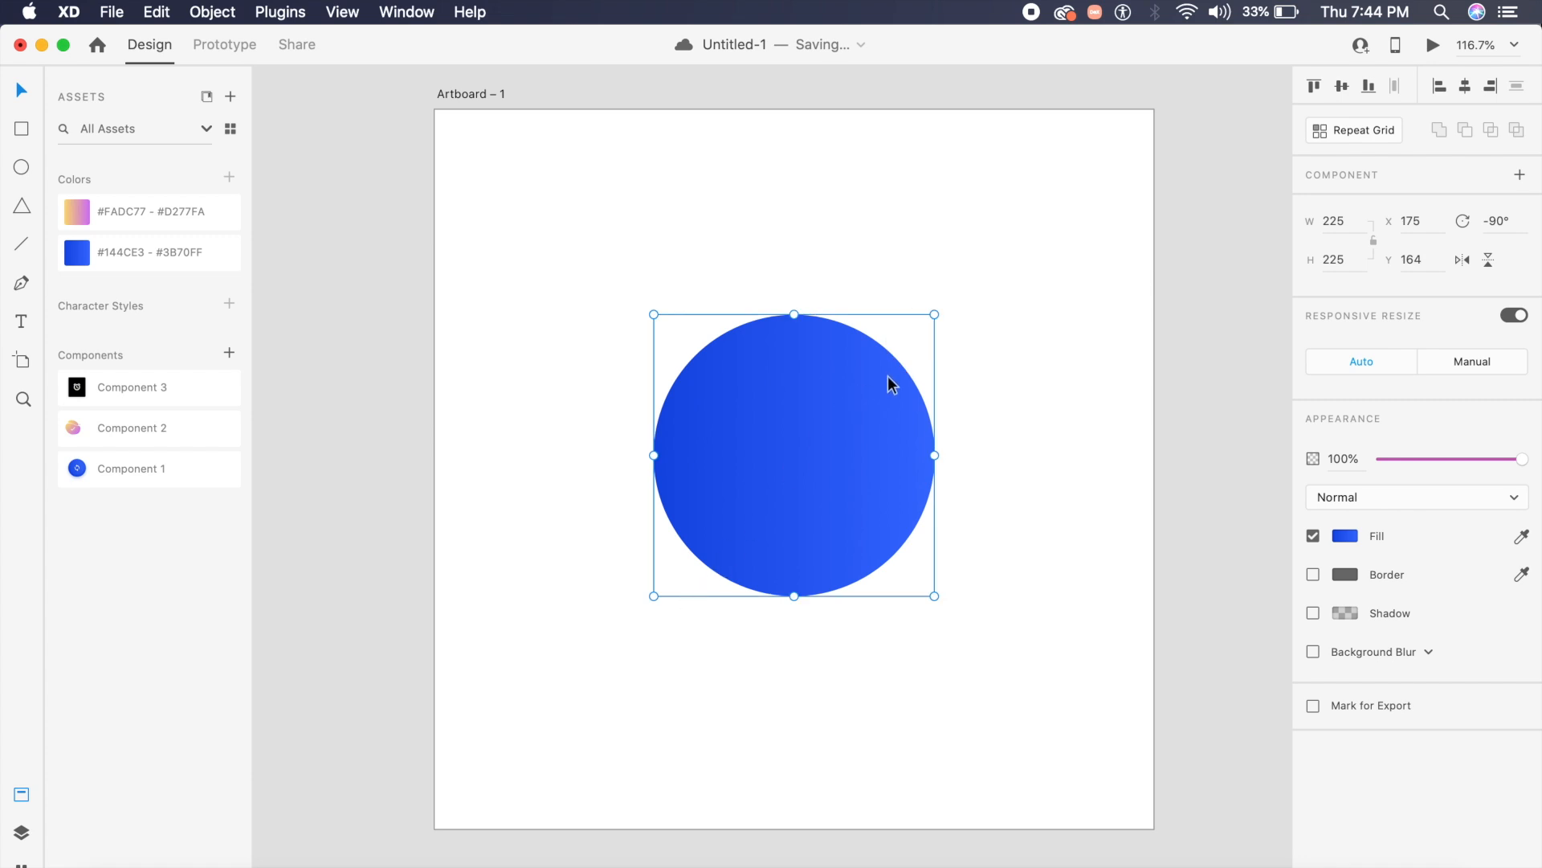
mouse_move(731, 508)
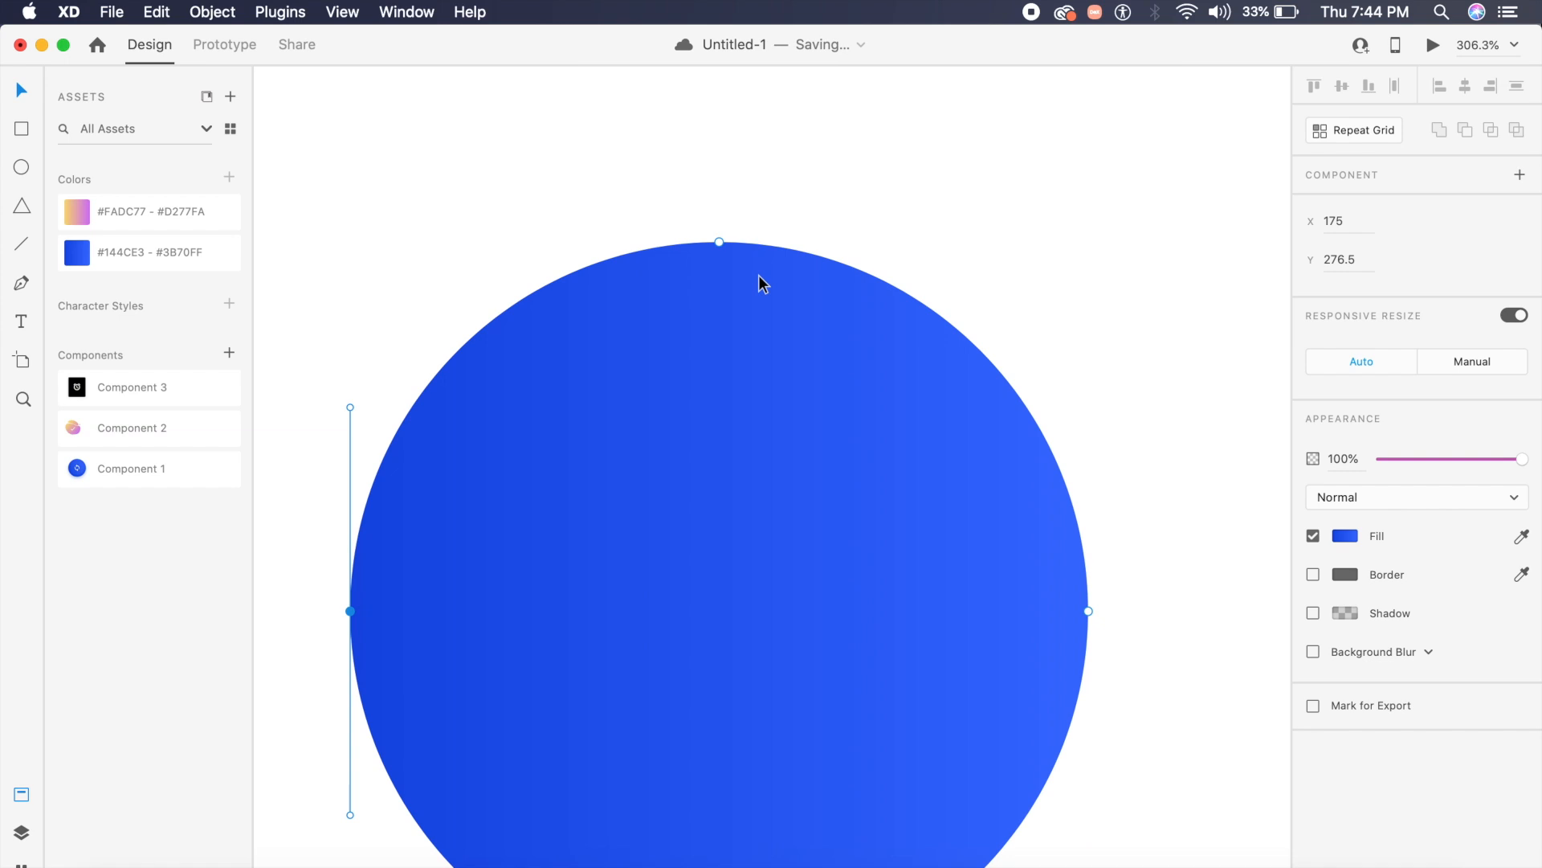
mouse_move(718, 242)
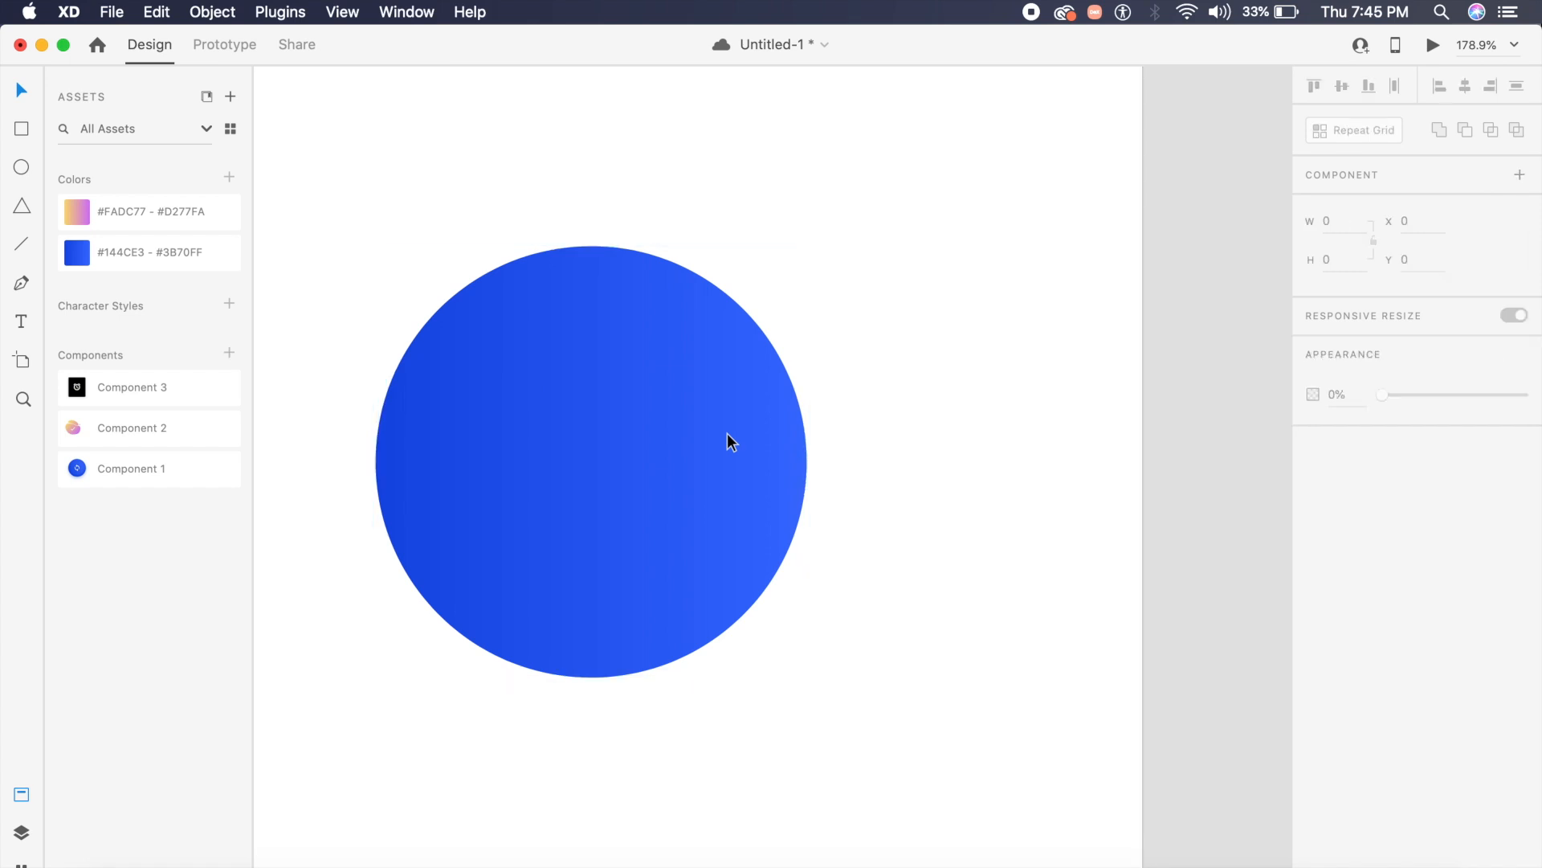
Select the gradient circle to copy and open the inner circle's gradient fill settings.
left_click(706, 437)
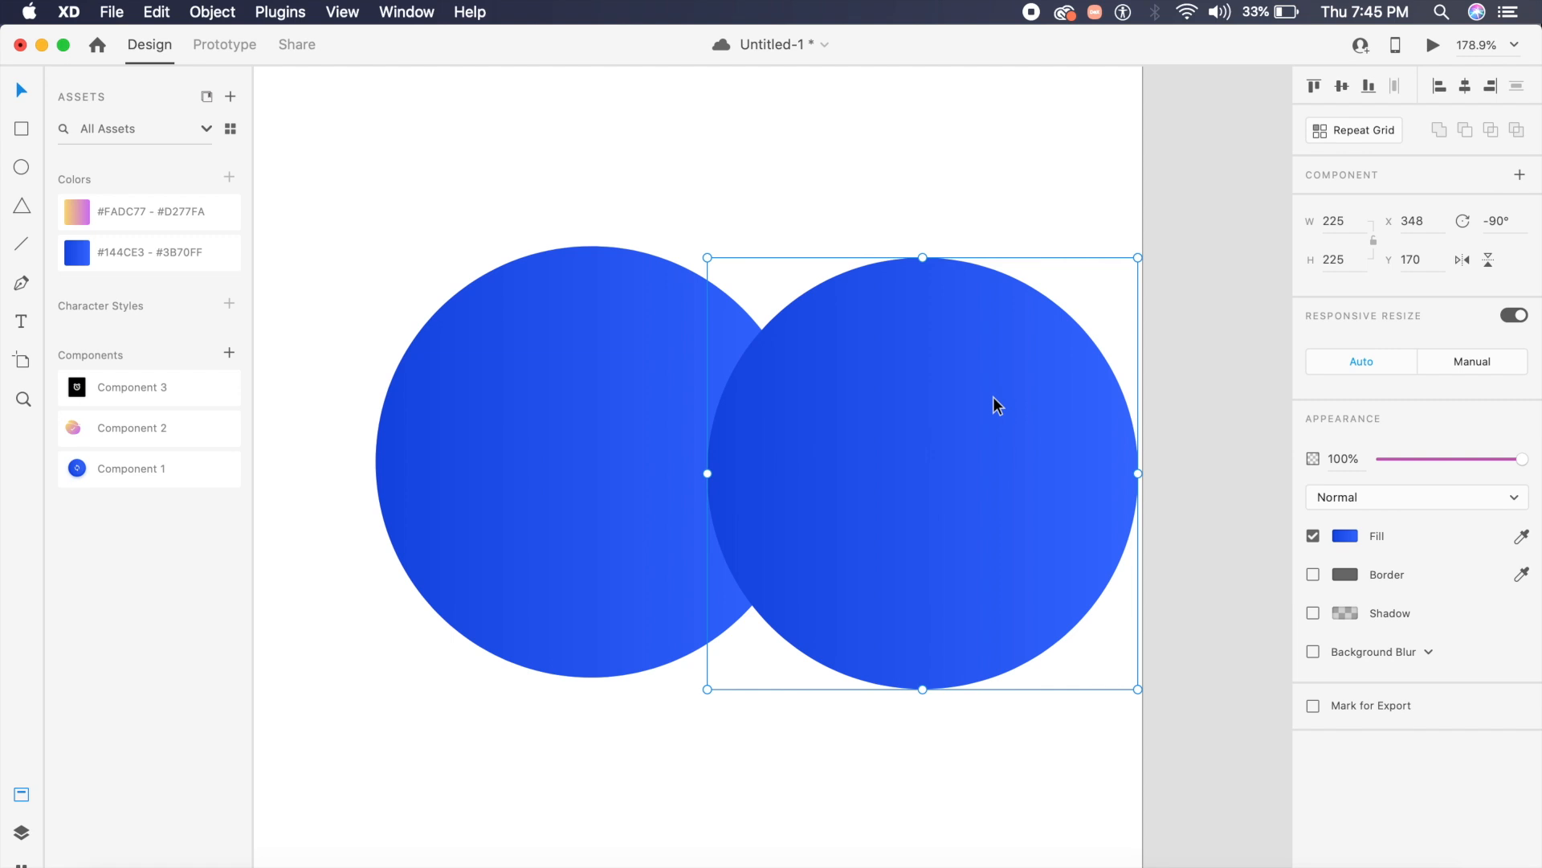
mouse_move(1116, 683)
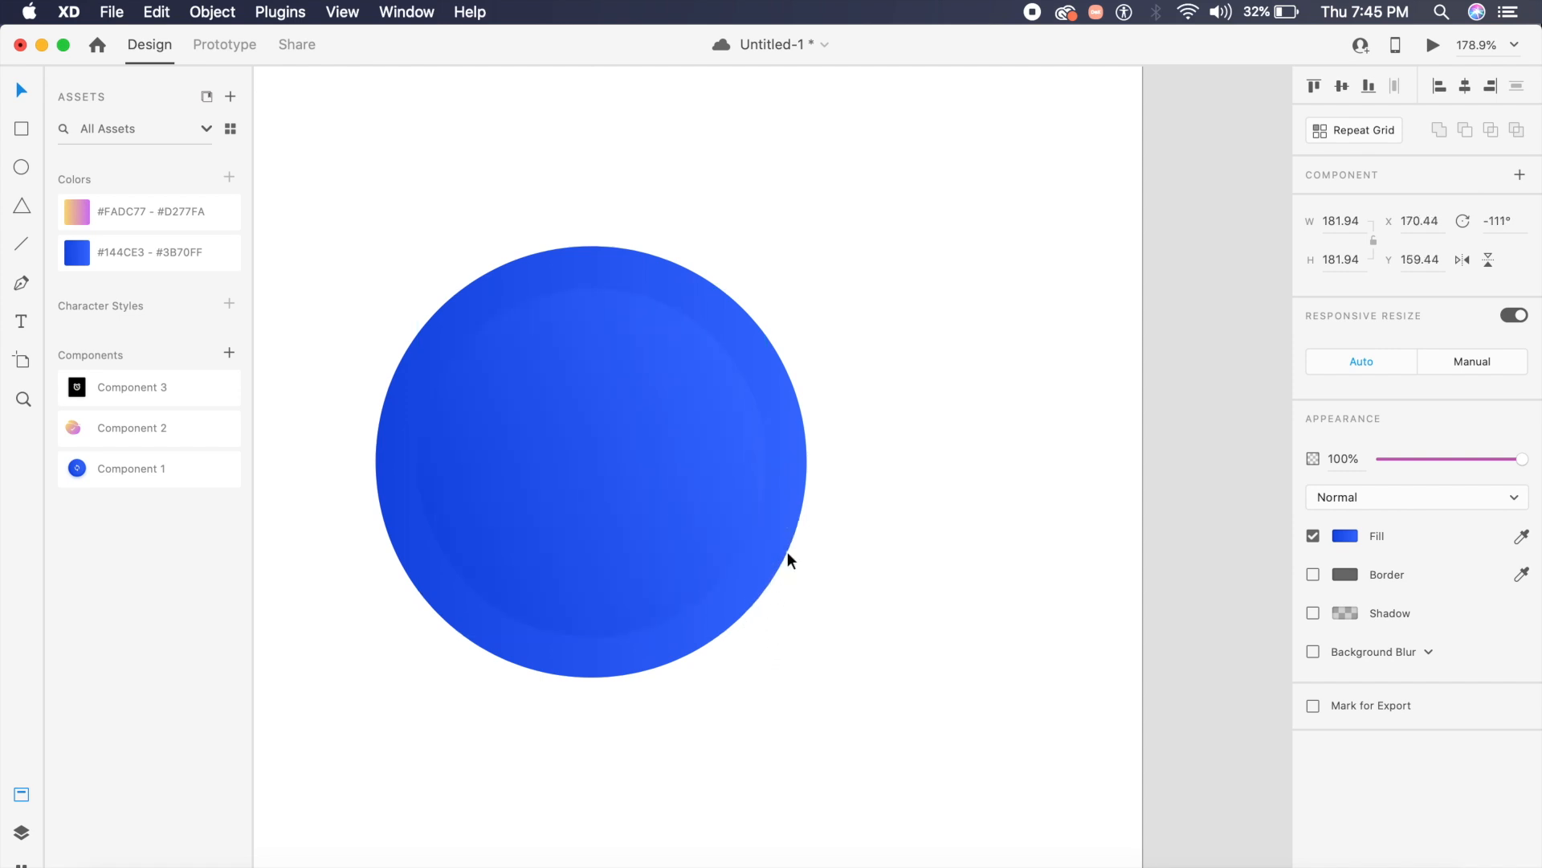
left_click(1314, 536)
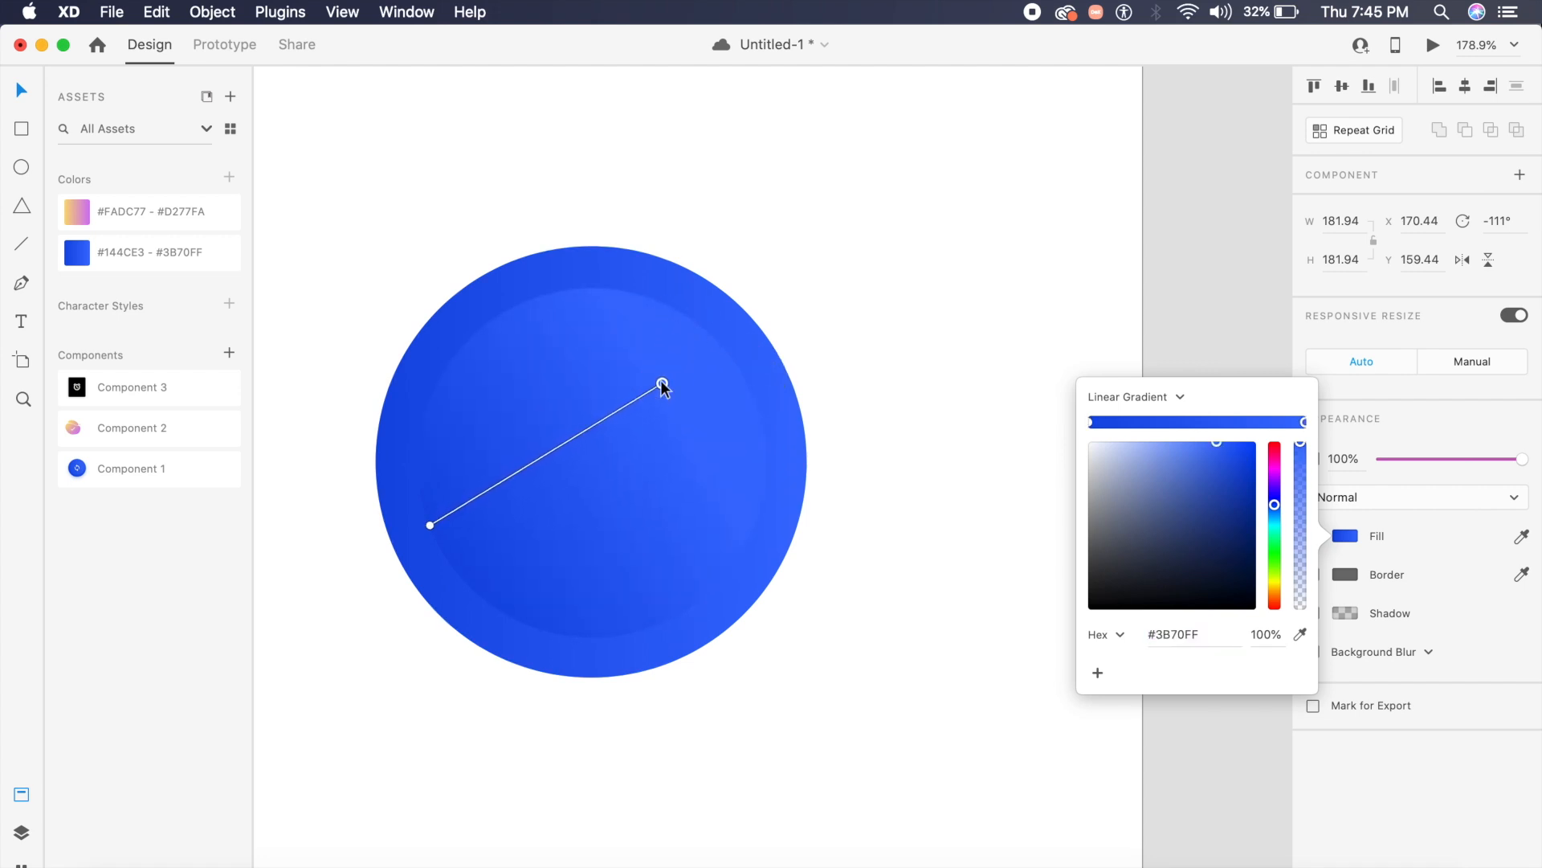
mouse_move(680, 399)
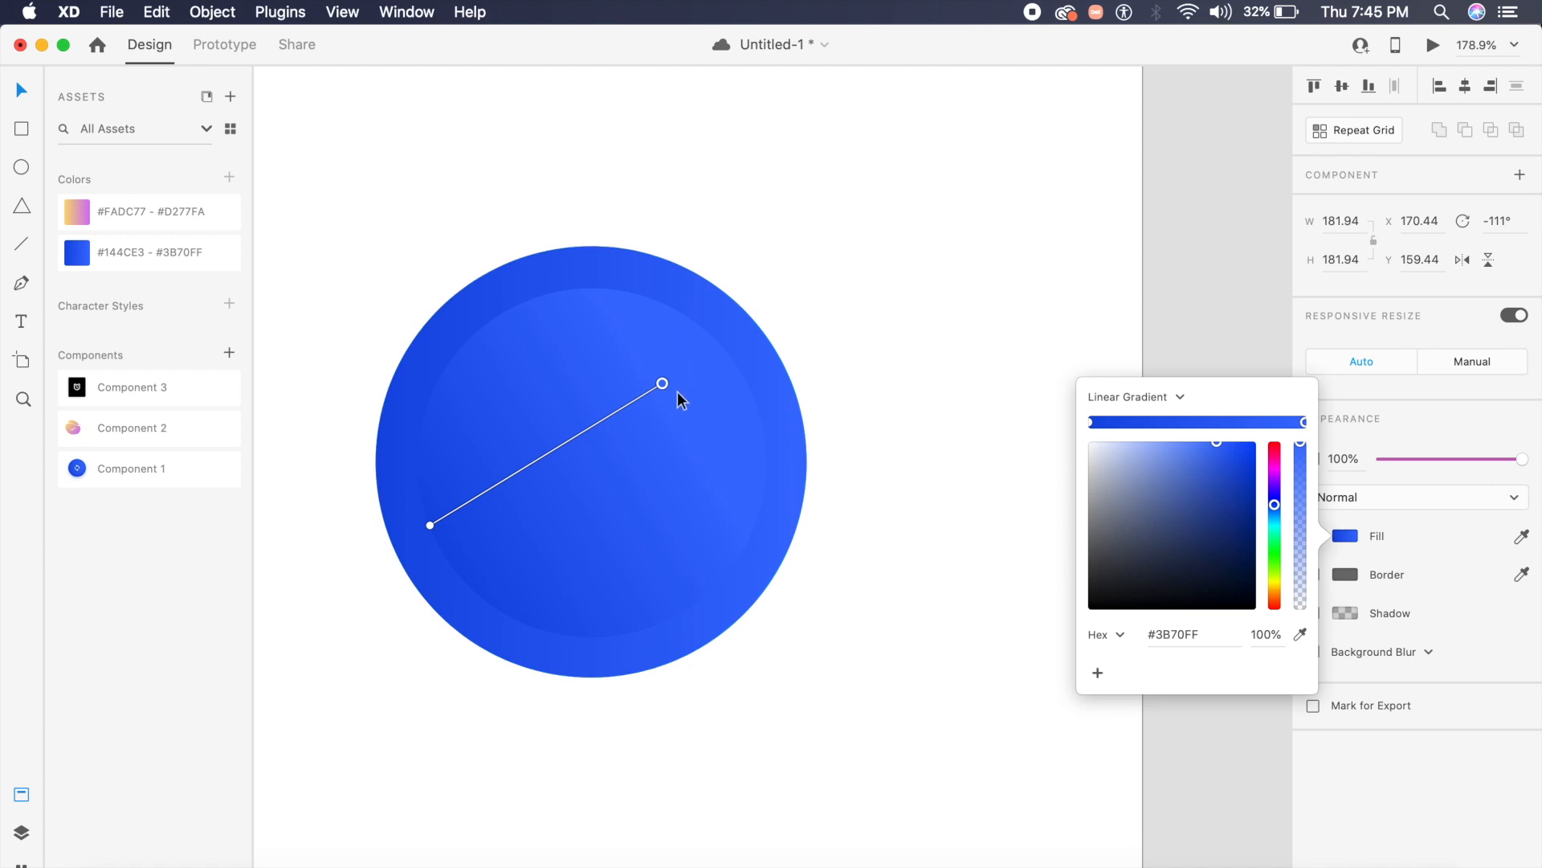
mouse_move(663, 385)
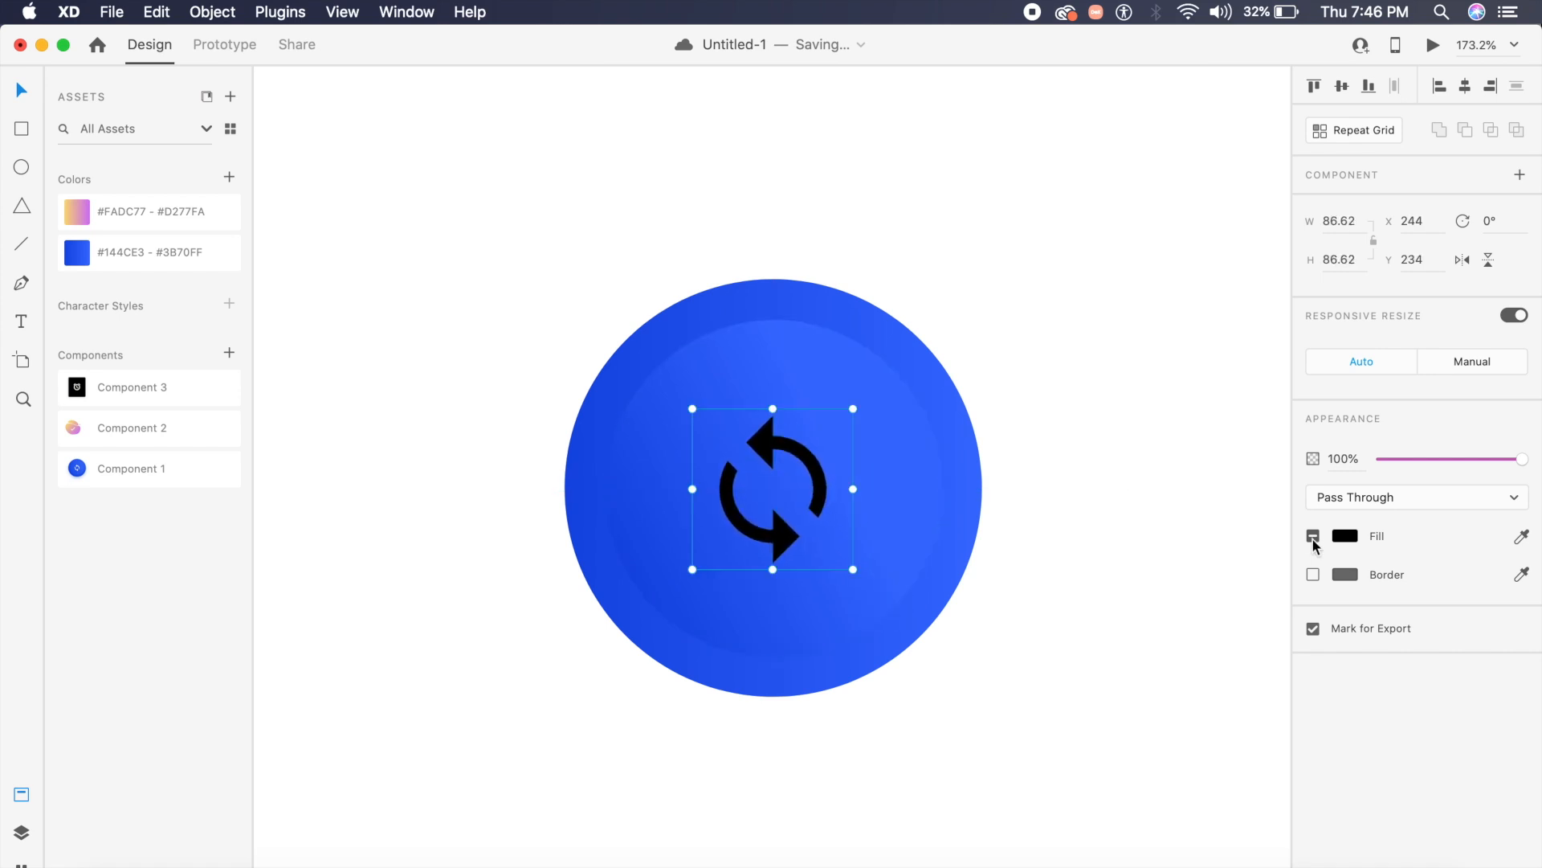
Set the pasted refresh icon's fill to white.
left_click(1311, 535)
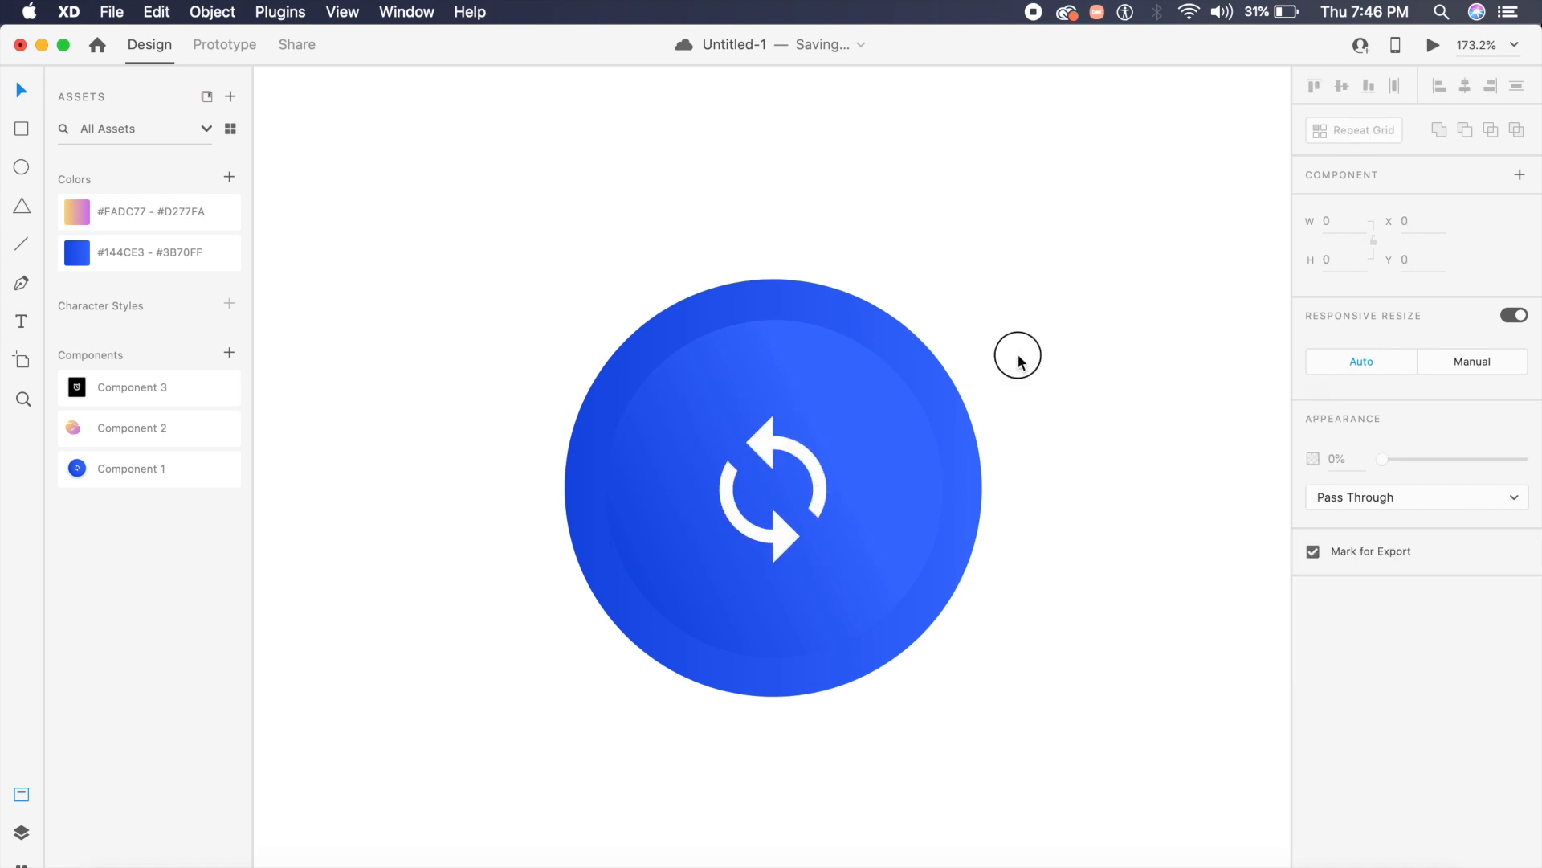
Scroll down through the button layers to select them for the component.
scroll("down", 3)
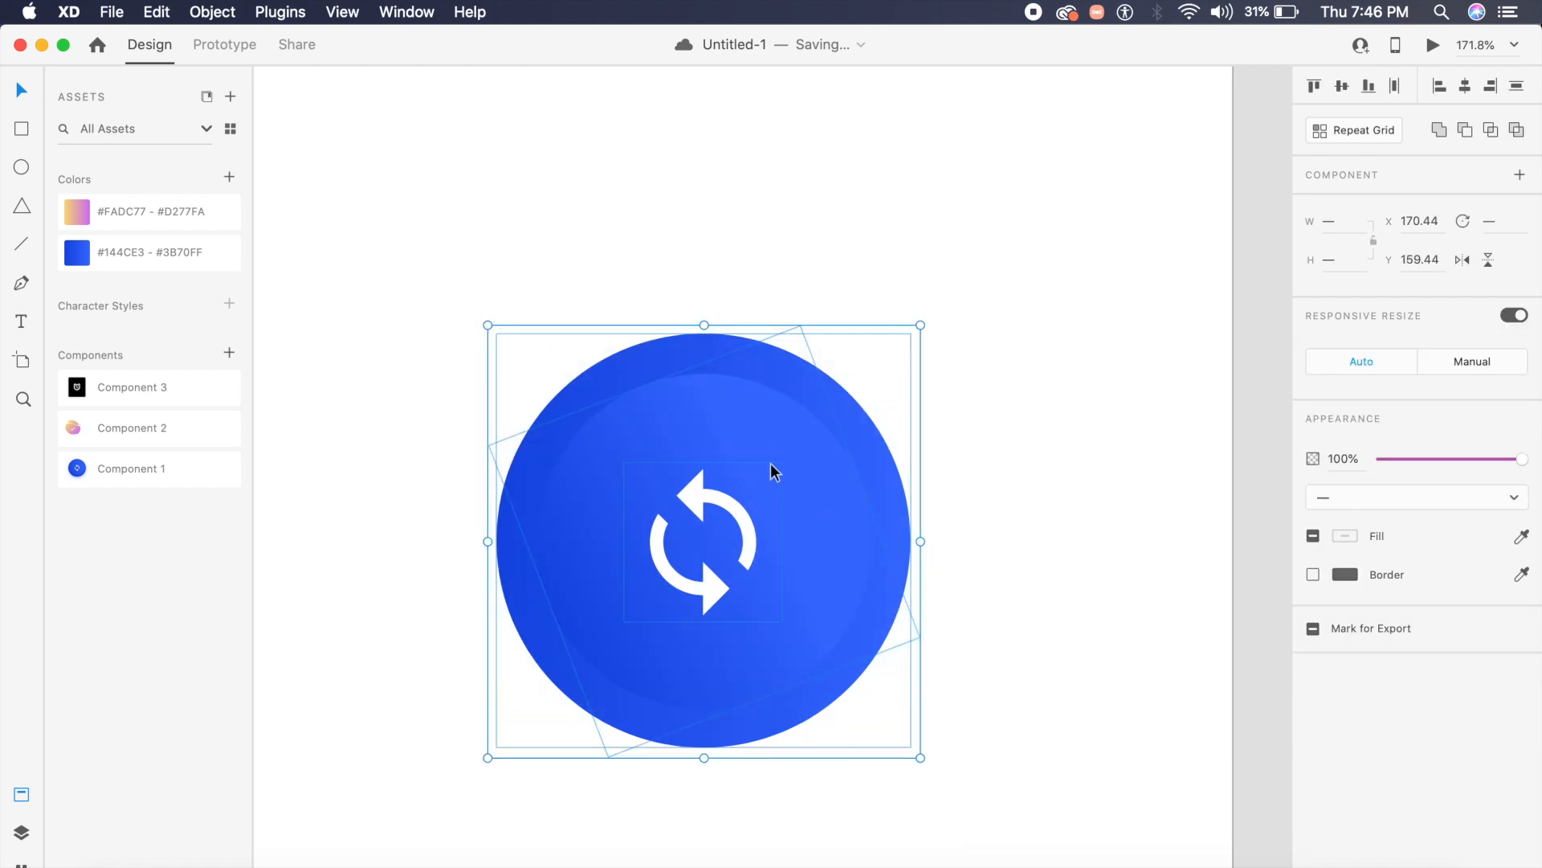
mouse_move(1006, 407)
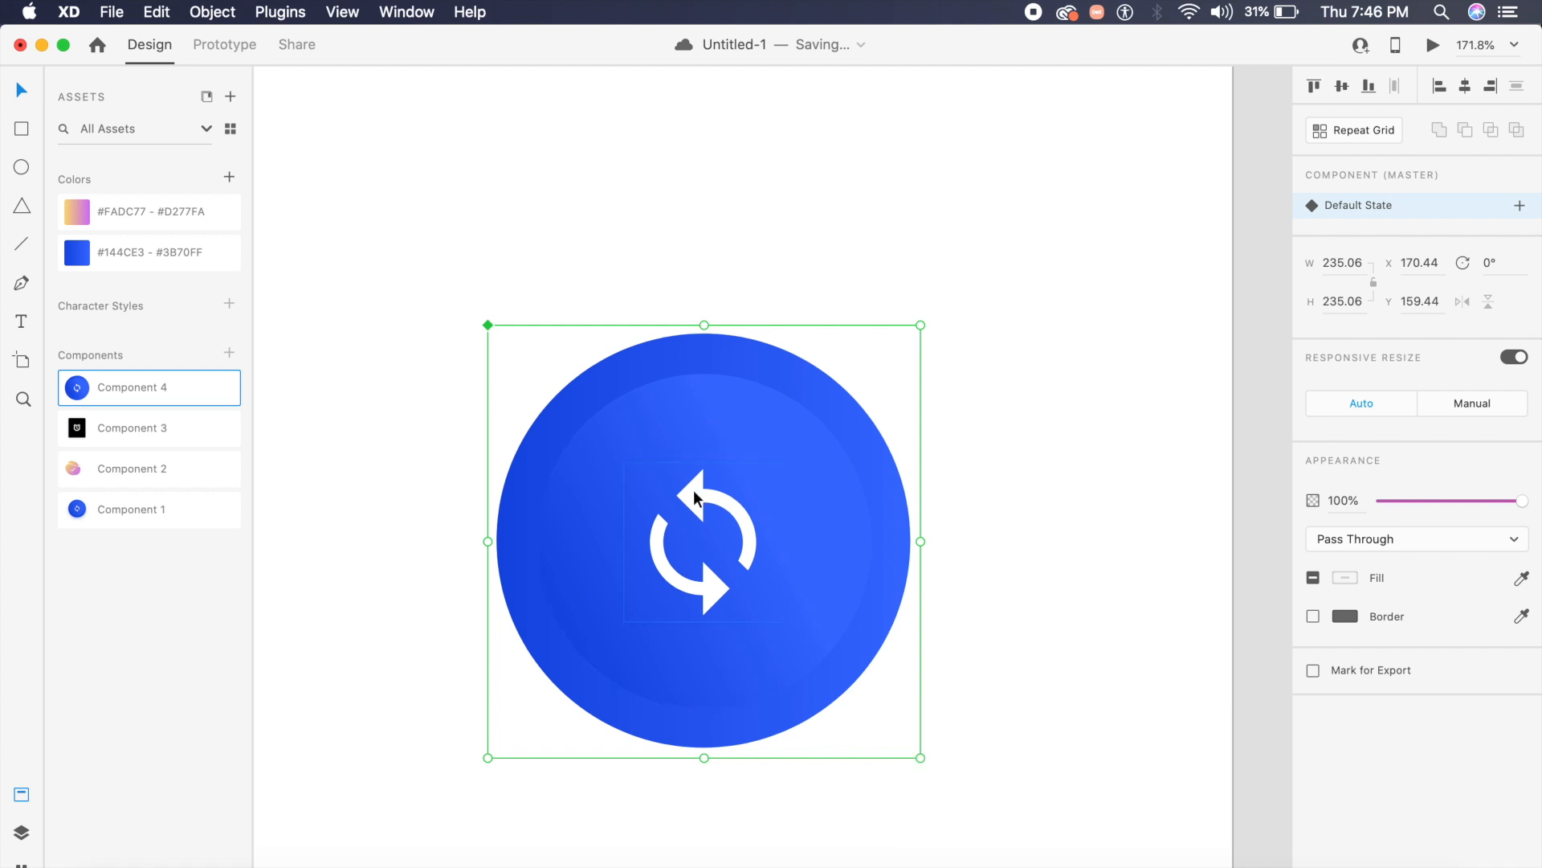
mouse_move(135, 394)
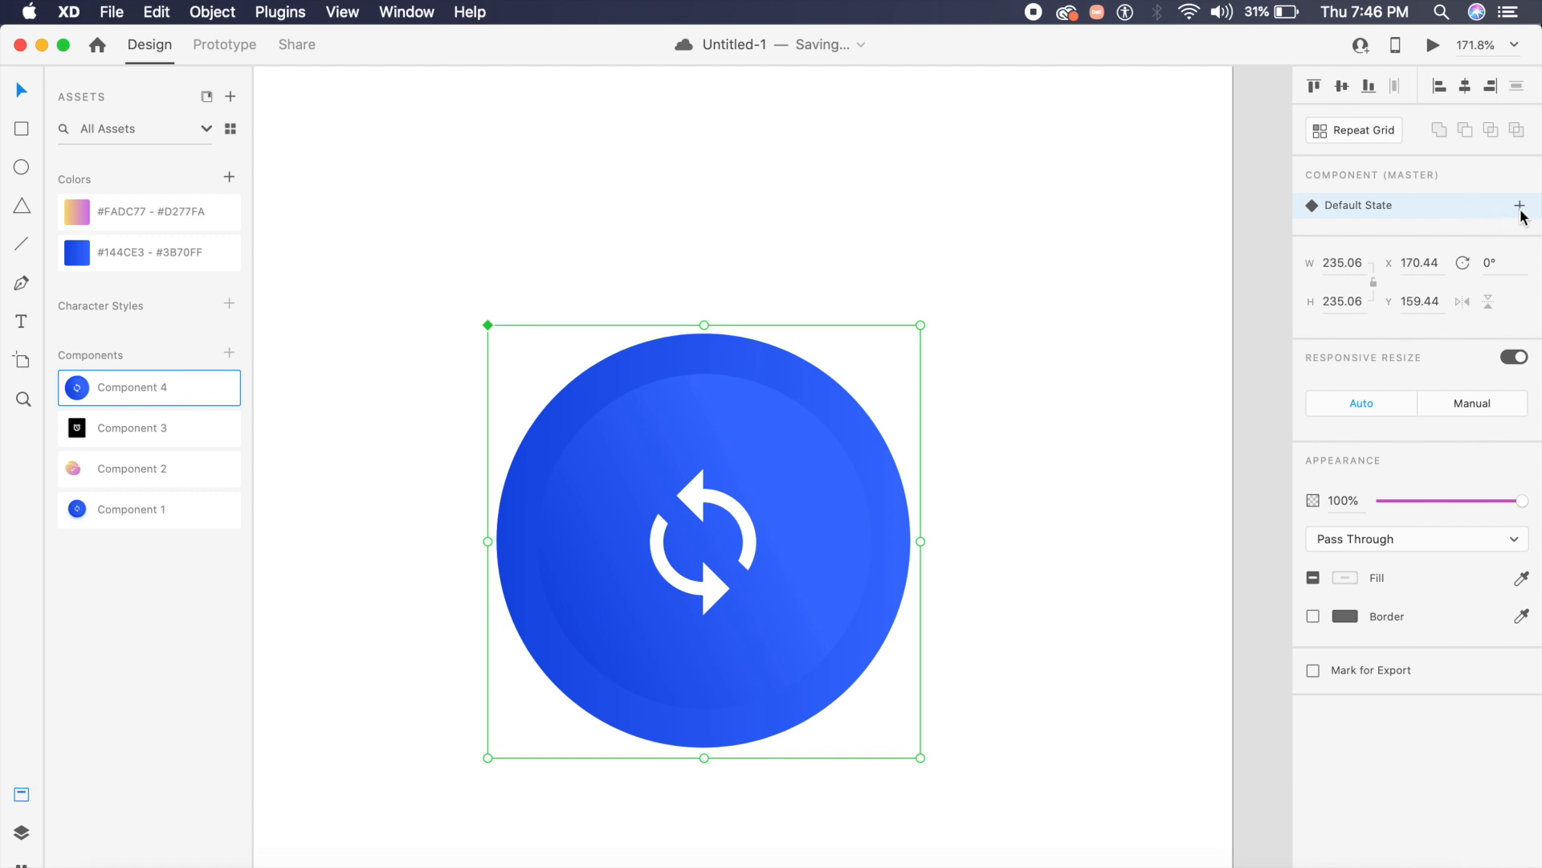
mouse_move(1520, 206)
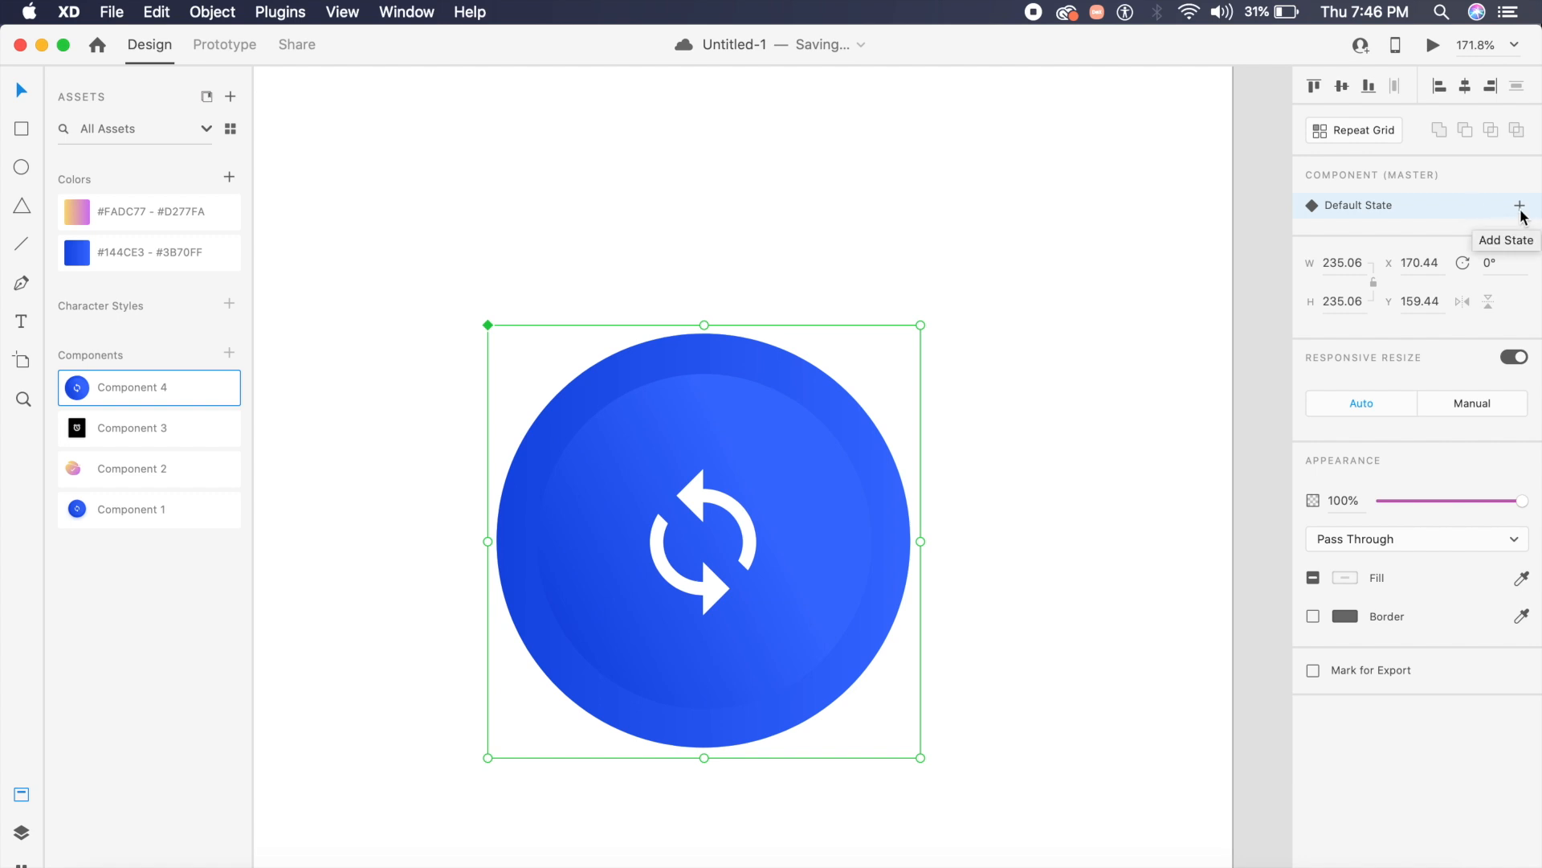
Add a new state to the refresh button component and name it 'On Tap'.
left_click(1519, 205)
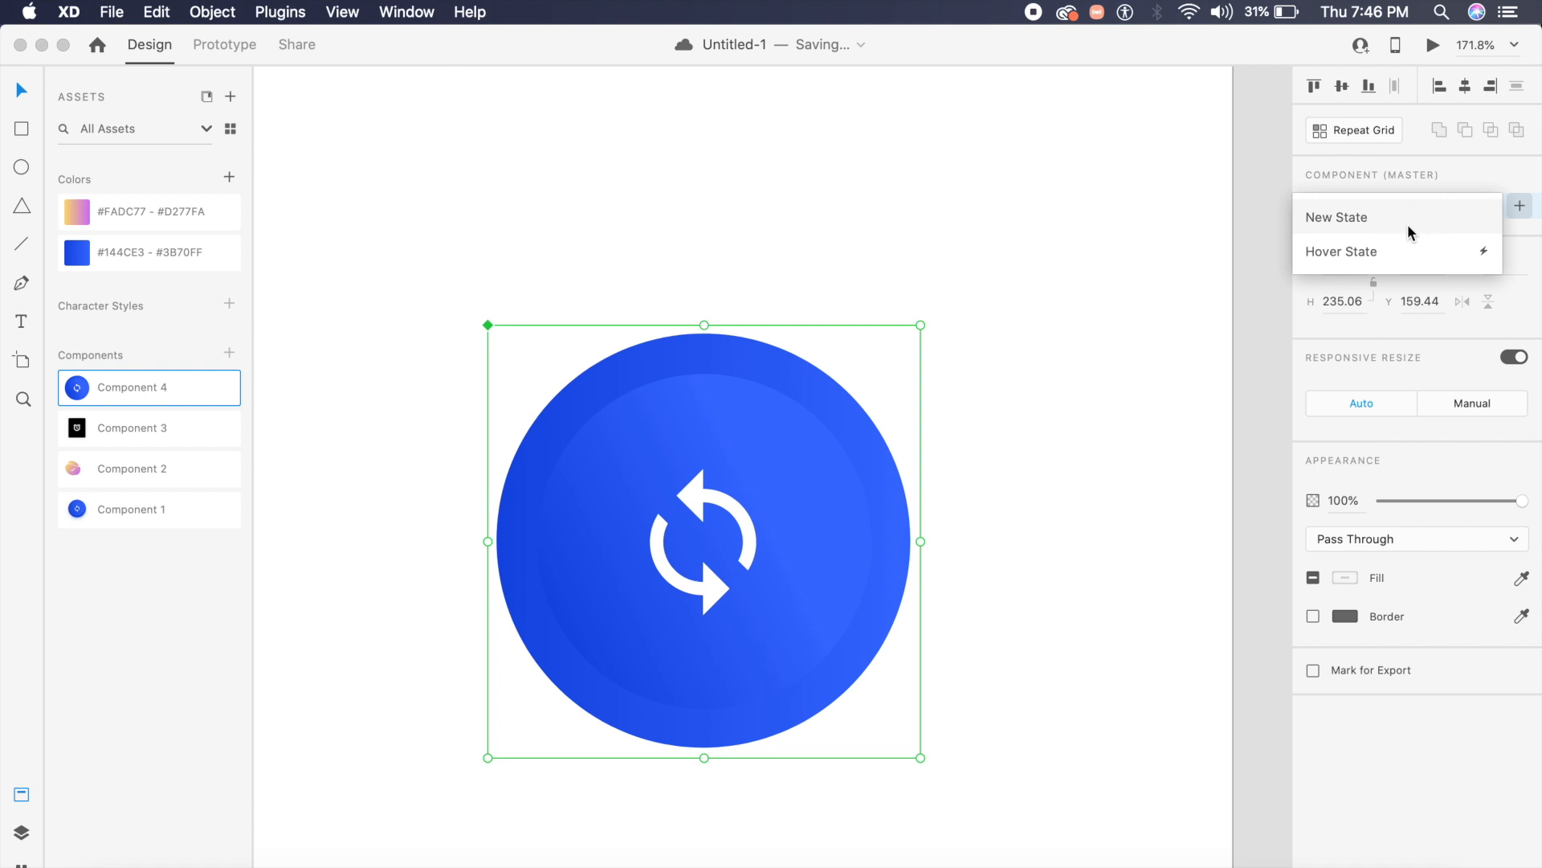
left_click(1337, 217)
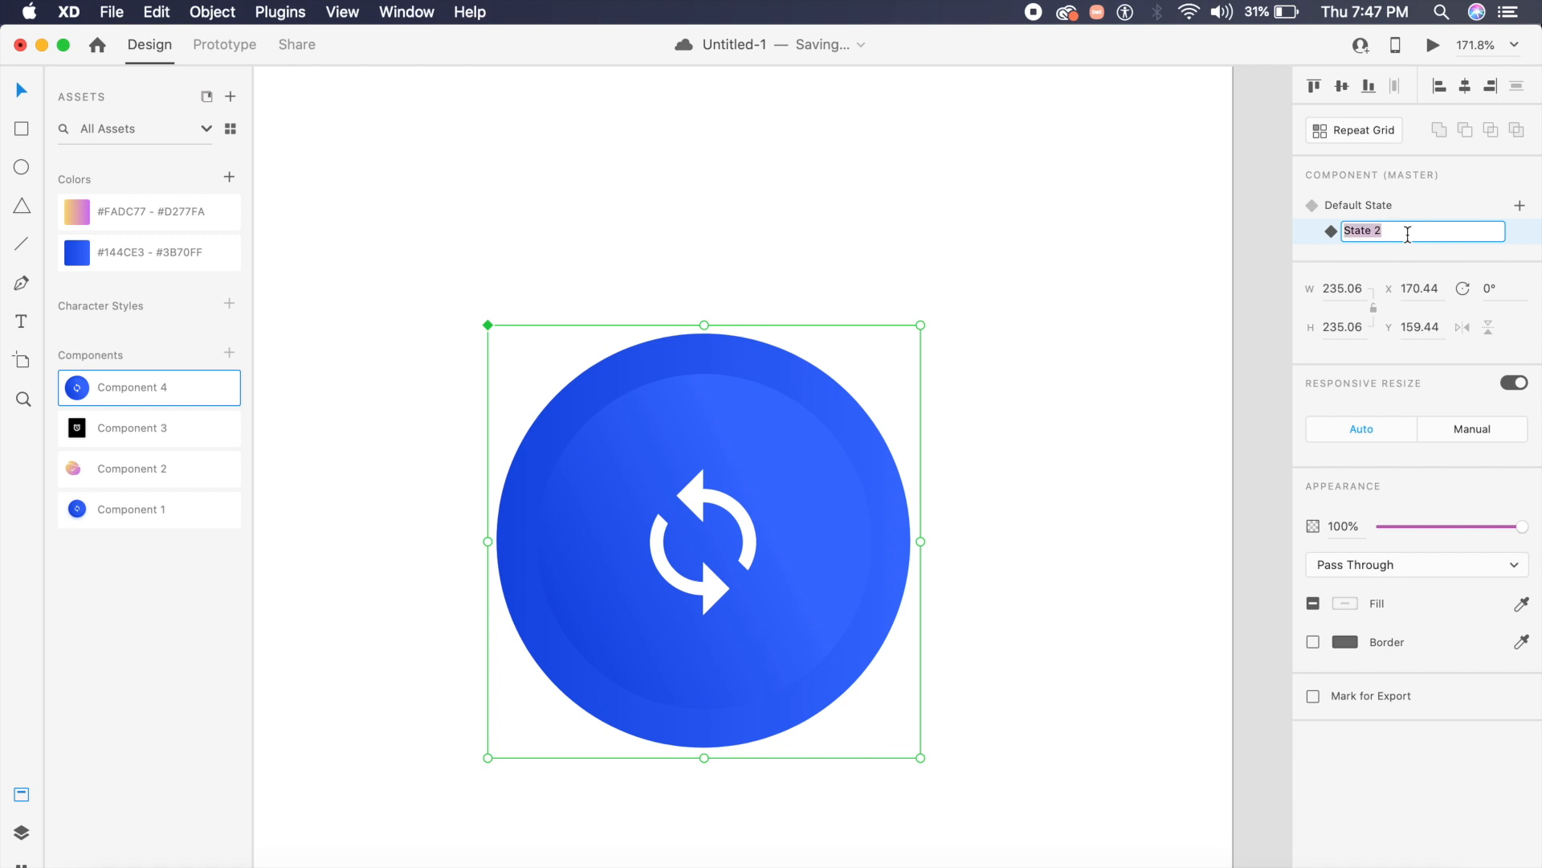
type("On Tap")
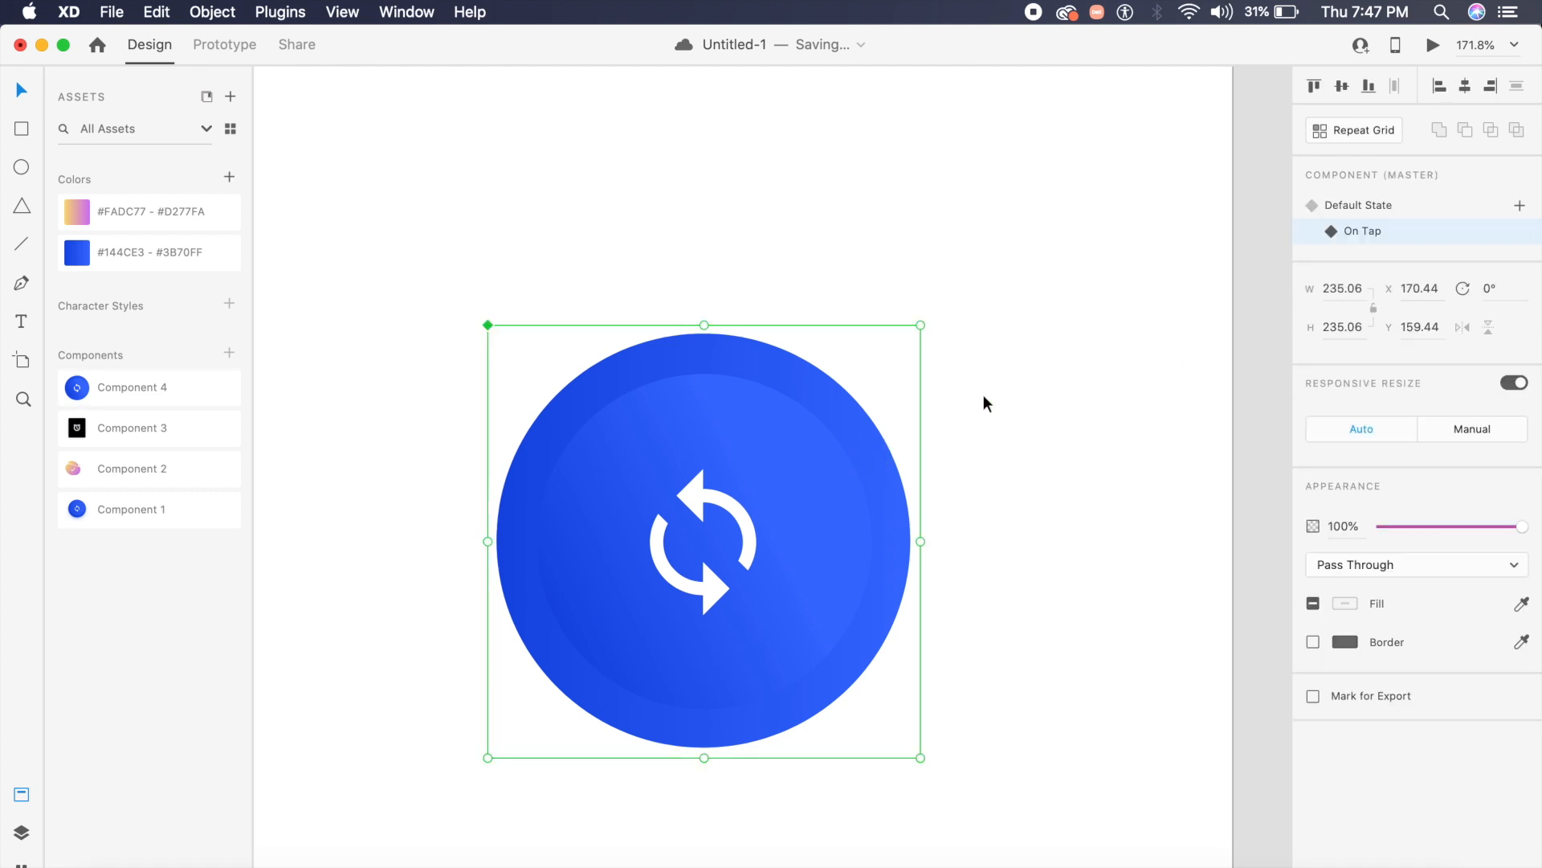
mouse_move(1428, 231)
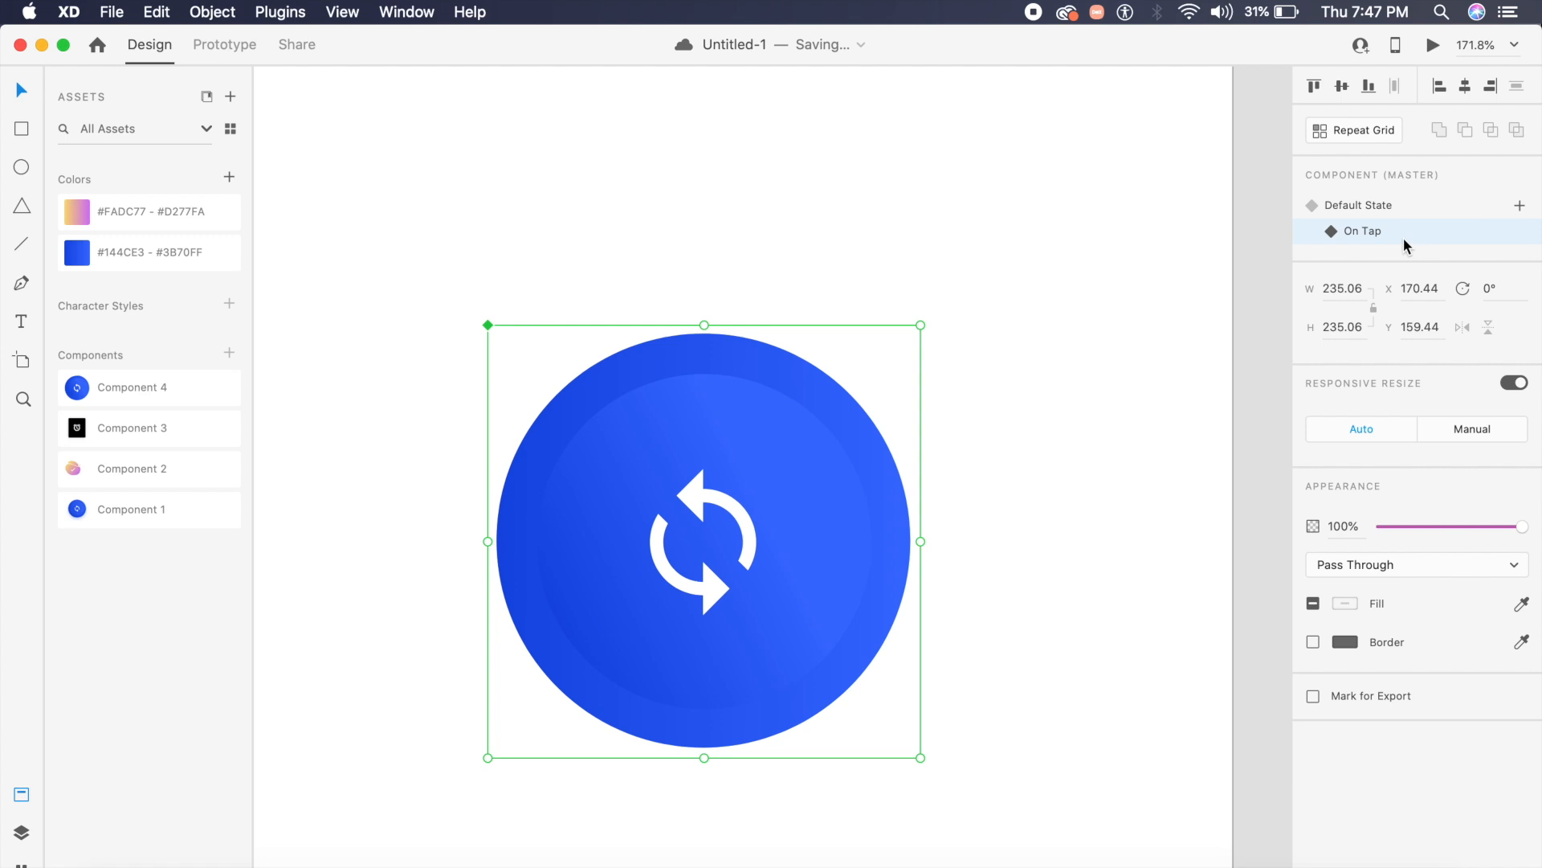
mouse_move(1368, 244)
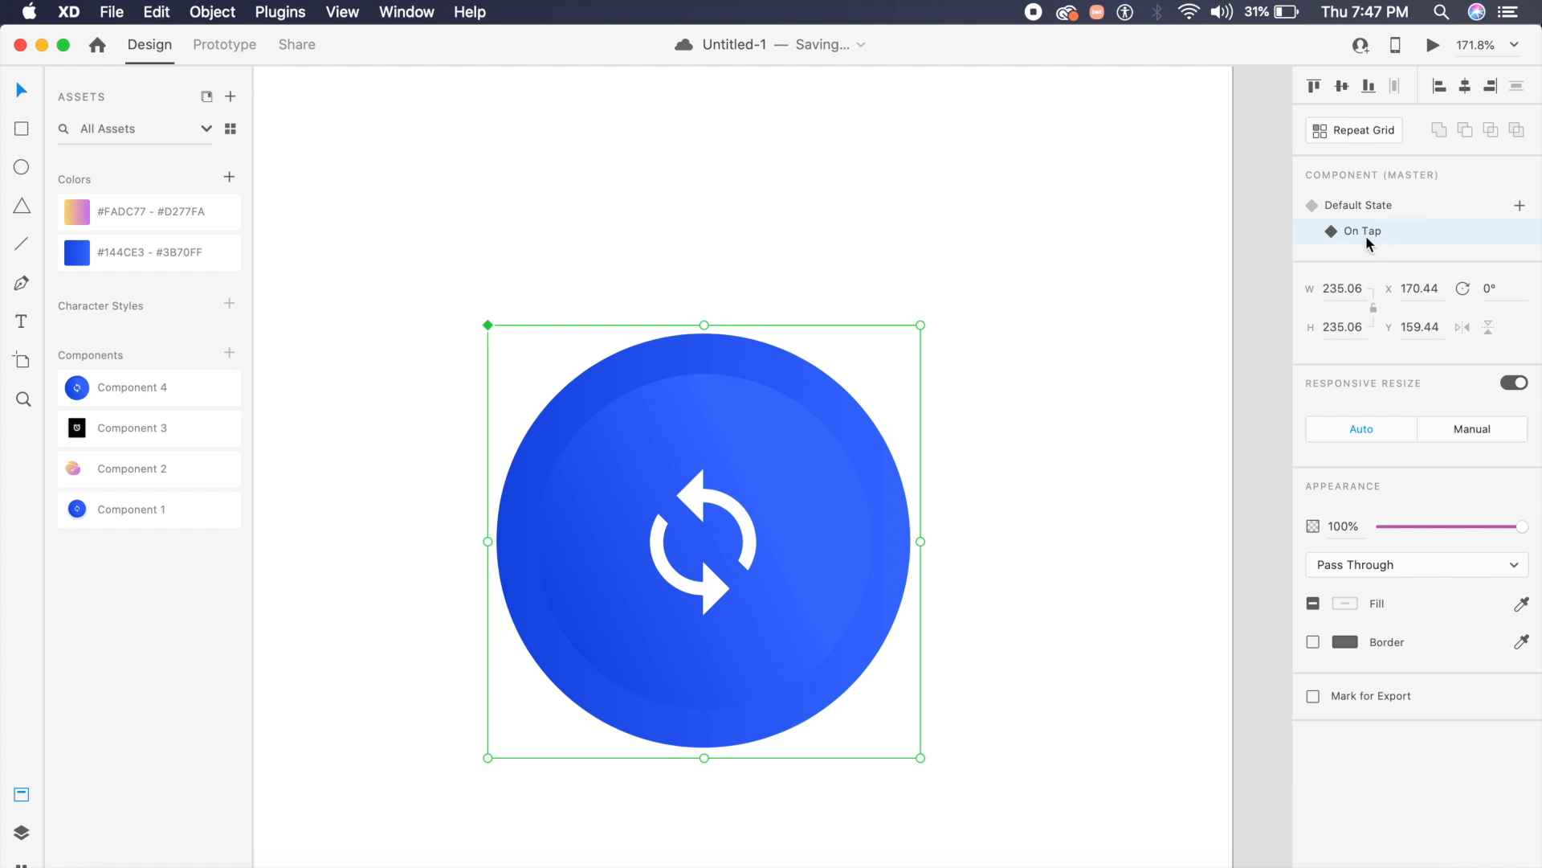
mouse_move(694, 604)
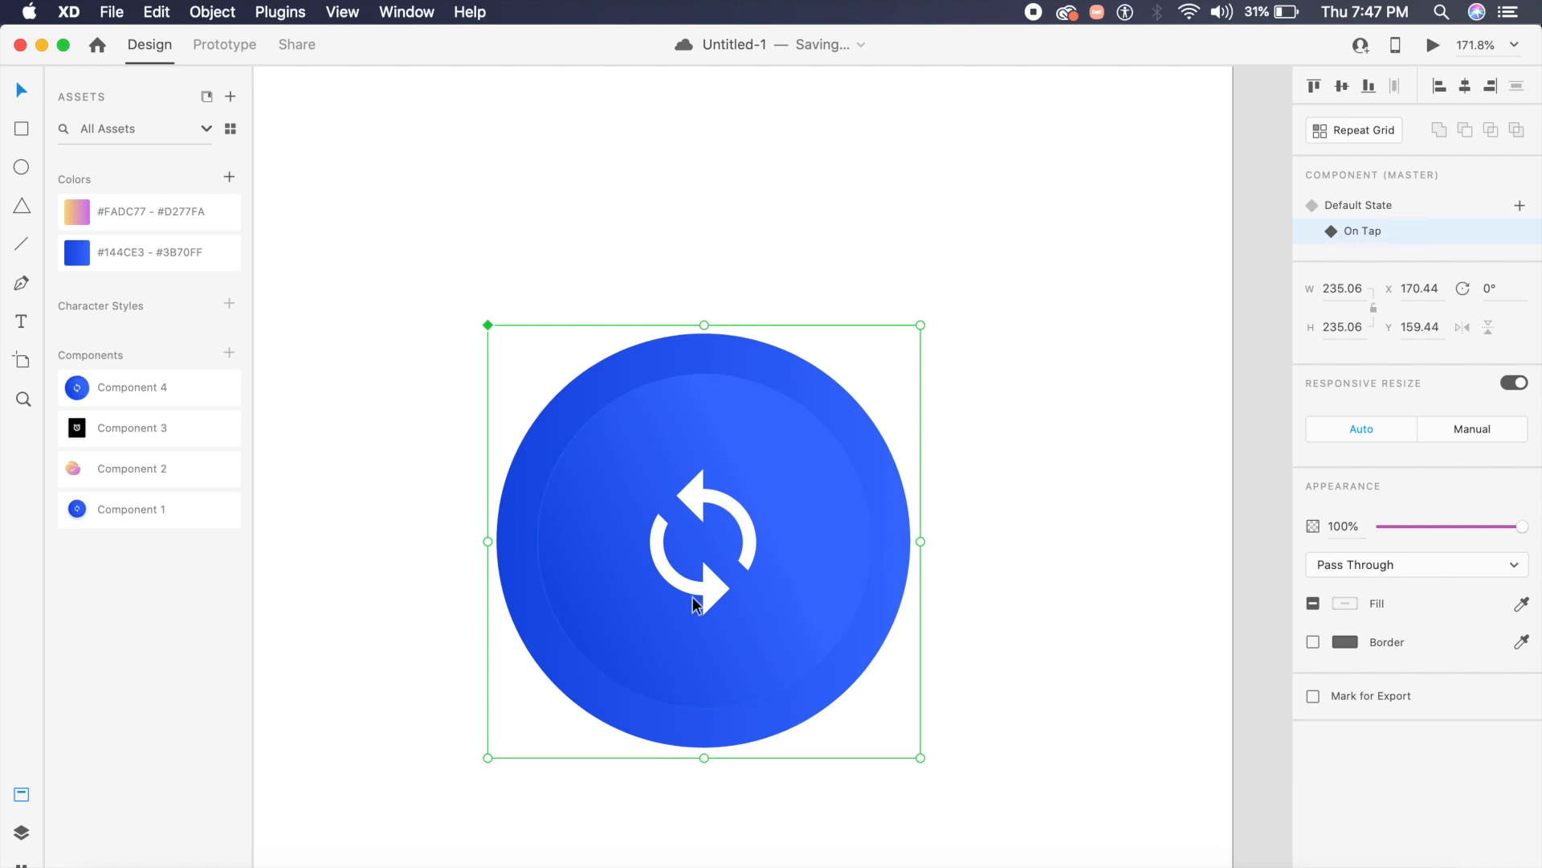
In On Tap, select the outer shape's bottom anchor point to pull outward.
scroll("up", 3)
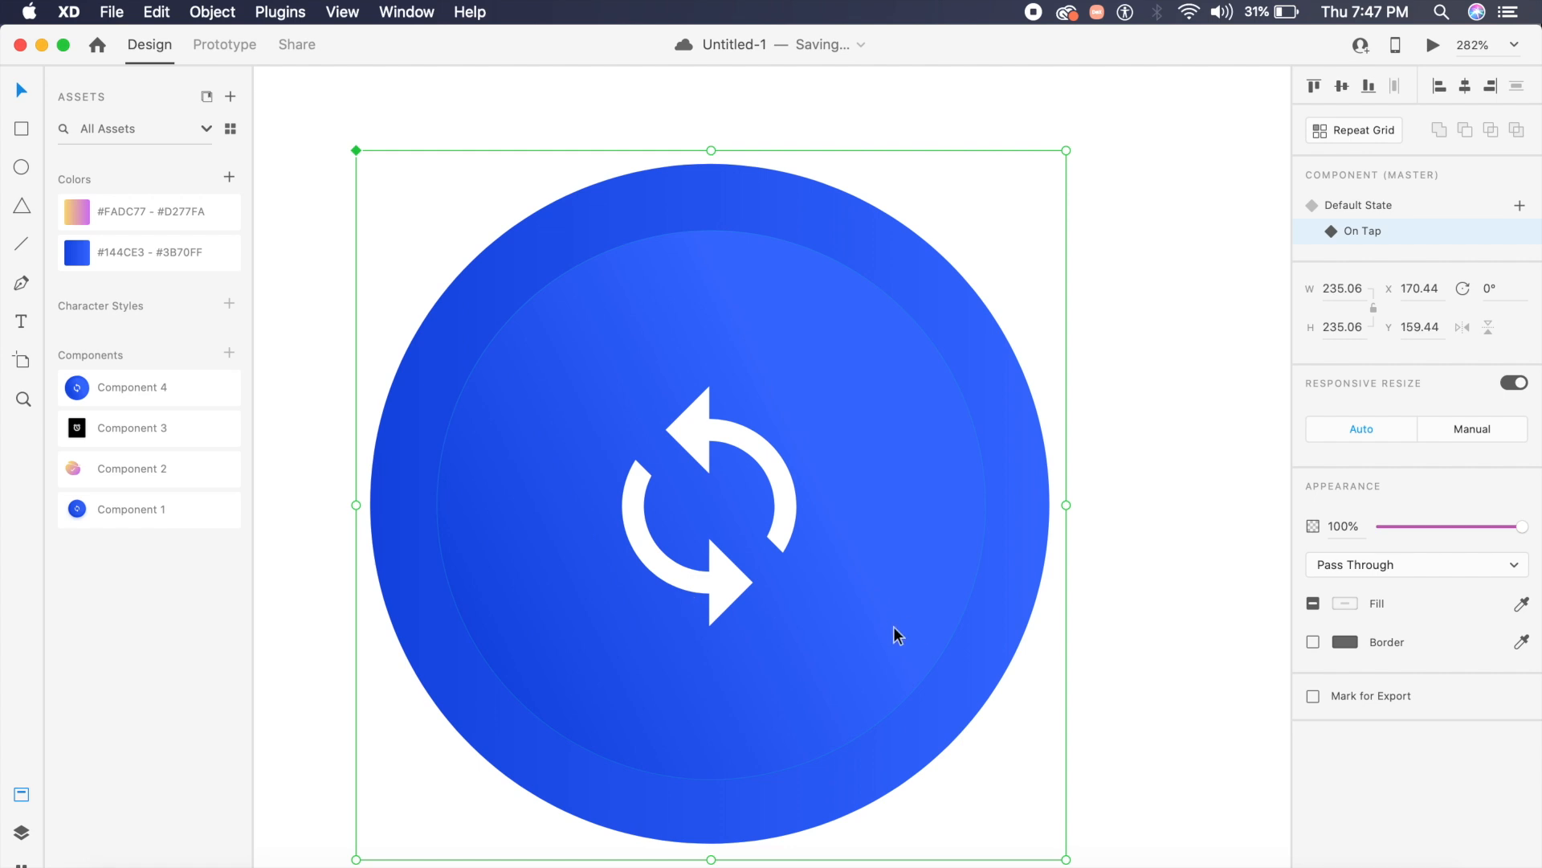
mouse_move(1007, 601)
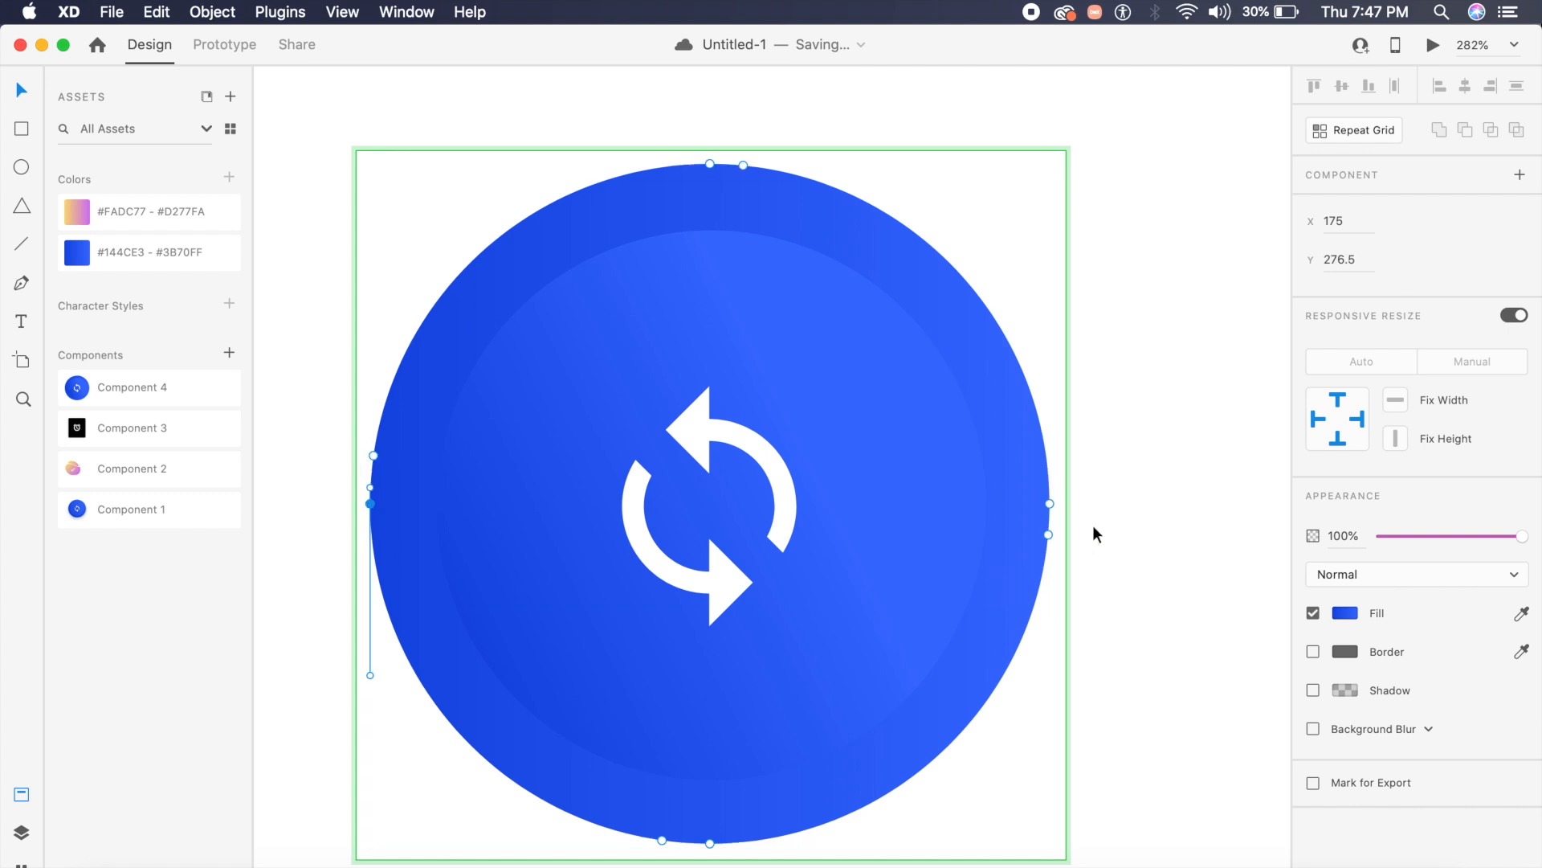
mouse_move(1050, 536)
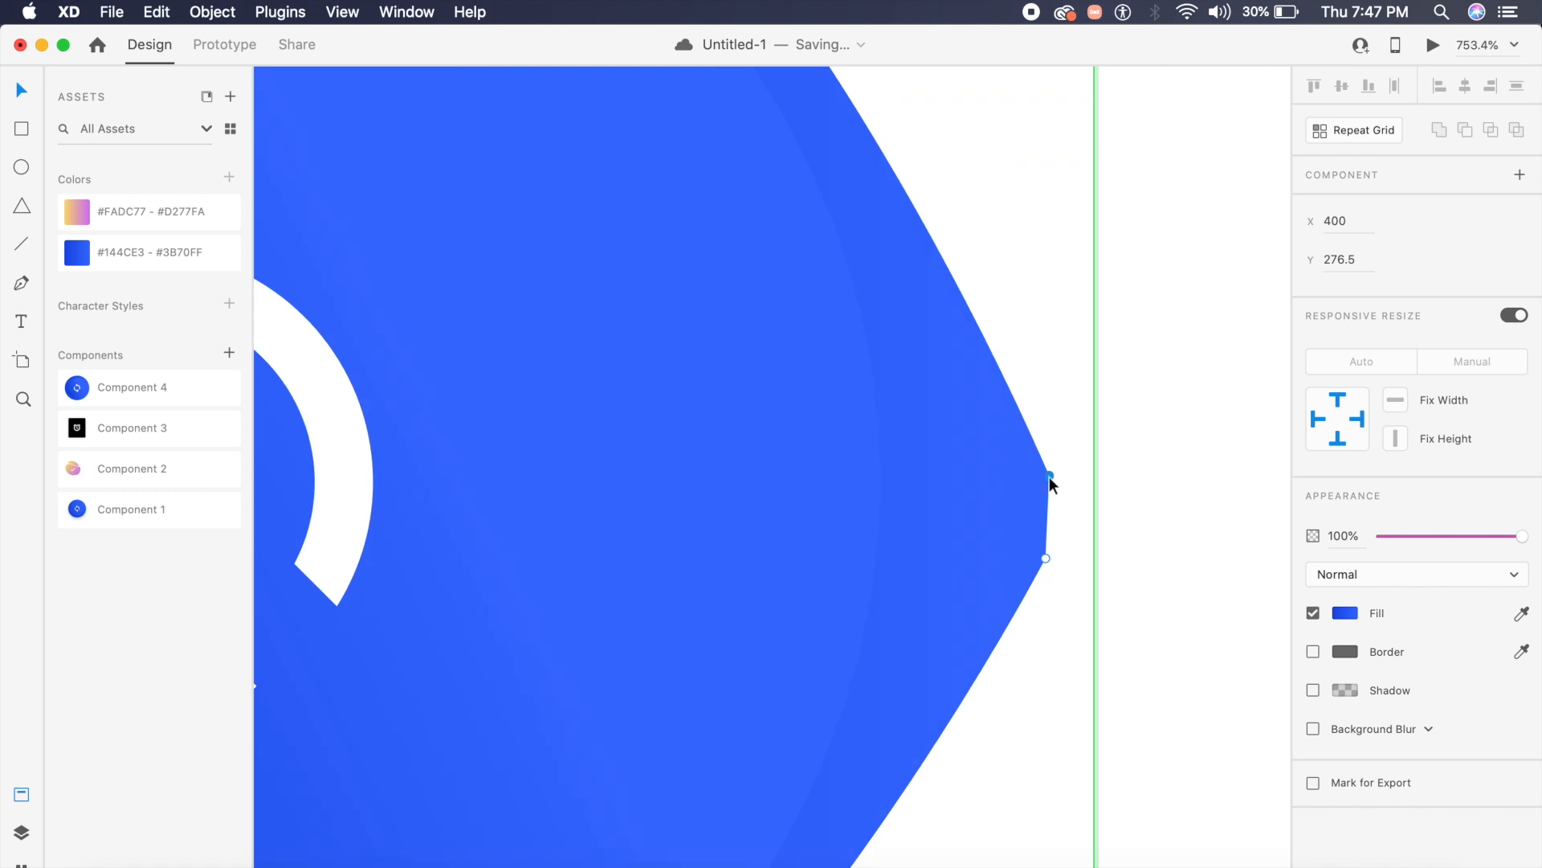
mouse_move(1082, 562)
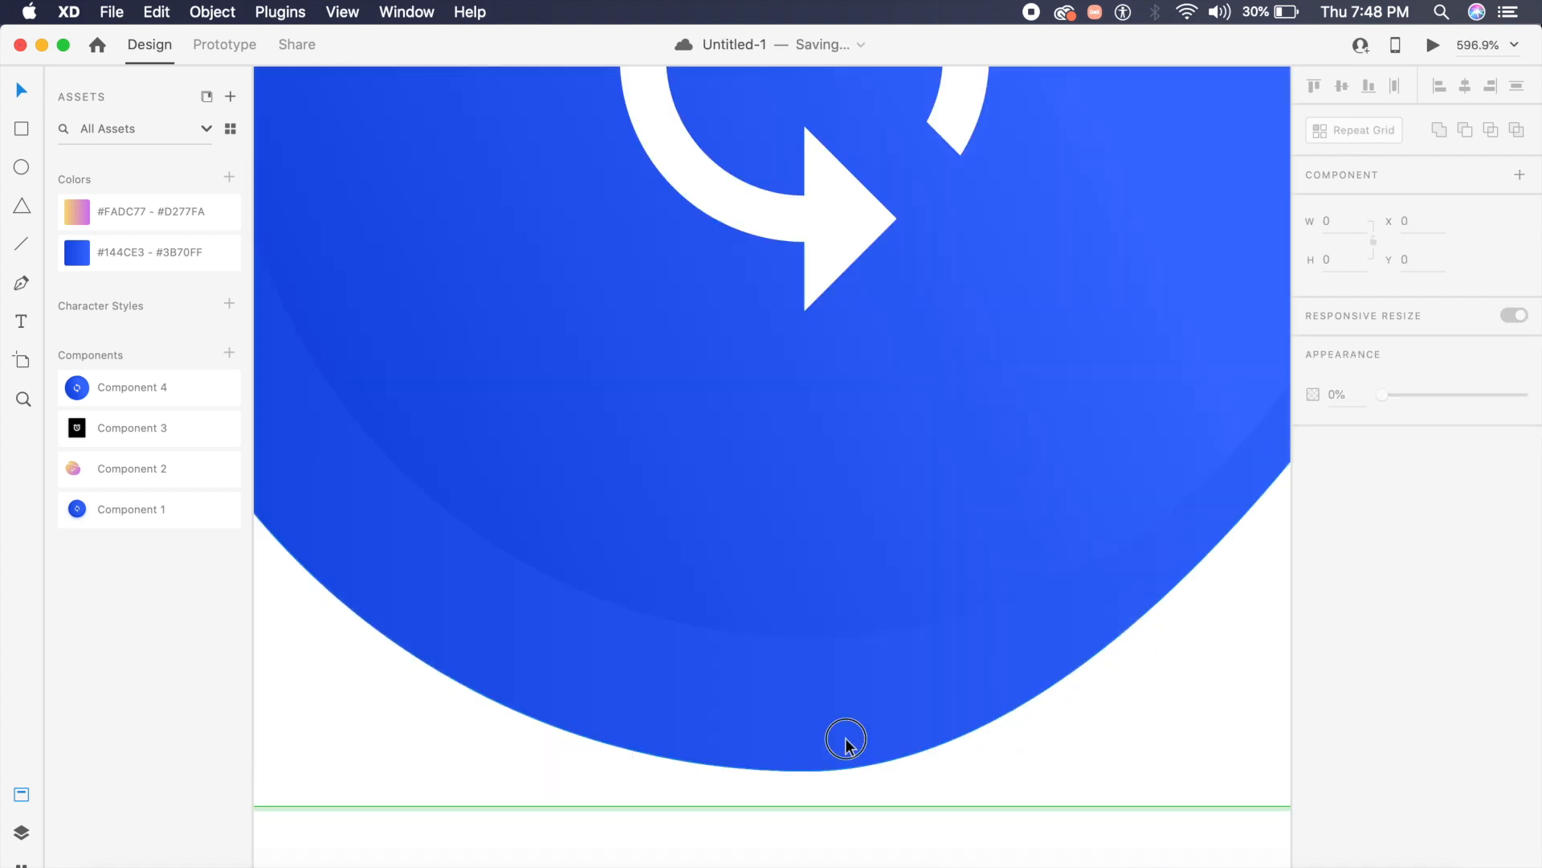
left_click(846, 739)
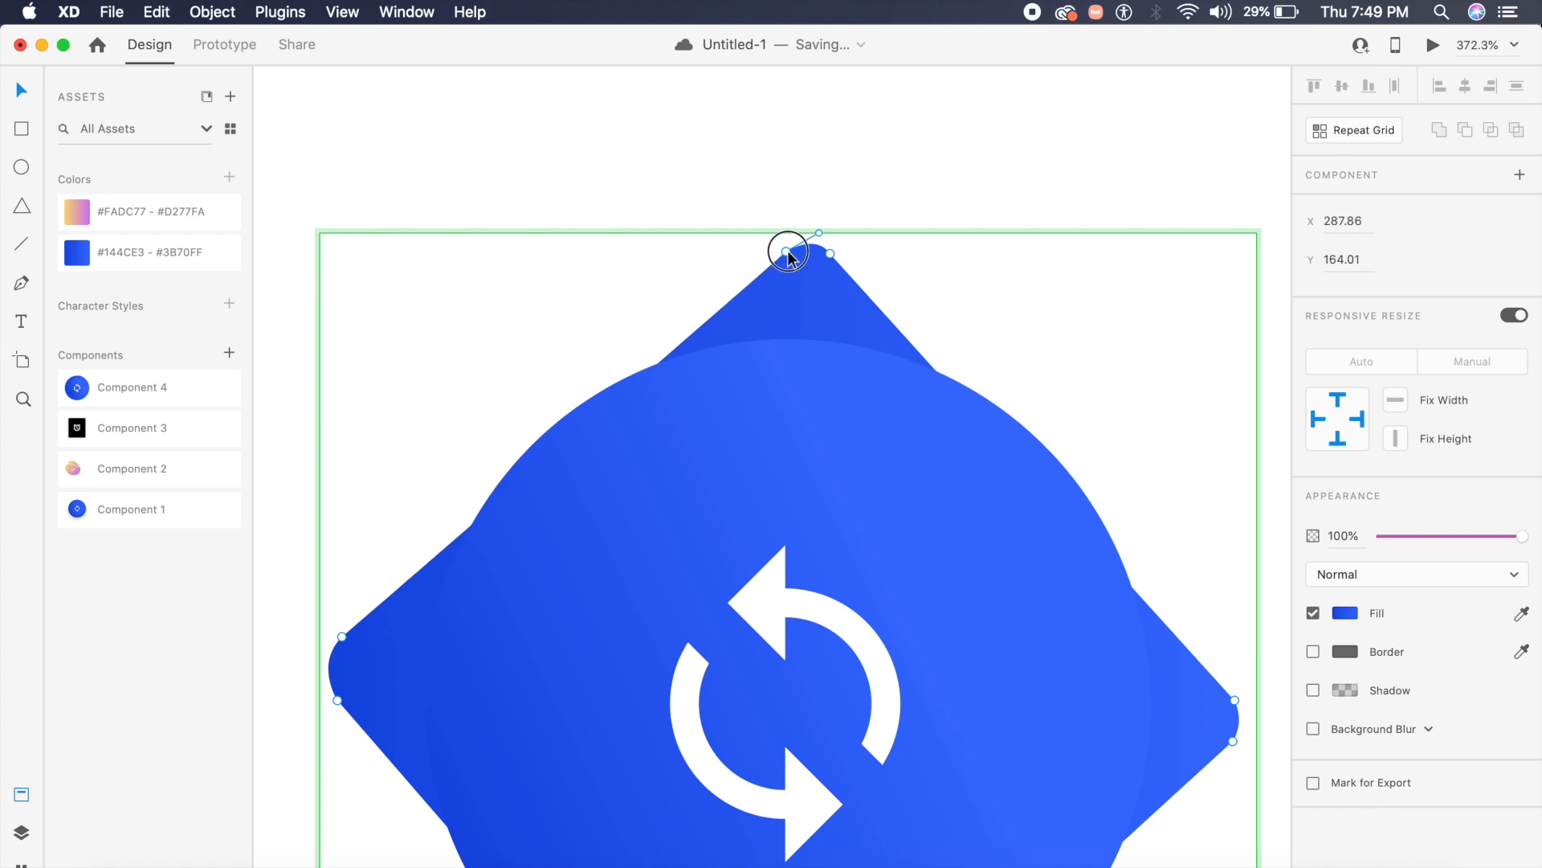
Clear the selection and select the blue background ellipse for reshaping.
left_click(987, 364)
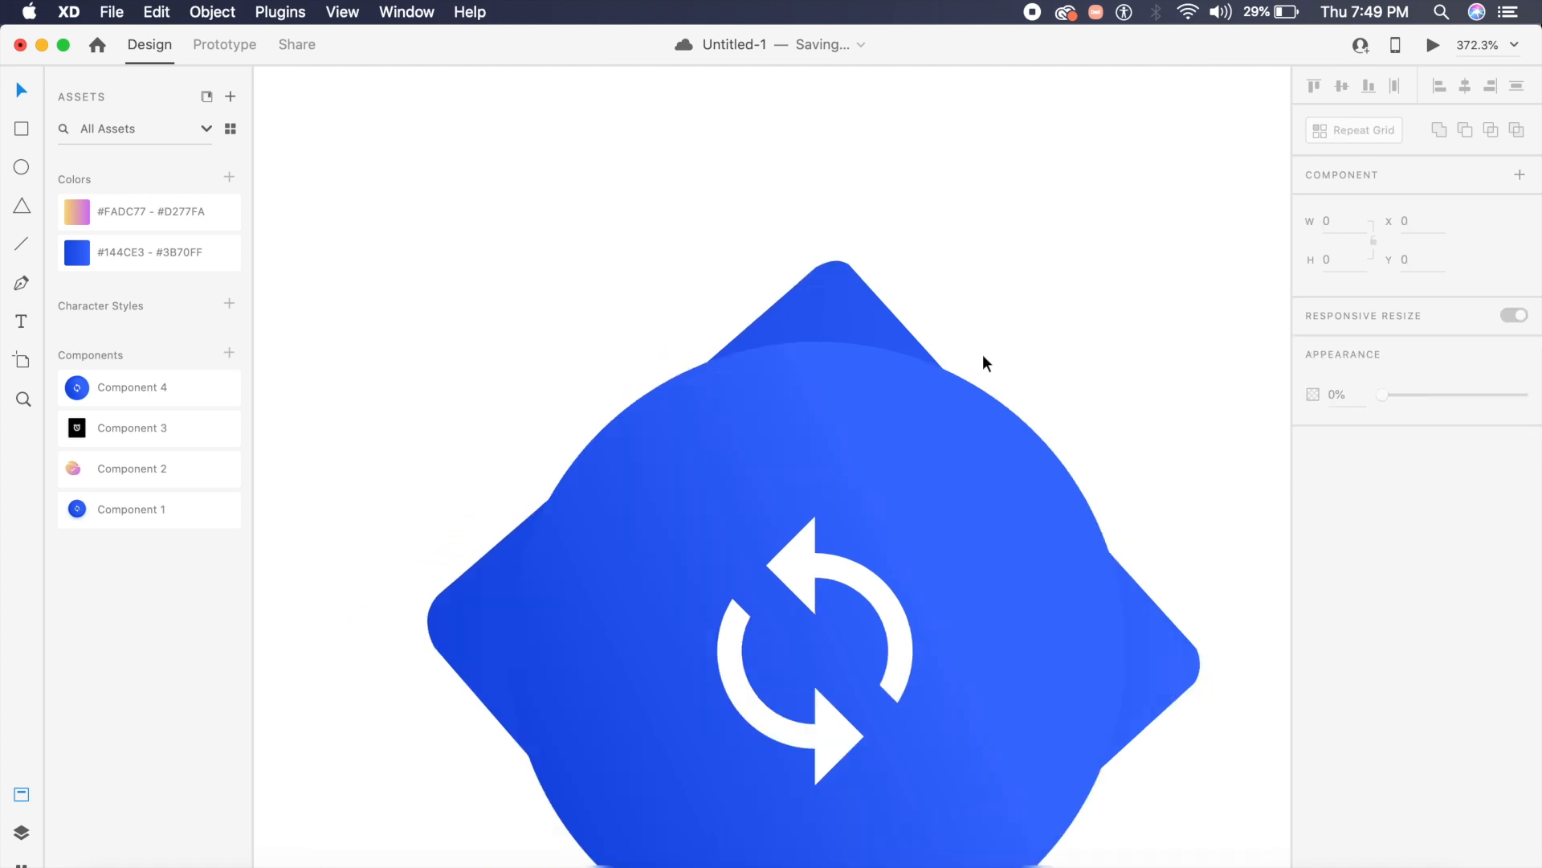
left_click(1003, 551)
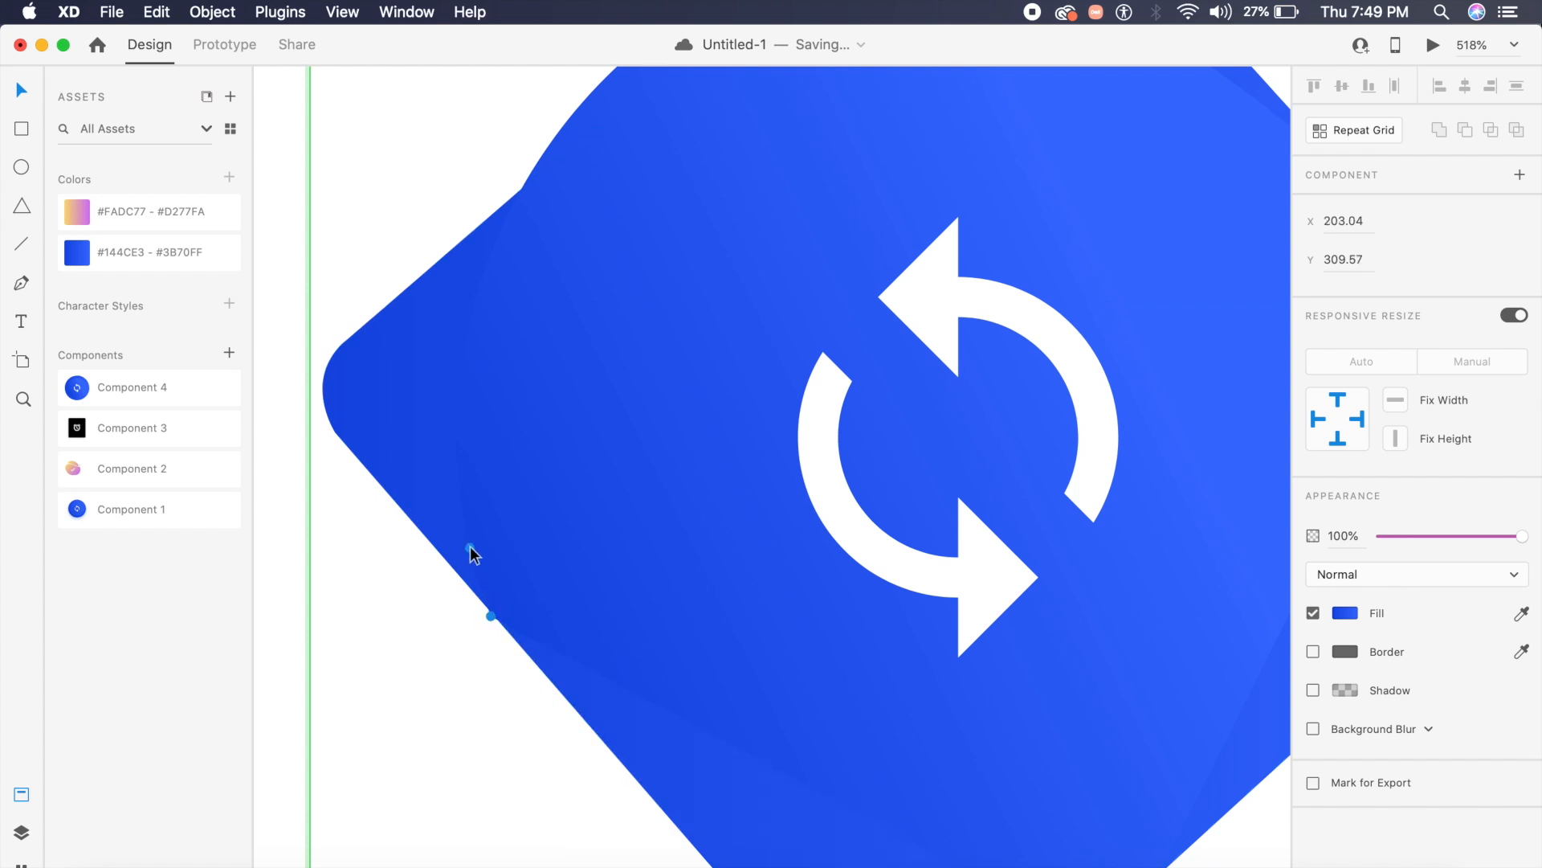
mouse_move(880, 522)
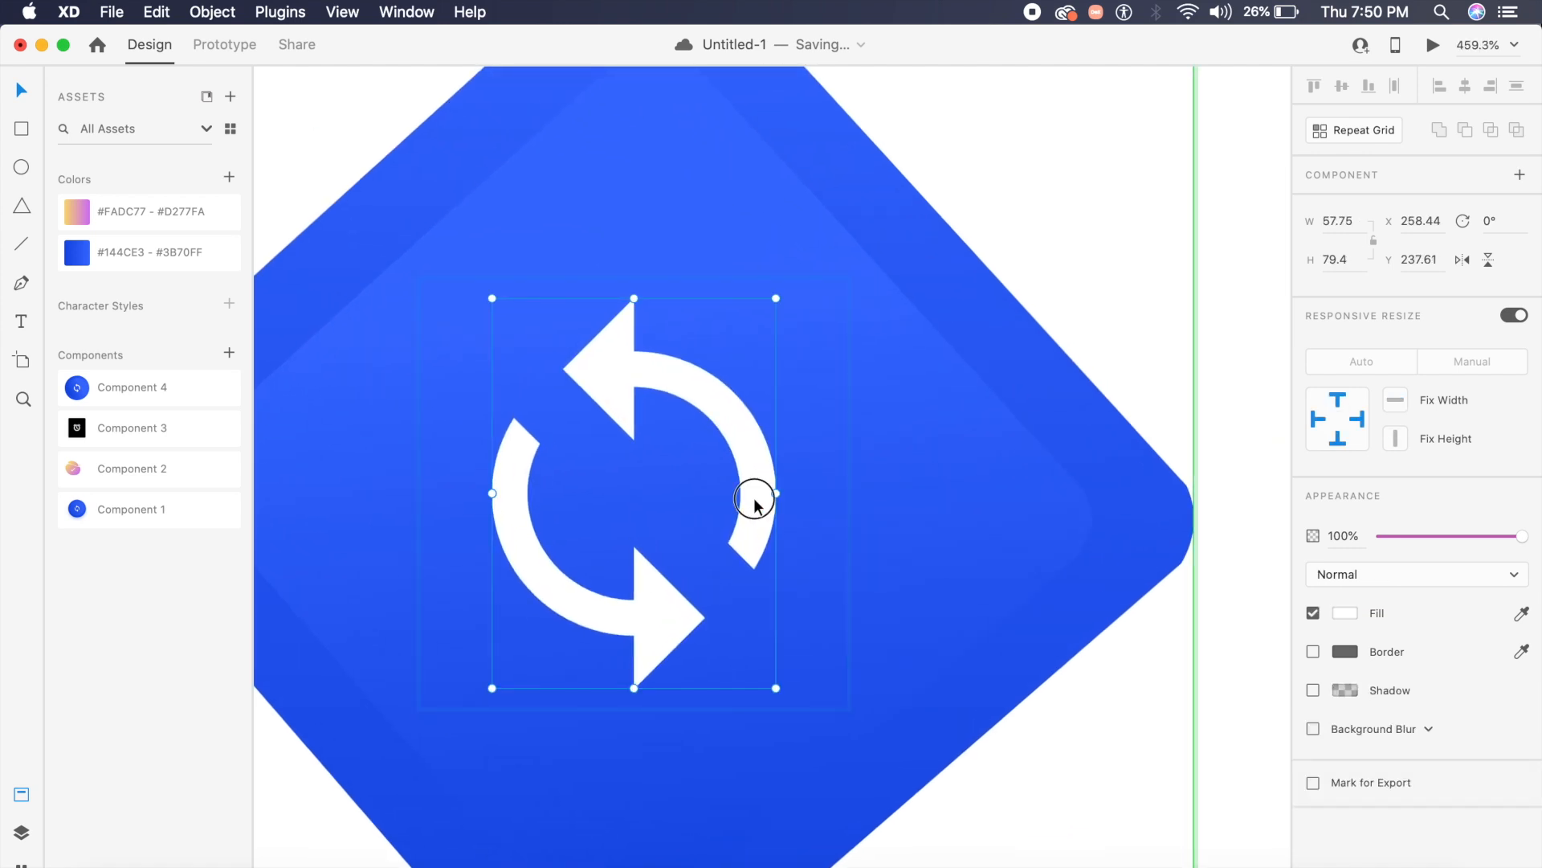
Edit the refresh arrows' path, dragging two anchor points to straighten the arrows.
double_click(754, 496)
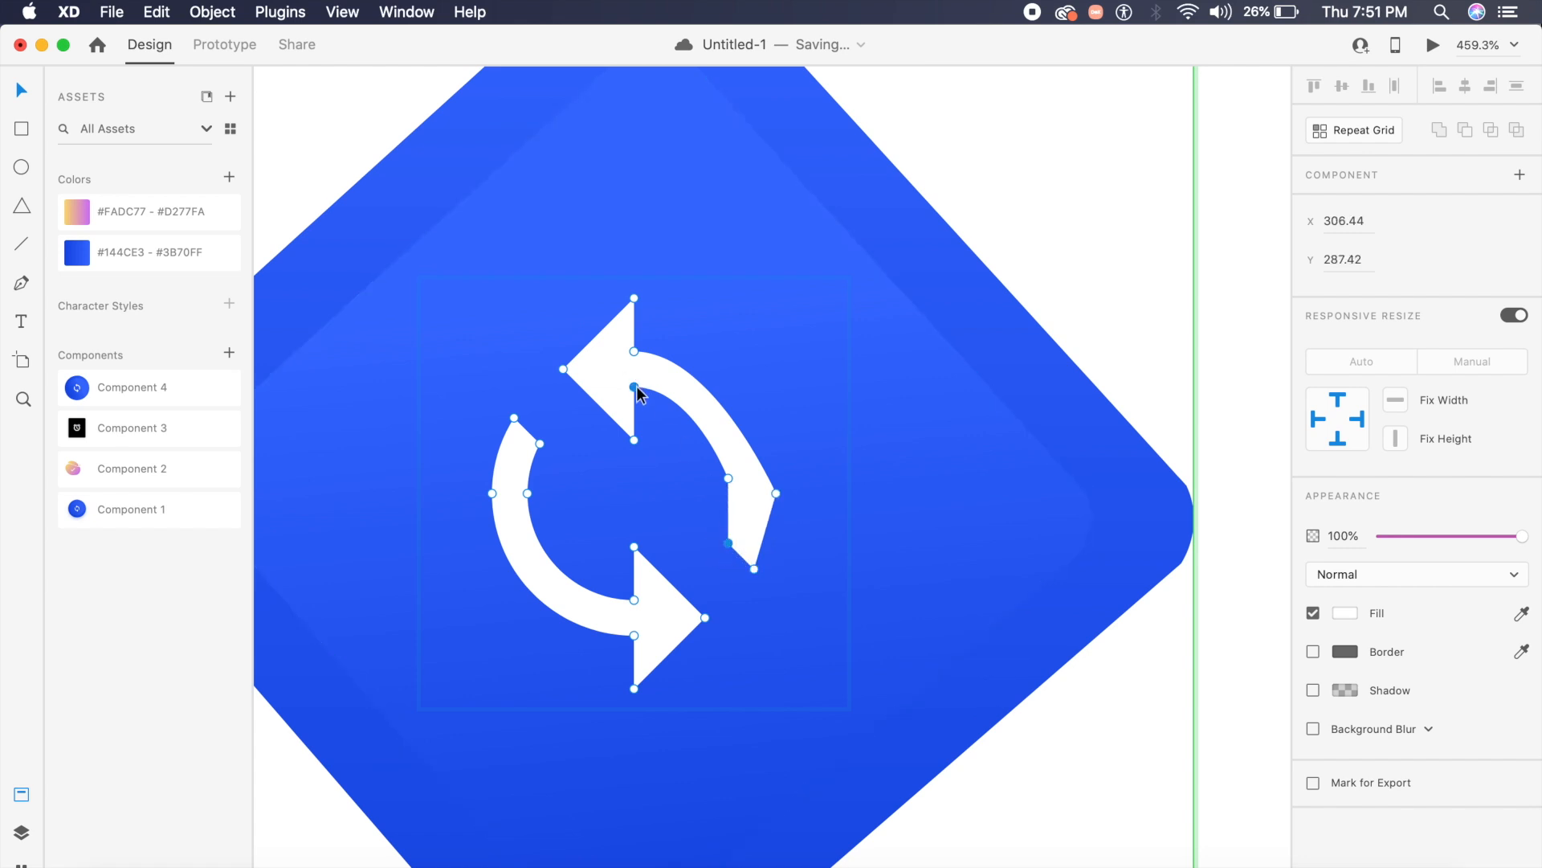
left_click_drag(632, 389, 632, 352)
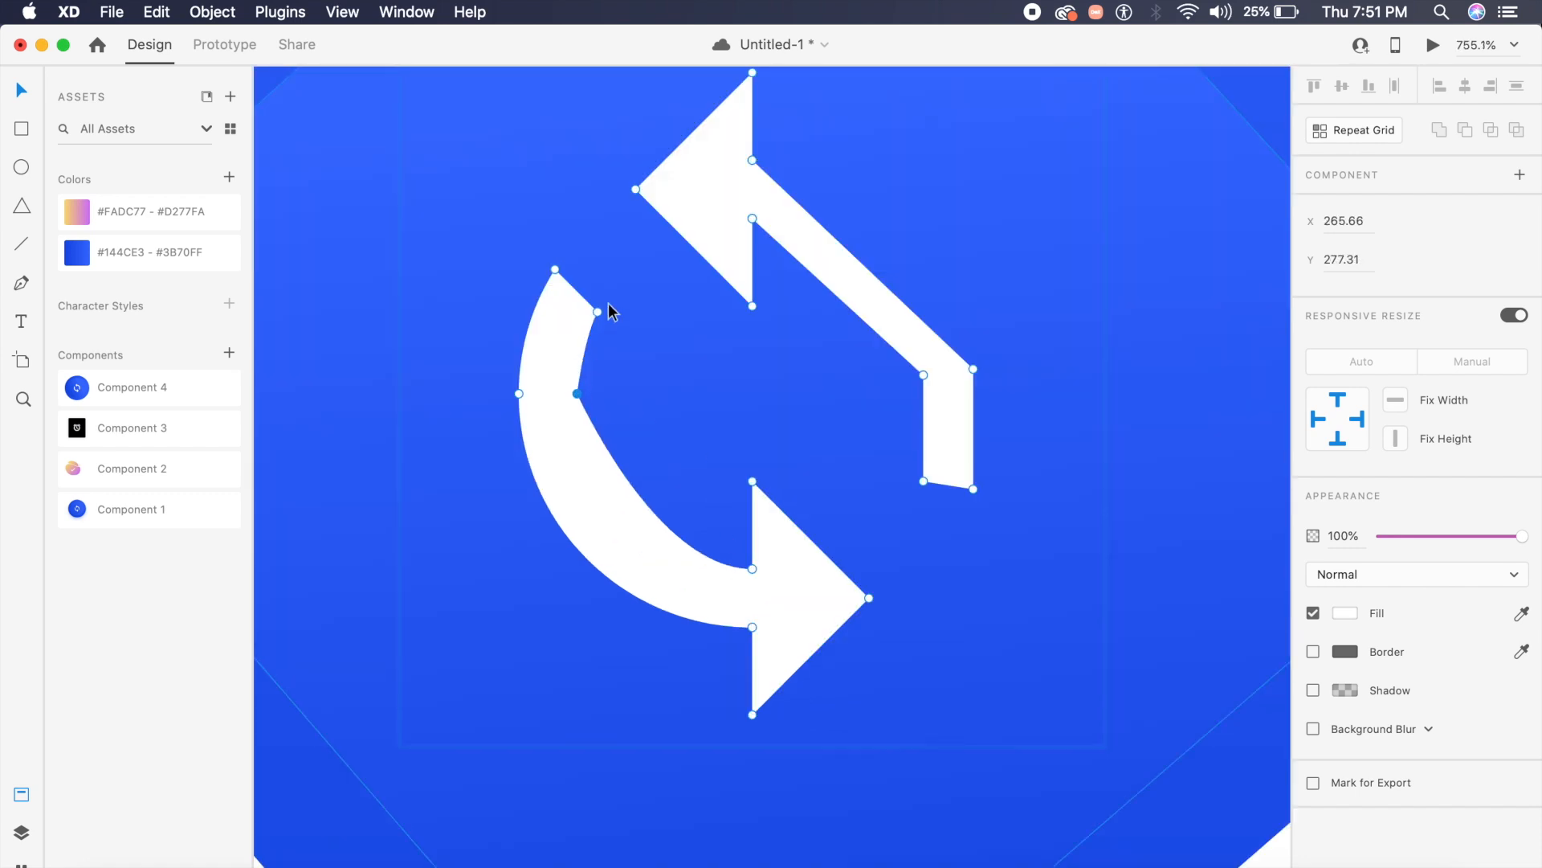
left_click_drag(598, 310, 555, 272)
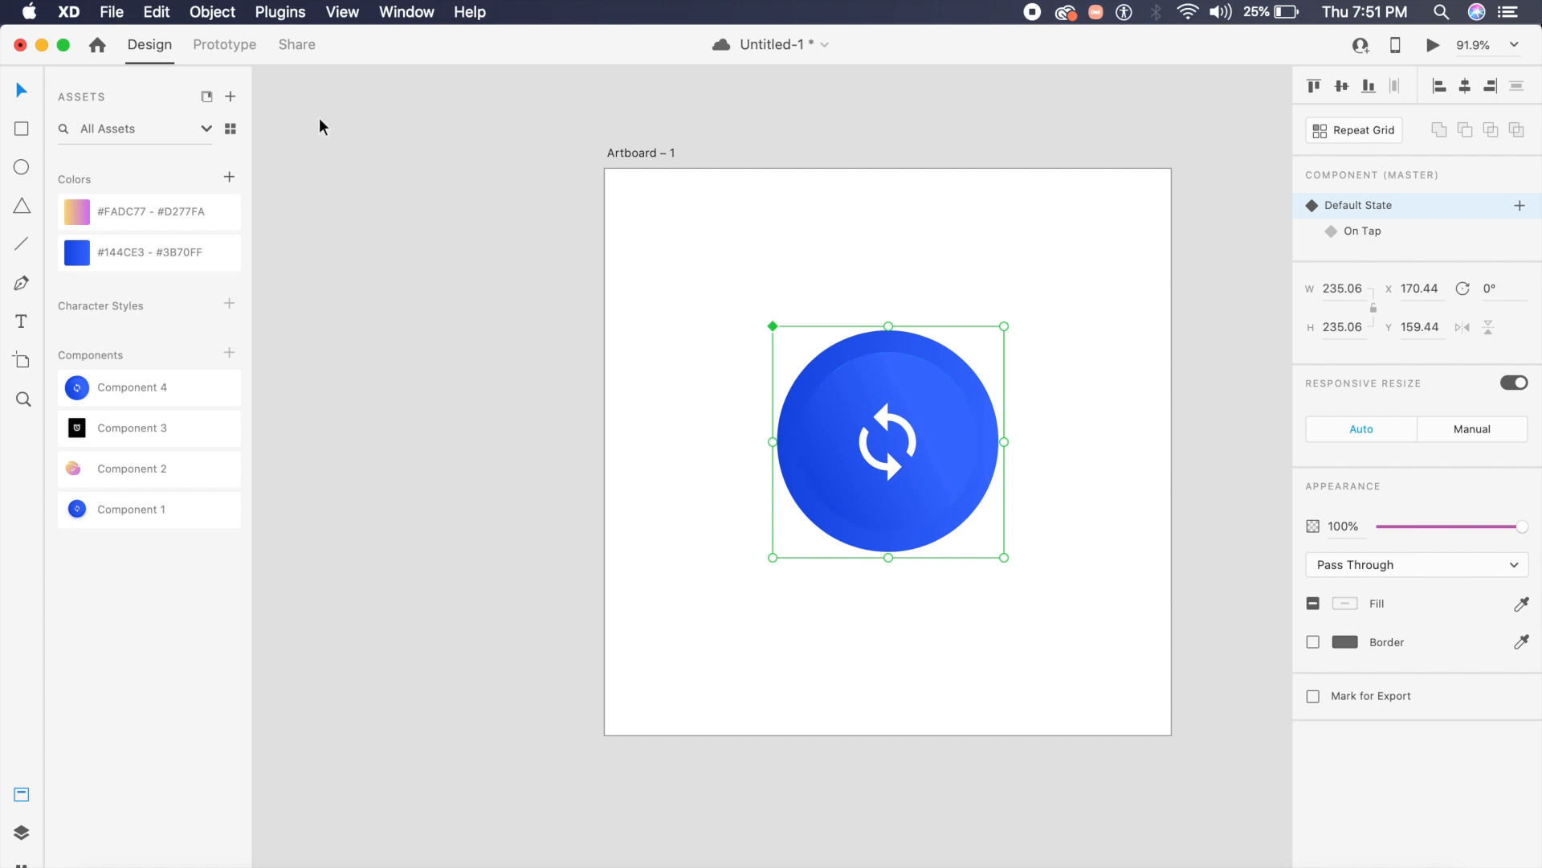
In Prototype mode, make Default State's tap auto-animate to On Tap.
left_click(224, 45)
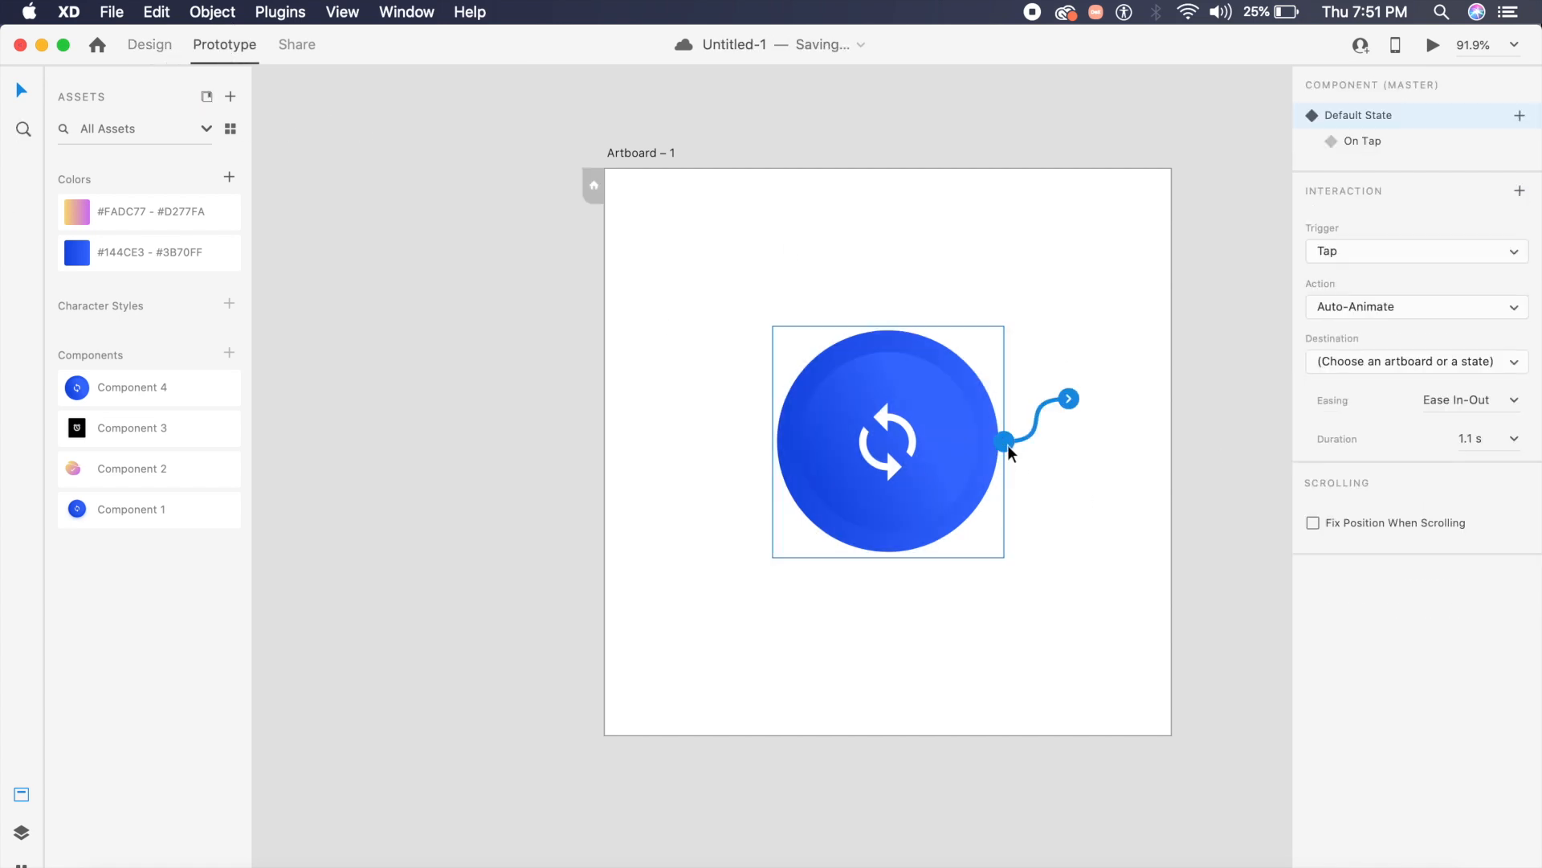
mouse_move(1390, 257)
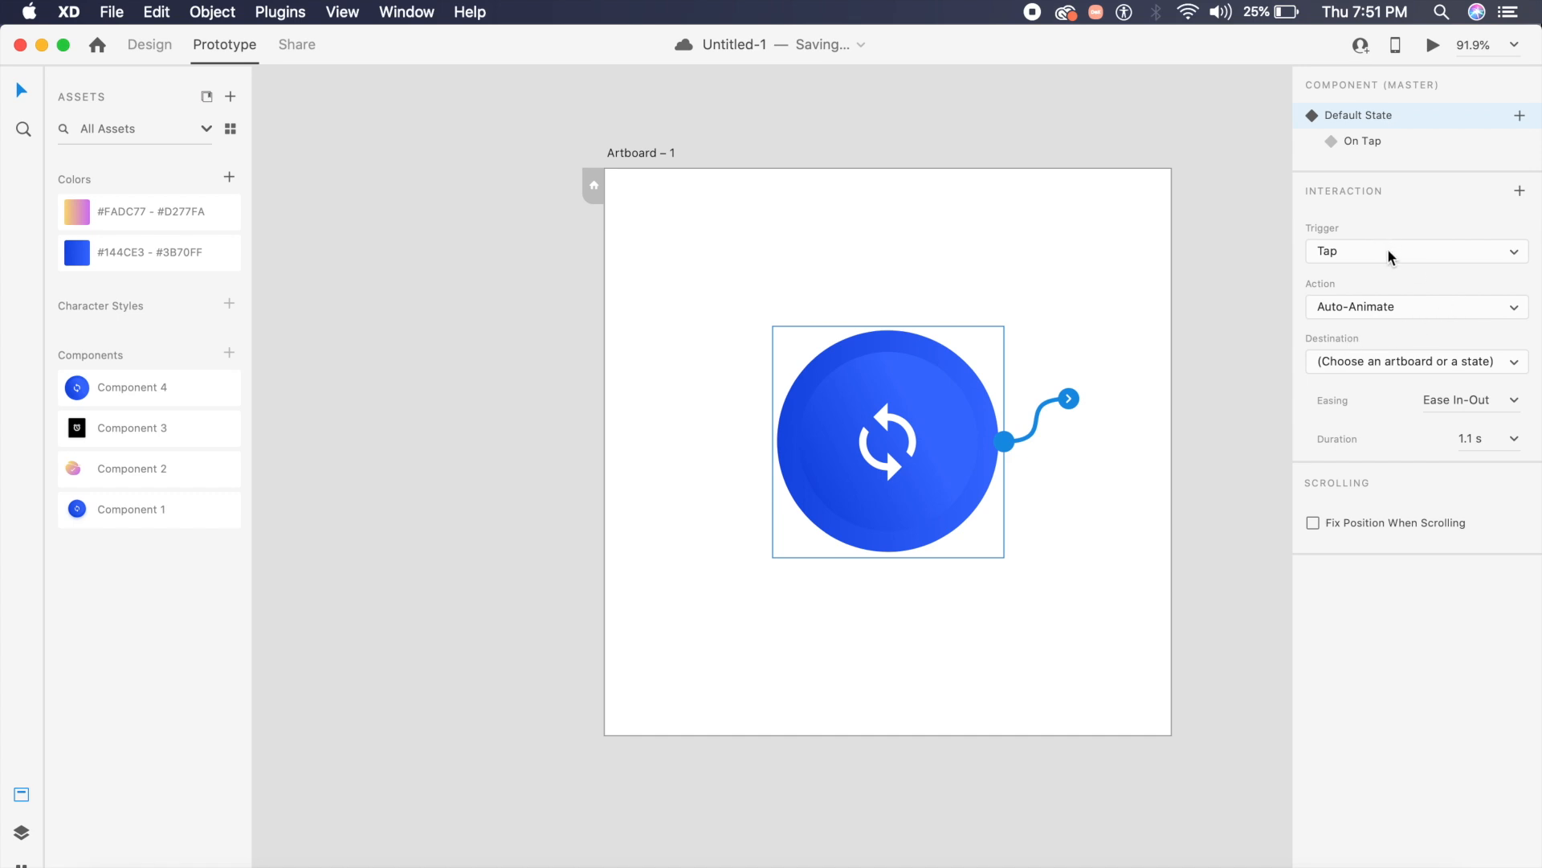
mouse_move(1400, 323)
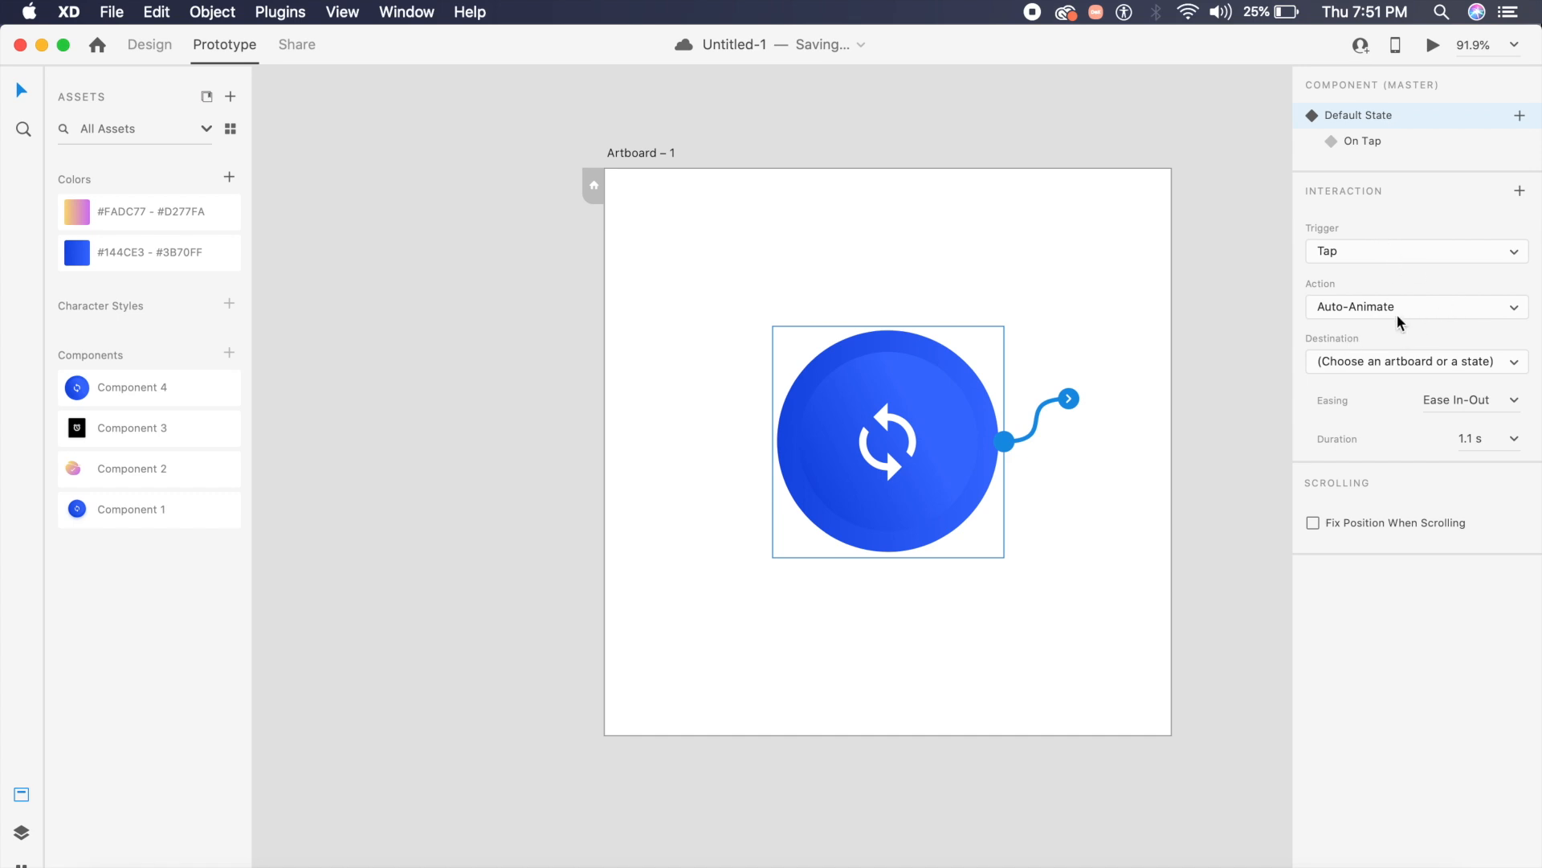
mouse_move(1377, 377)
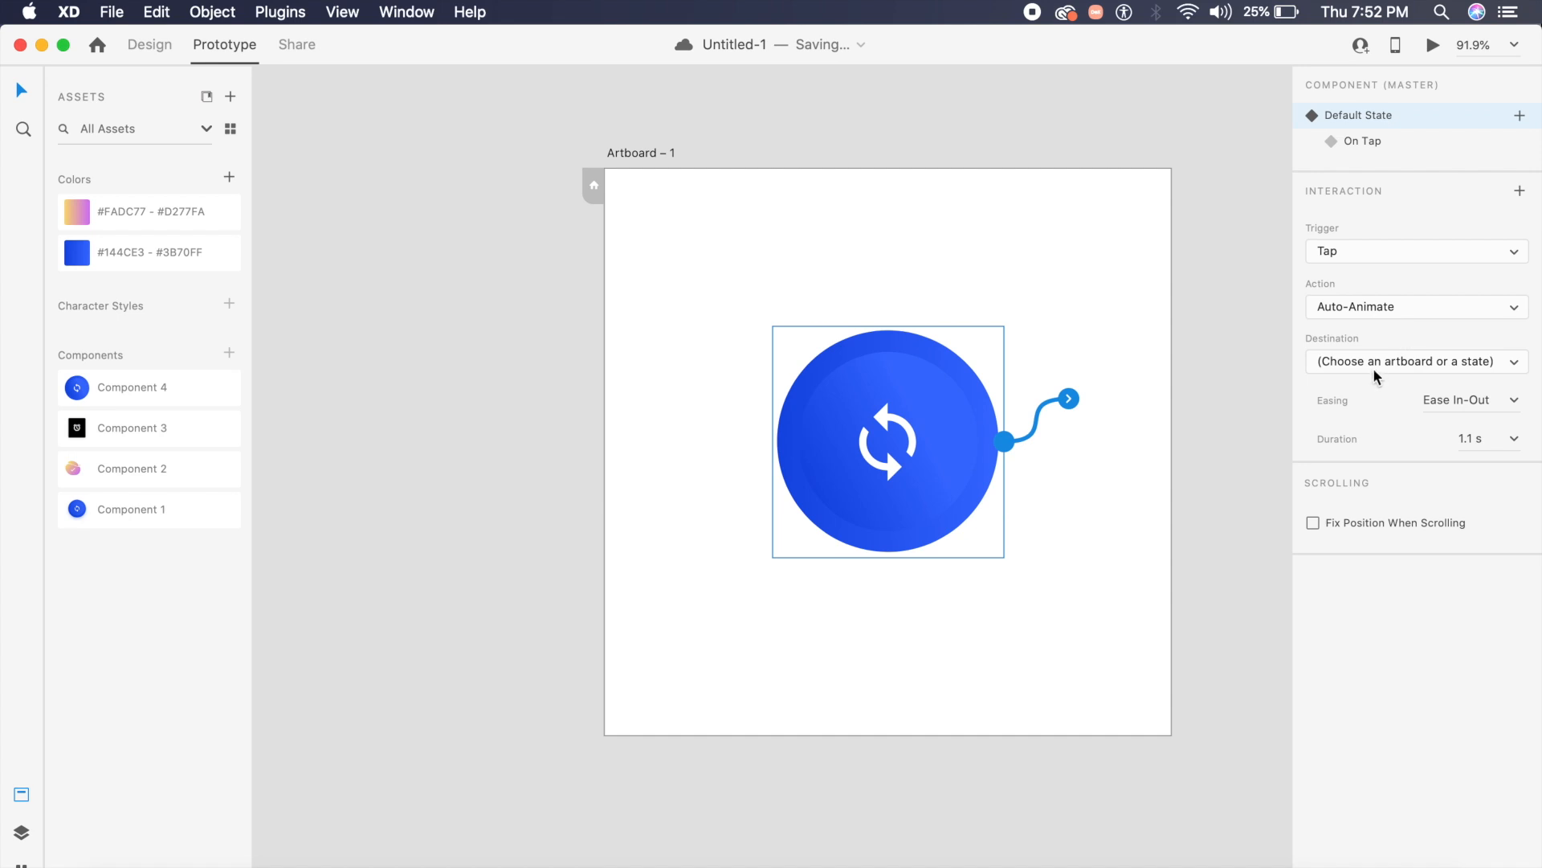
left_click(1416, 361)
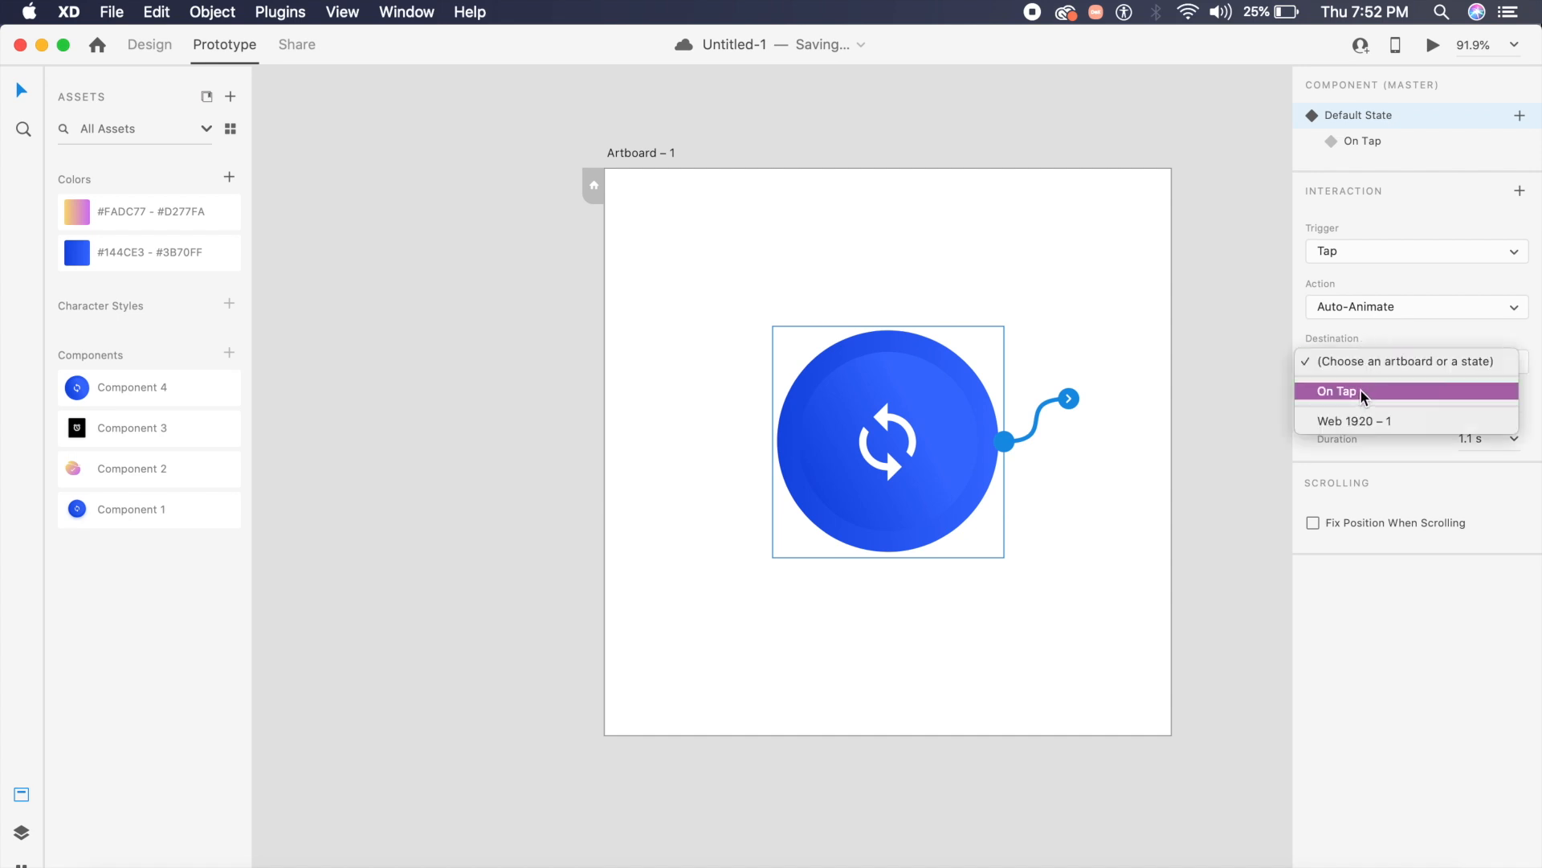
left_click(1336, 391)
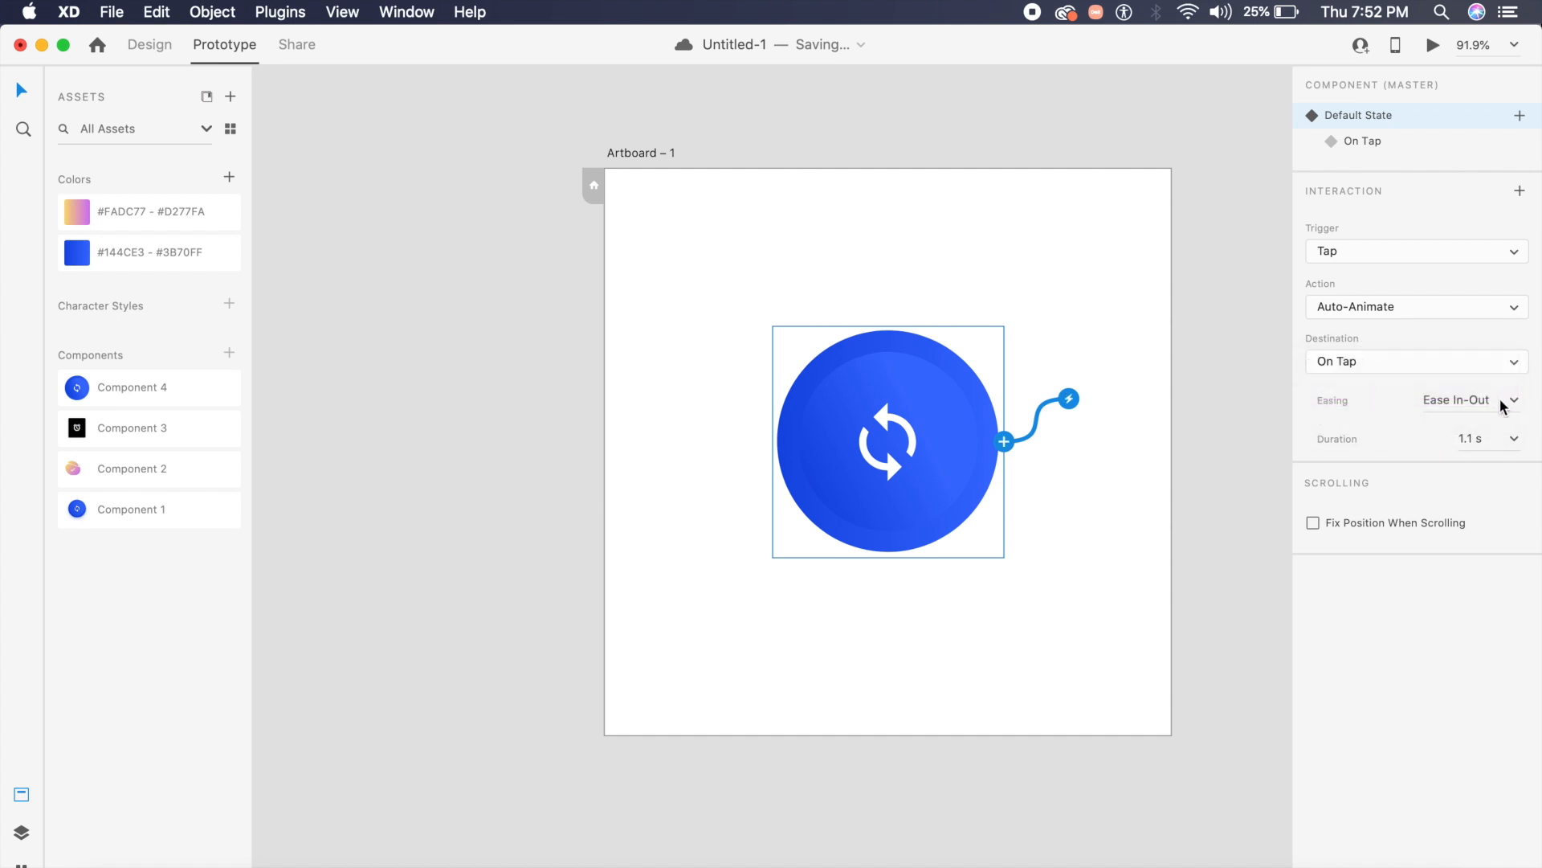
mouse_move(1495, 448)
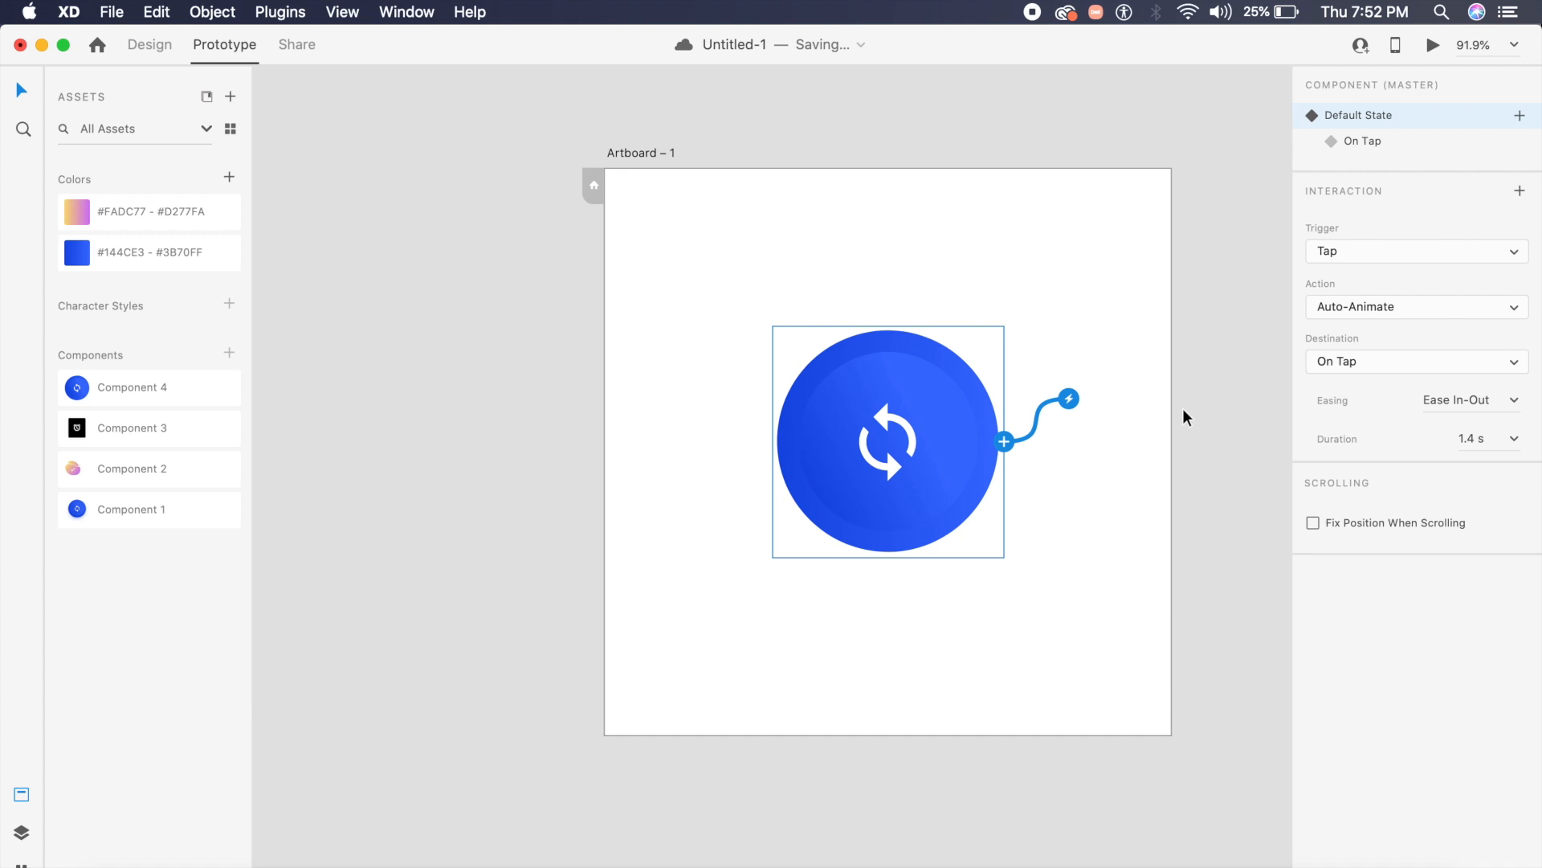
Give the On Tap state a tap interaction returning to Default State.
left_click(1363, 141)
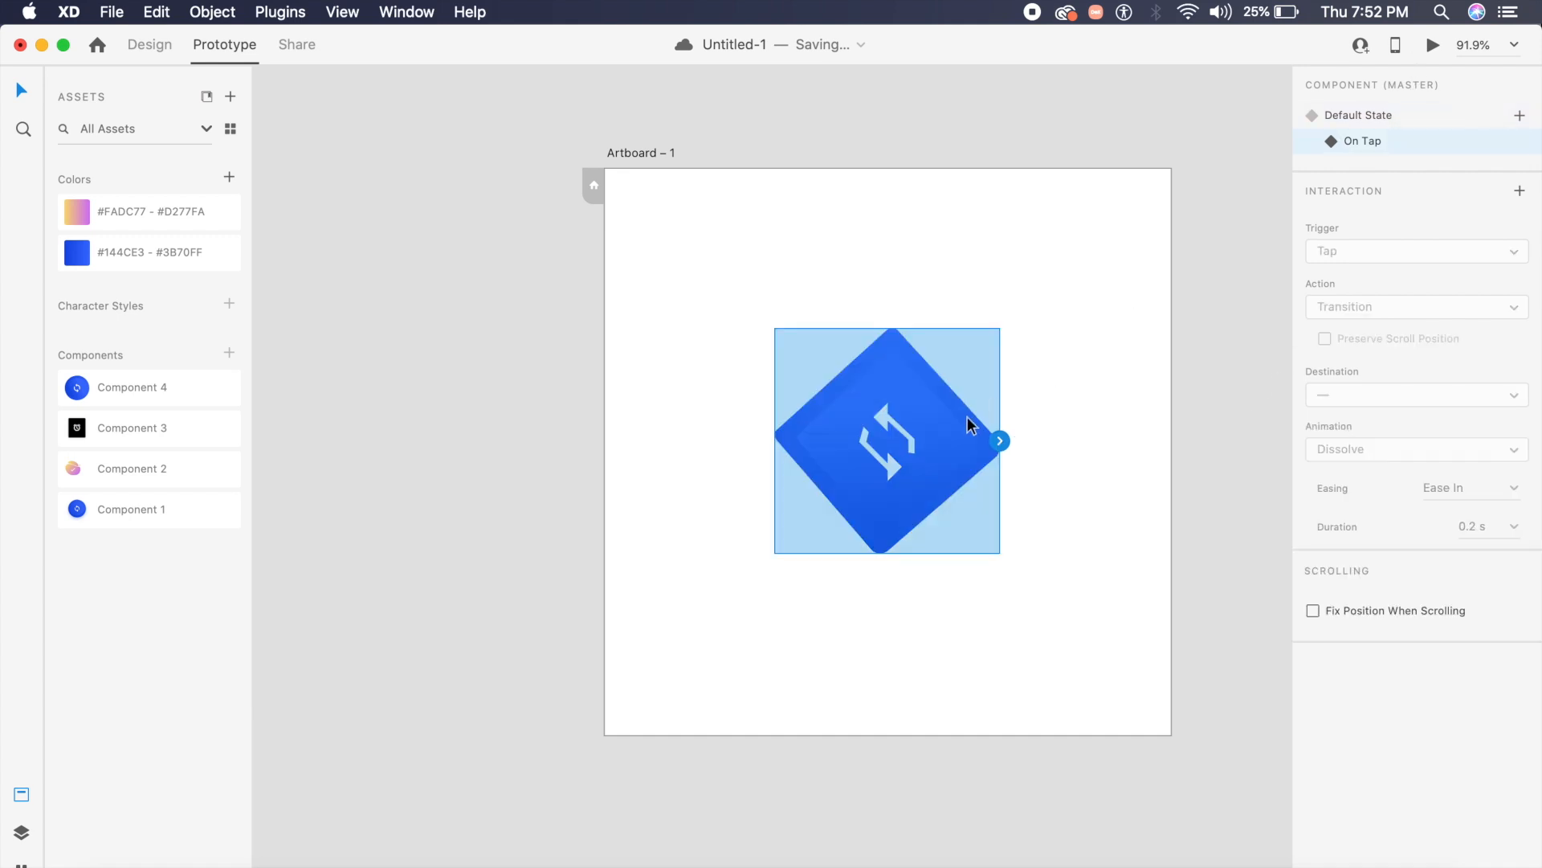
left_click(1411, 306)
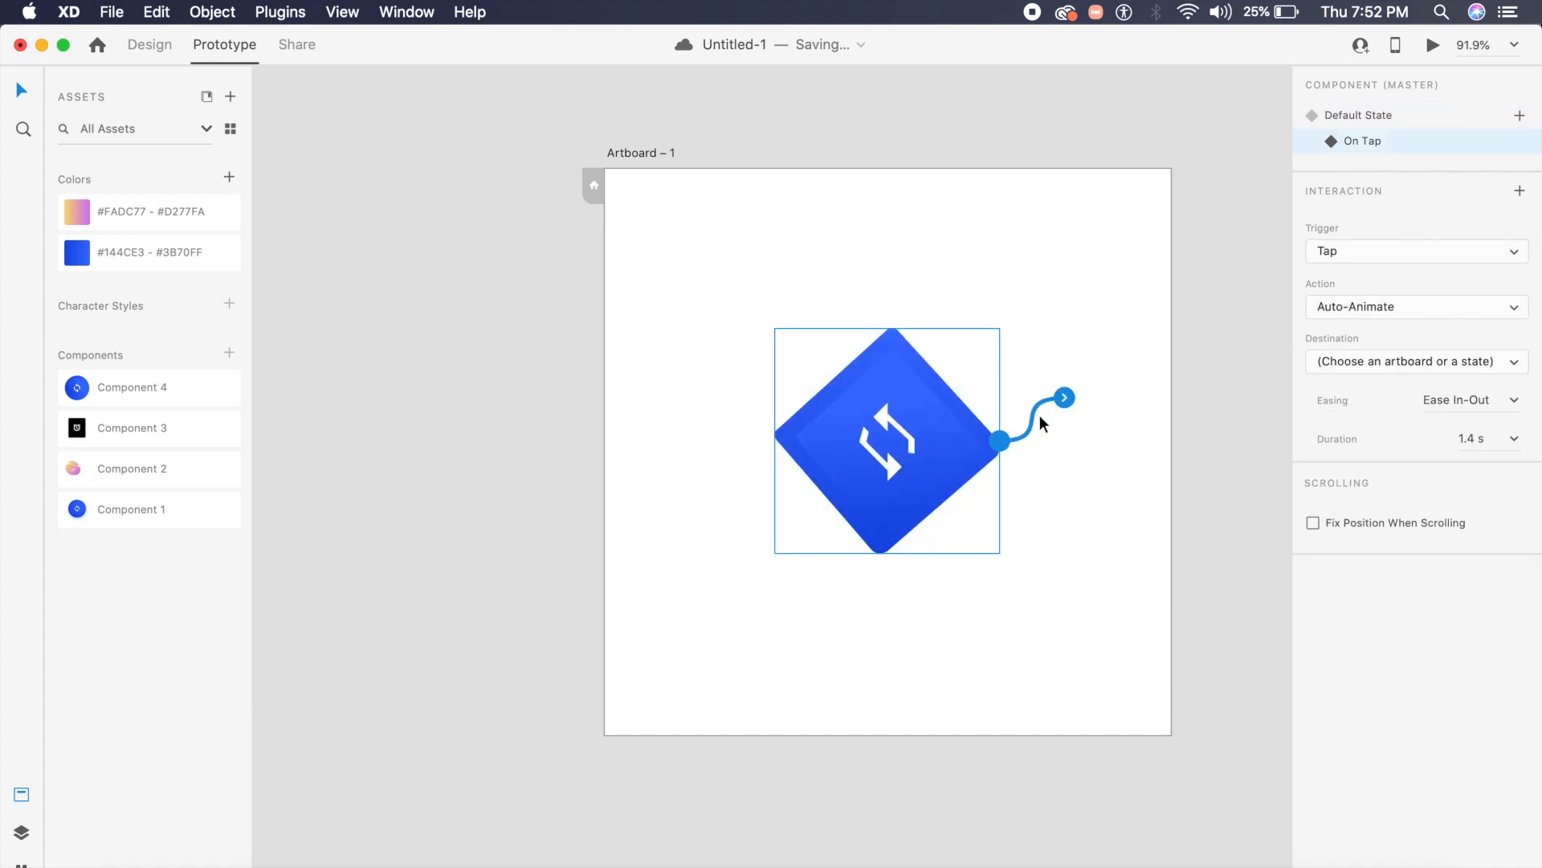
left_click(1415, 361)
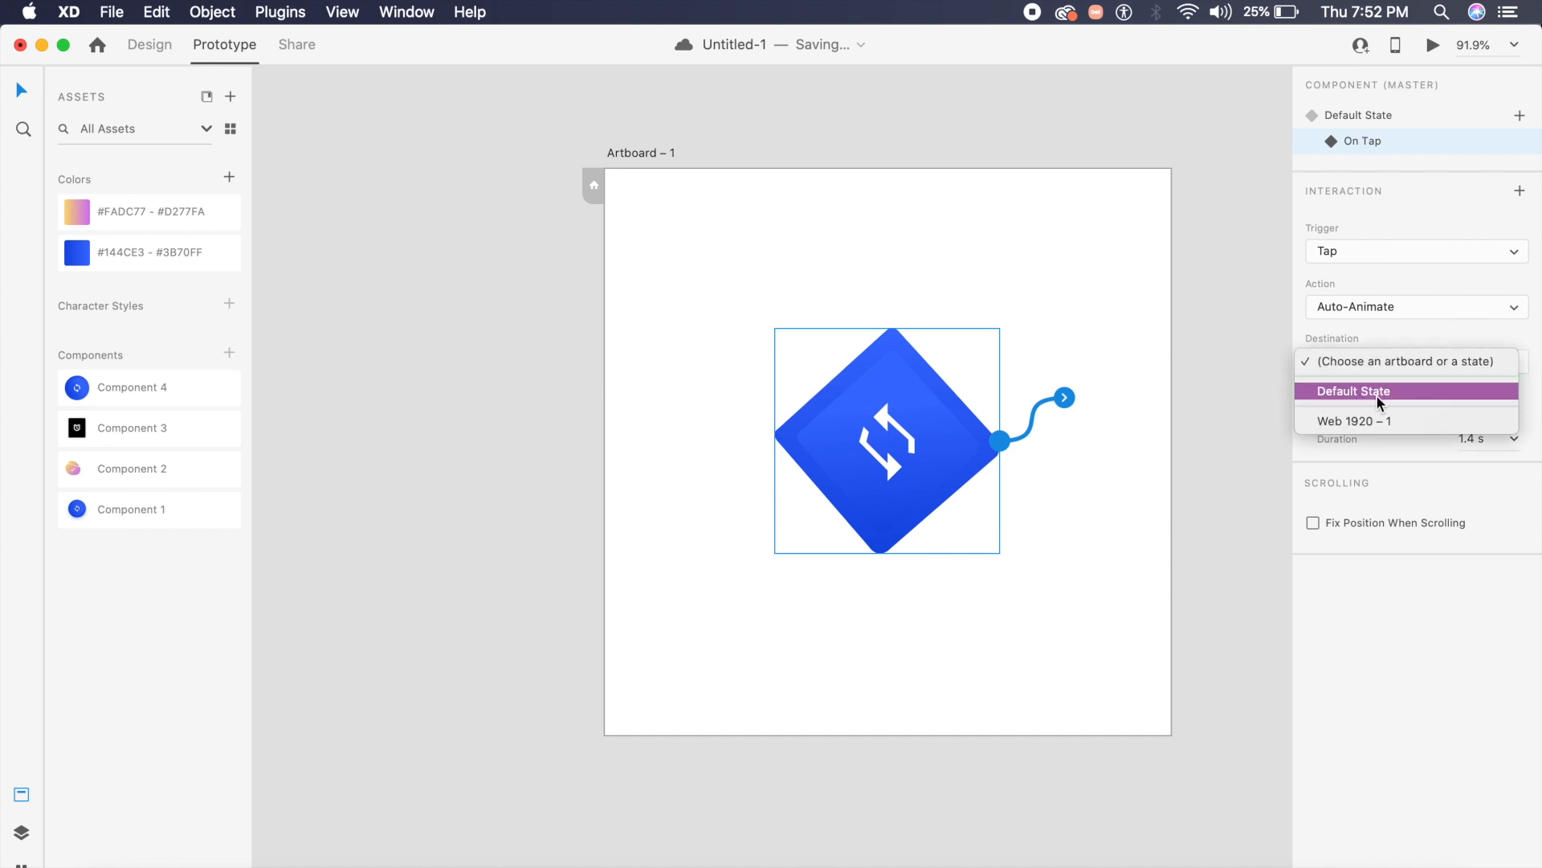
left_click(1355, 390)
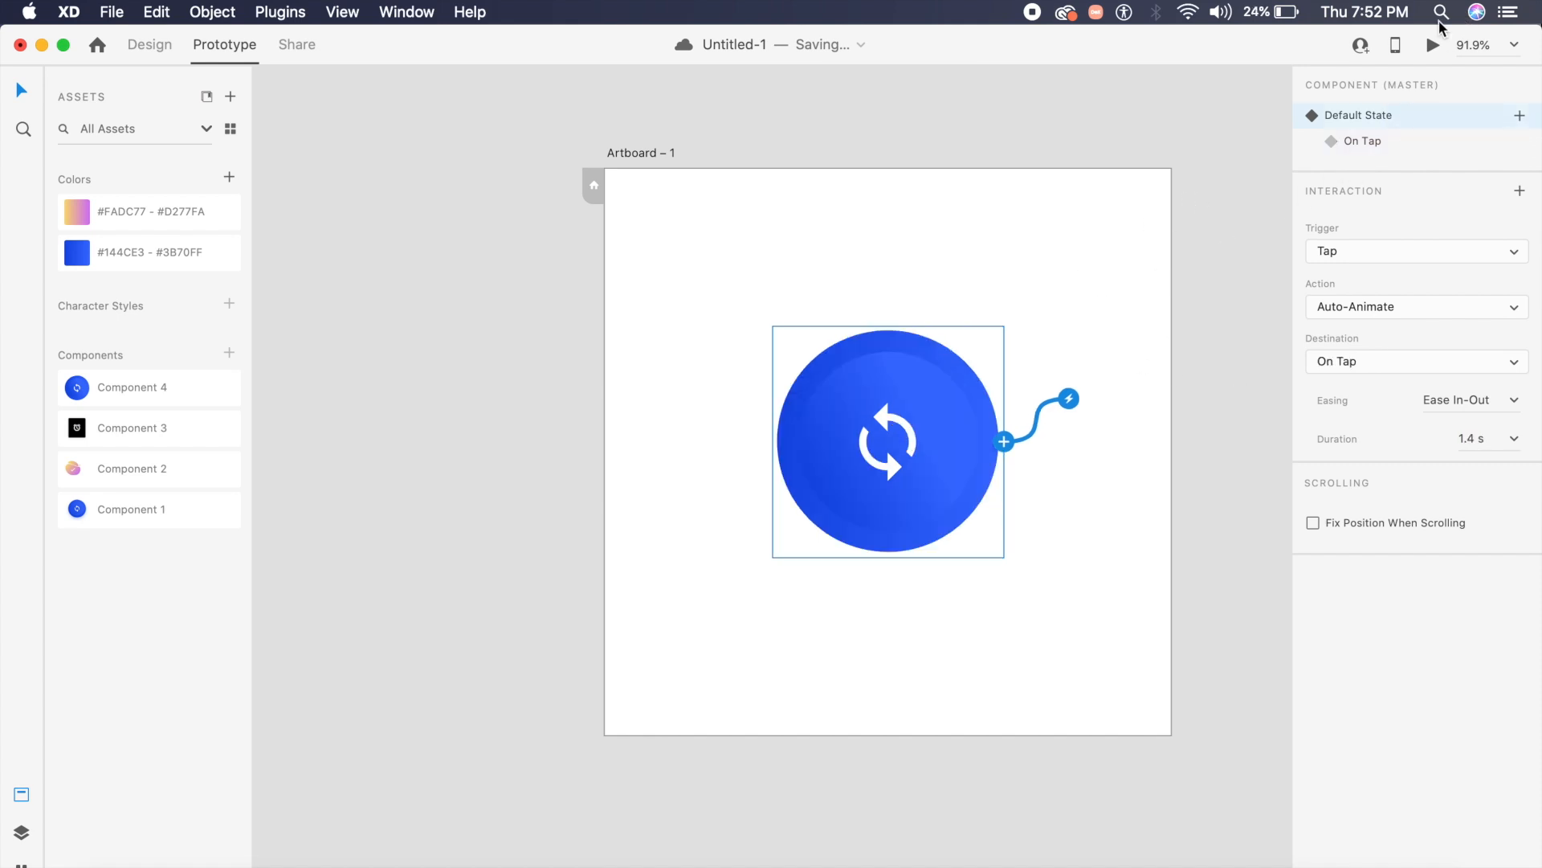
left_click(1433, 44)
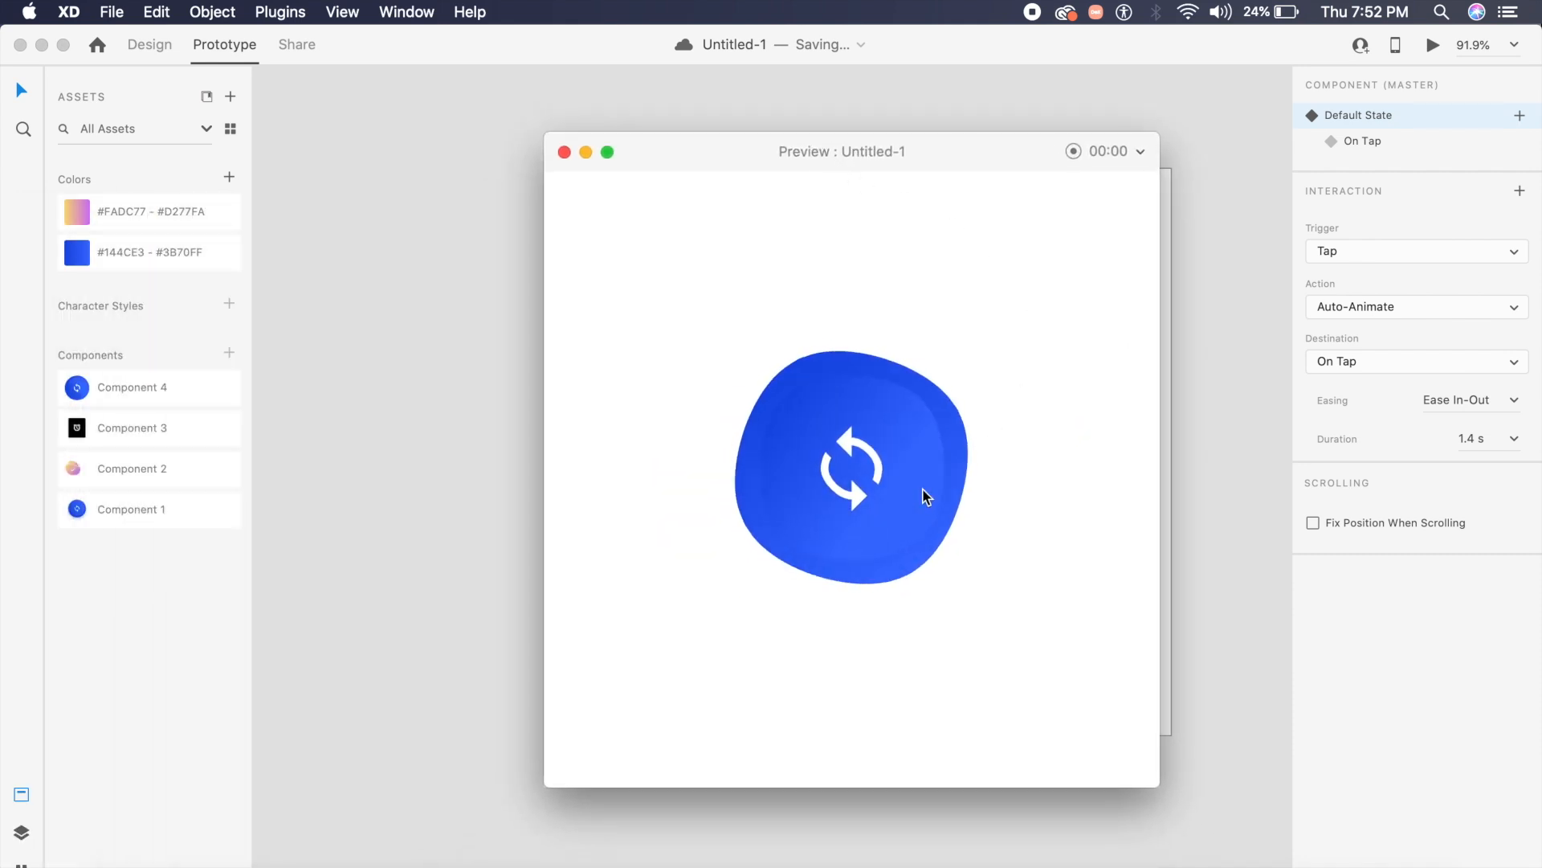
left_click(850, 468)
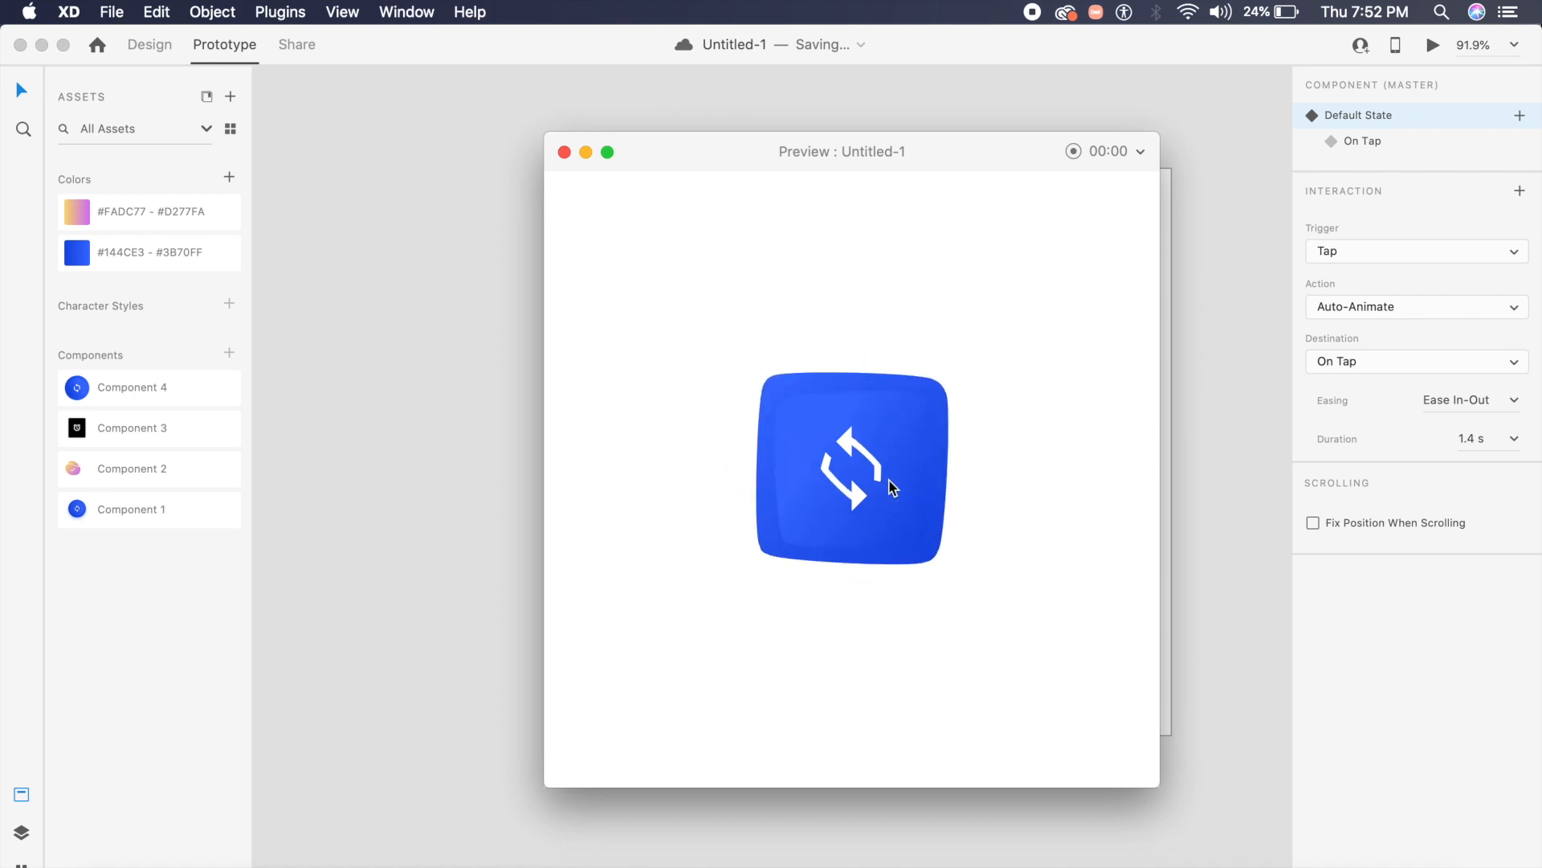
left_click(565, 152)
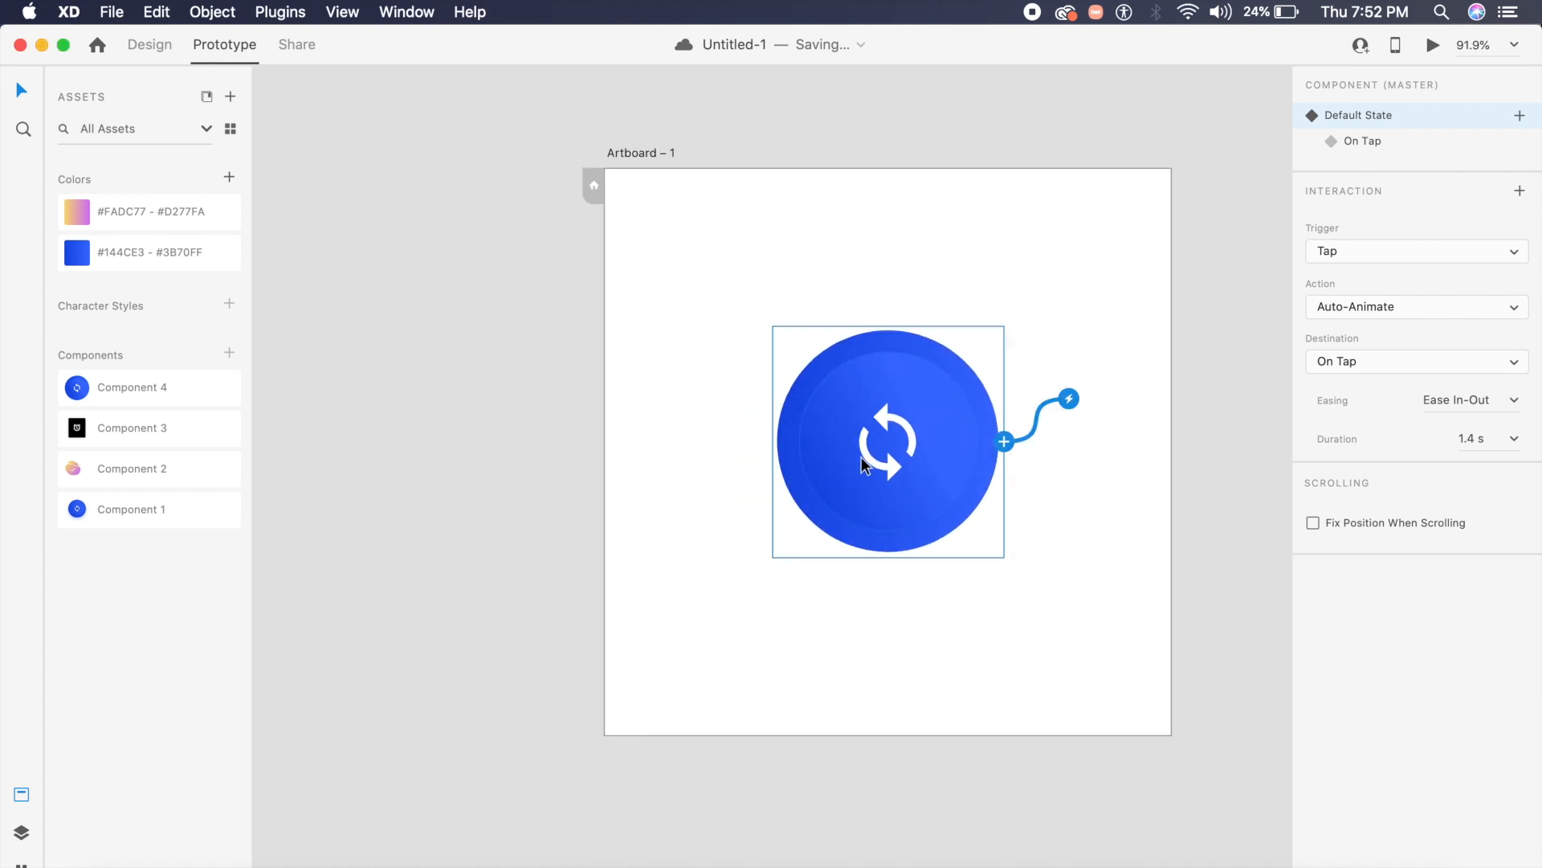
mouse_move(902, 463)
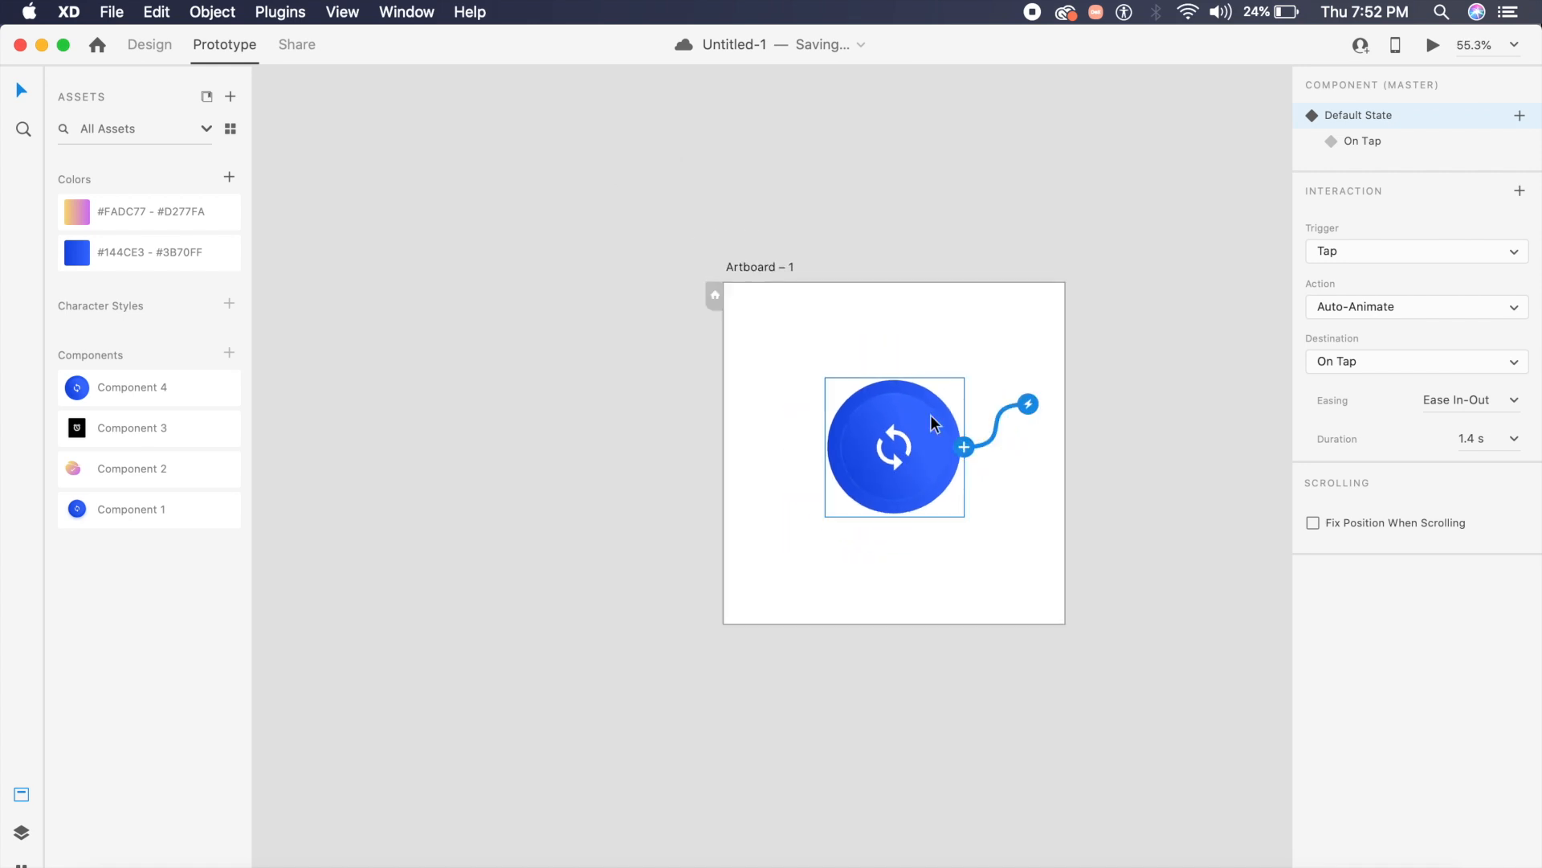
Draw a rectangle on Artboard – 2 and select the new card.
left_click(148, 44)
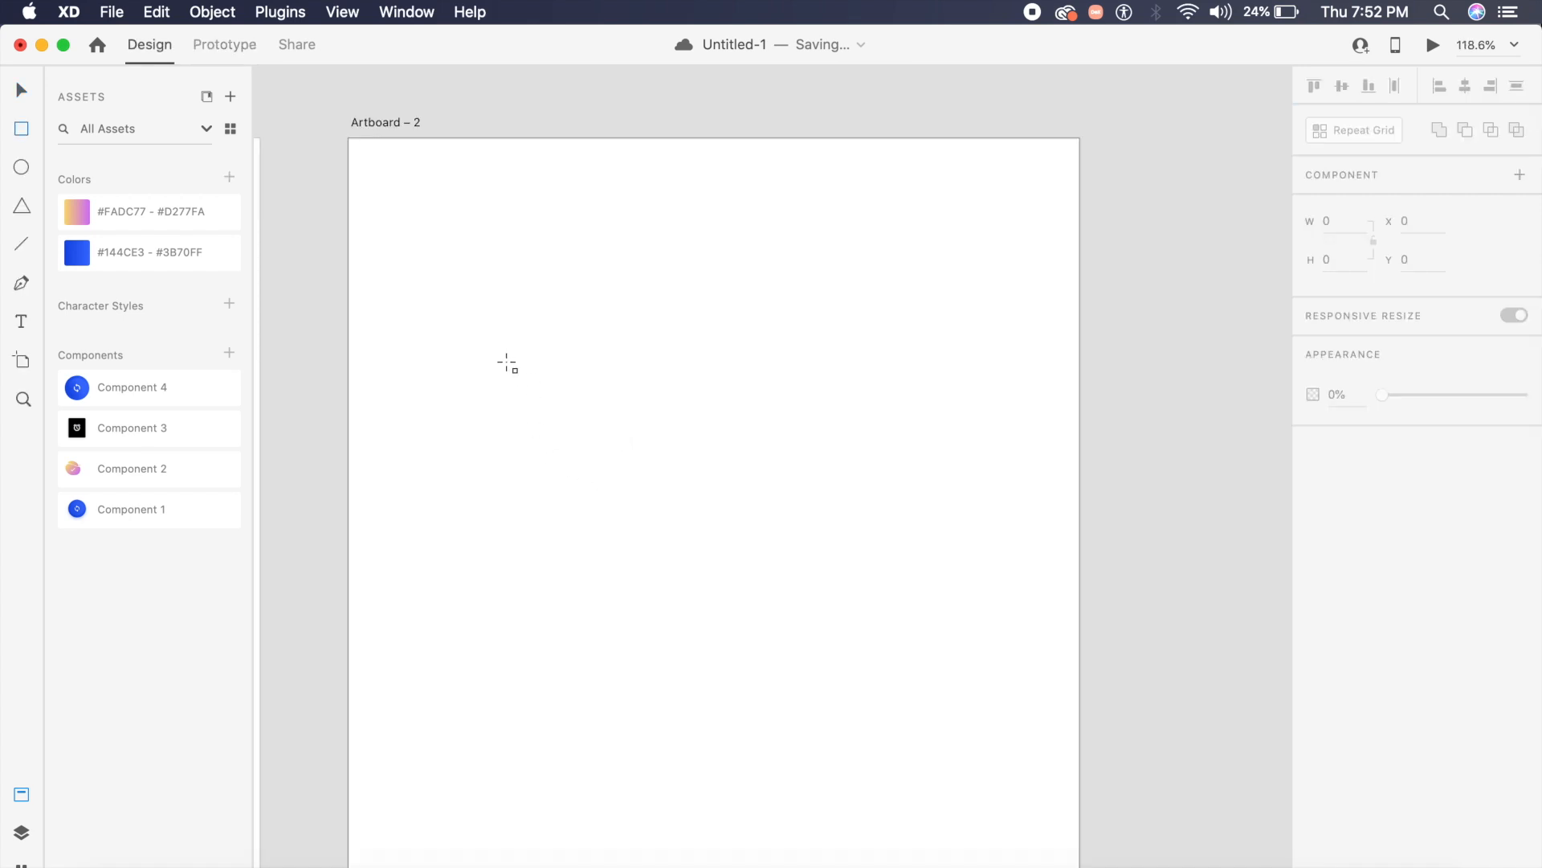
mouse_move(547, 384)
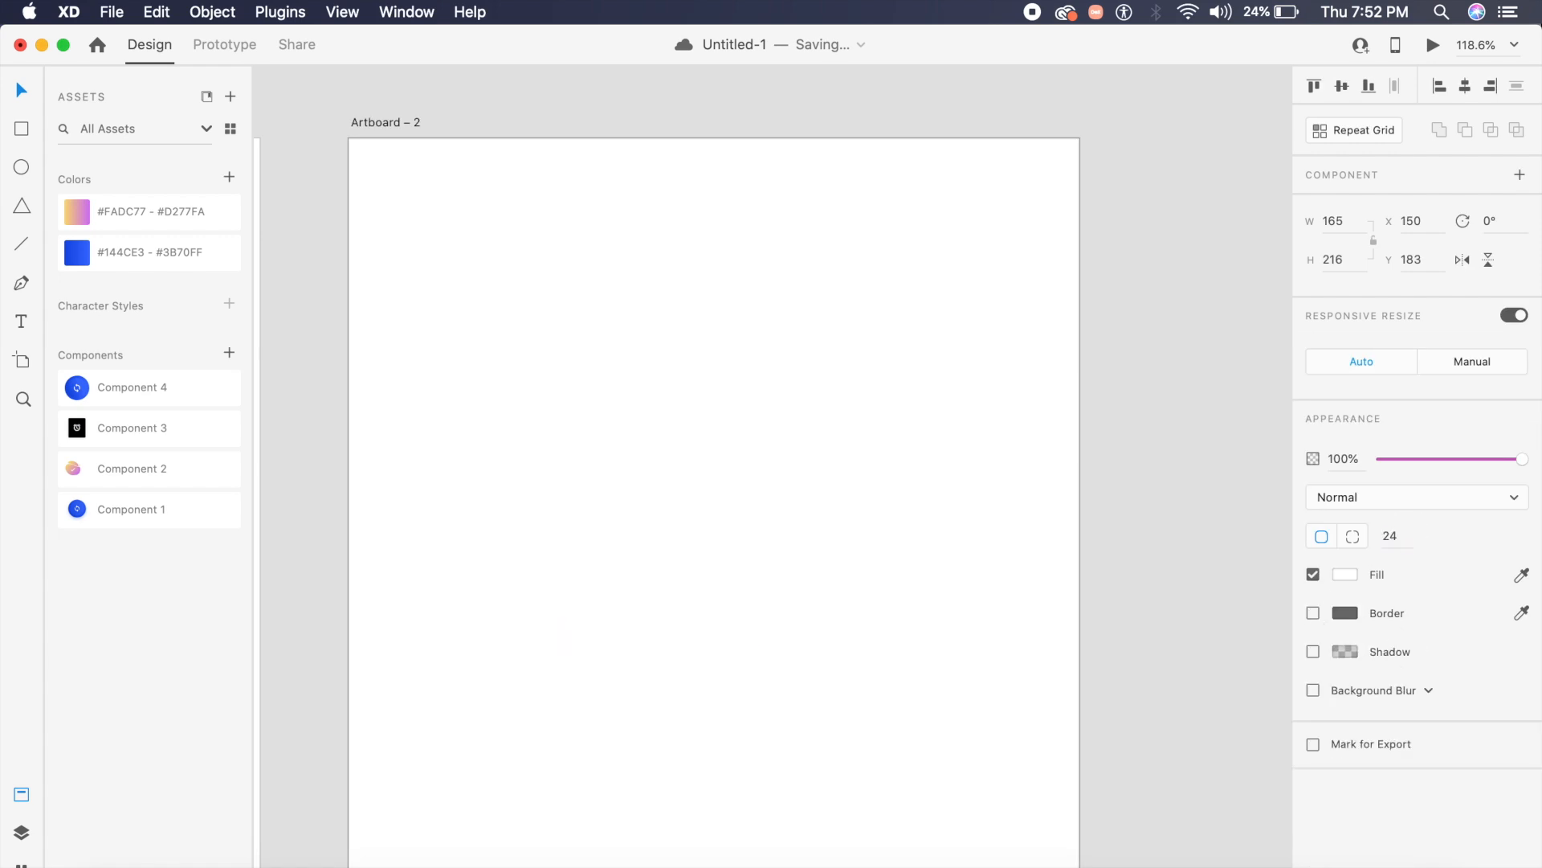
left_click(1345, 573)
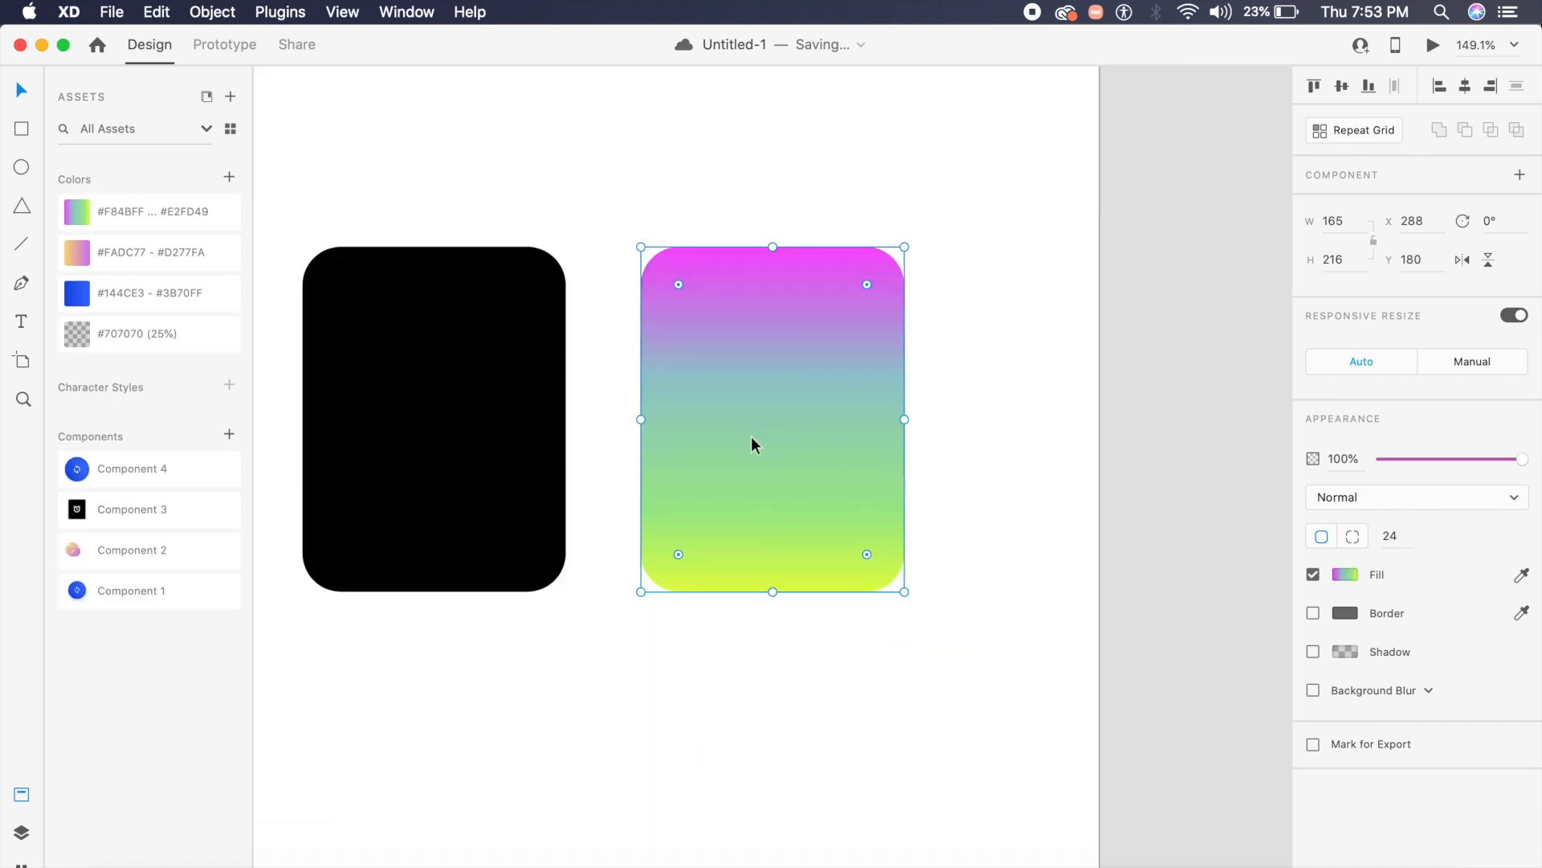
mouse_move(849, 417)
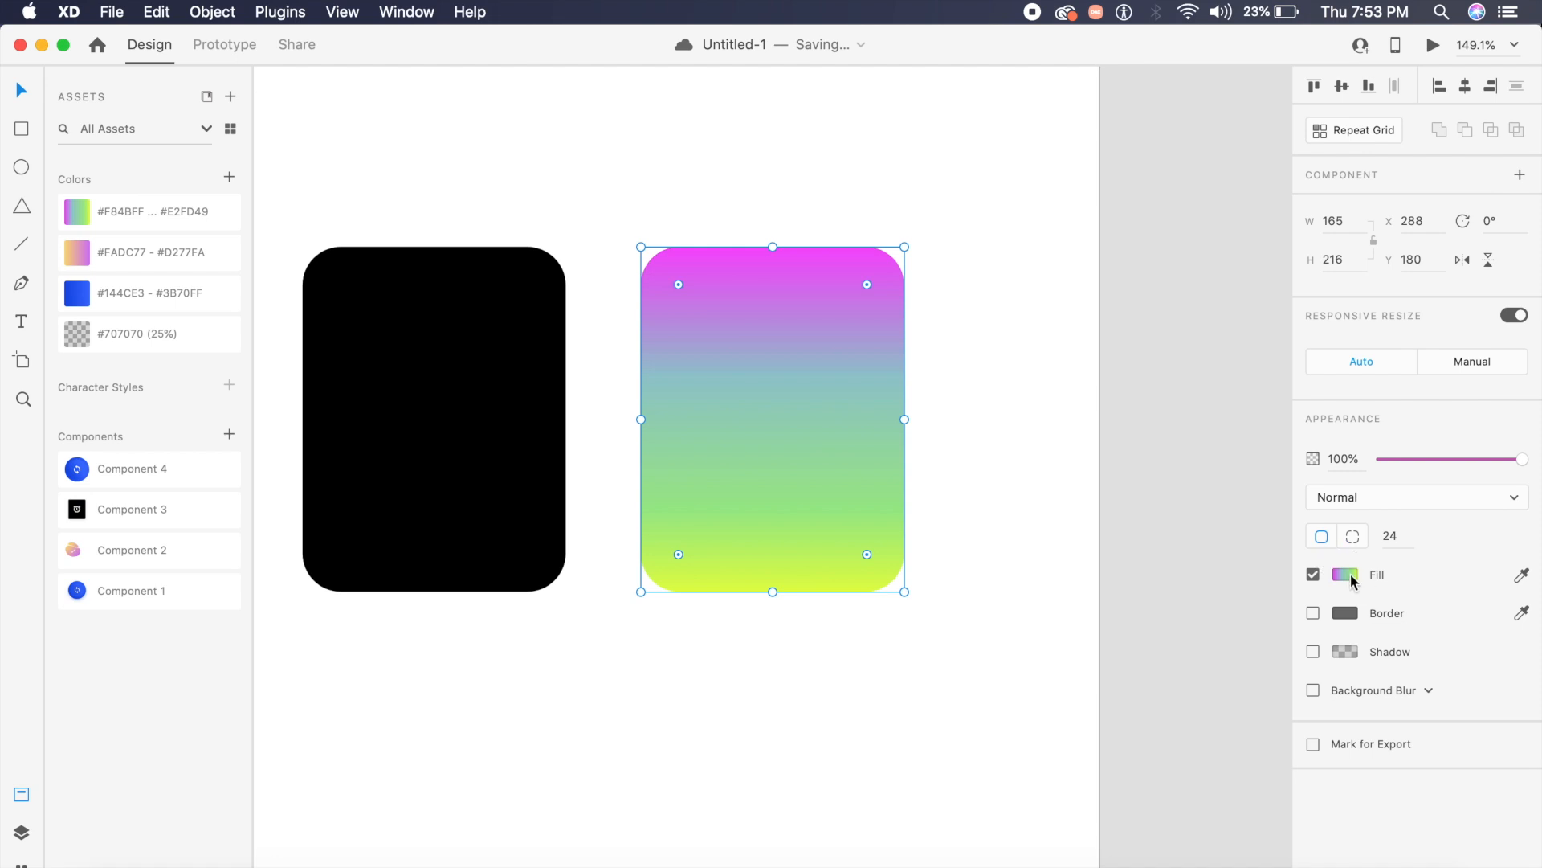
Adjust the card's gradient stops and intersect the gradient card with the alarm icon.
left_click(1345, 575)
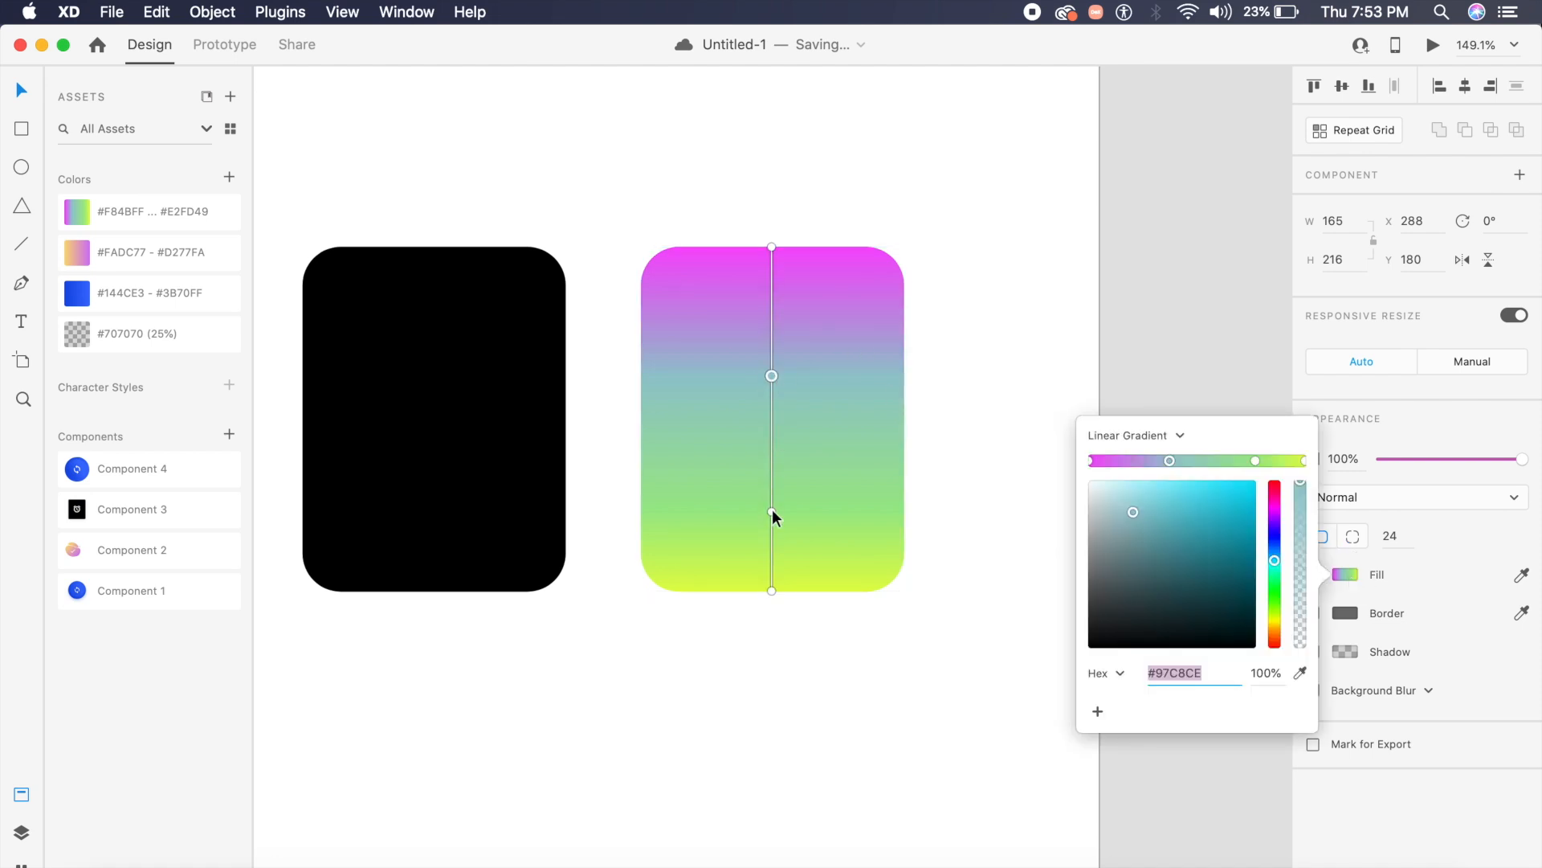
left_click(964, 424)
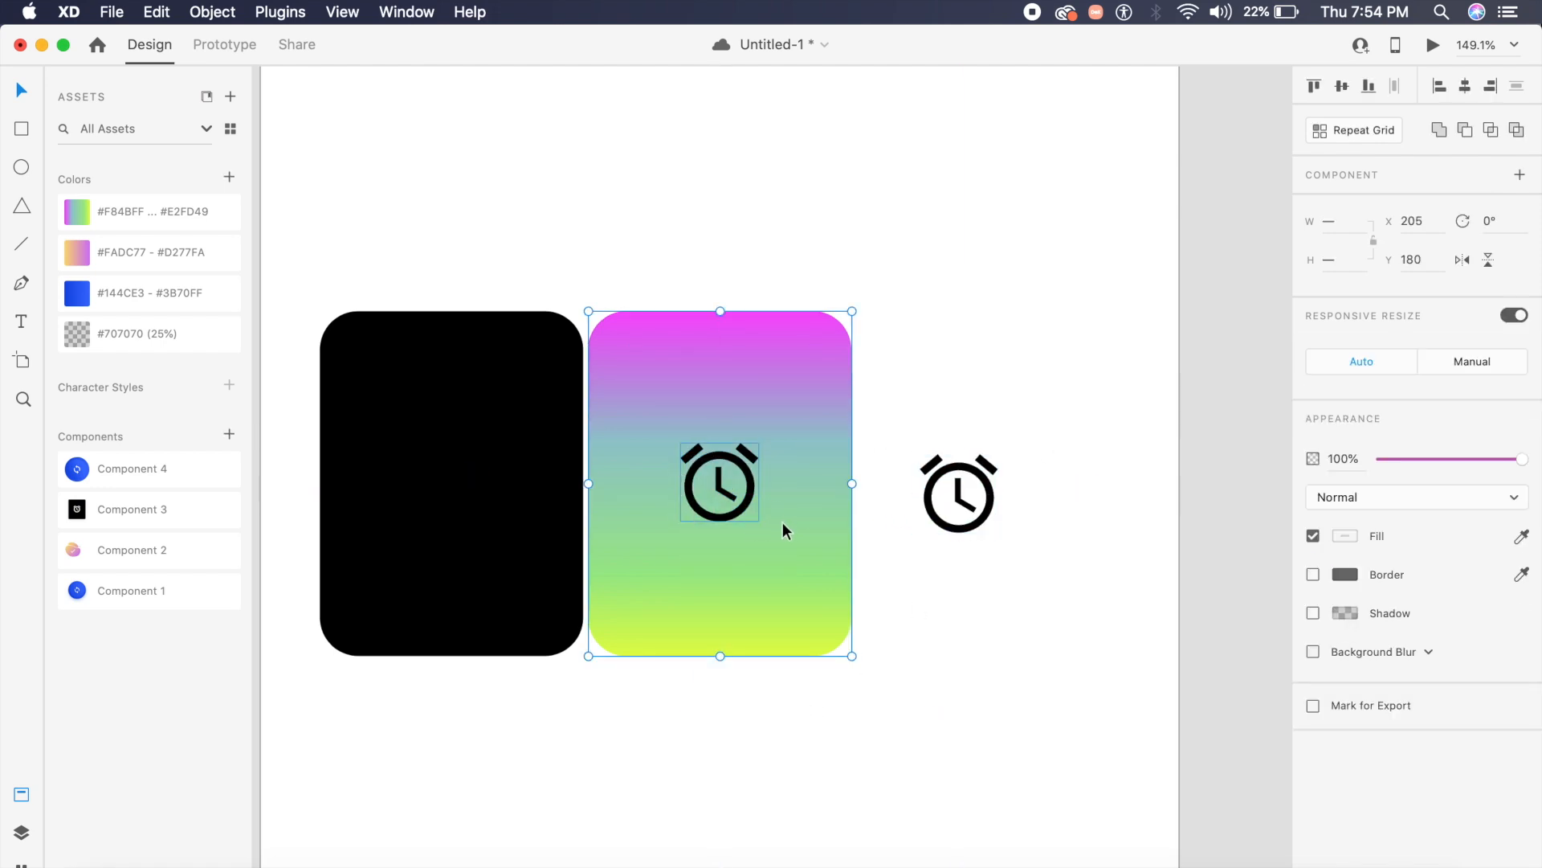
mouse_move(747, 504)
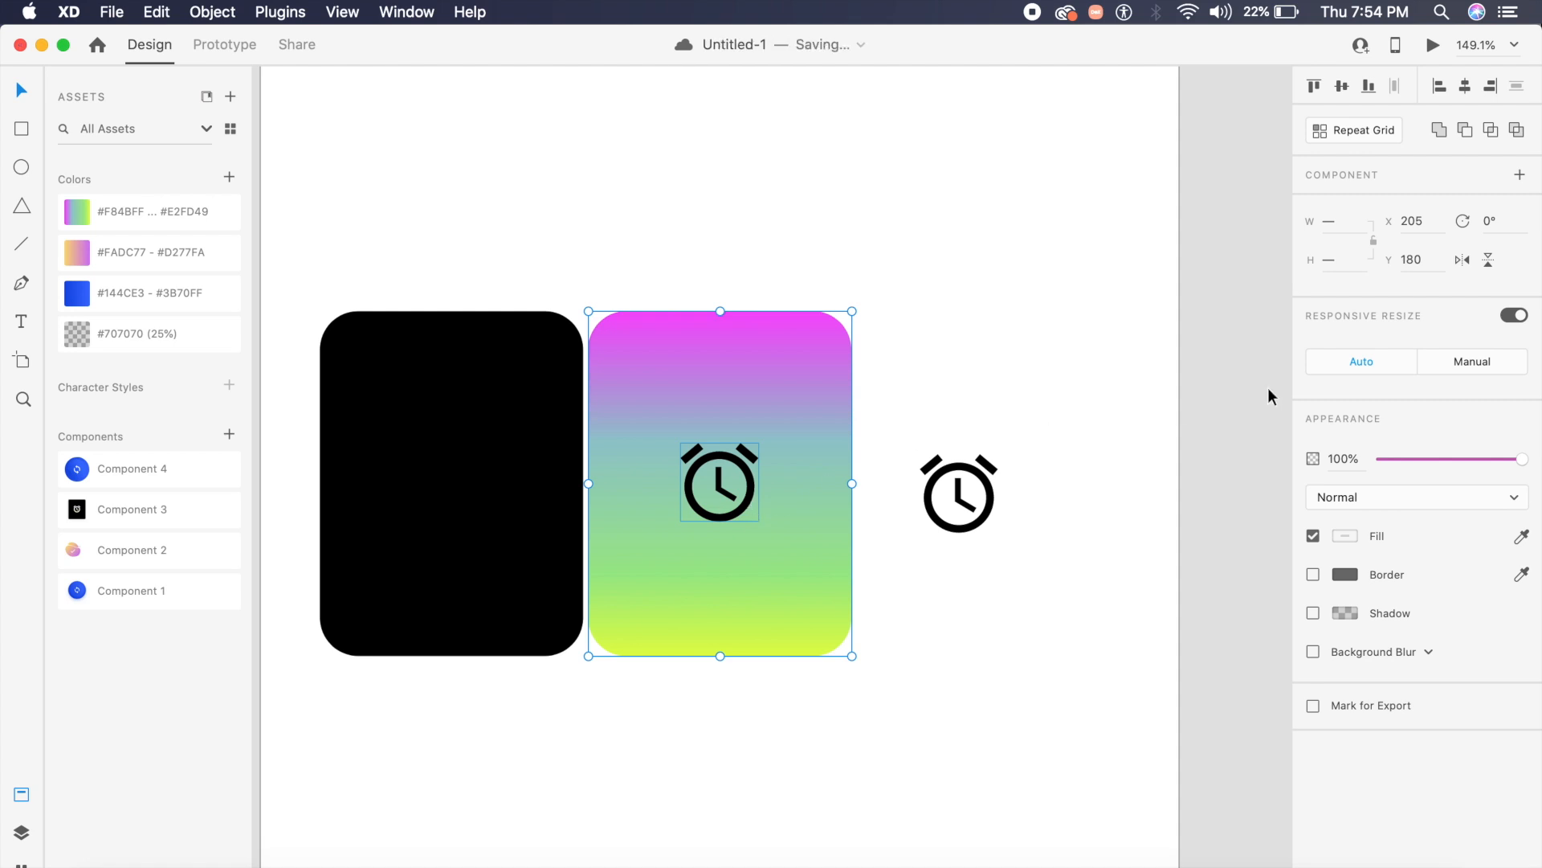
mouse_move(1490, 137)
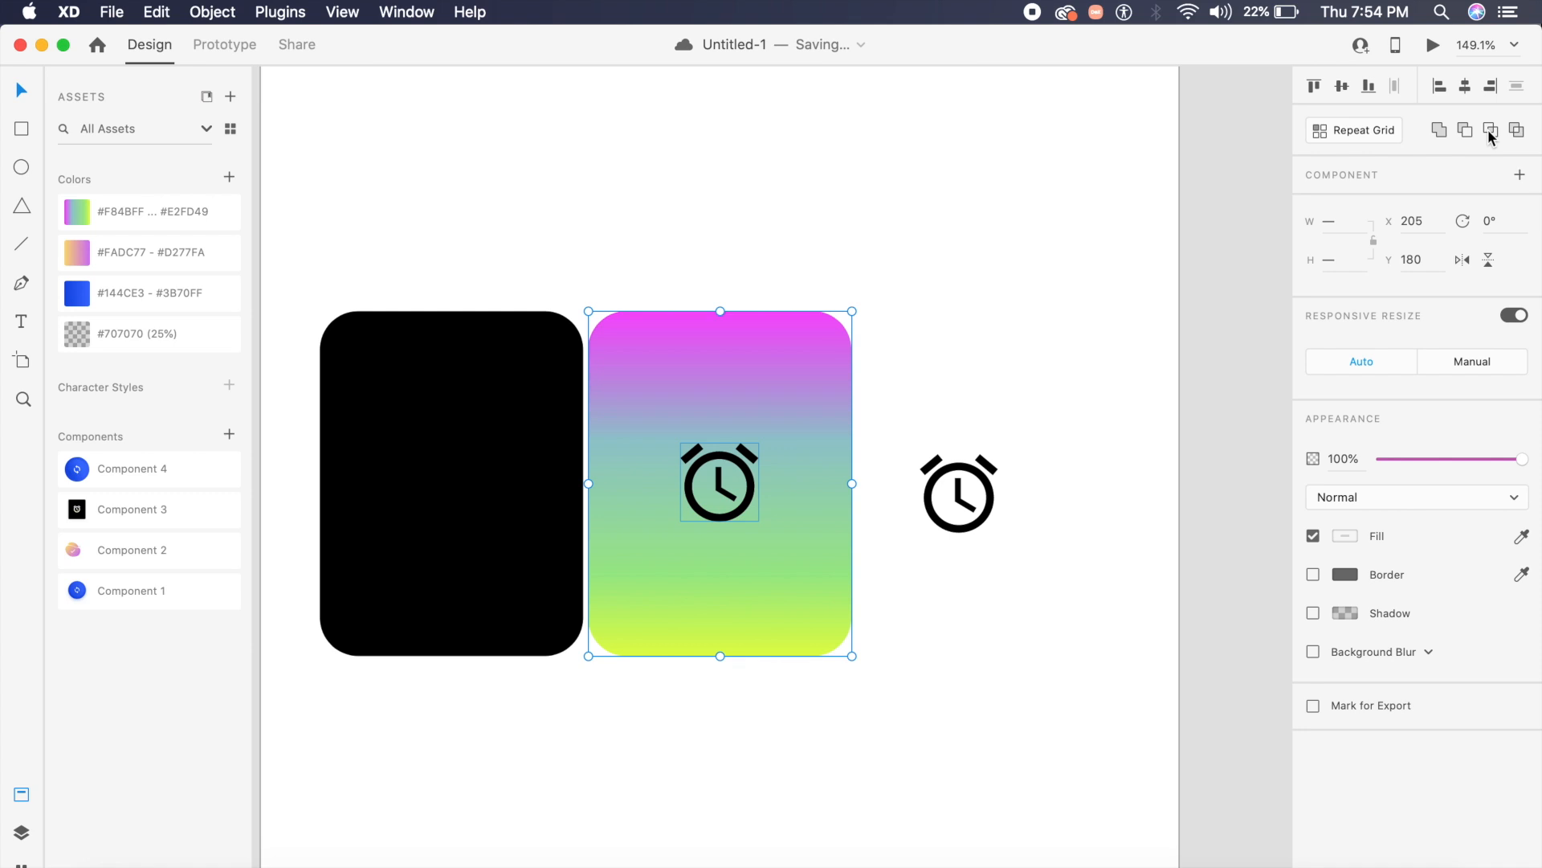
mouse_move(1490, 128)
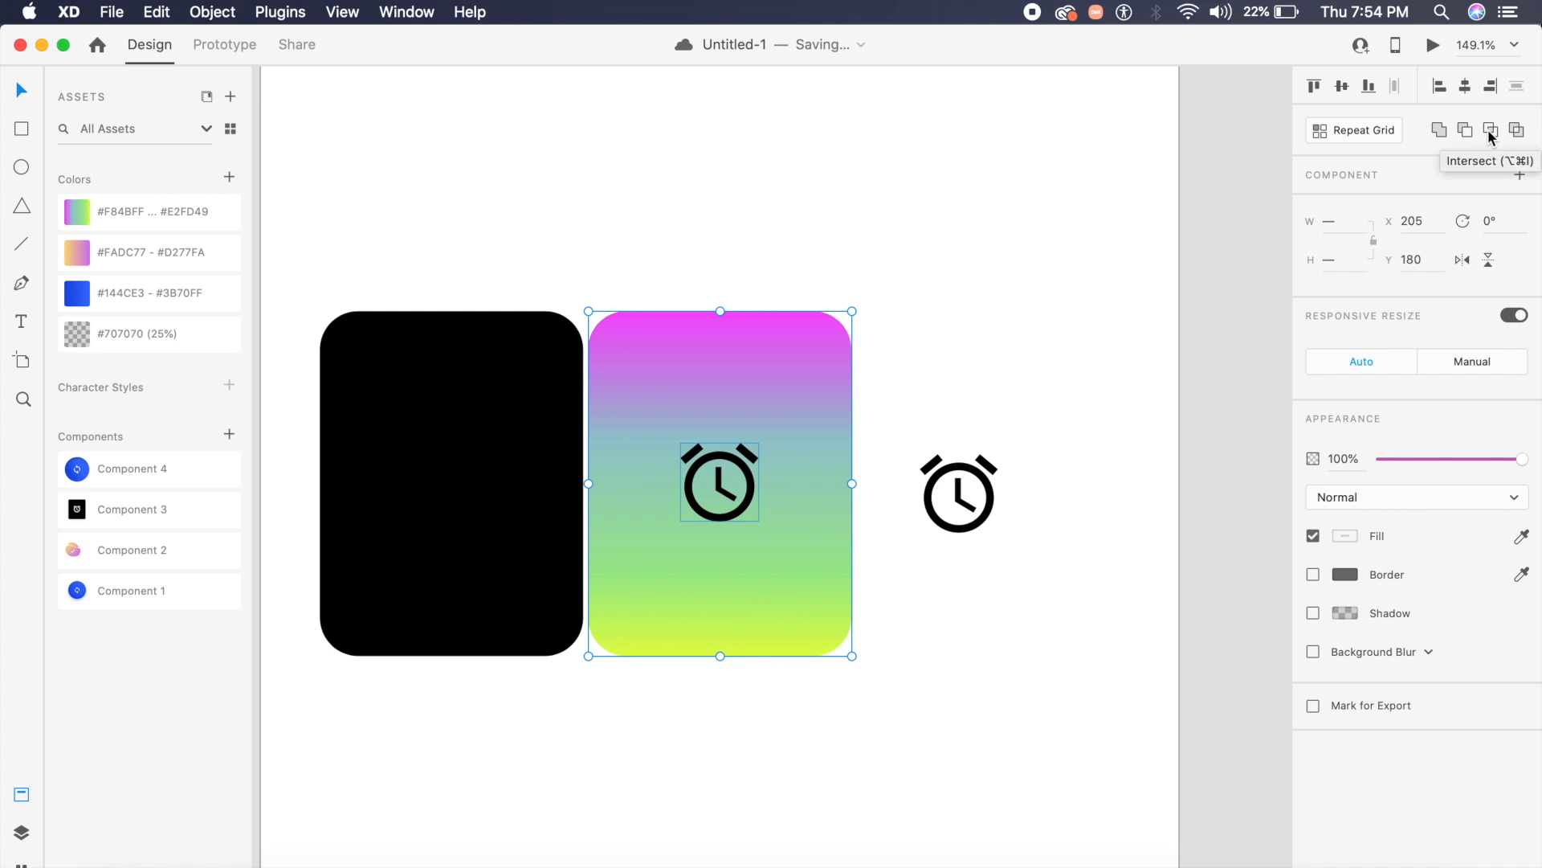
left_click(1490, 128)
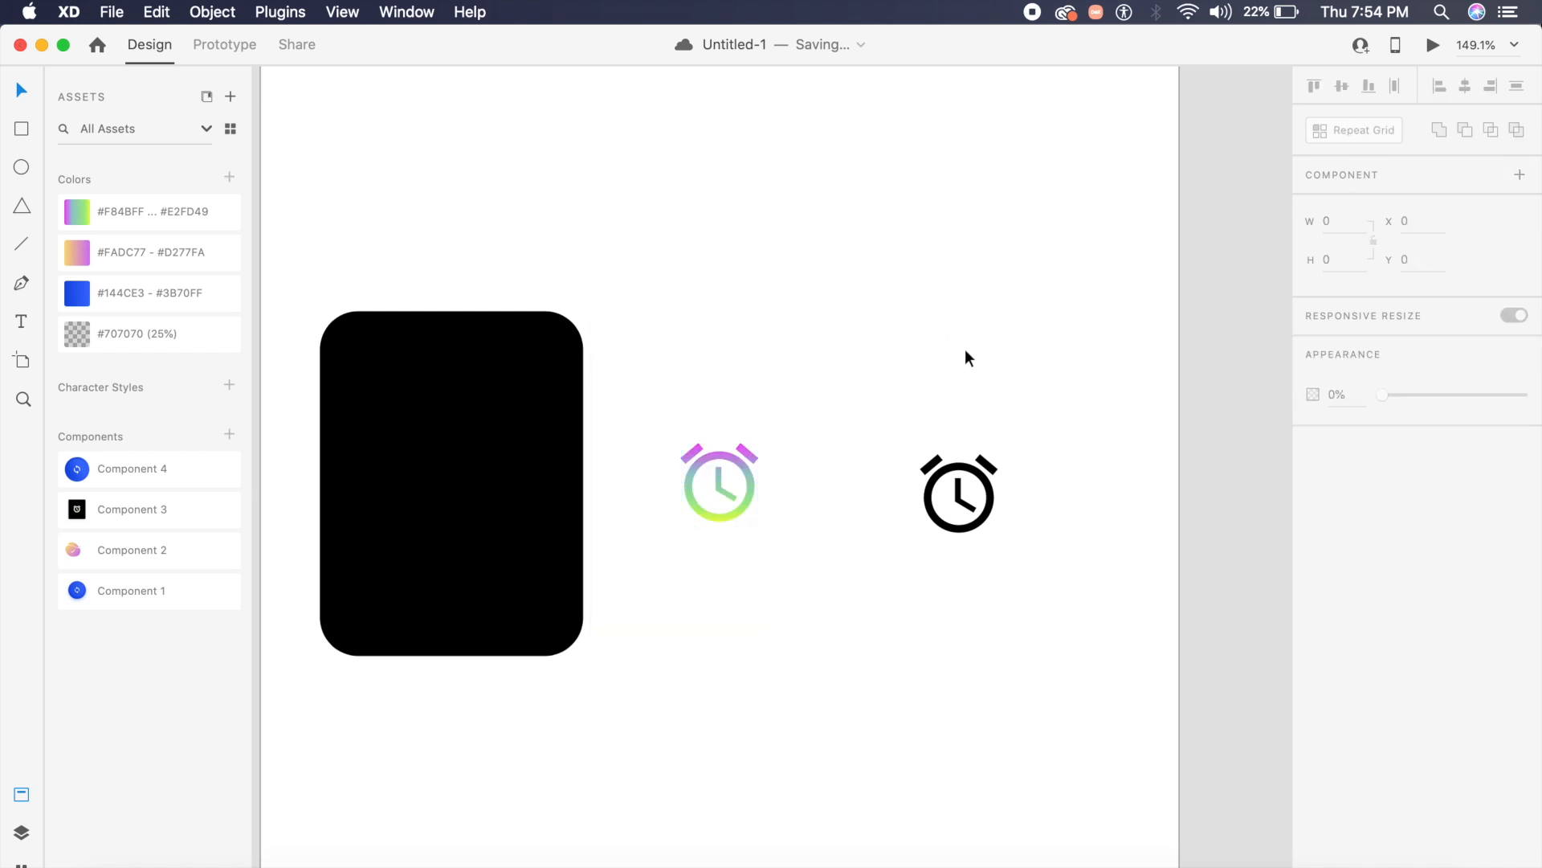
Move the black card behind the gradient icon and centre a white alarm icon on it.
left_click(450, 483)
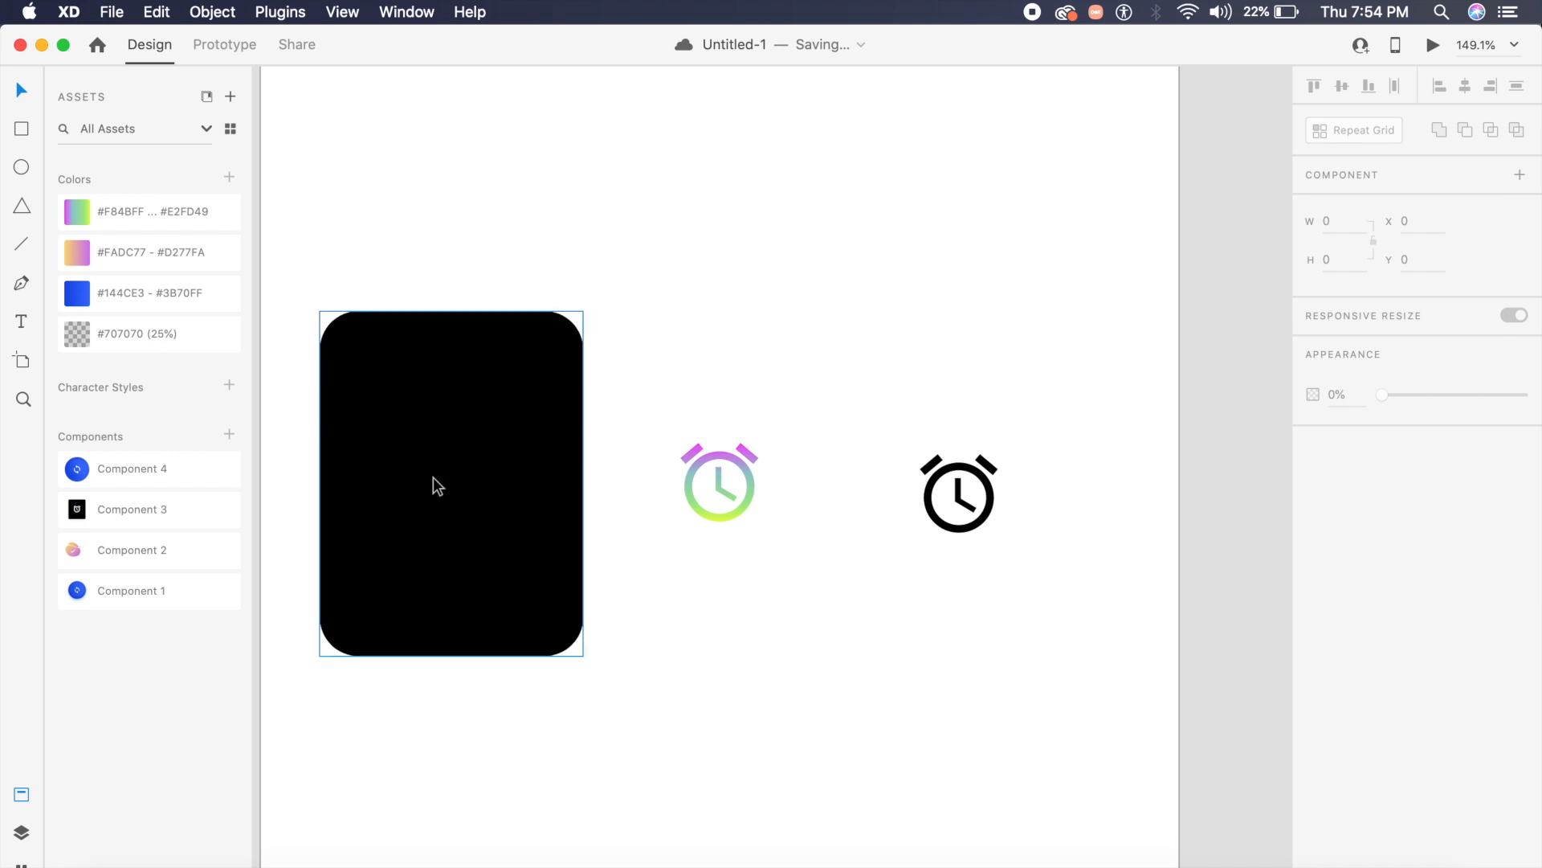
mouse_move(428, 513)
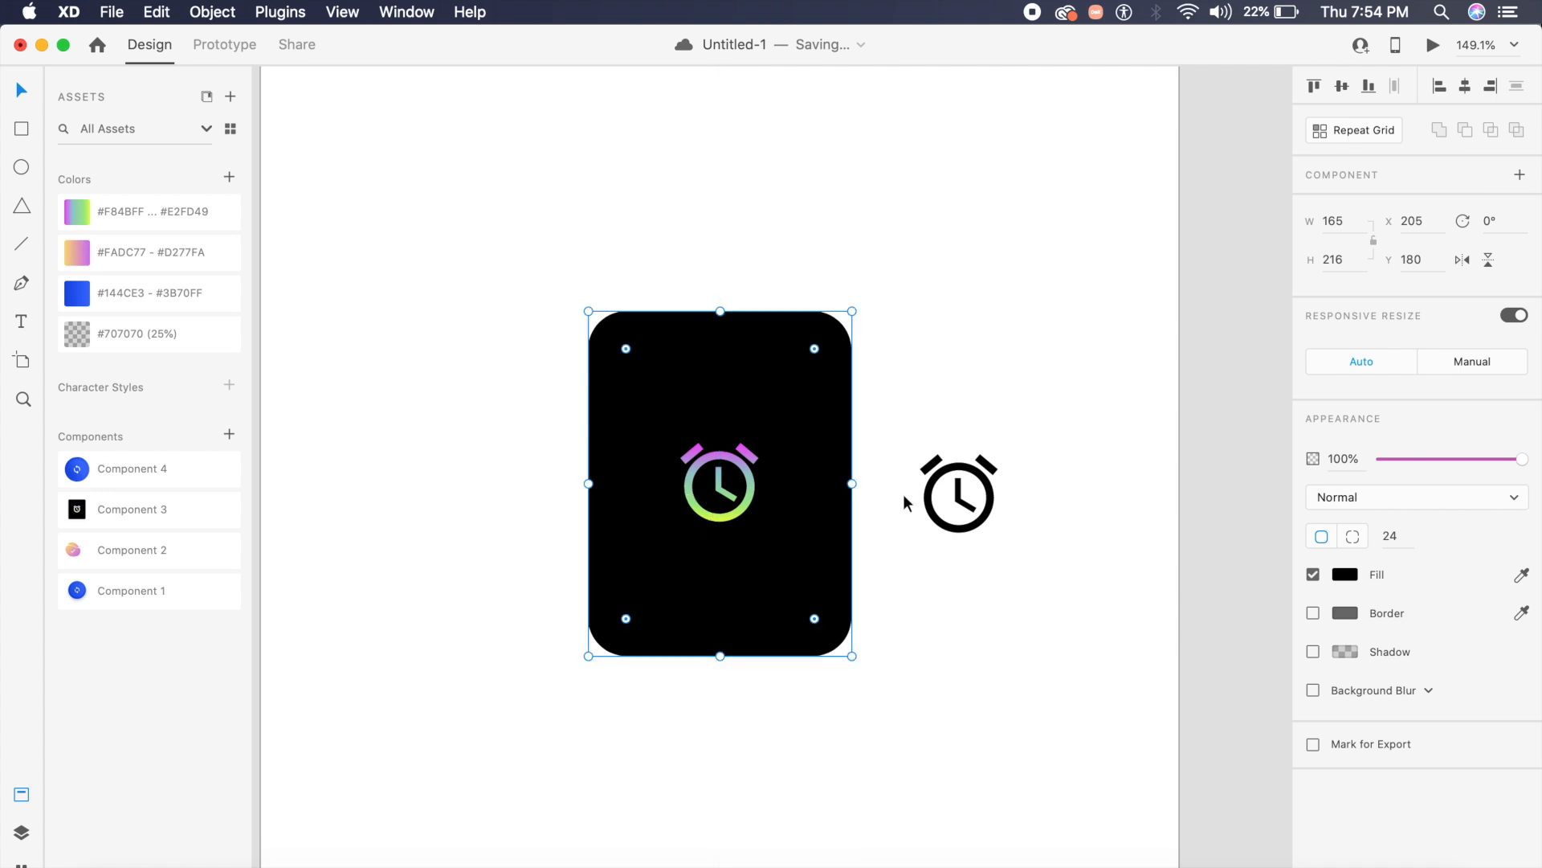
left_click(957, 492)
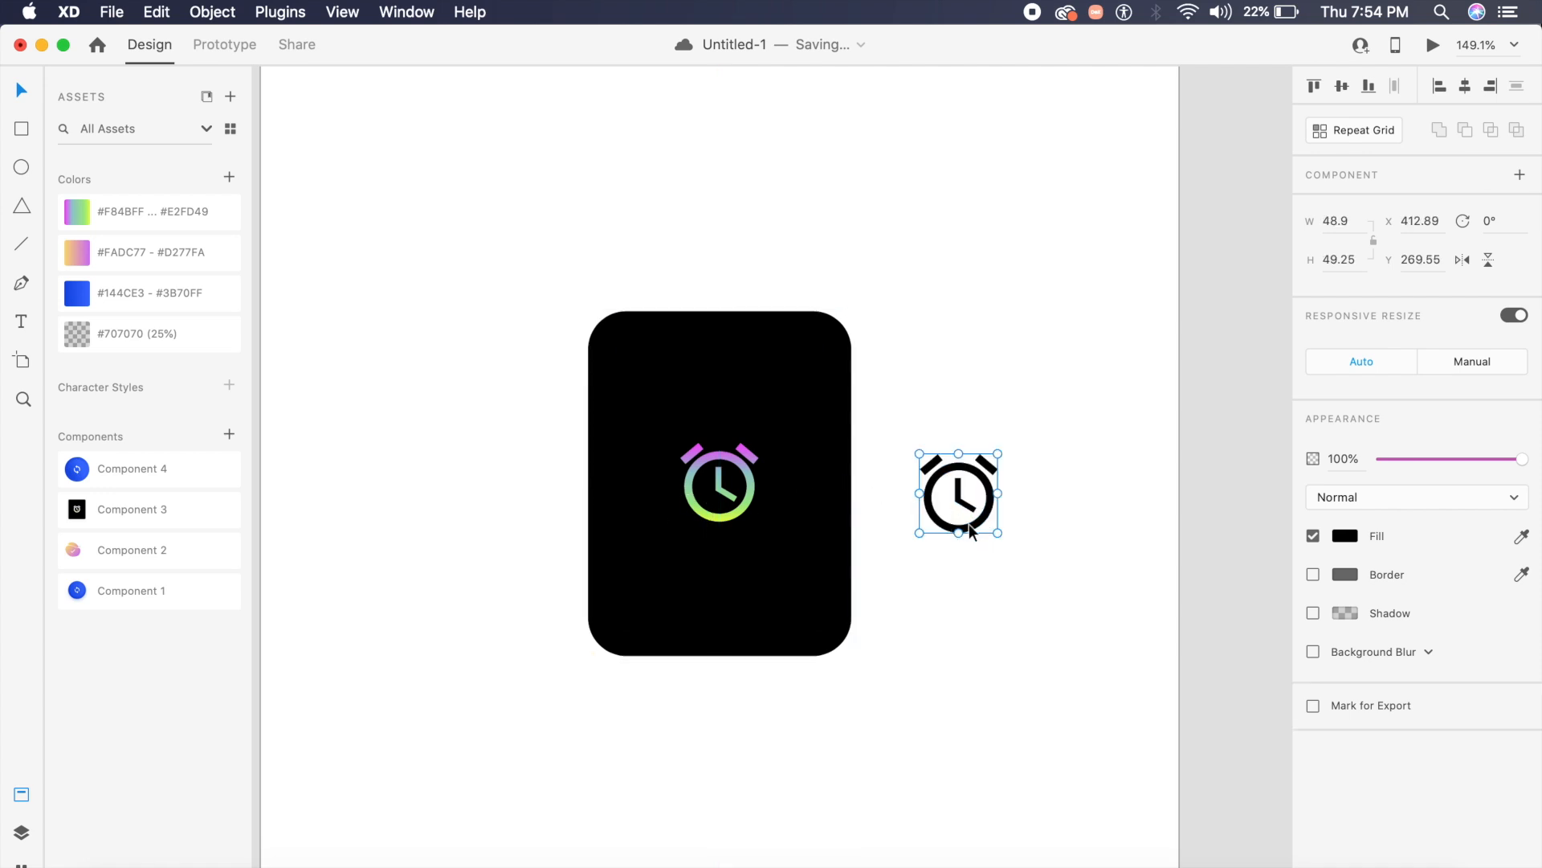
left_click(1344, 535)
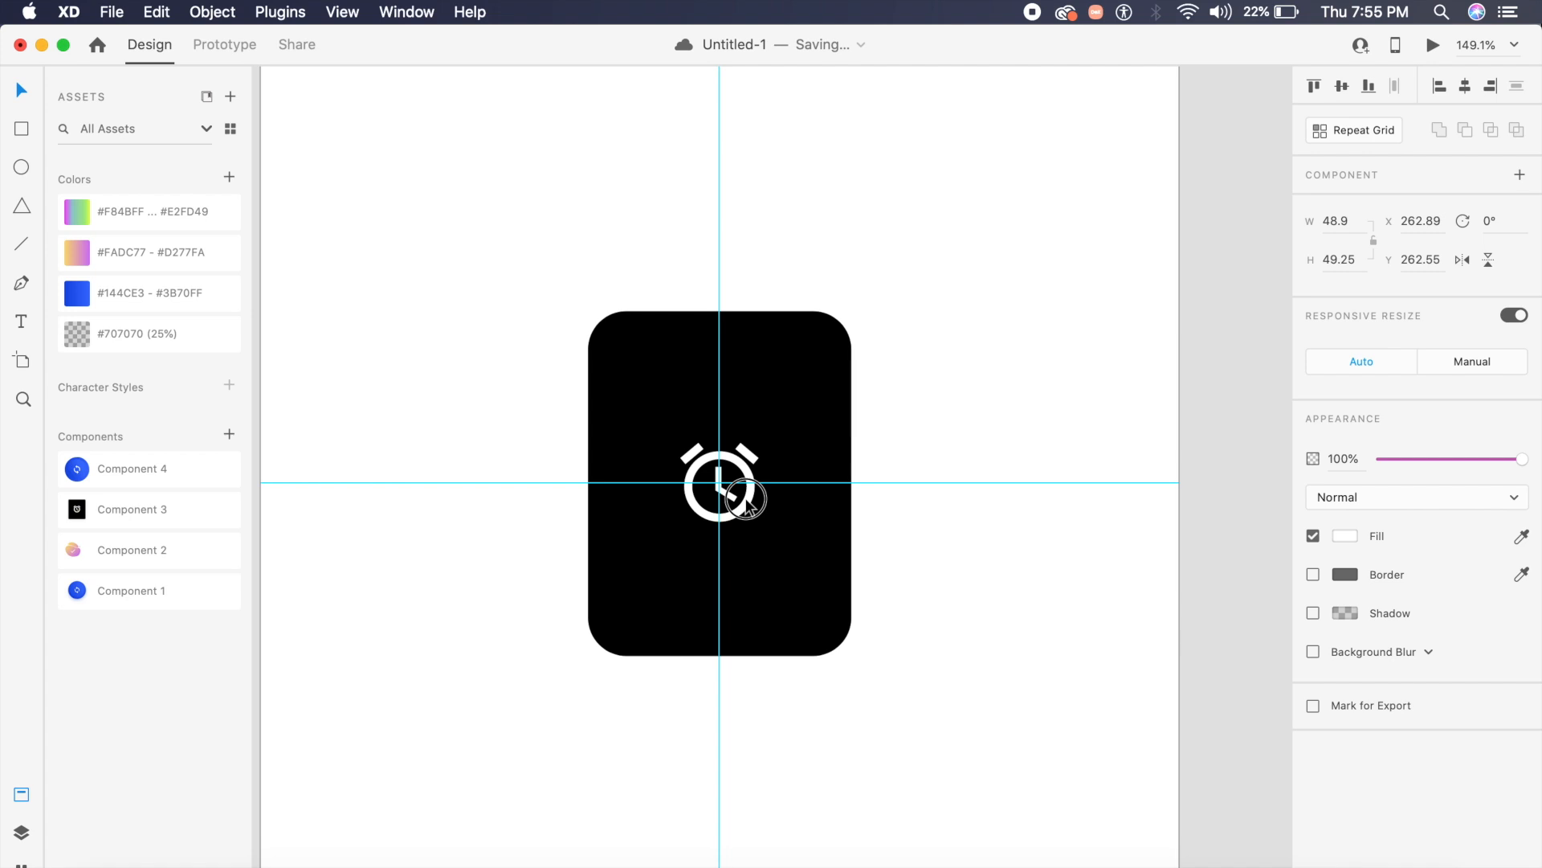
left_click(935, 548)
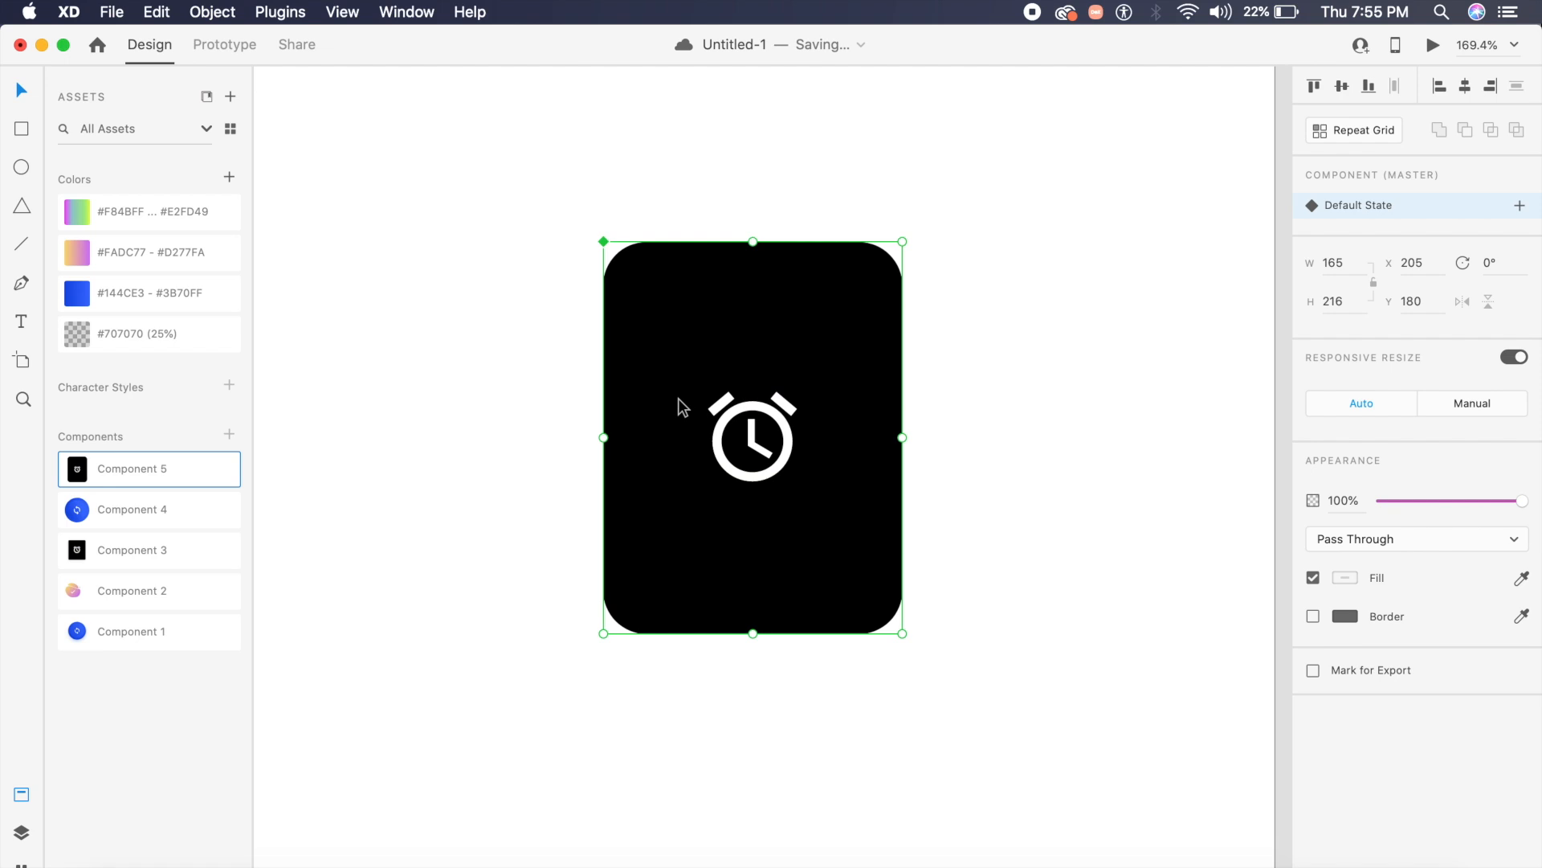
mouse_move(1515, 216)
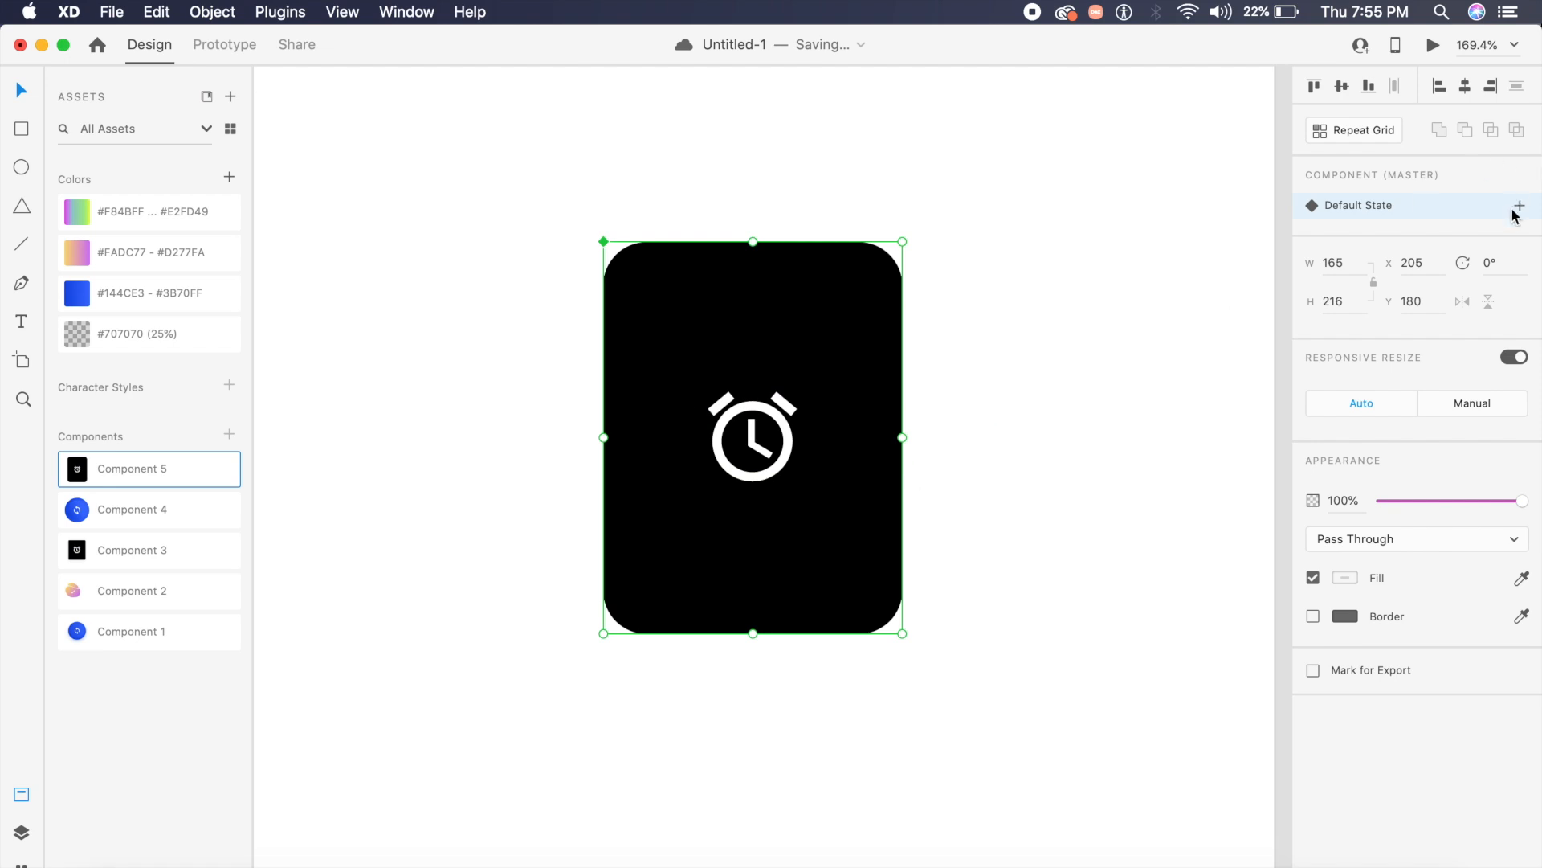
Add a new state to Component 5 and keep its name State 2.
left_click(1520, 206)
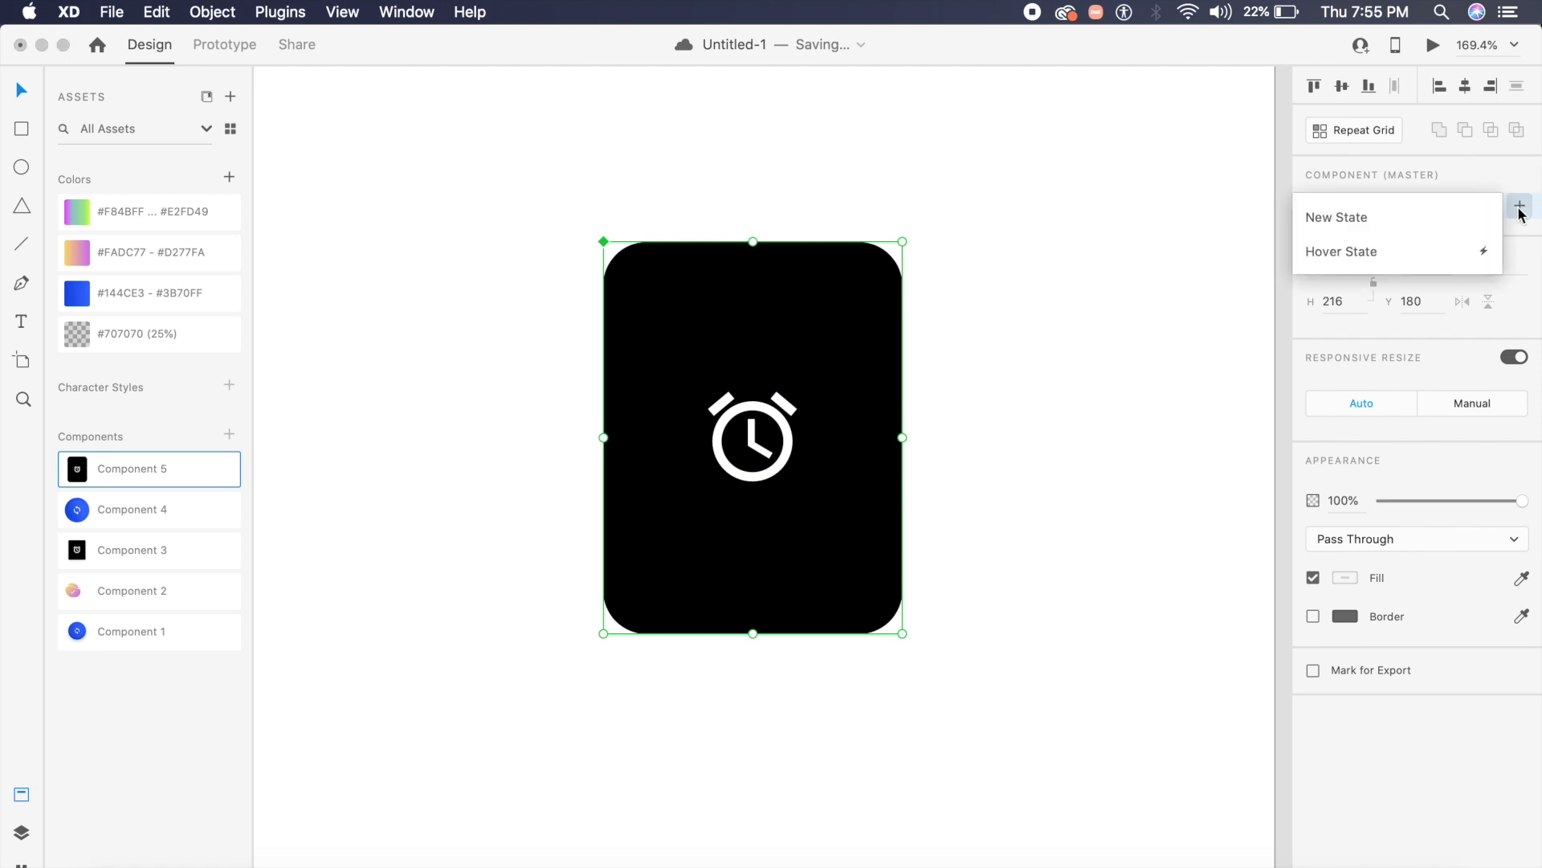
left_click(1337, 218)
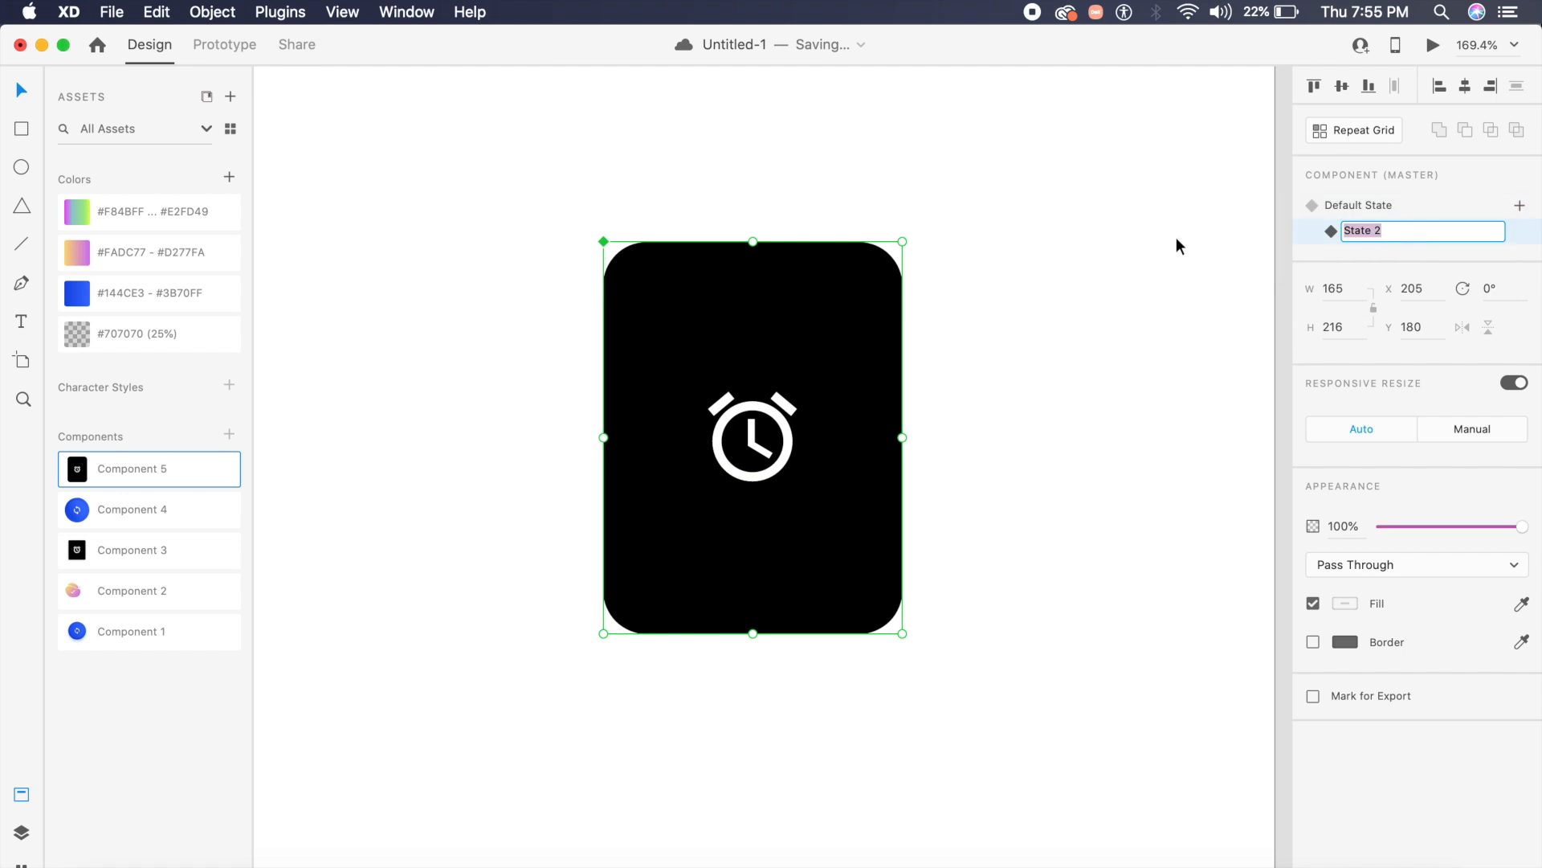
key("Return")
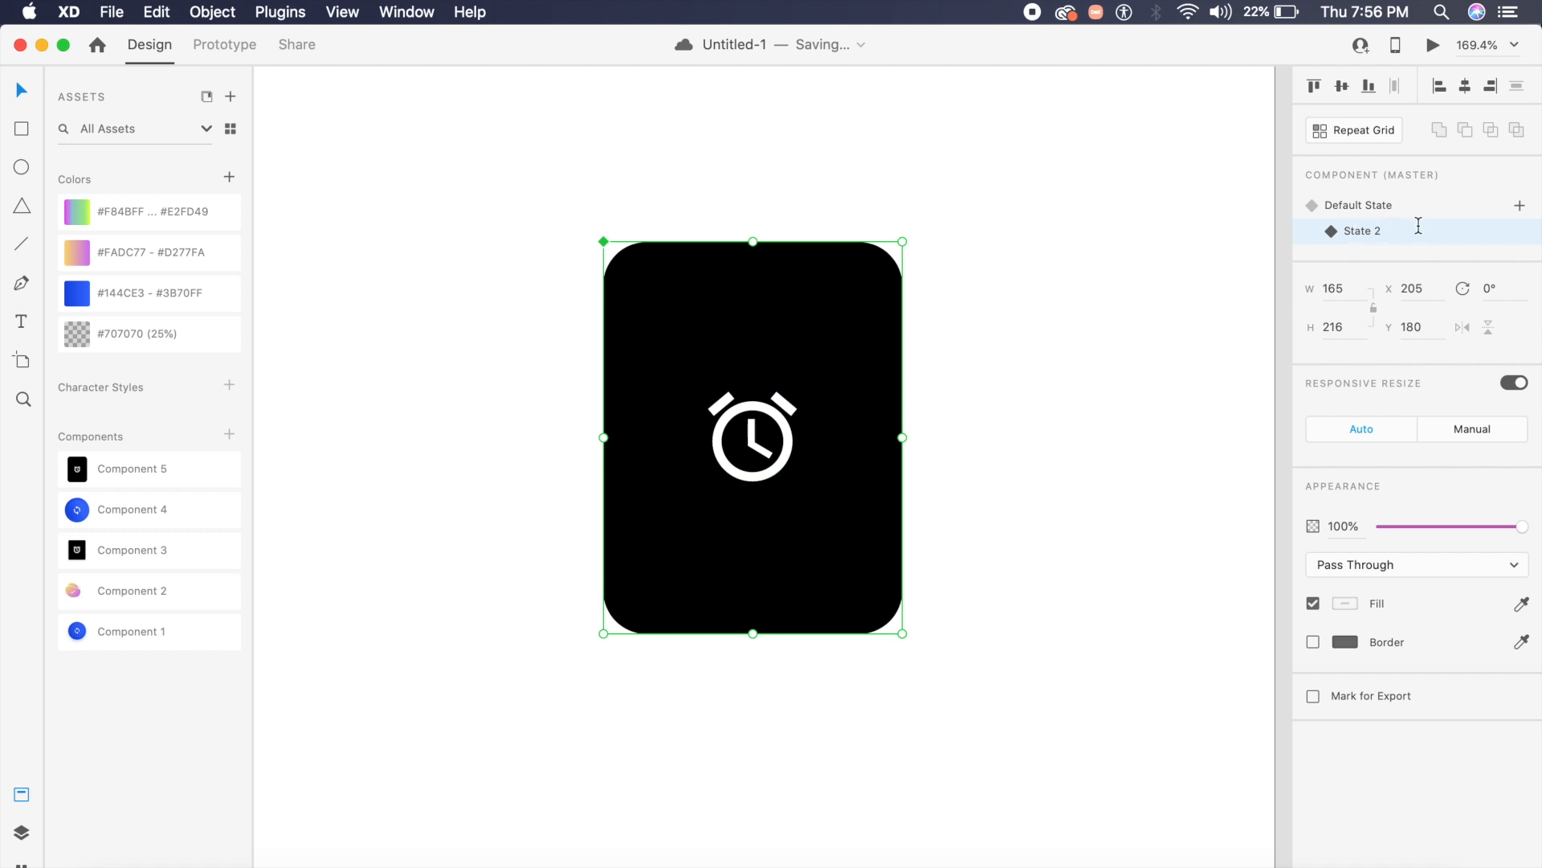
mouse_move(216, 382)
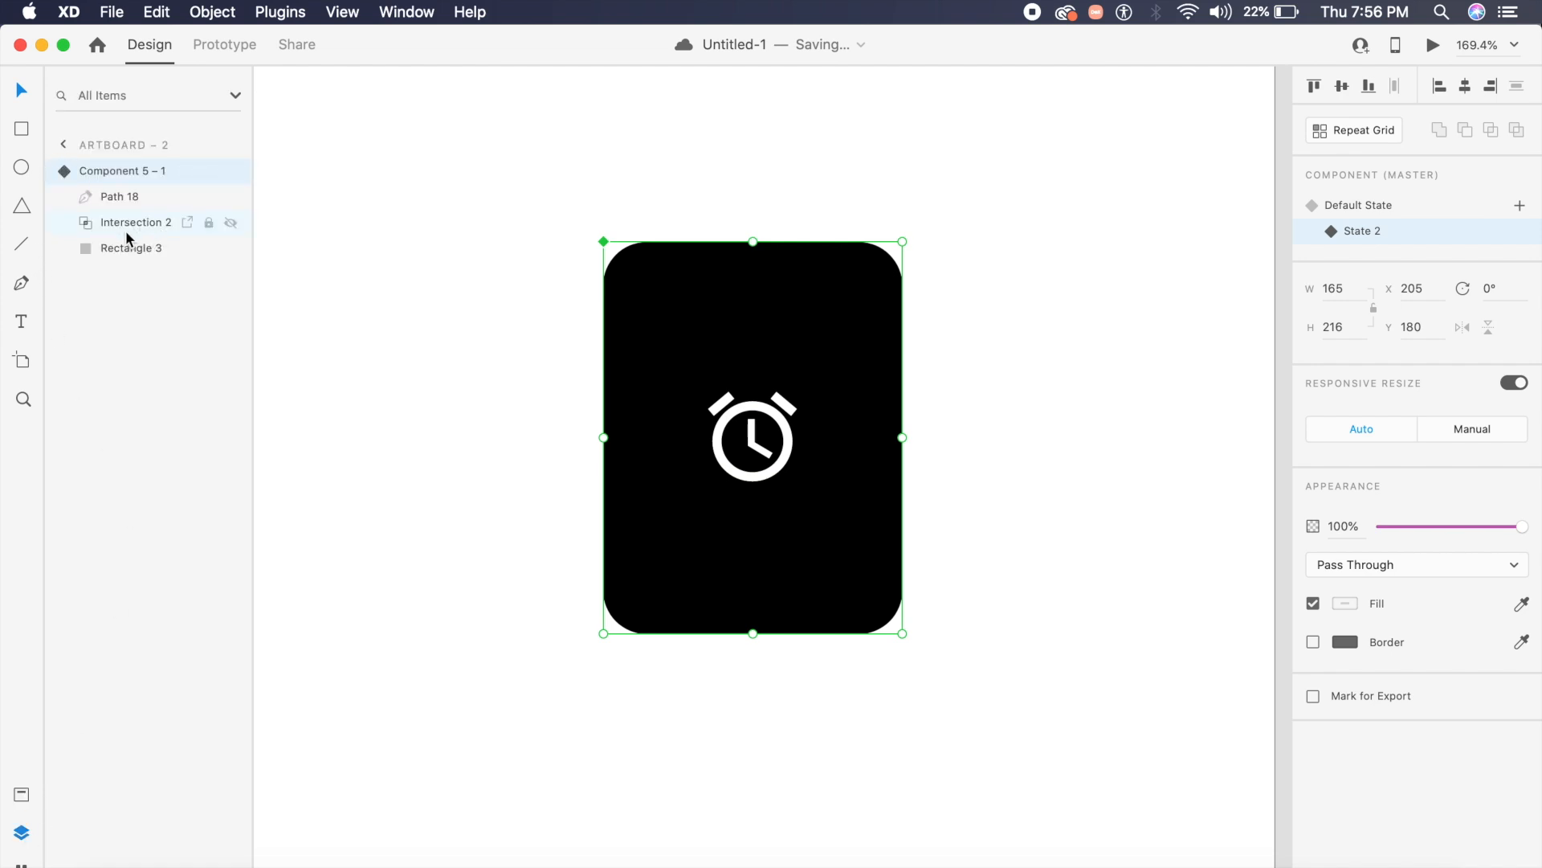
In State 2, expand Intersection 2 and edit its shapes so the whole card shows the gradient.
left_click(136, 222)
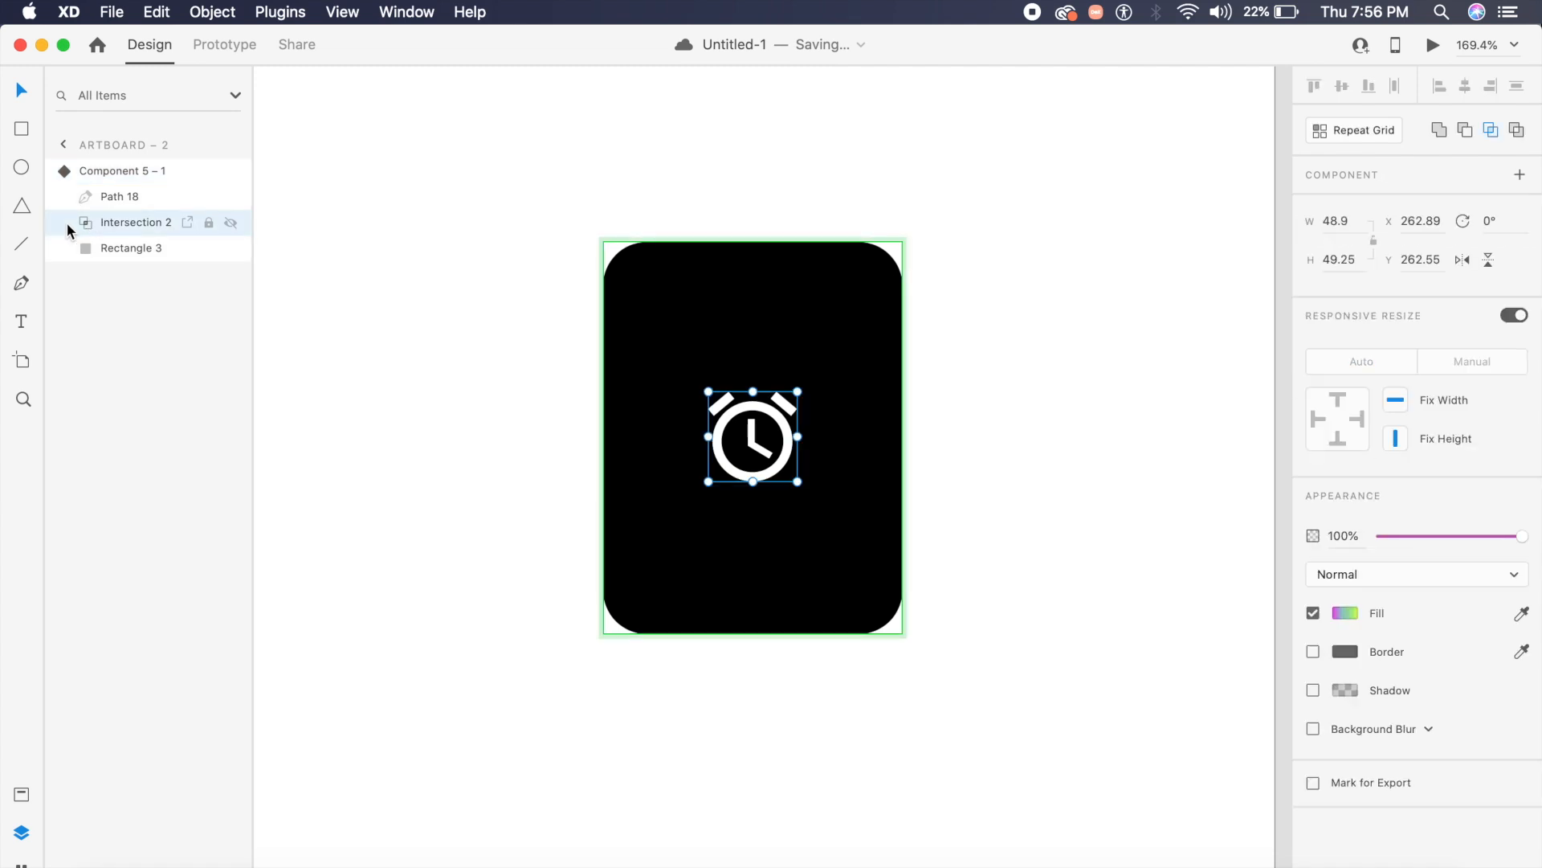
left_click(65, 222)
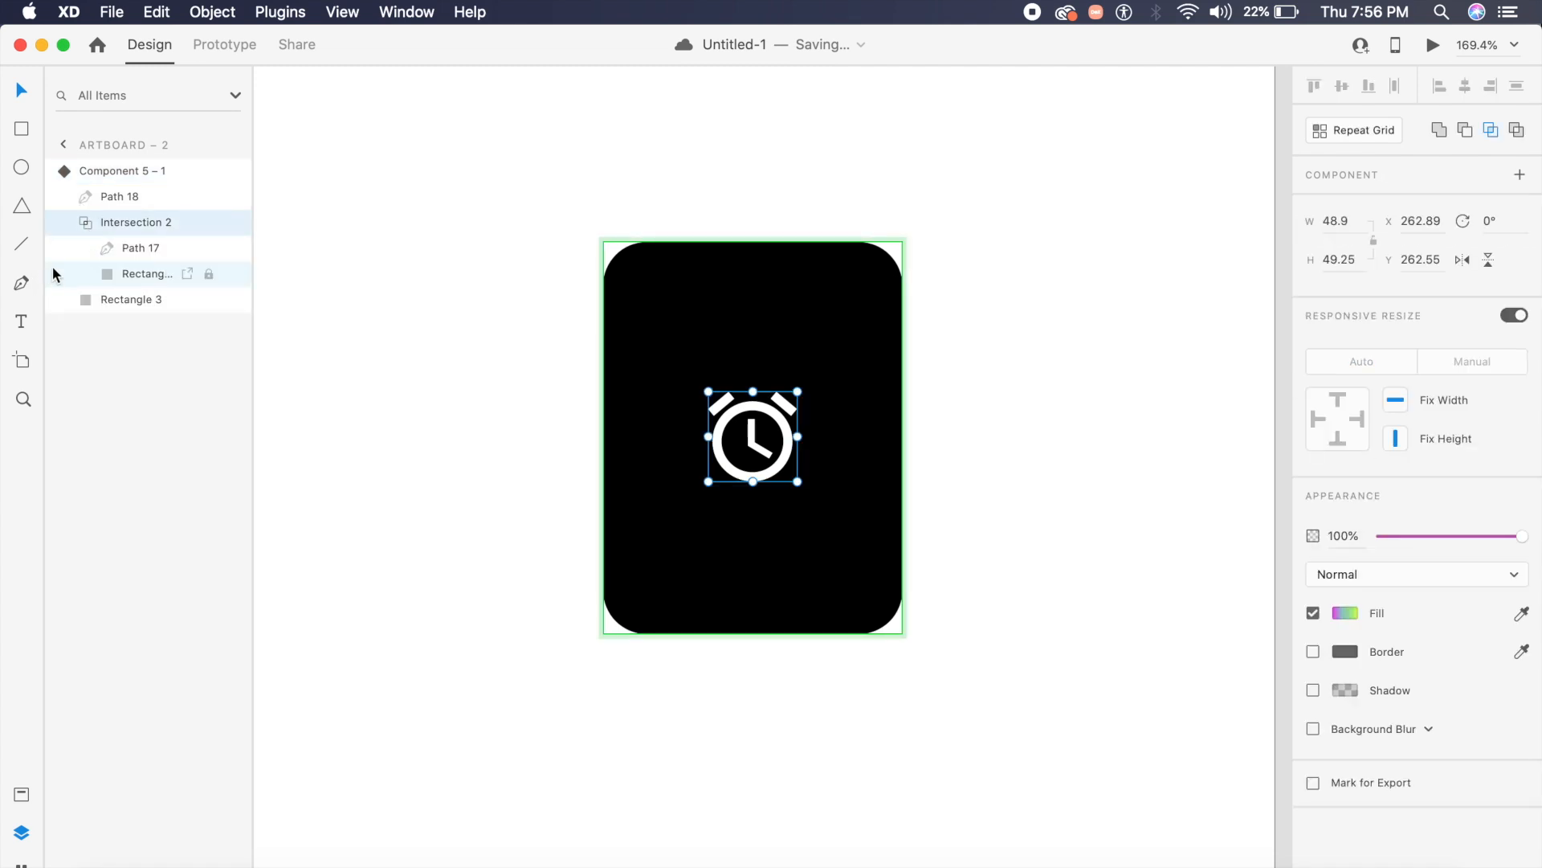
left_click(140, 247)
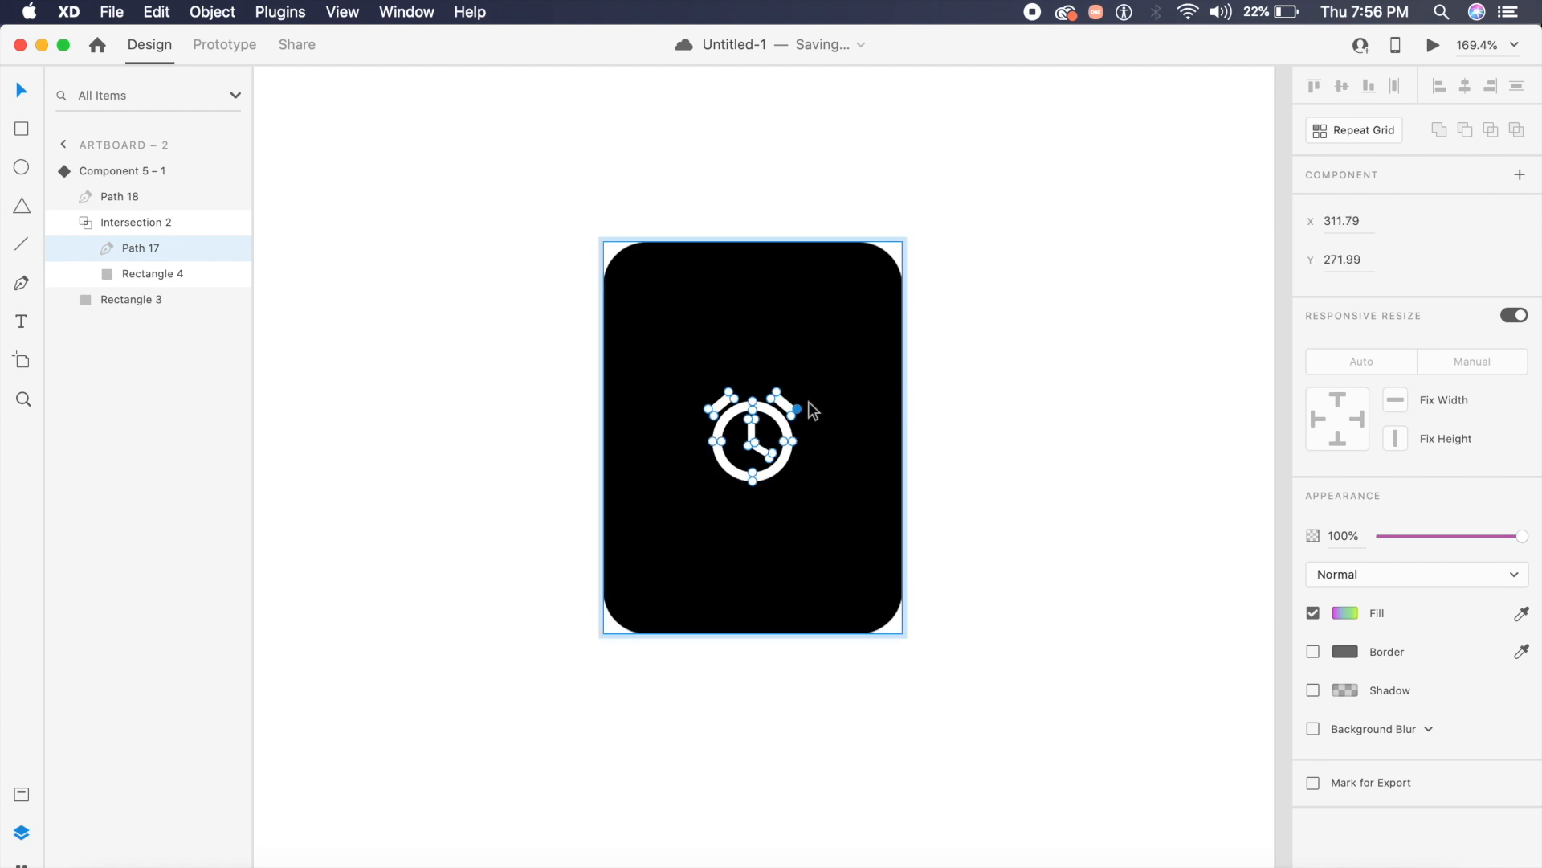
scroll("up", 3)
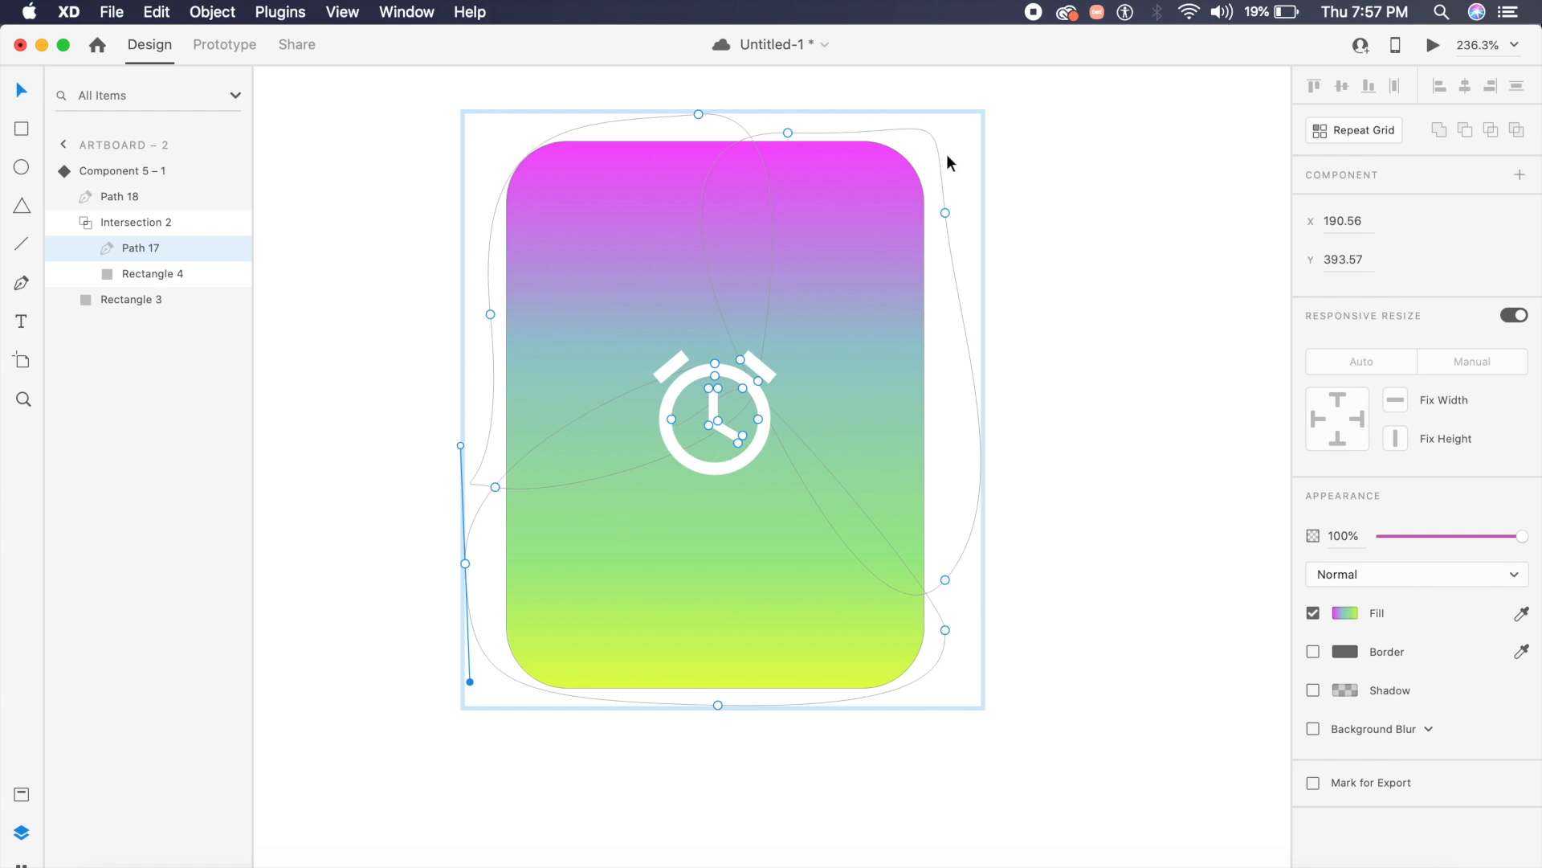
left_click(1041, 375)
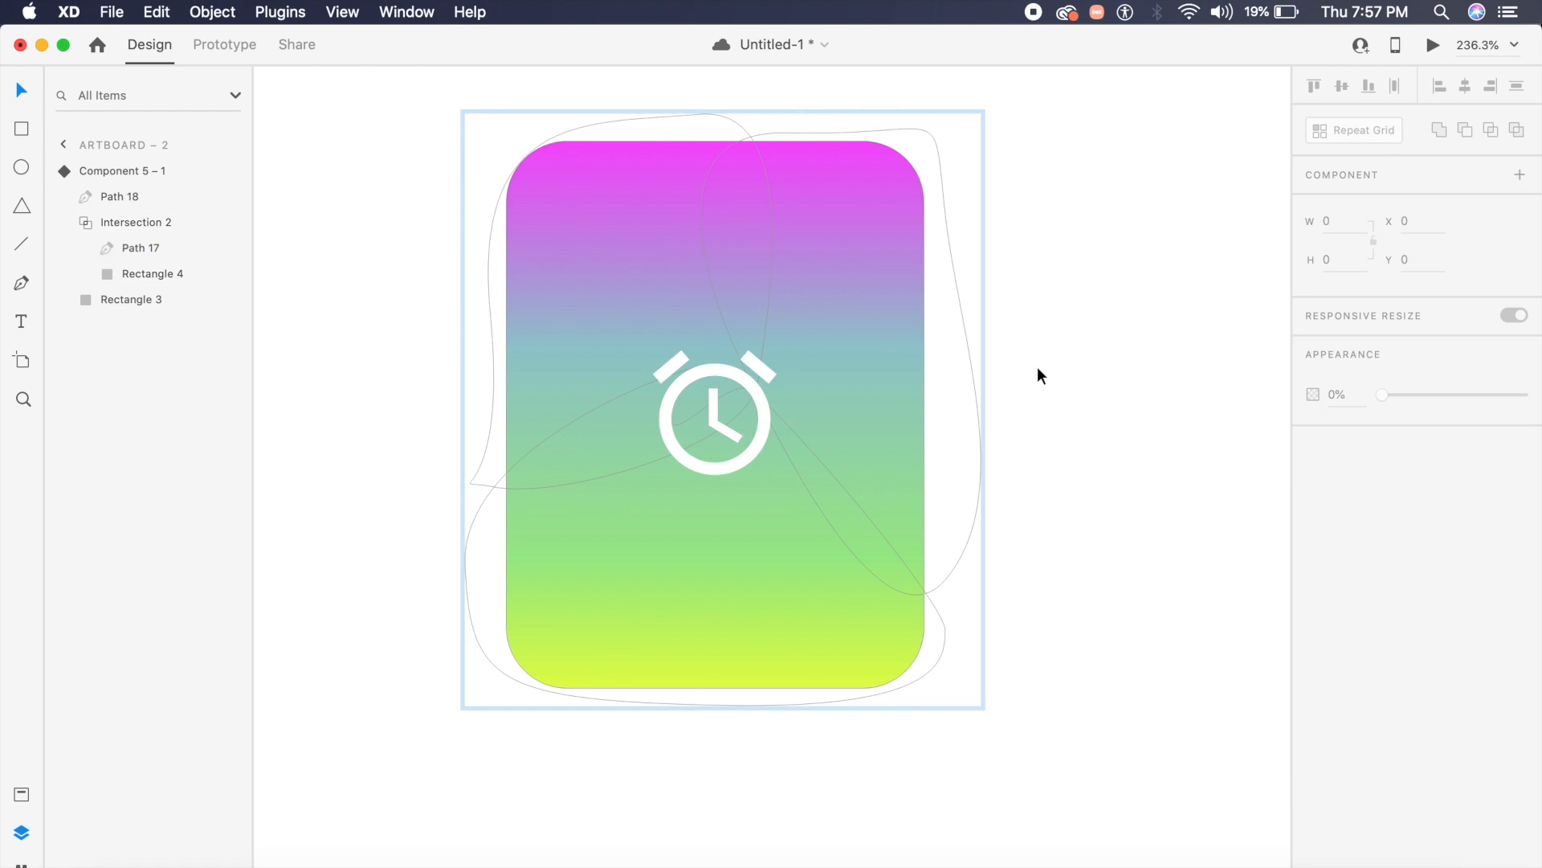
left_click(714, 413)
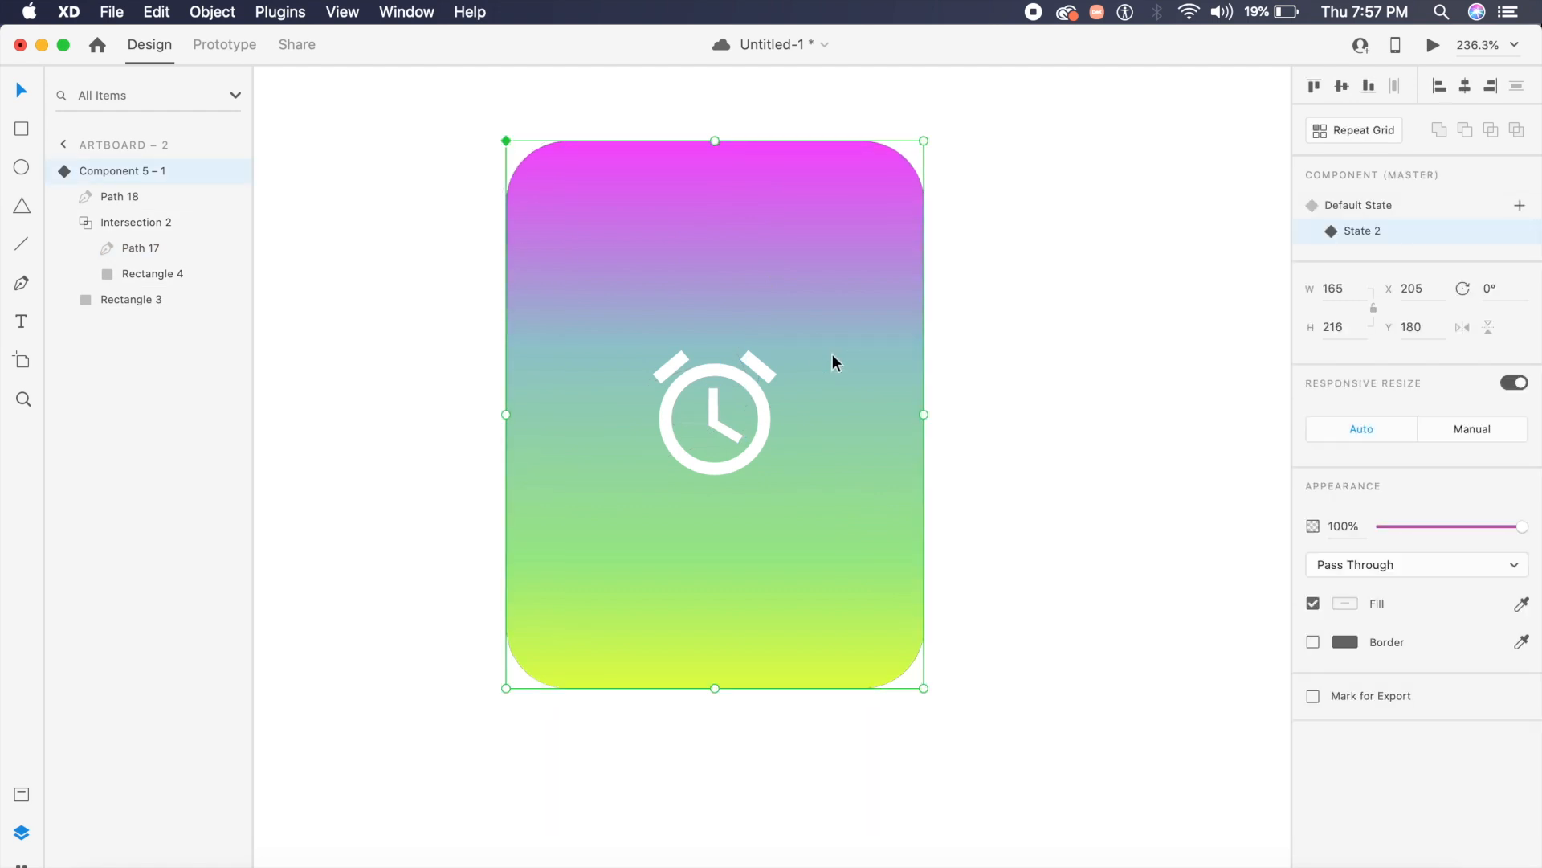
left_click(1361, 205)
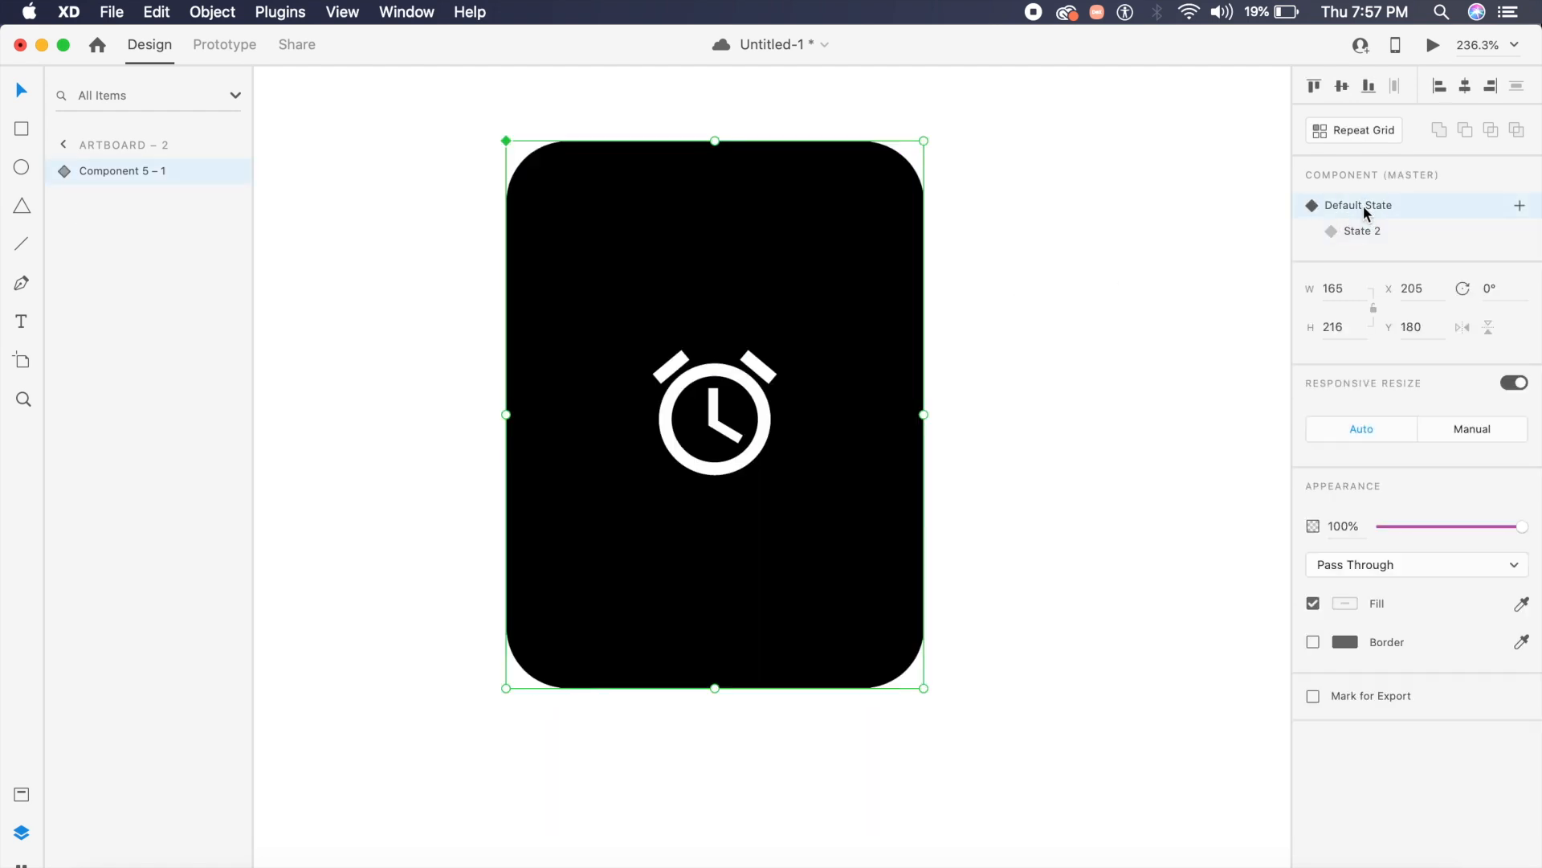
Add a tap Auto-Animate from Default State to State 2 (1.4 s) and back.
left_click(223, 45)
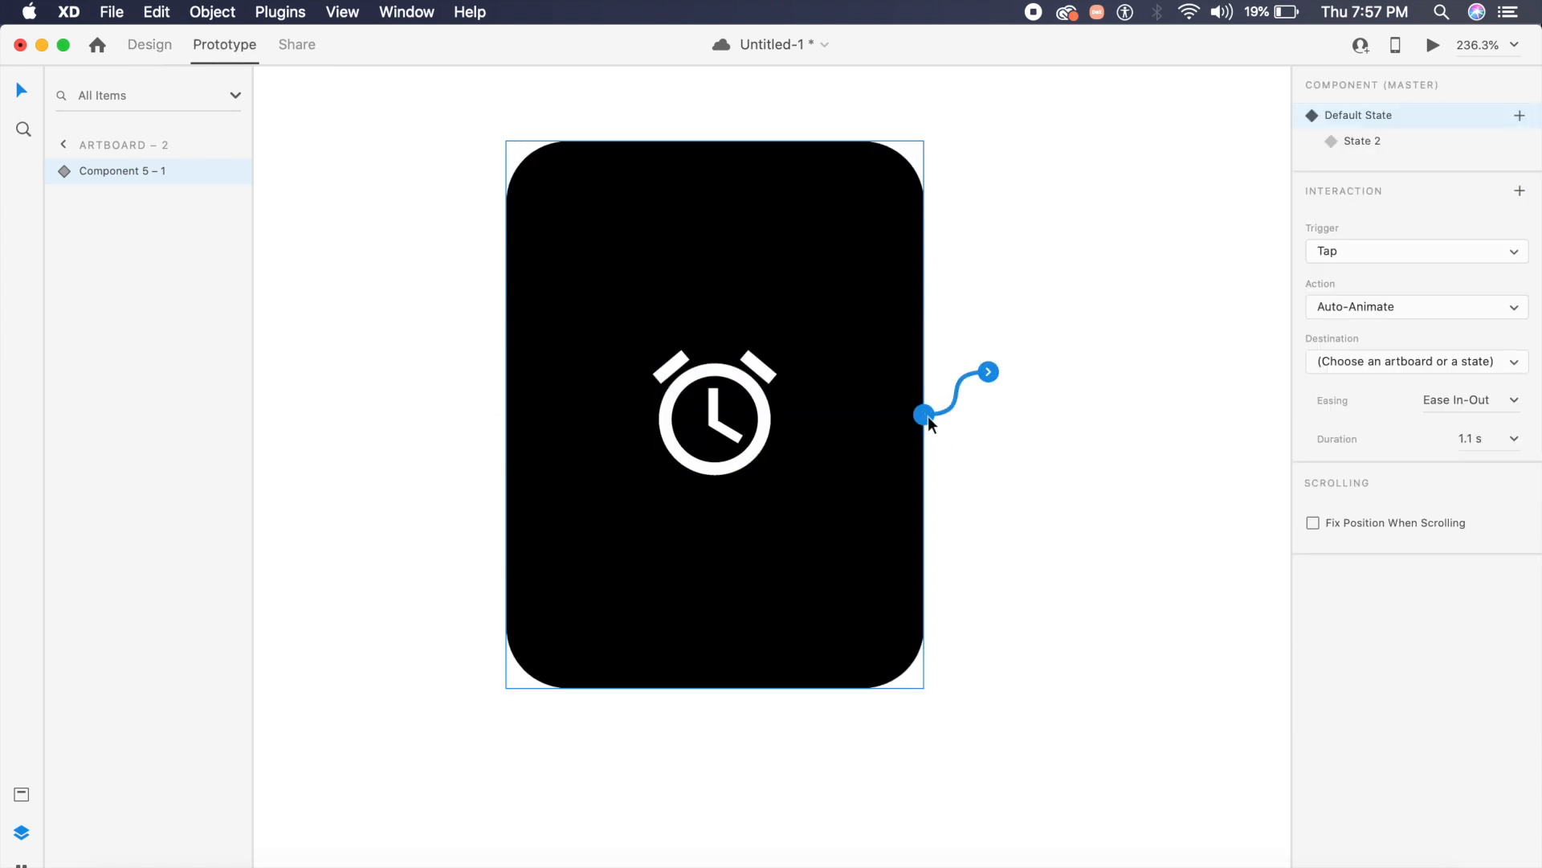
mouse_move(1450, 377)
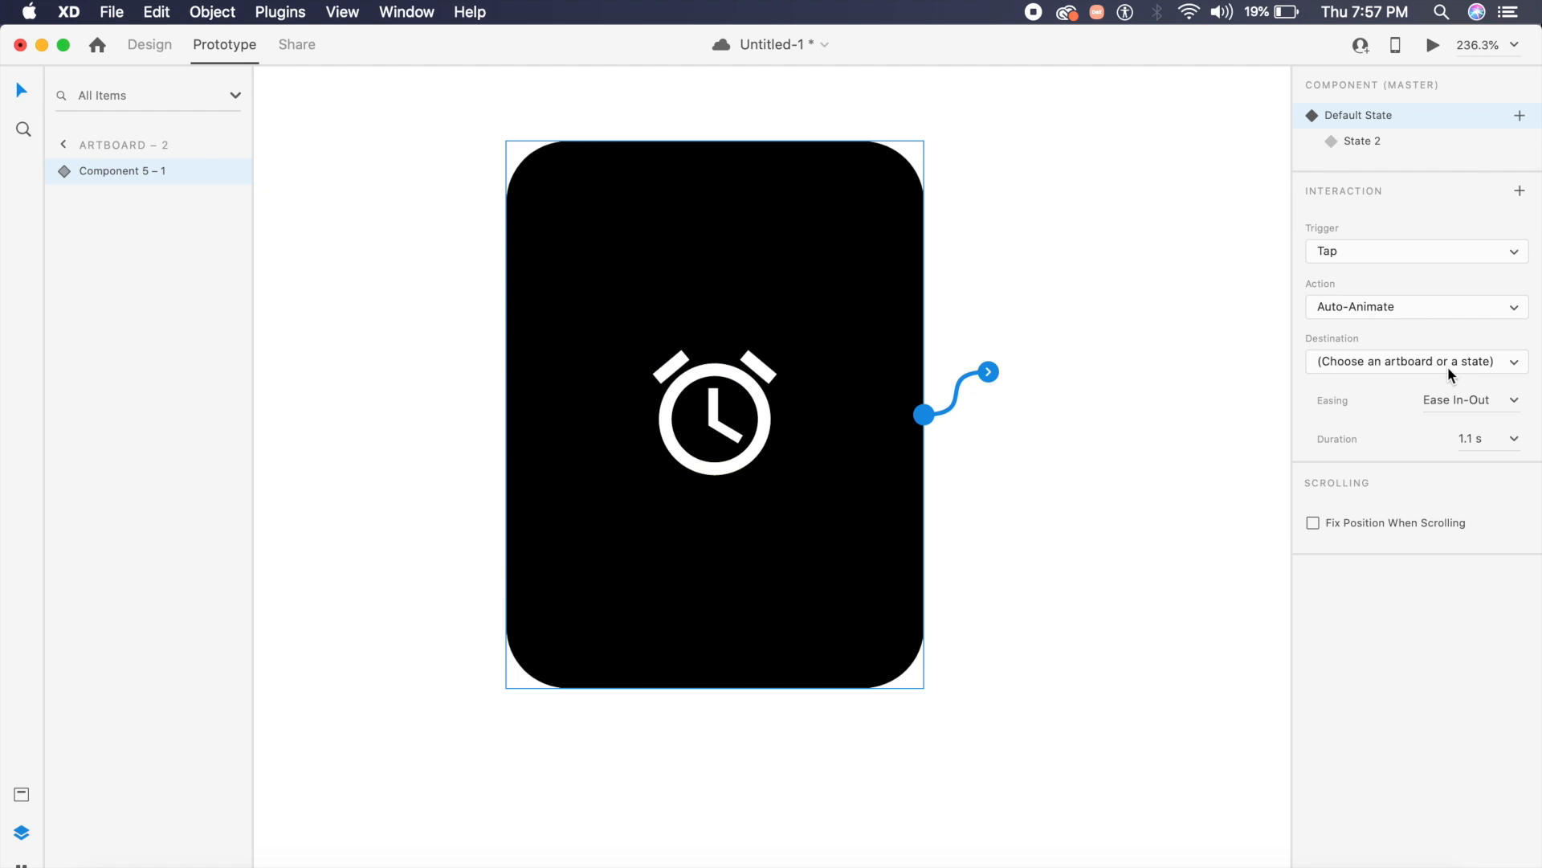
left_click(1416, 360)
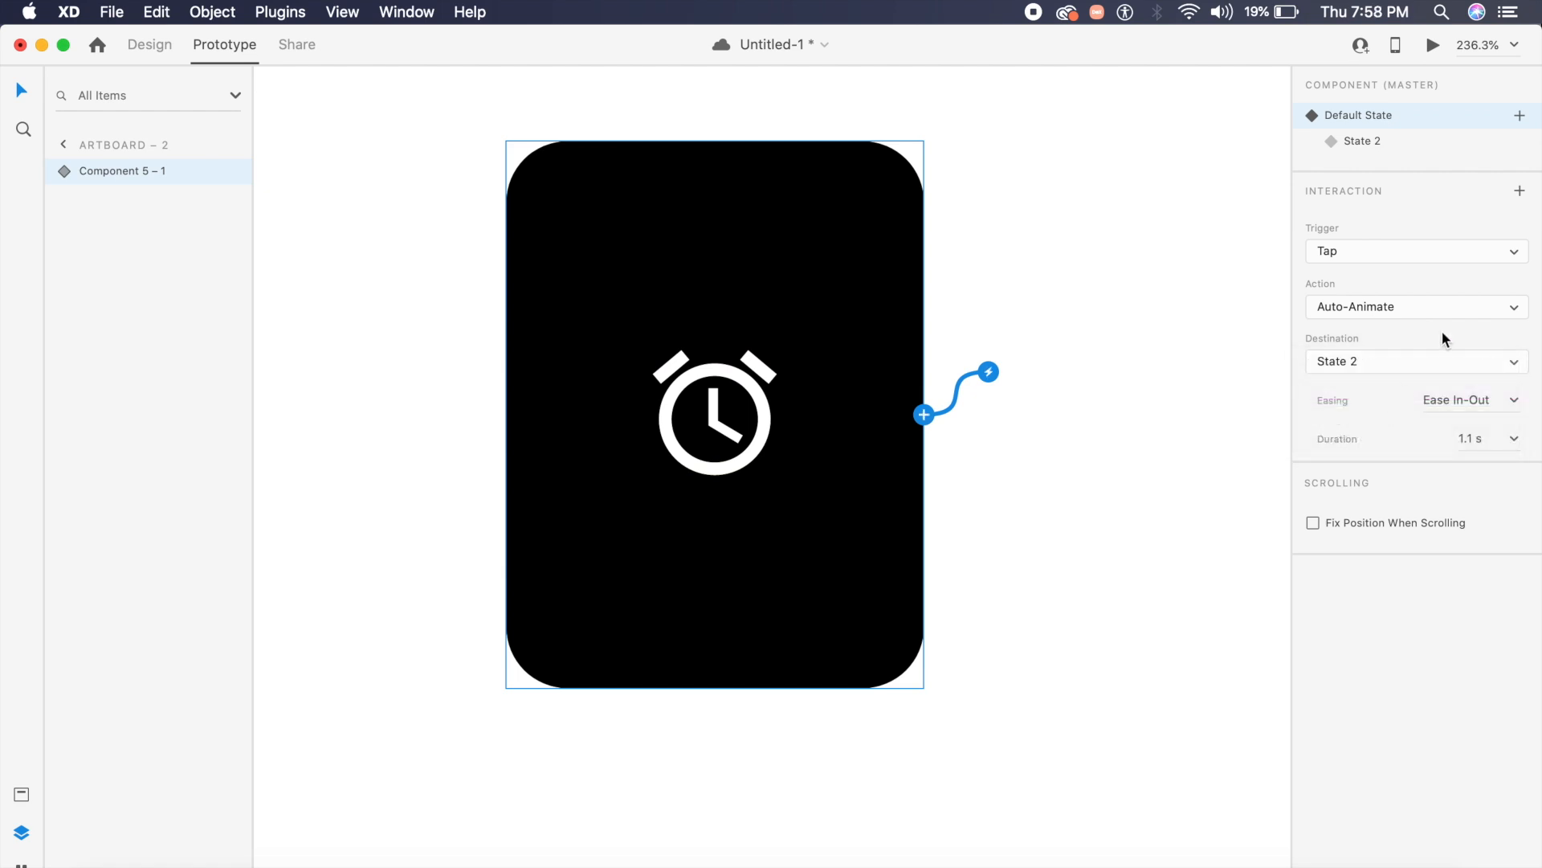
mouse_move(1356, 263)
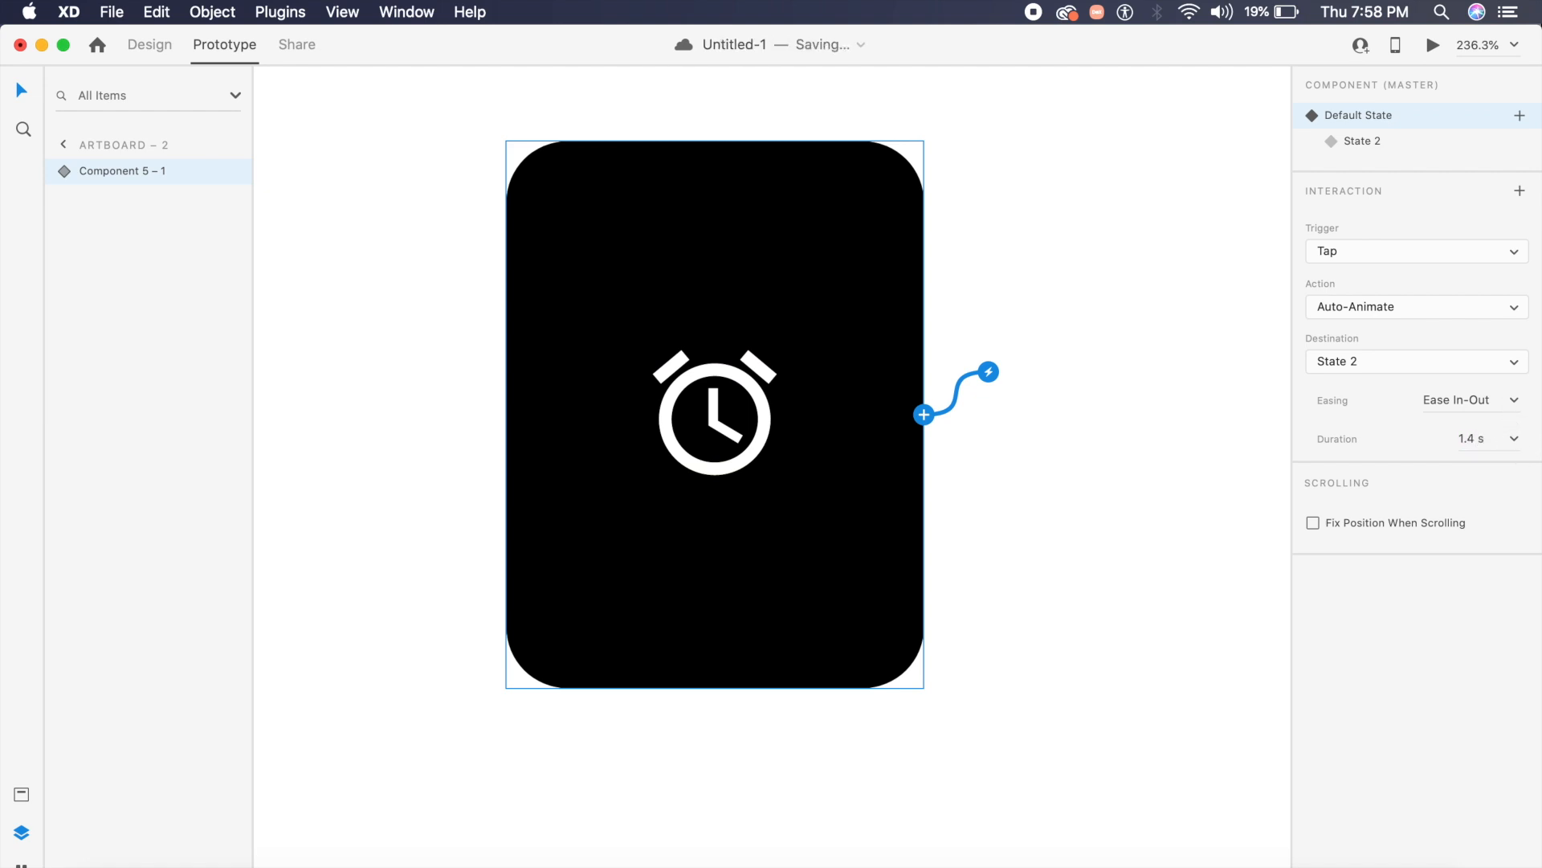
left_click(1362, 141)
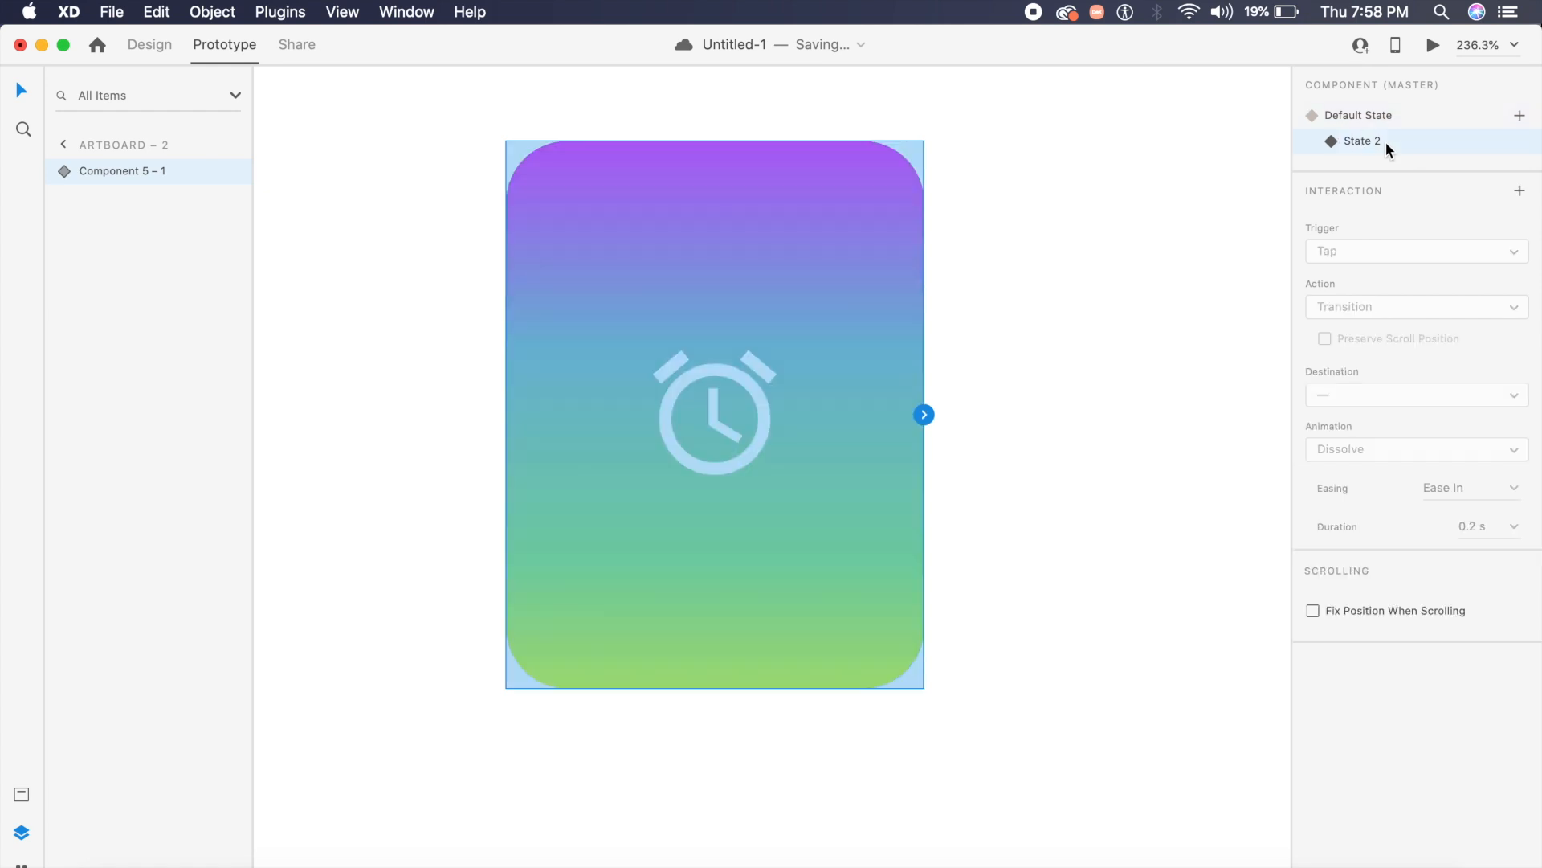
left_click(1415, 306)
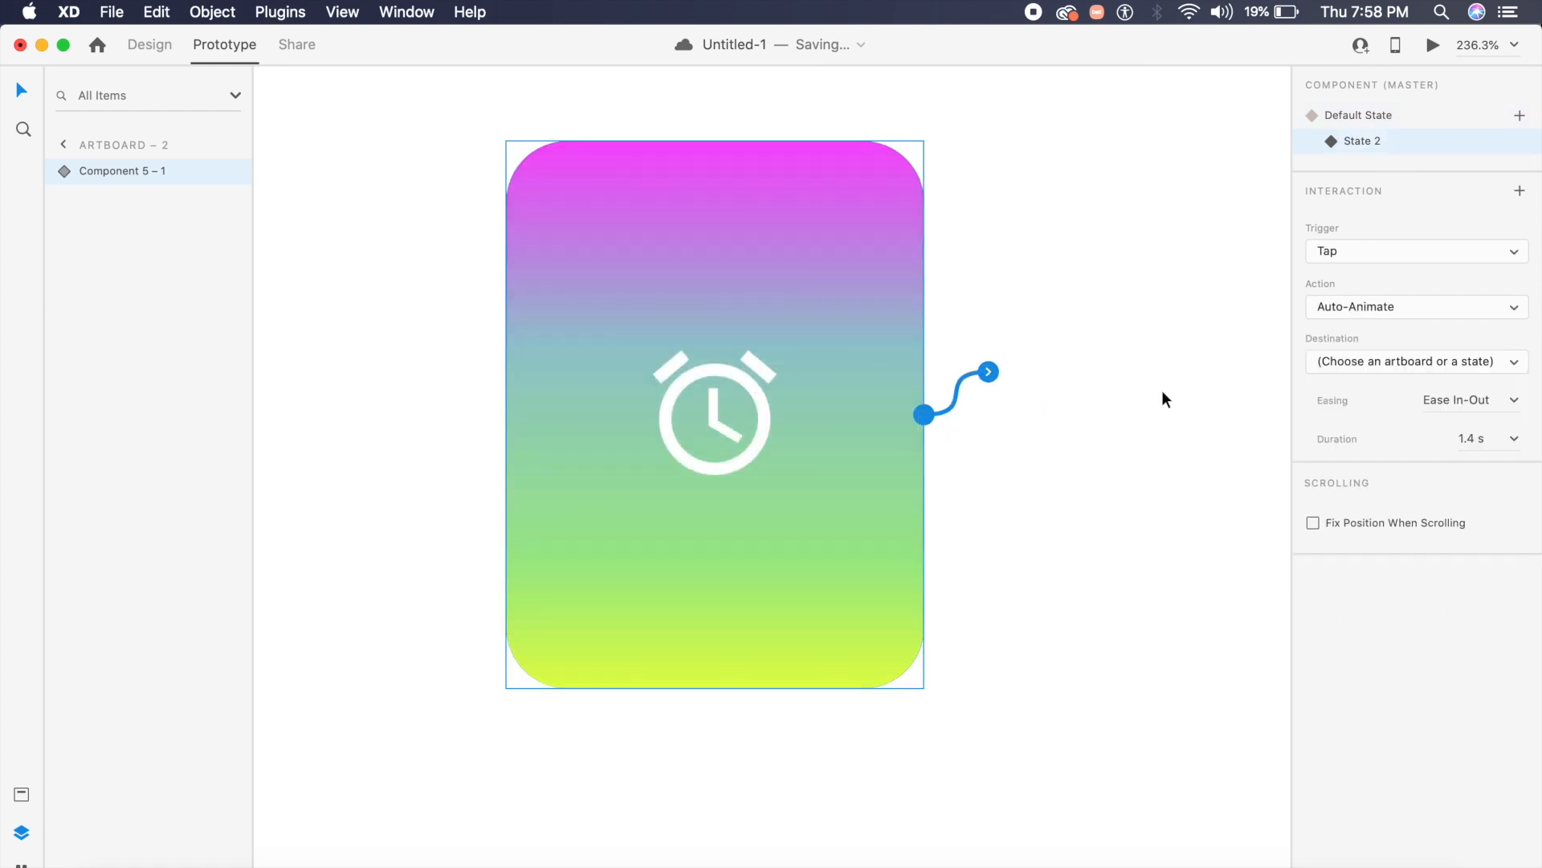
left_click(1415, 361)
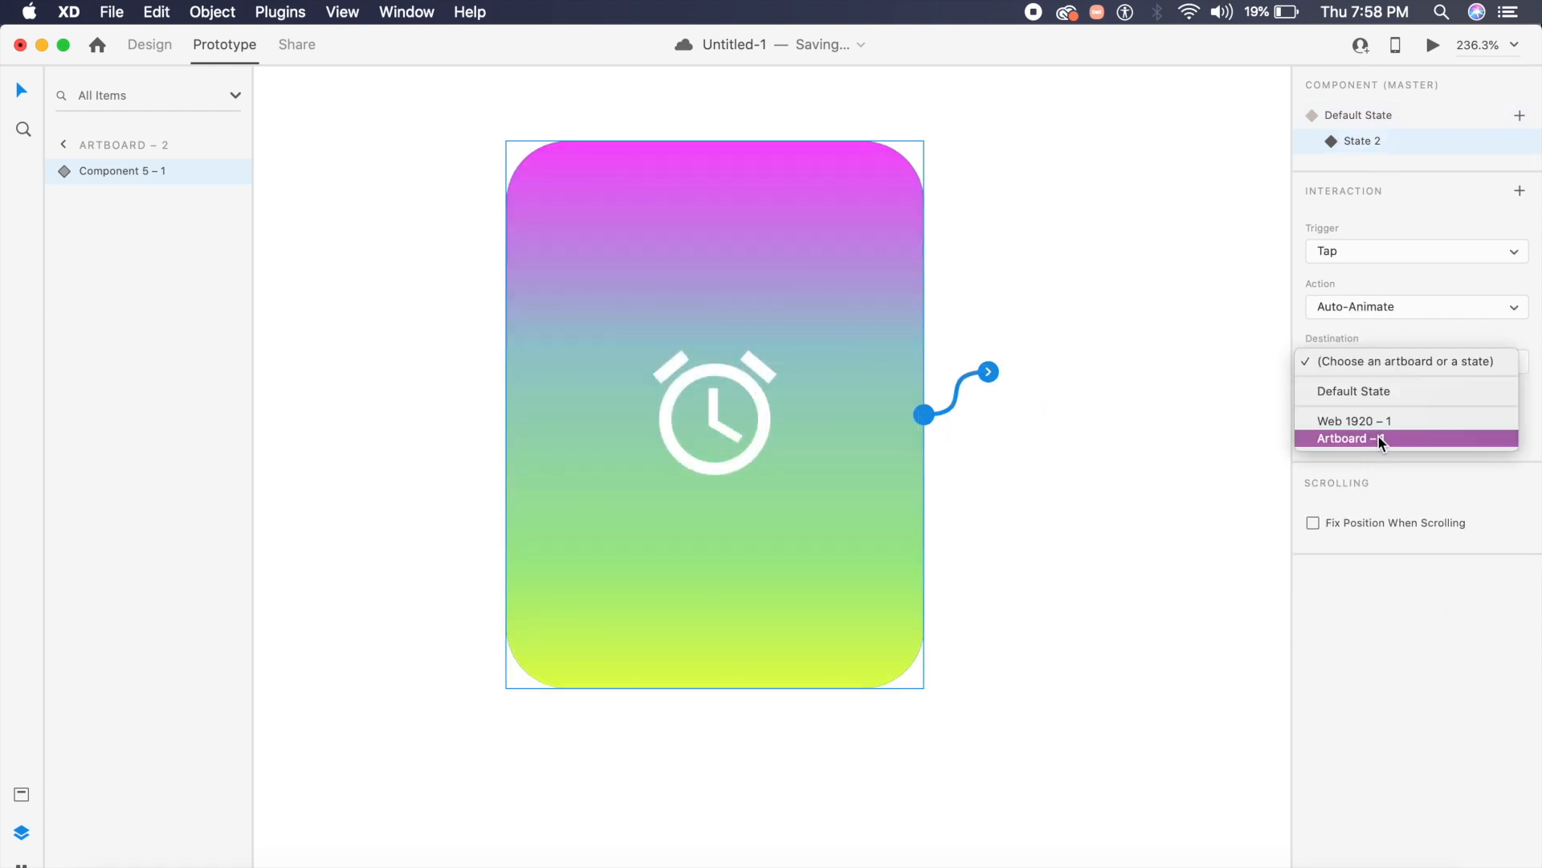
mouse_move(1362, 391)
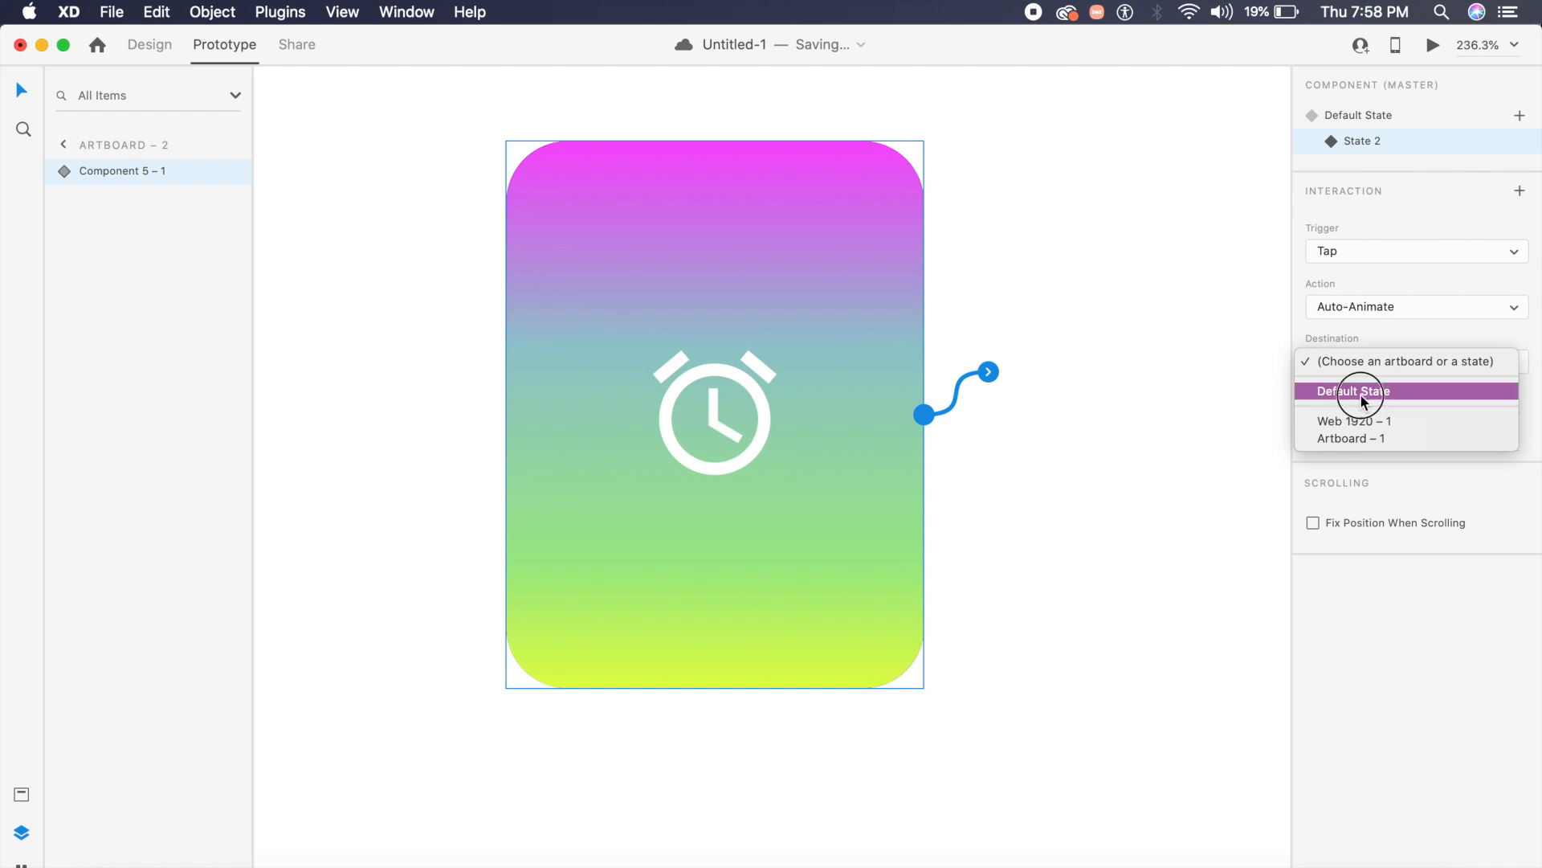
left_click(1355, 390)
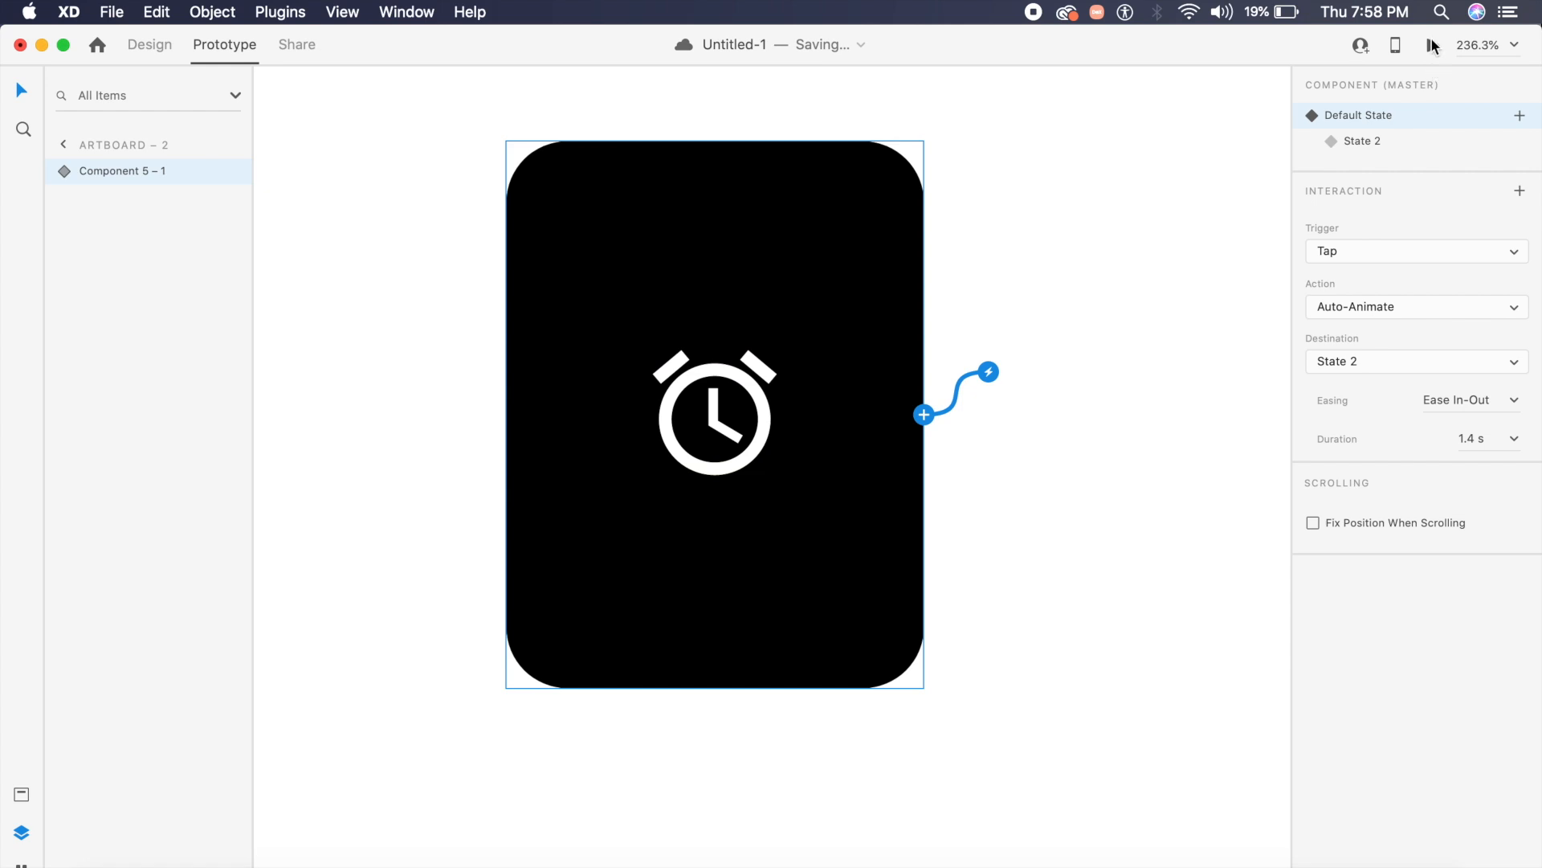
Preview the alarm card, tap it to watch it morph into the gradient card, then return to Artboard 3.
left_click(1433, 44)
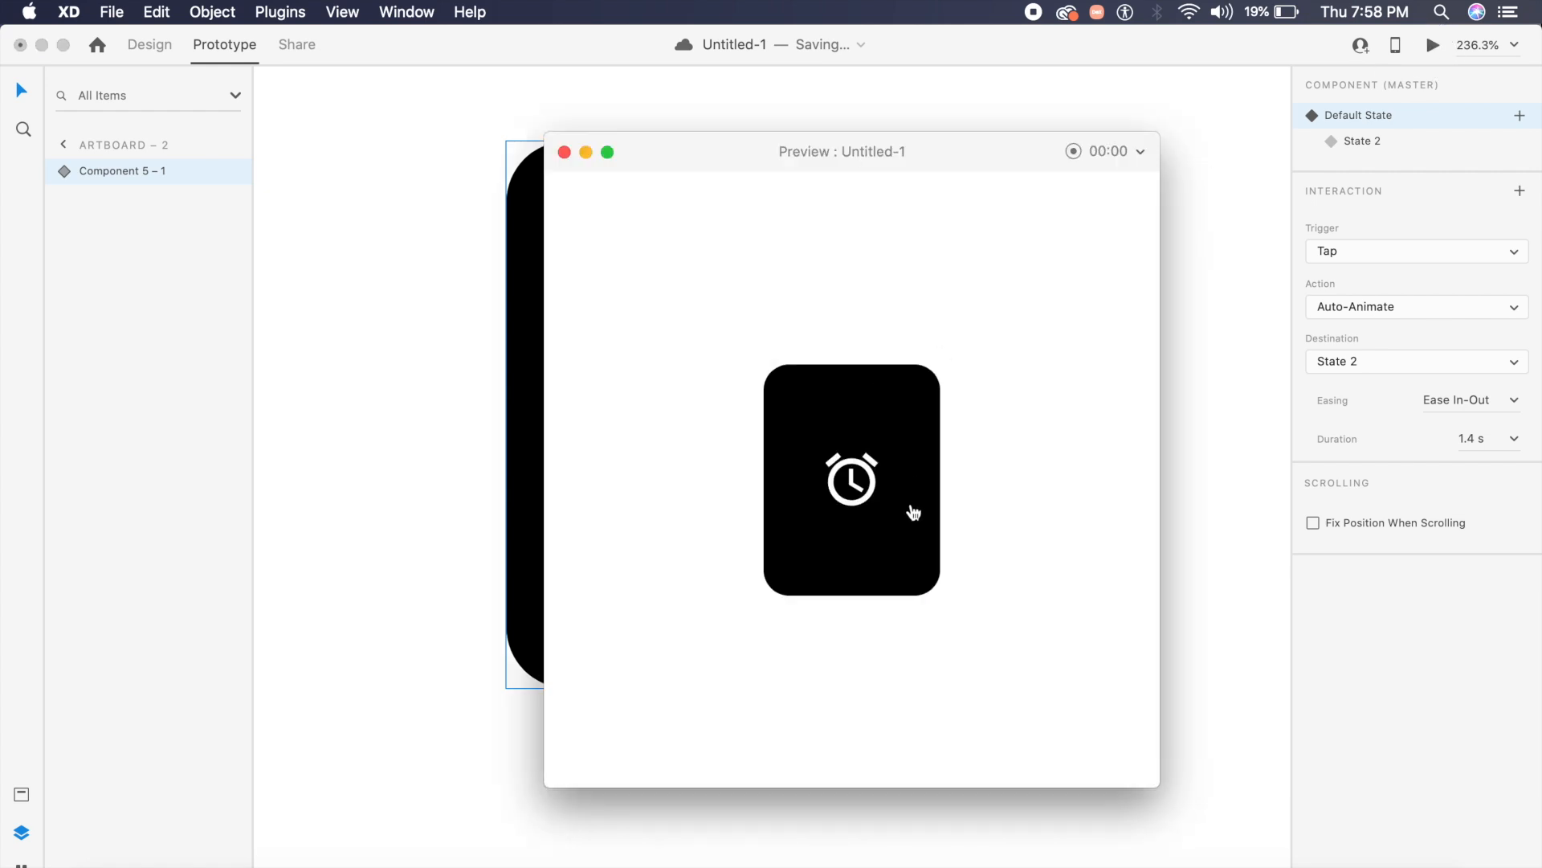
mouse_move(905, 518)
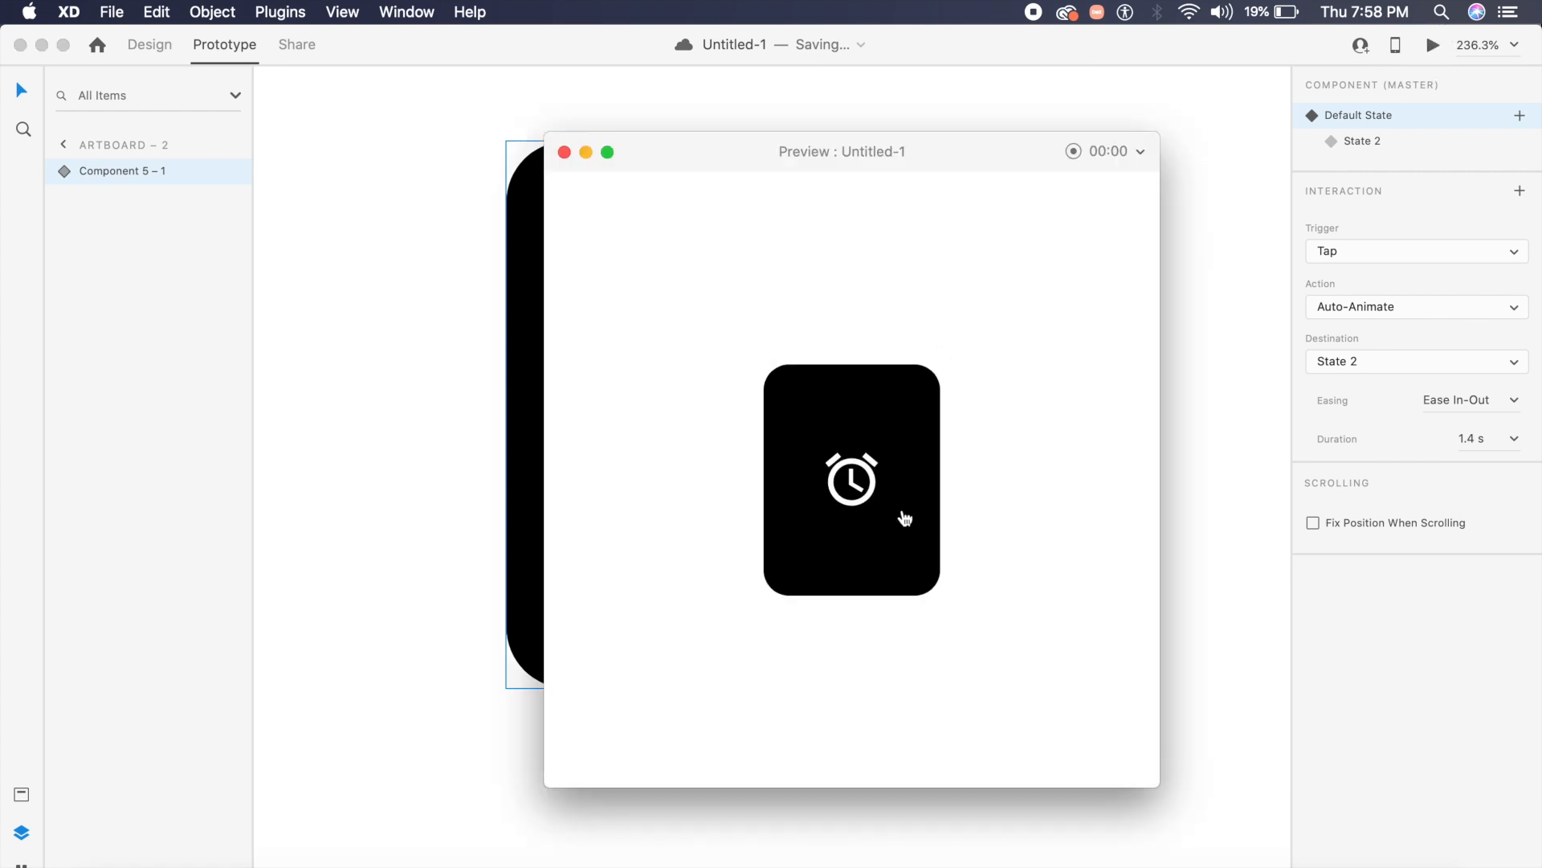
left_click(850, 480)
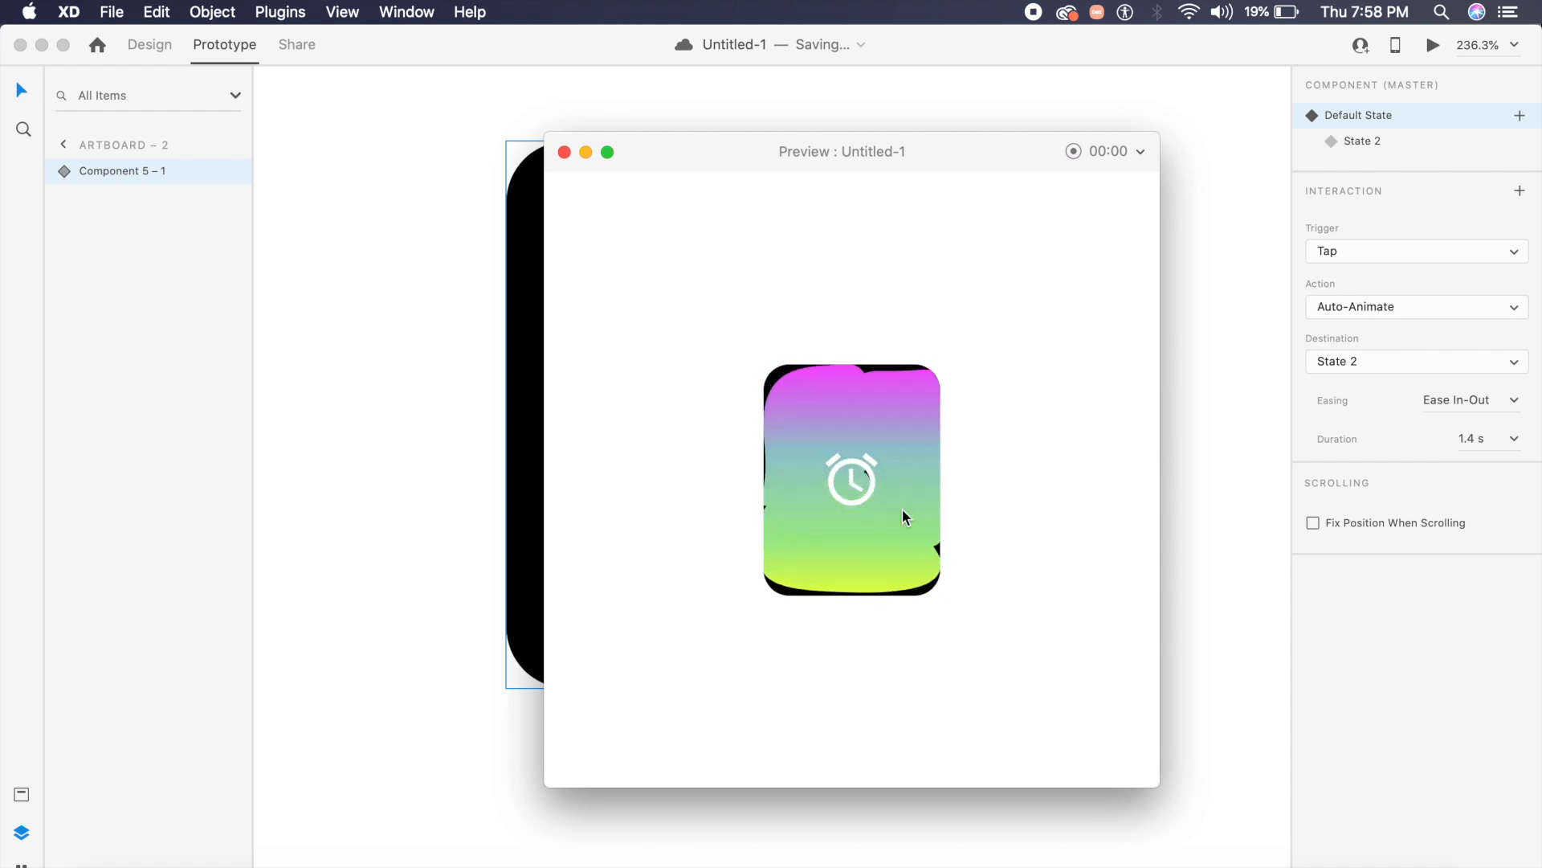
left_click(851, 480)
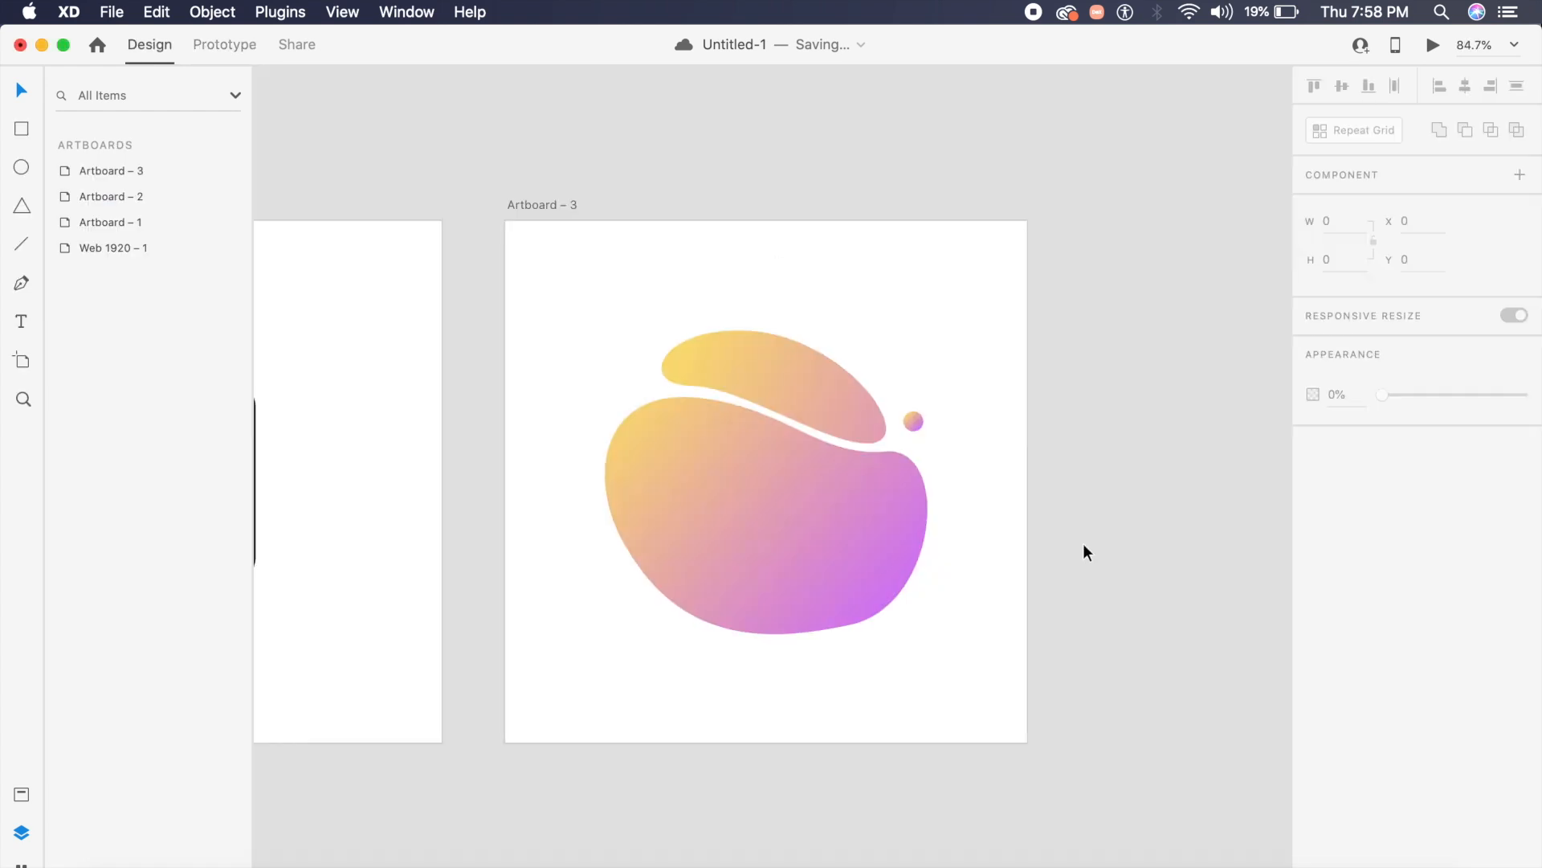
Place the white tick icons on the gradient blob and edit the tick path directly.
left_click(831, 411)
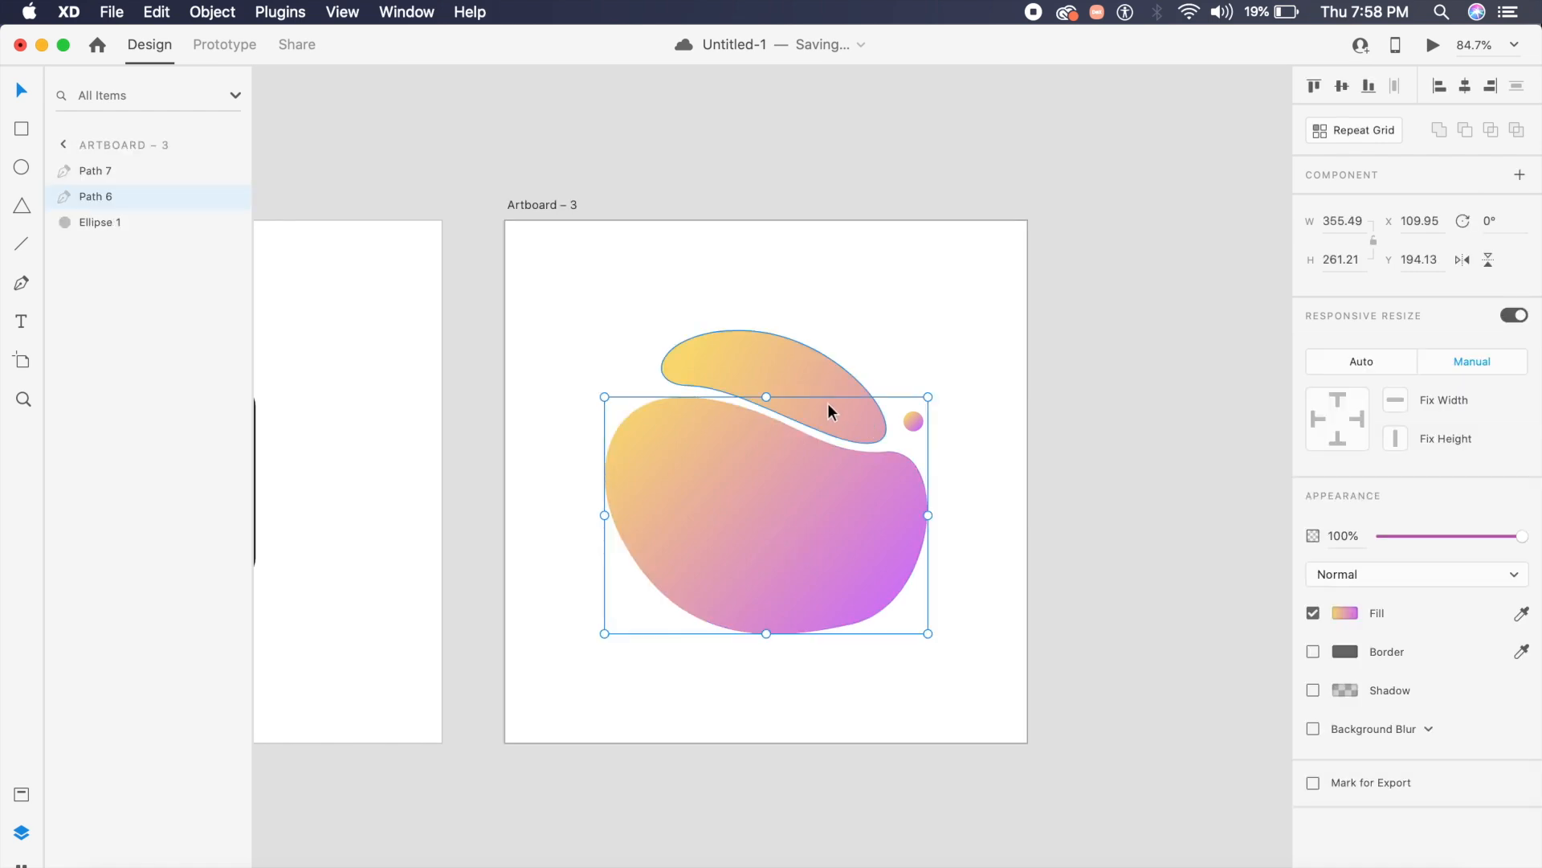
mouse_move(802, 408)
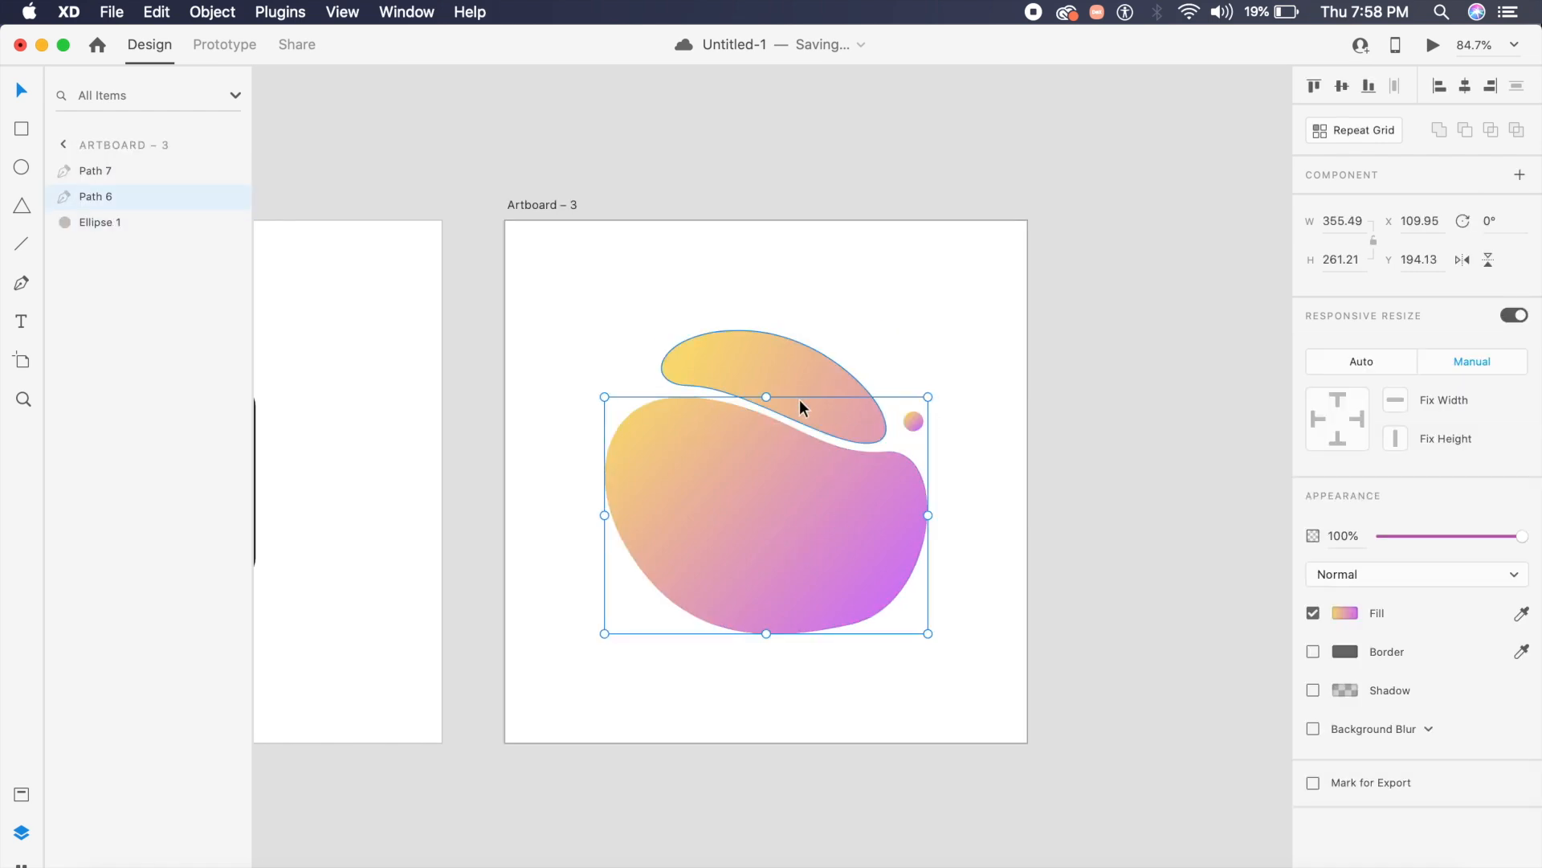
left_click(912, 421)
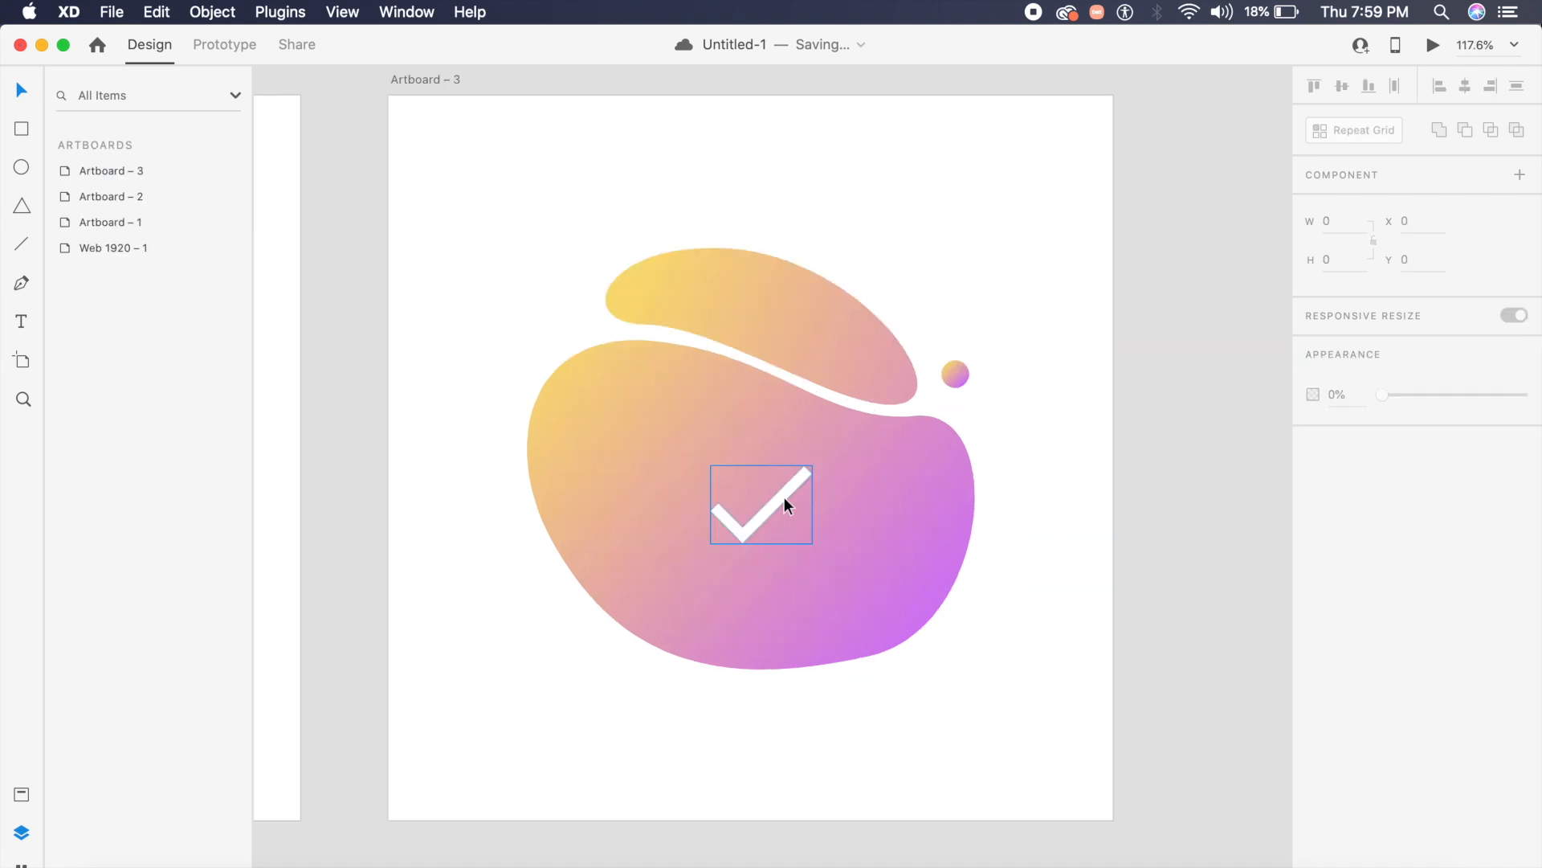
left_click(761, 505)
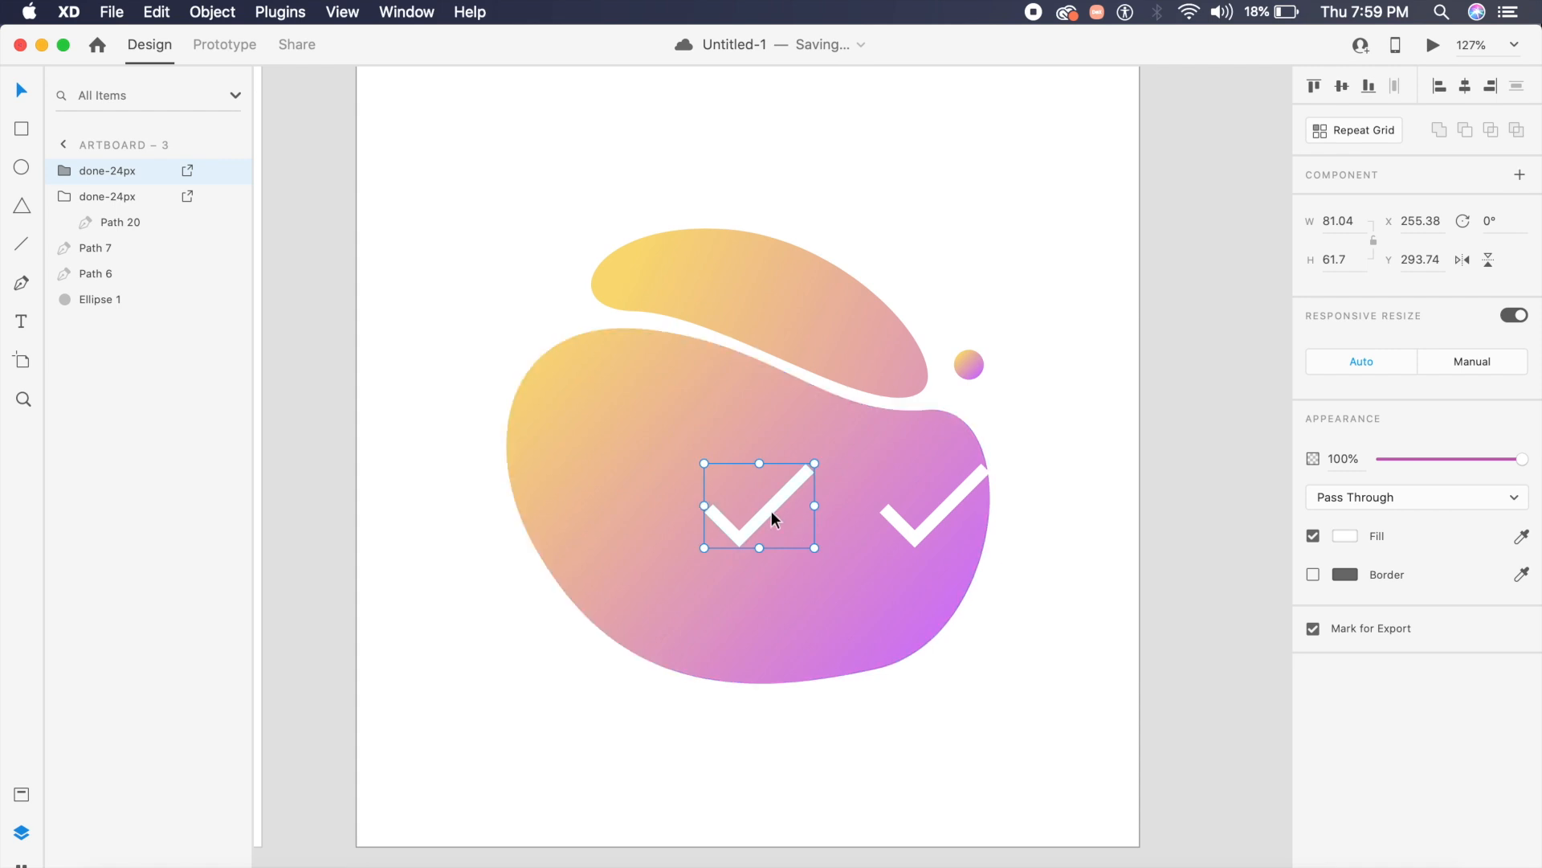
left_click(119, 196)
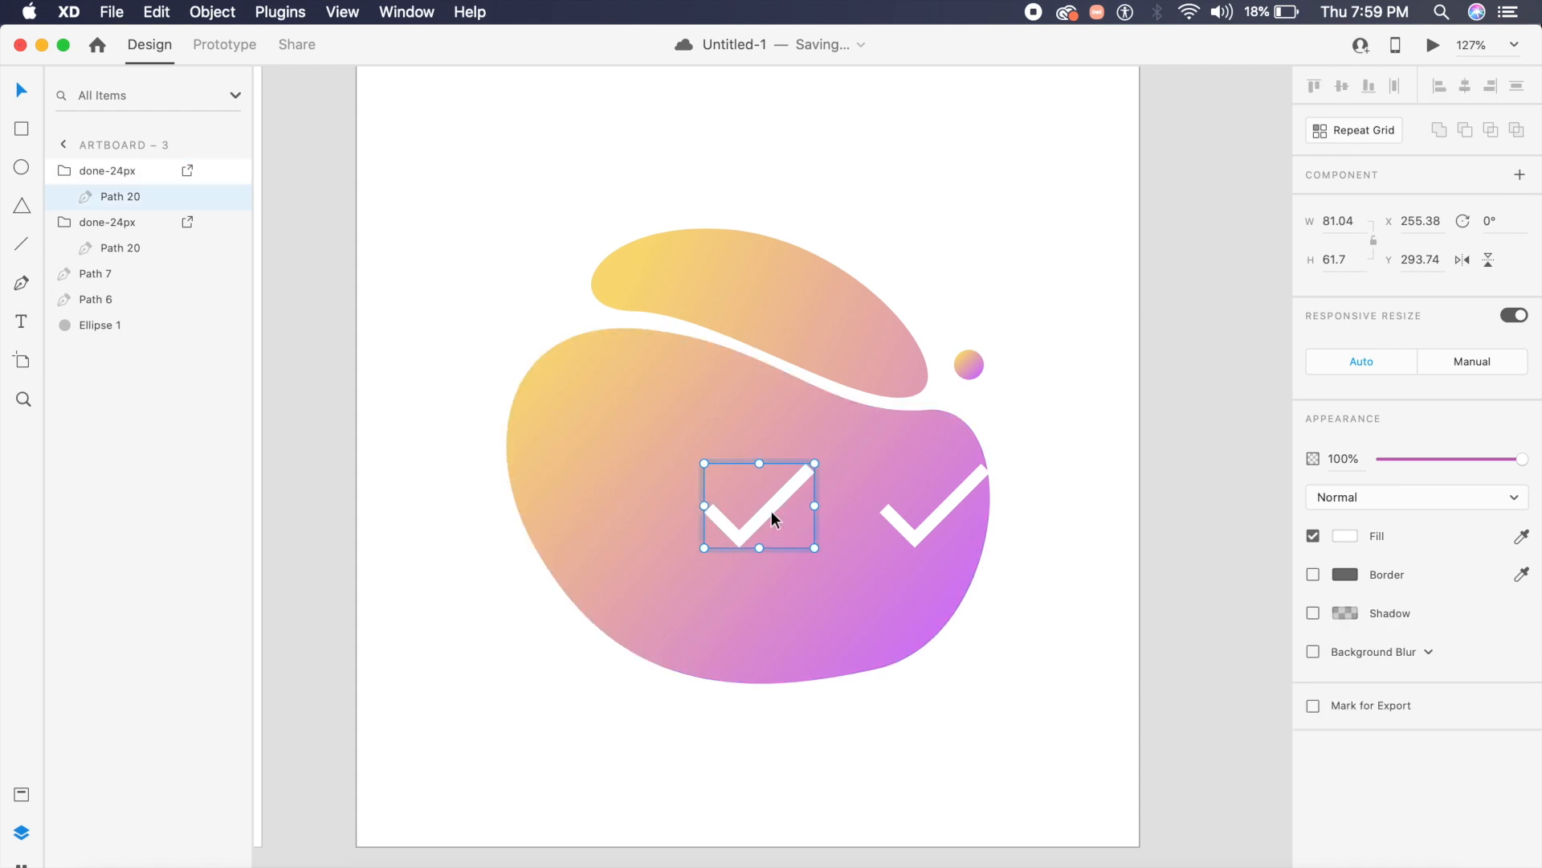
double_click(757, 505)
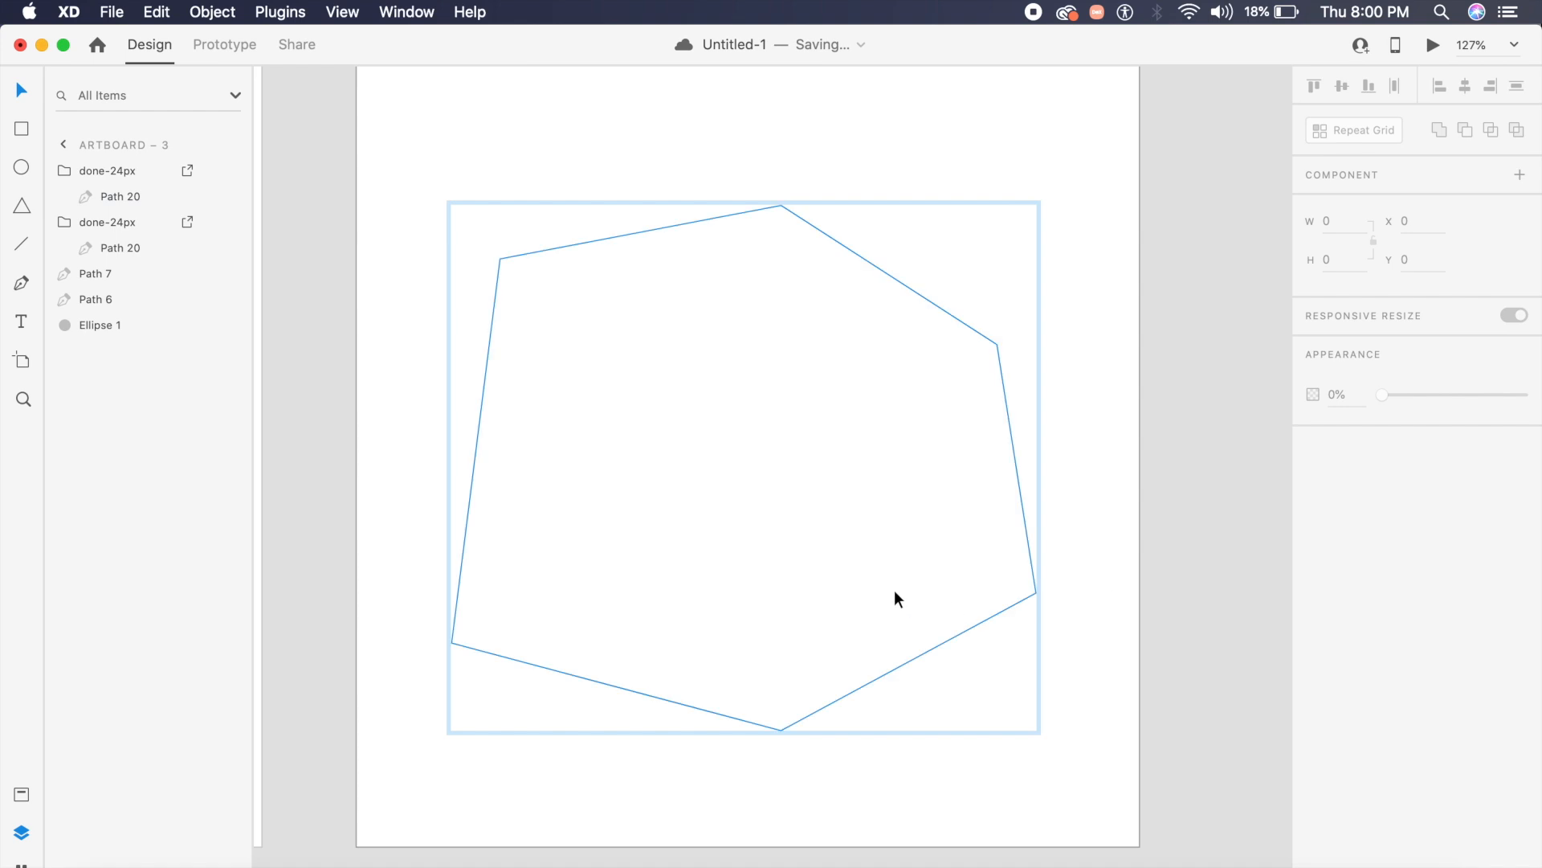
Select the covering shape and all blob layers together in the Layers panel.
left_click(119, 196)
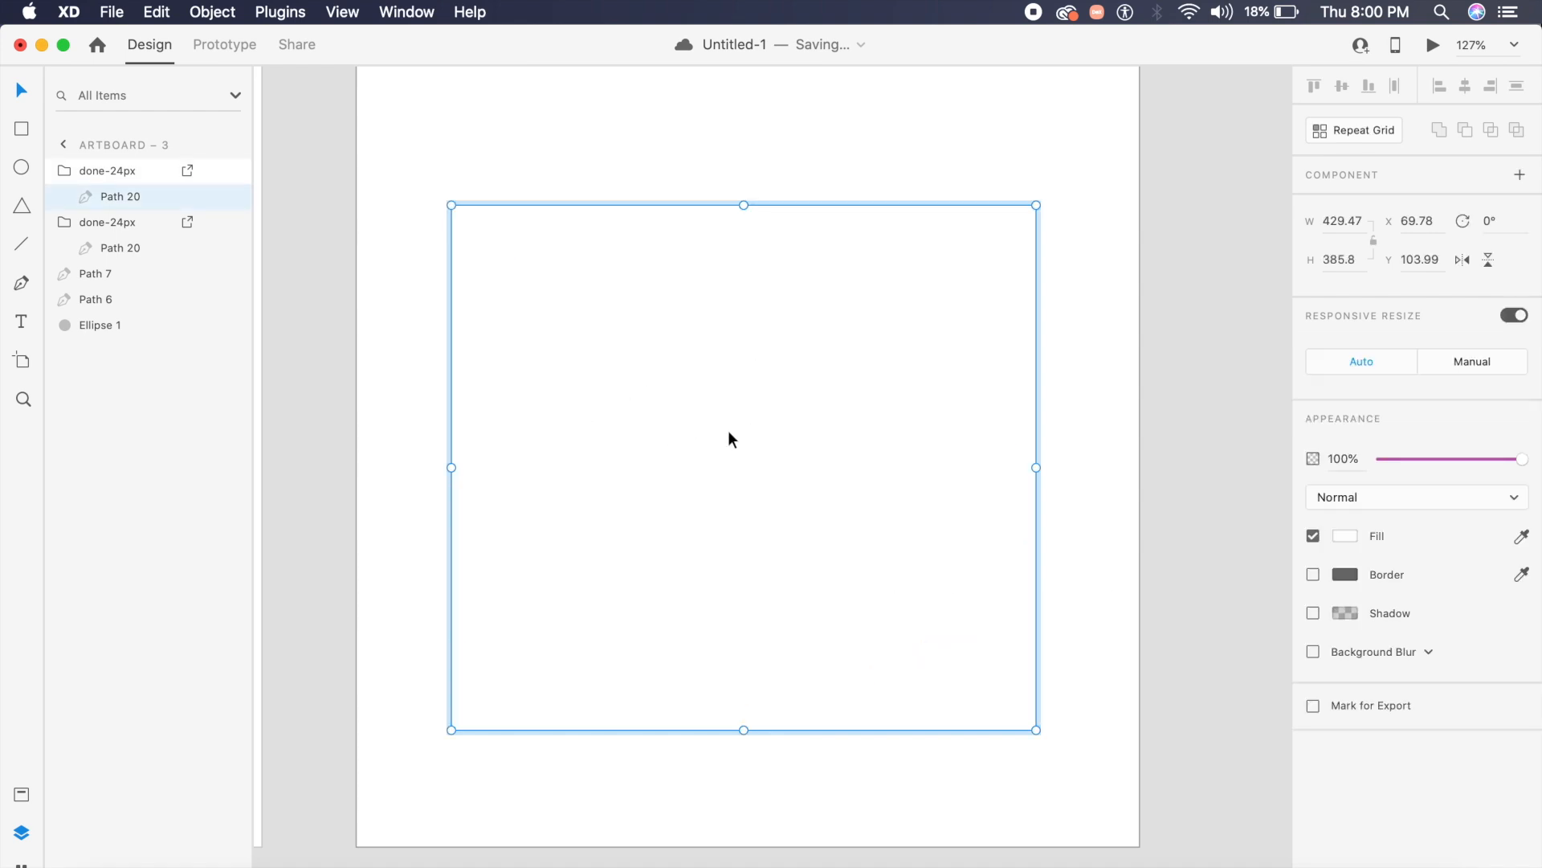
mouse_move(106, 222)
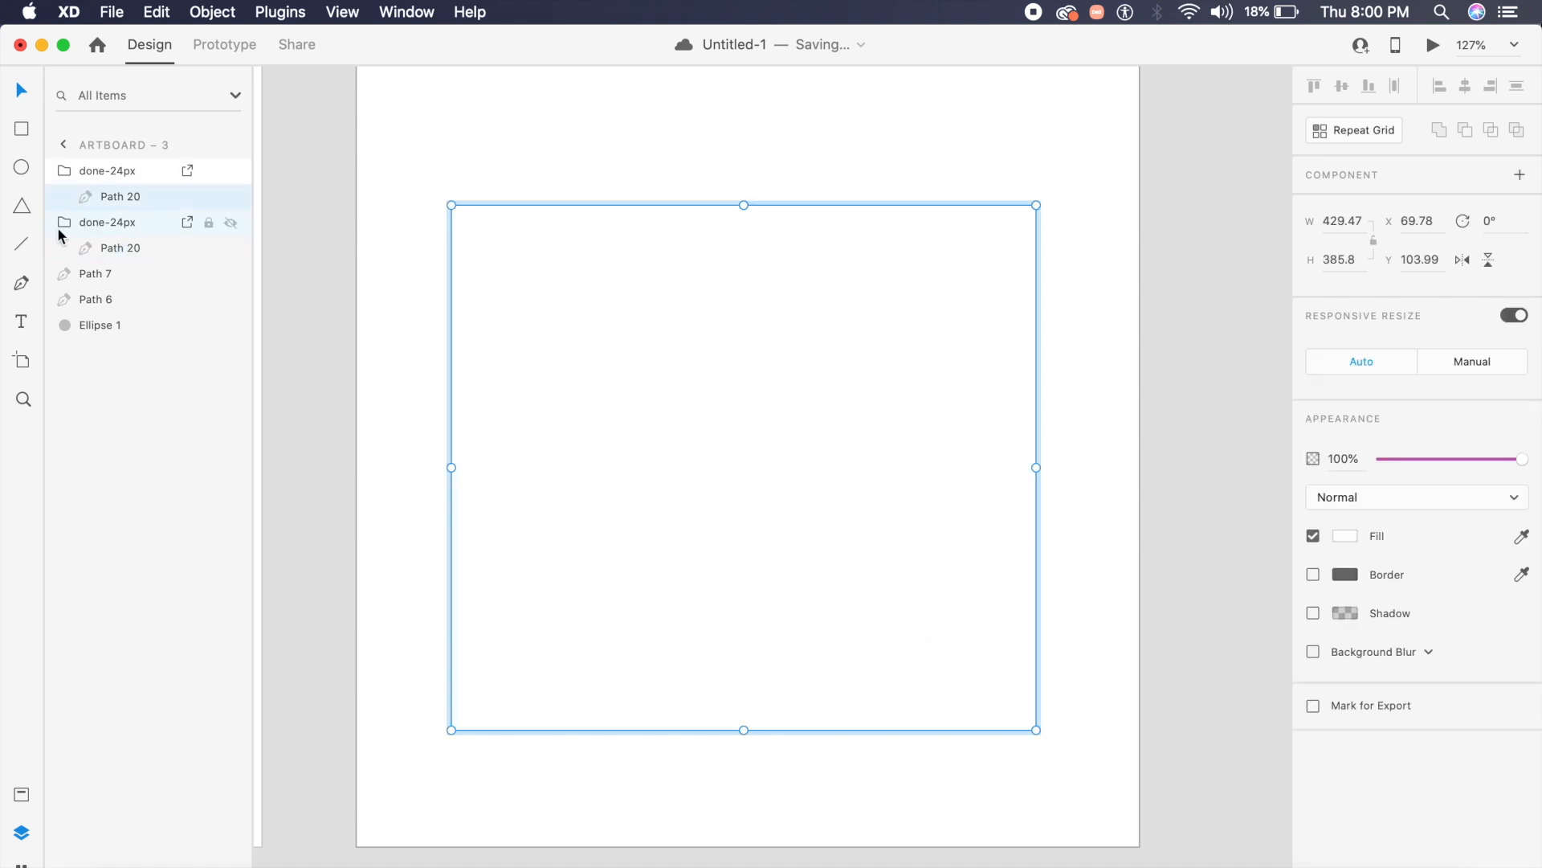
mouse_move(57, 306)
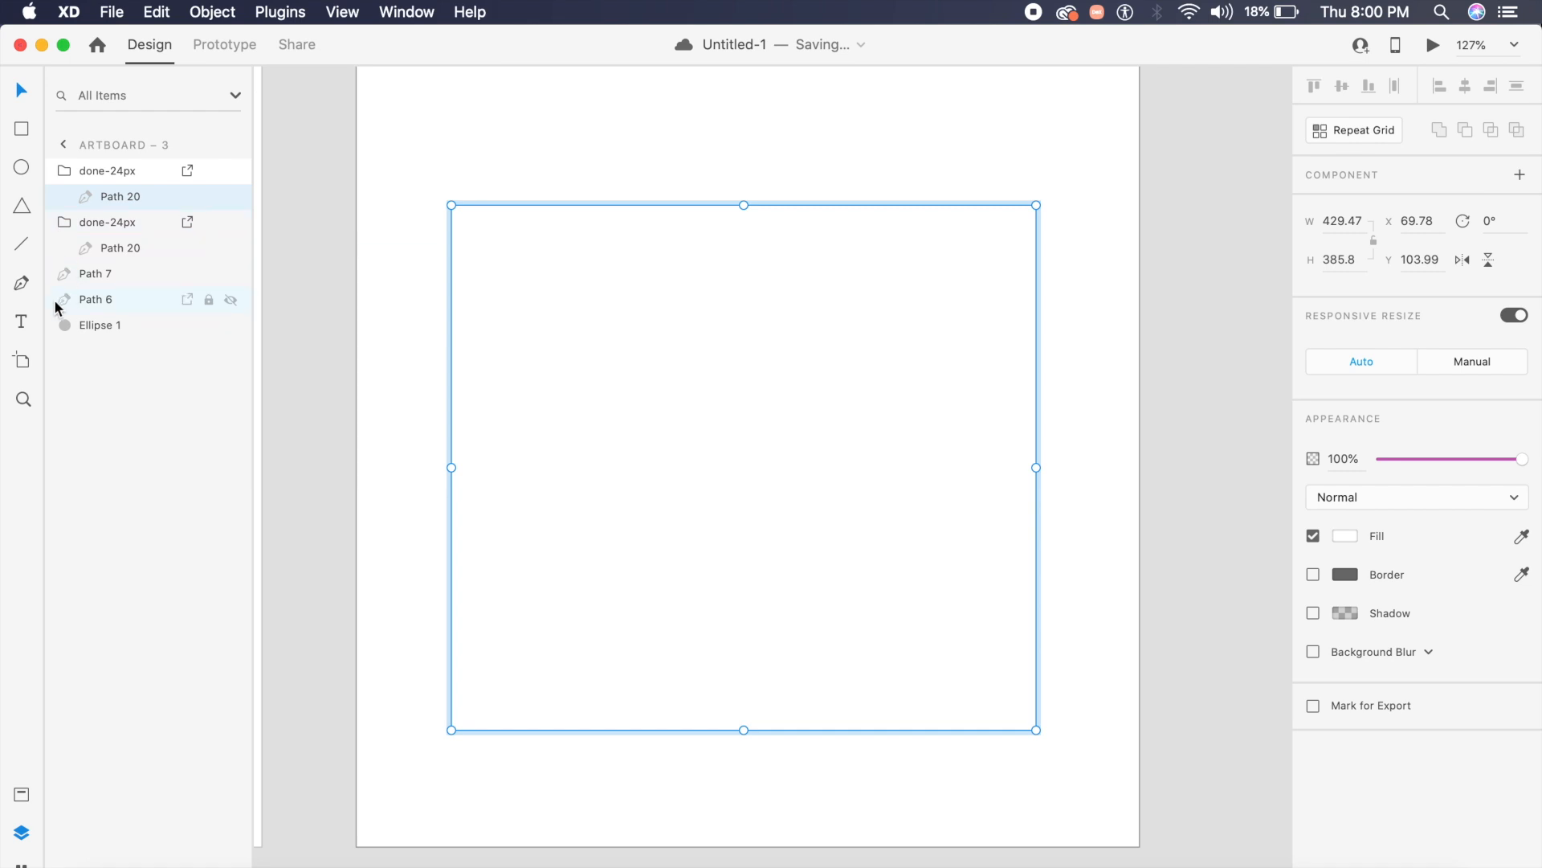
mouse_move(57, 338)
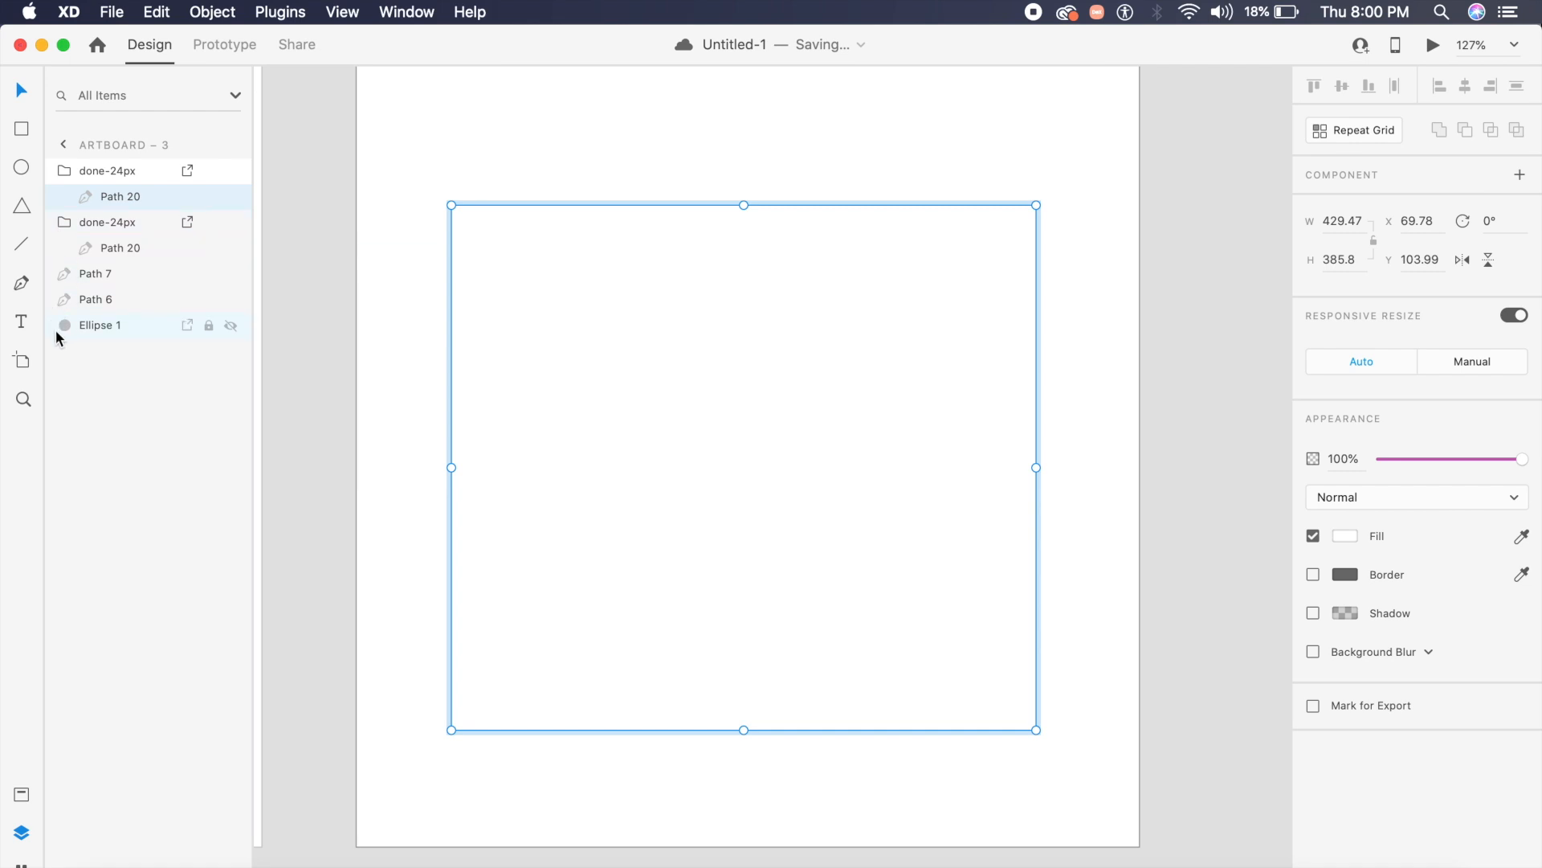
left_click(96, 299)
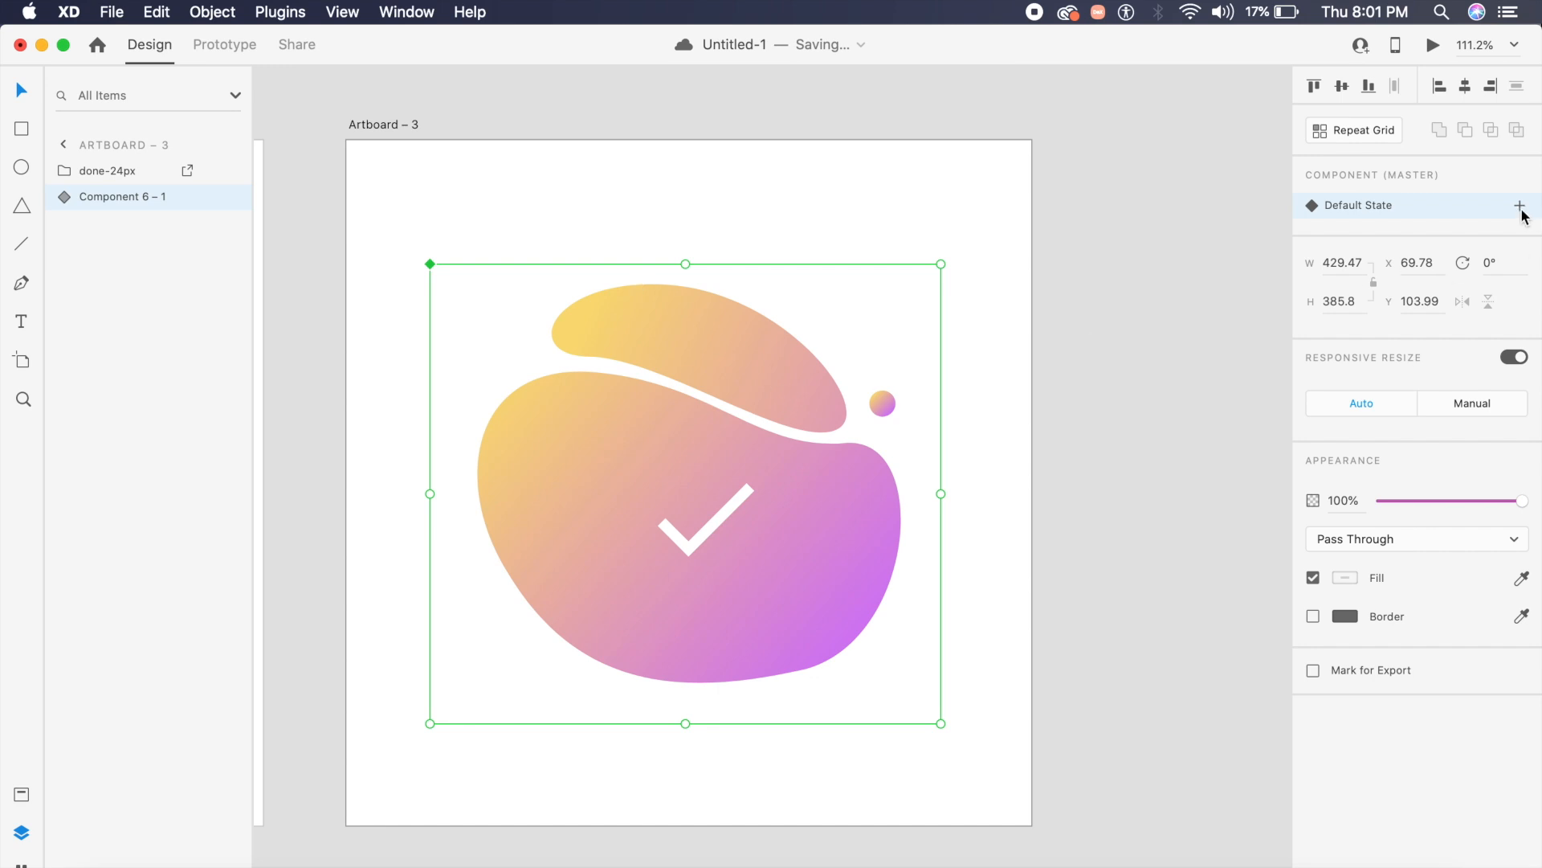
Add State 2 to Component 6 – 1 and select its blob layer for masking.
left_click(1519, 205)
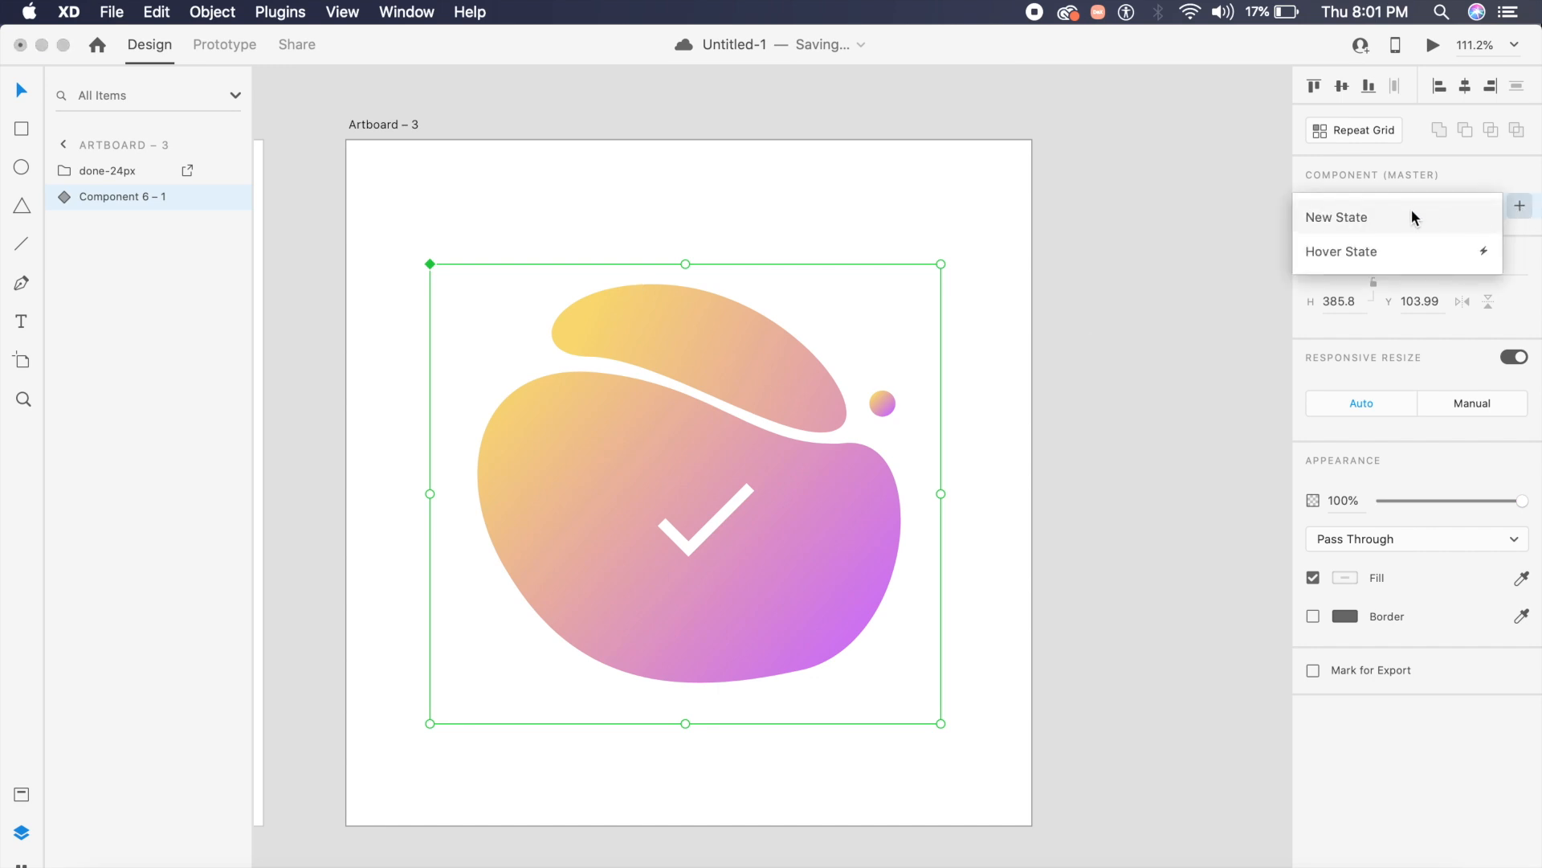
left_click(1339, 216)
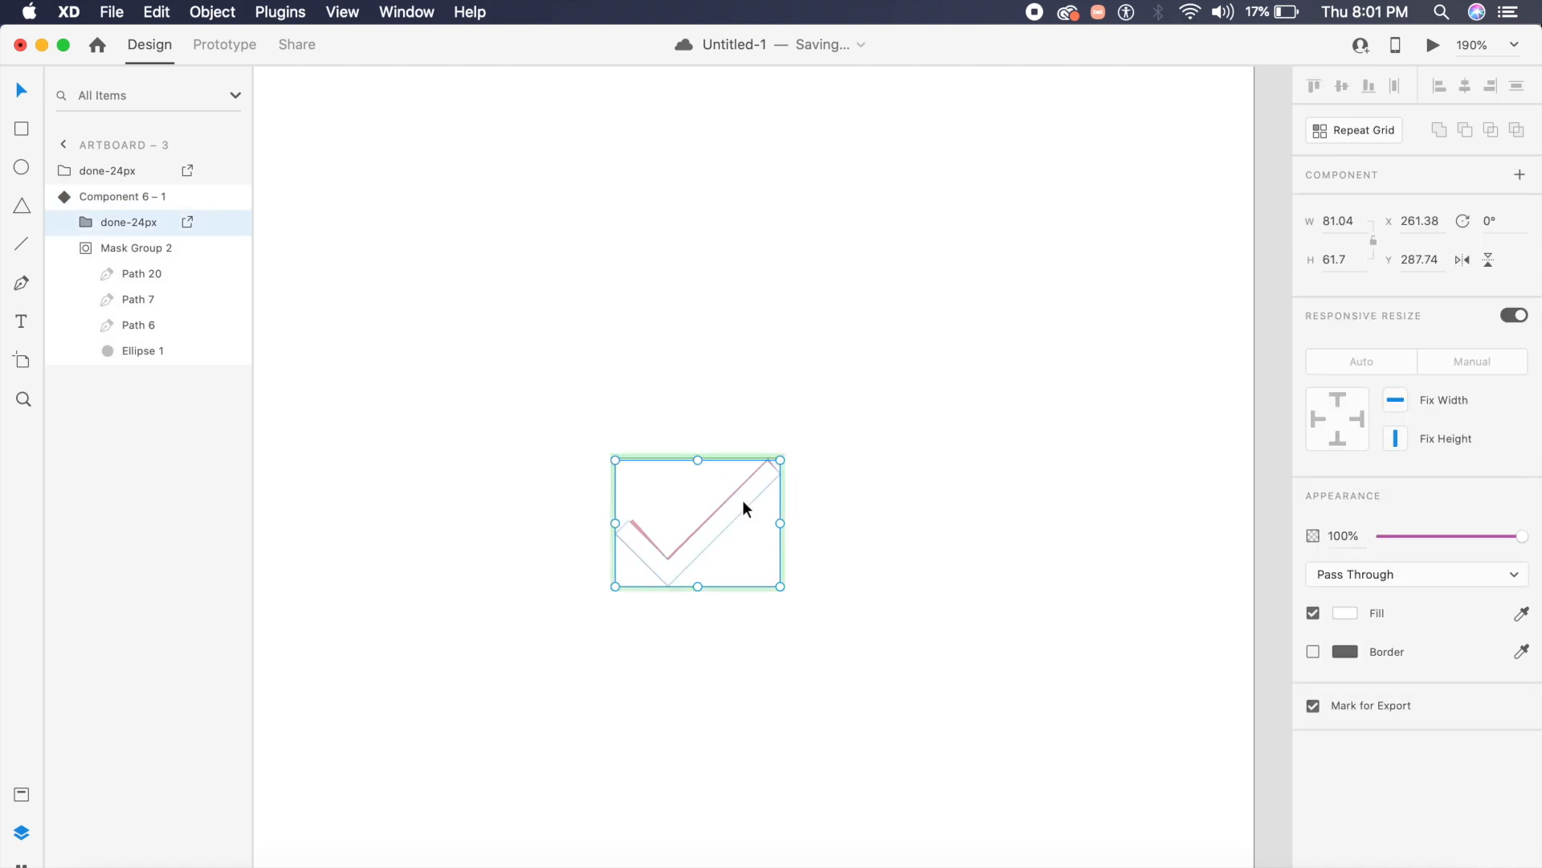
left_click(143, 248)
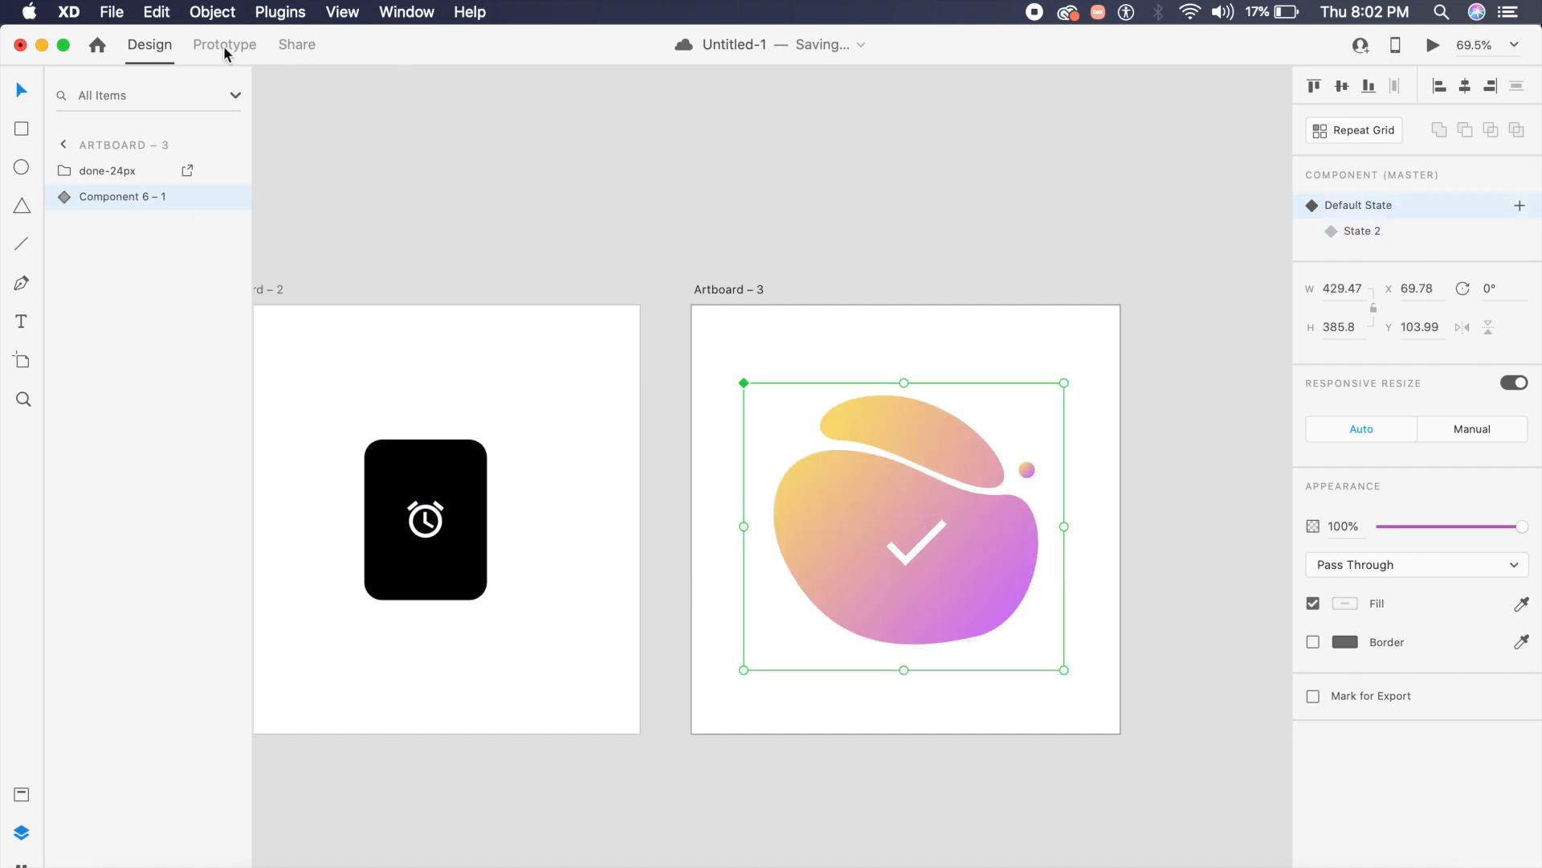
Add a tap Auto-Animate to State 2, then preview and tap the blob to see it collapse.
left_click(223, 44)
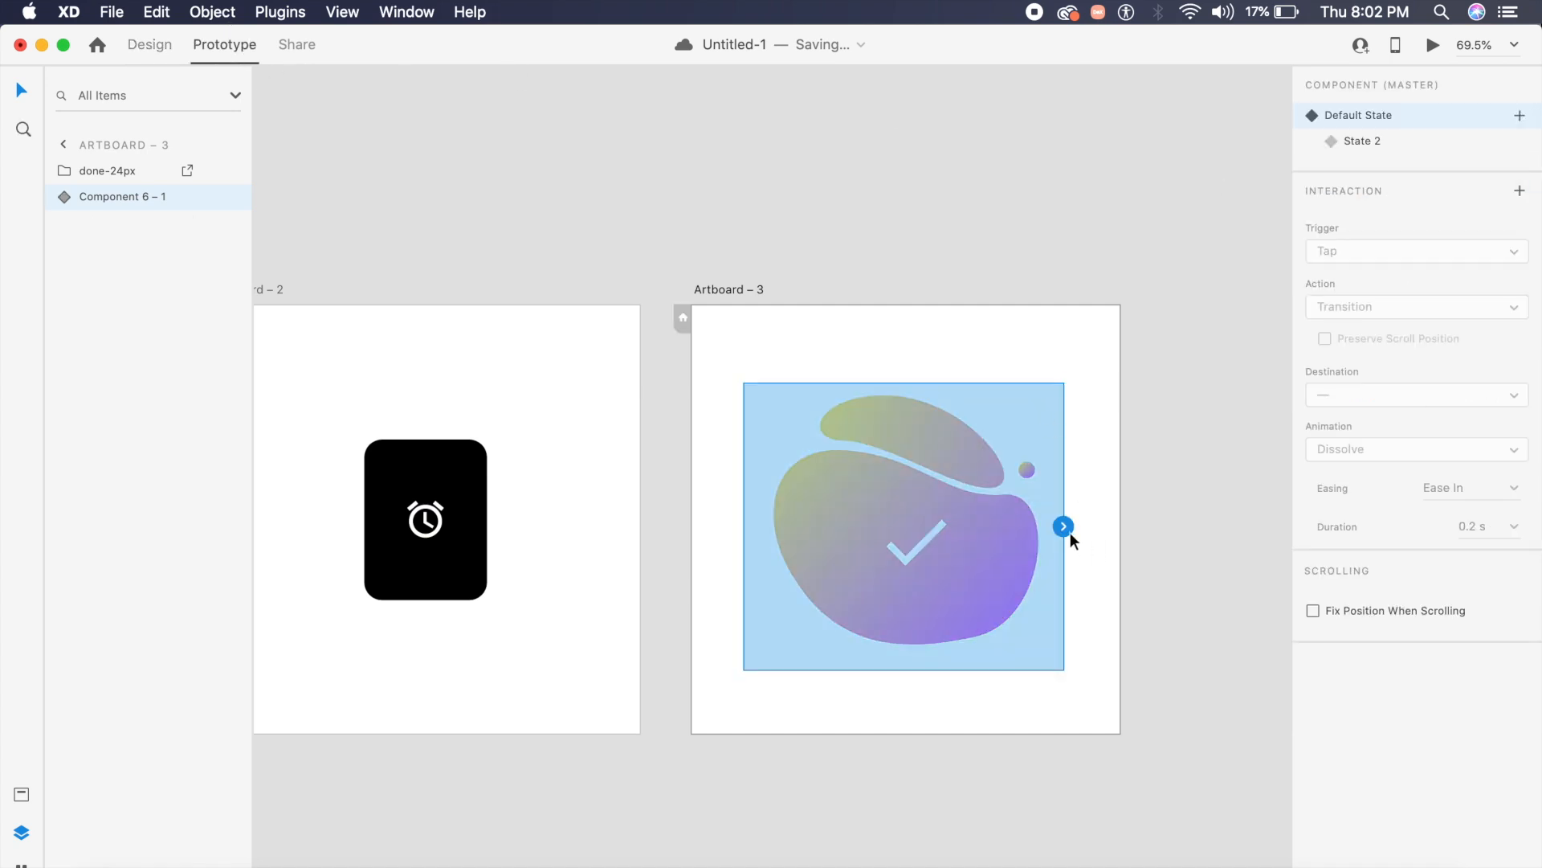
left_click(1415, 306)
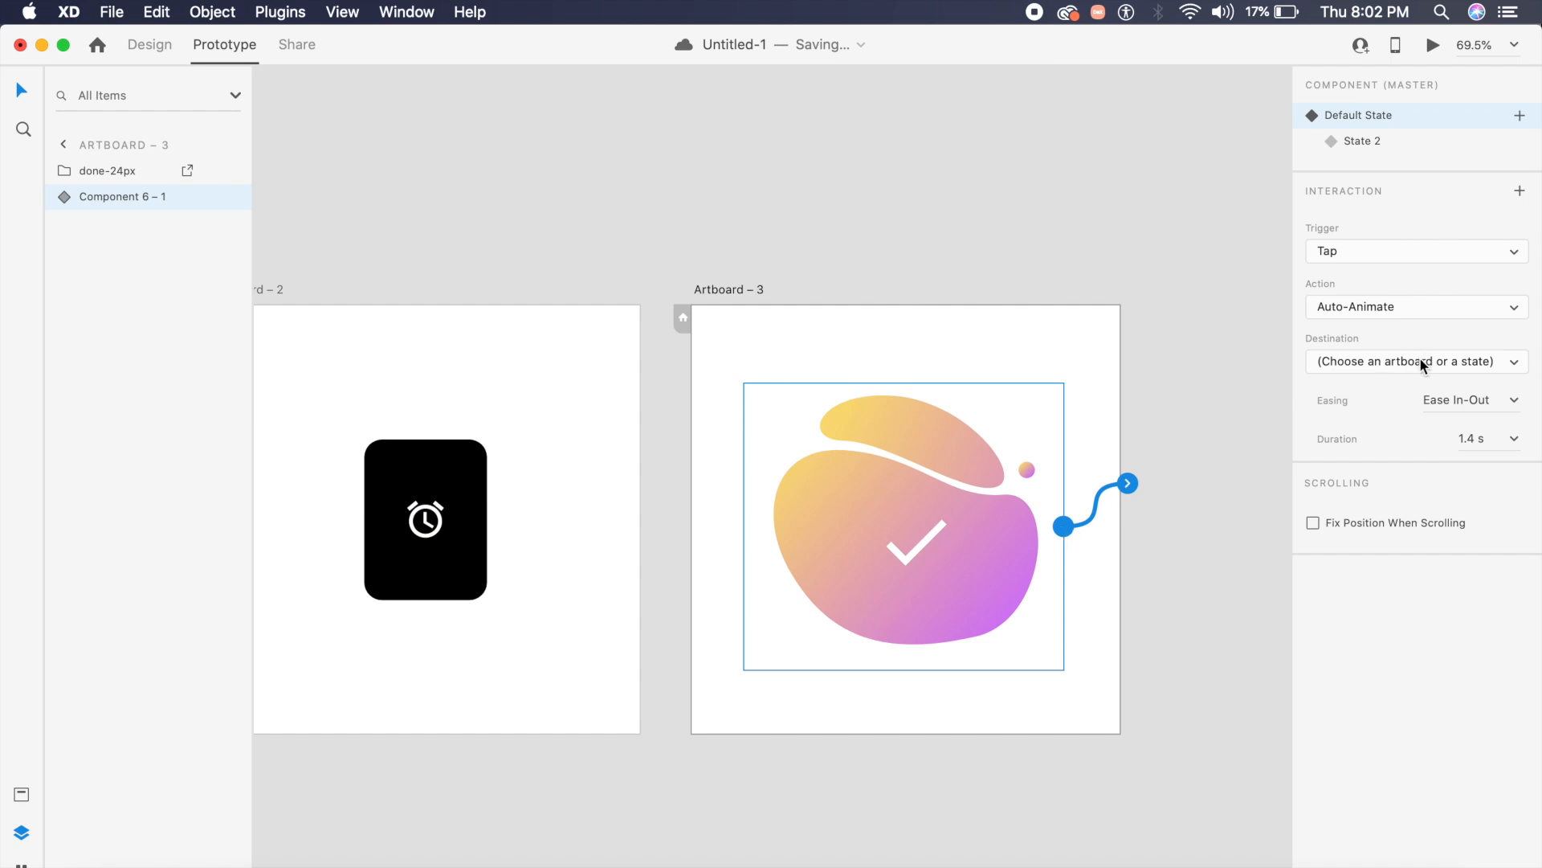
left_click(1416, 361)
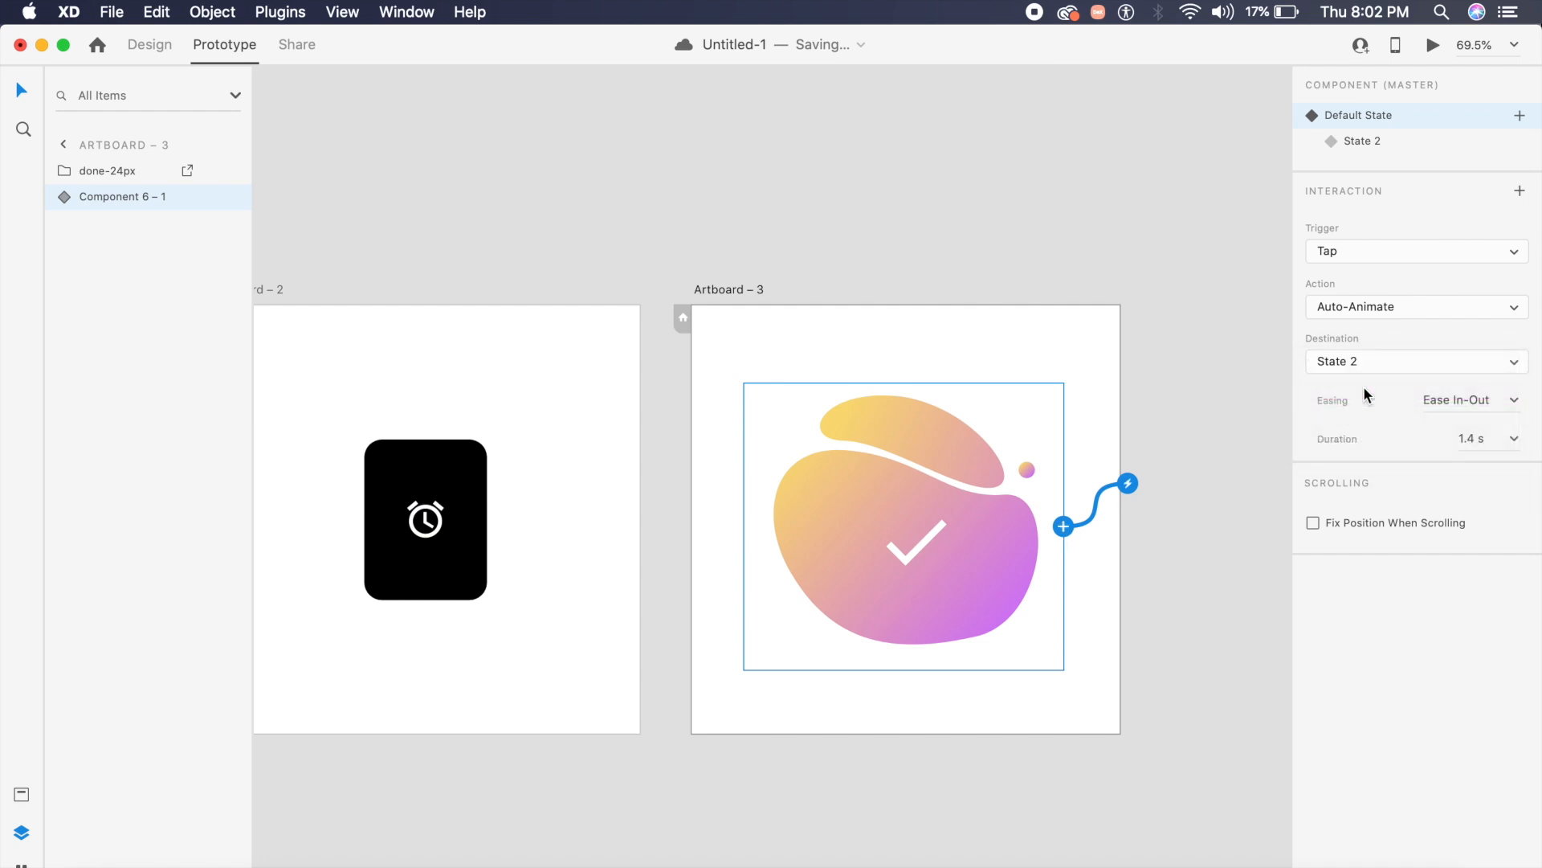
mouse_move(1491, 453)
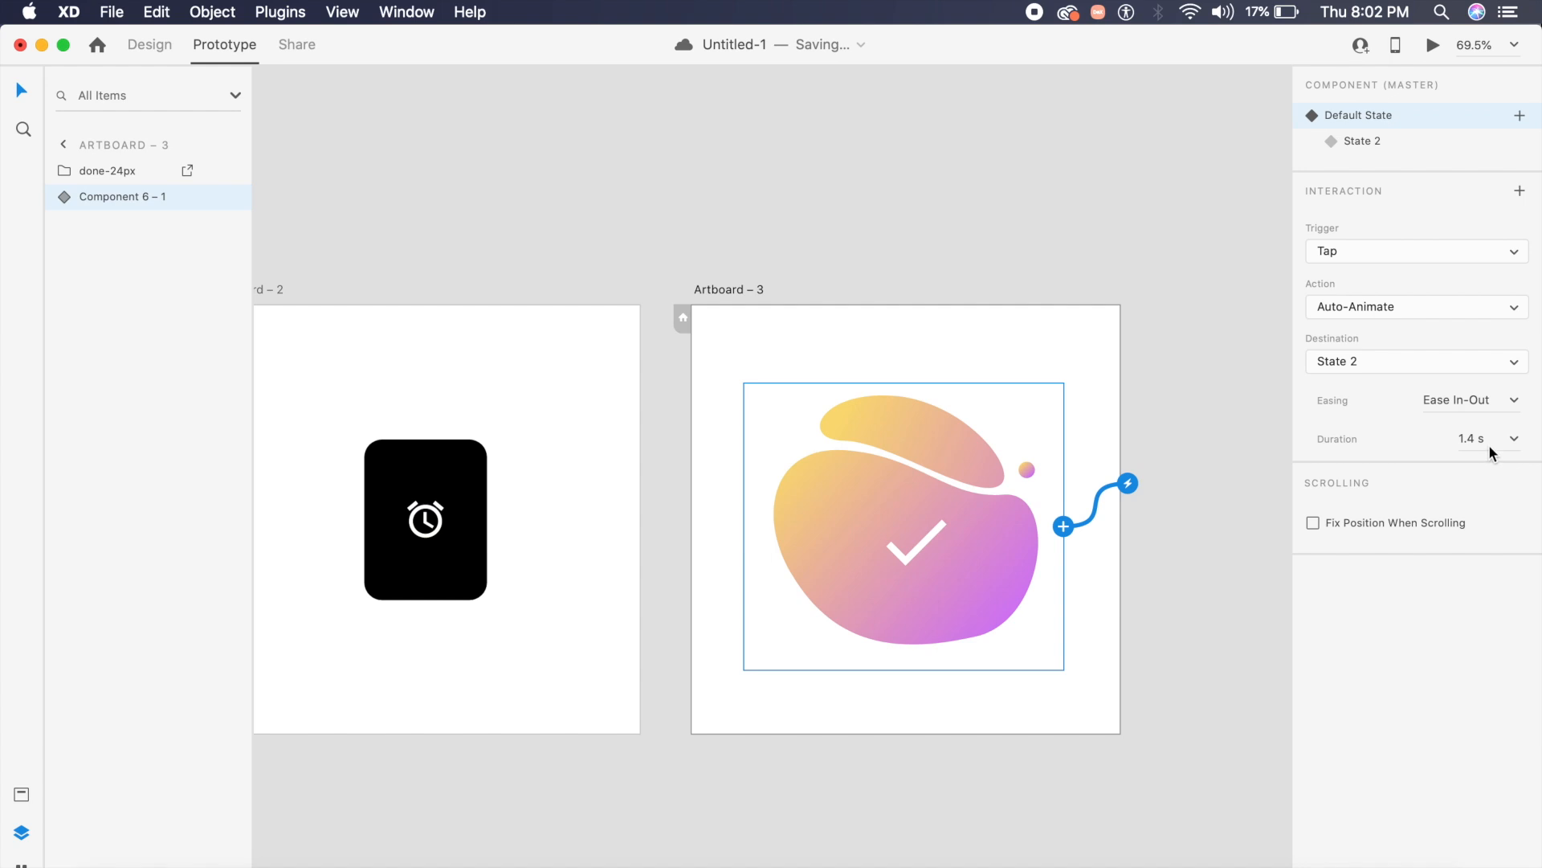
mouse_move(1367, 318)
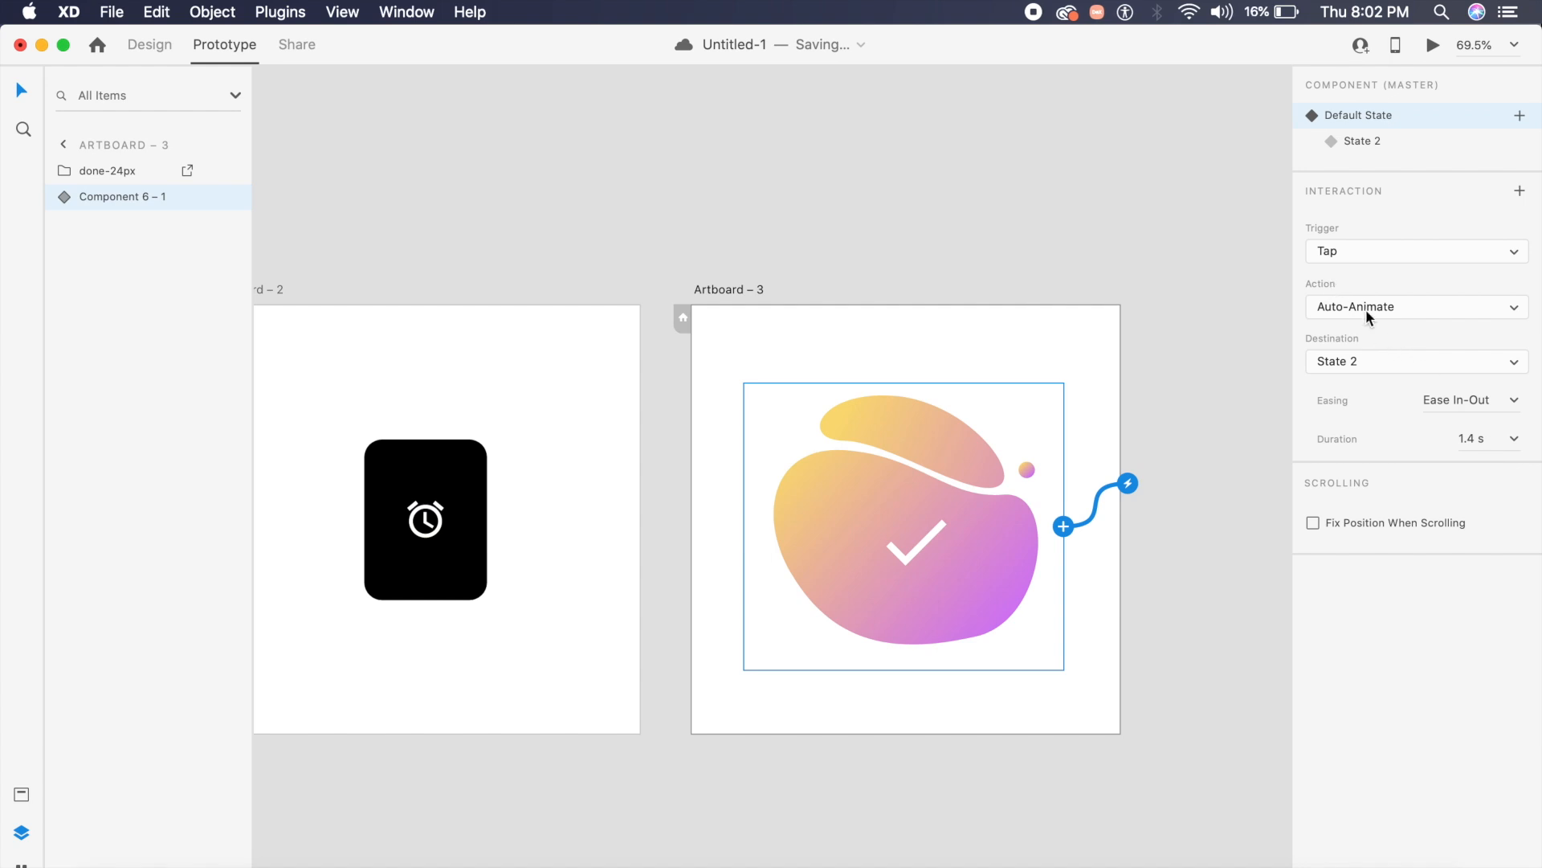
mouse_move(1357, 152)
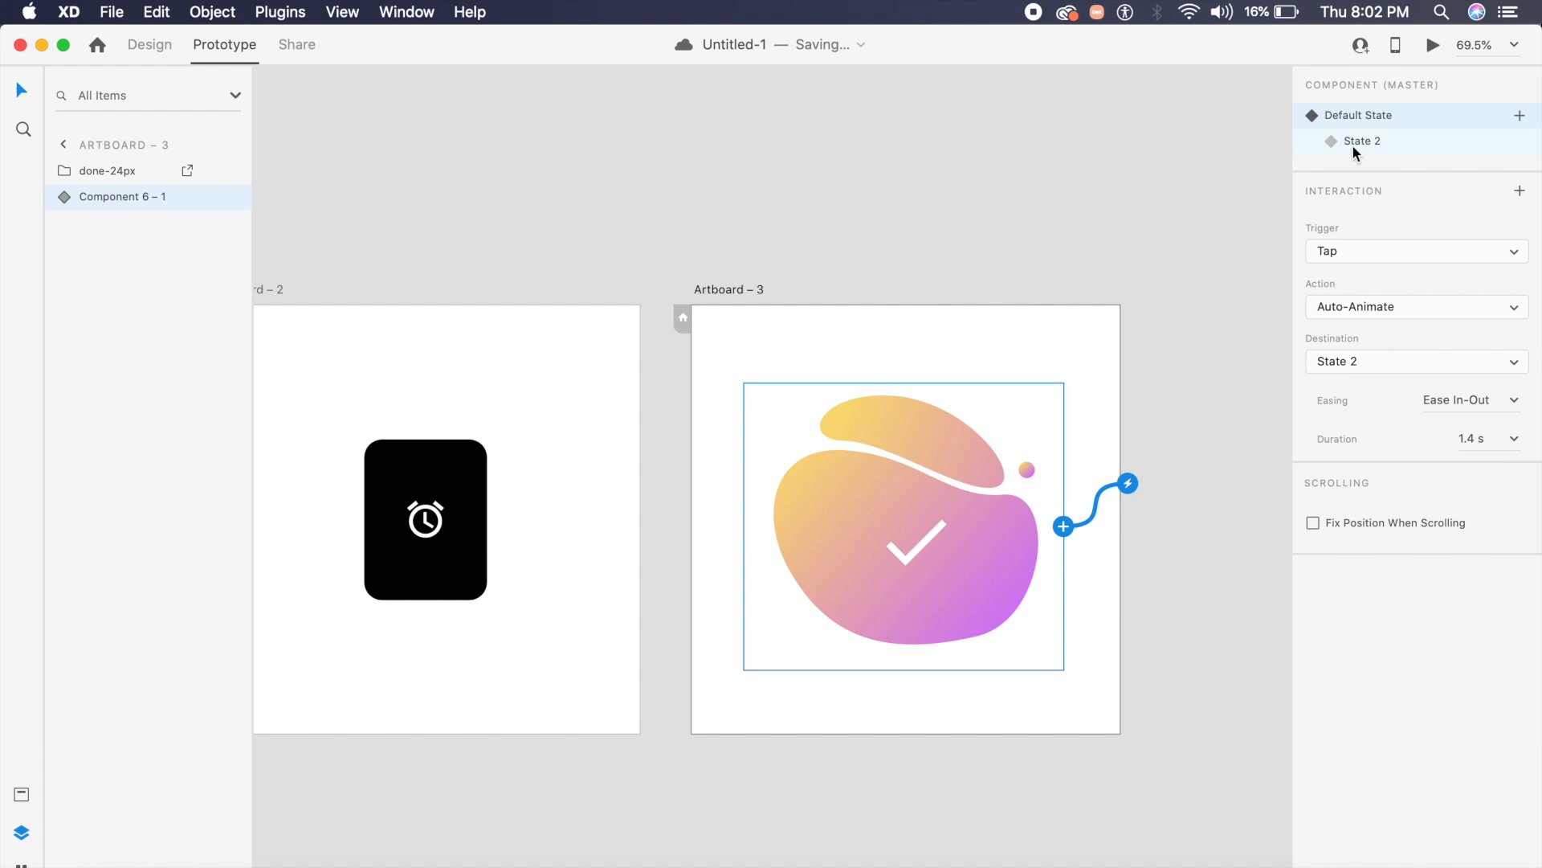
left_click(1362, 141)
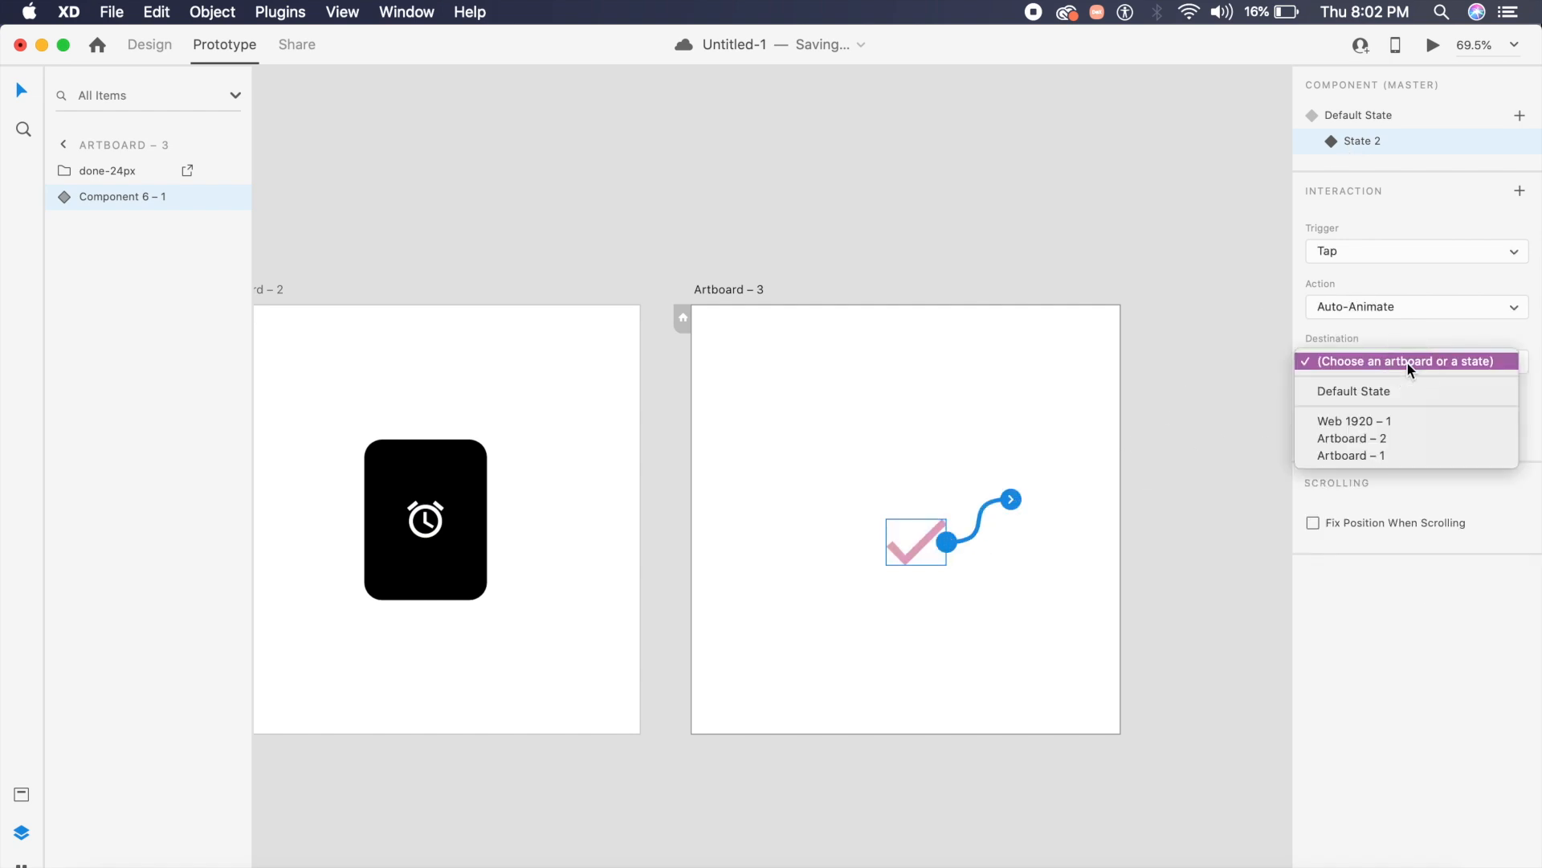
left_click(1354, 390)
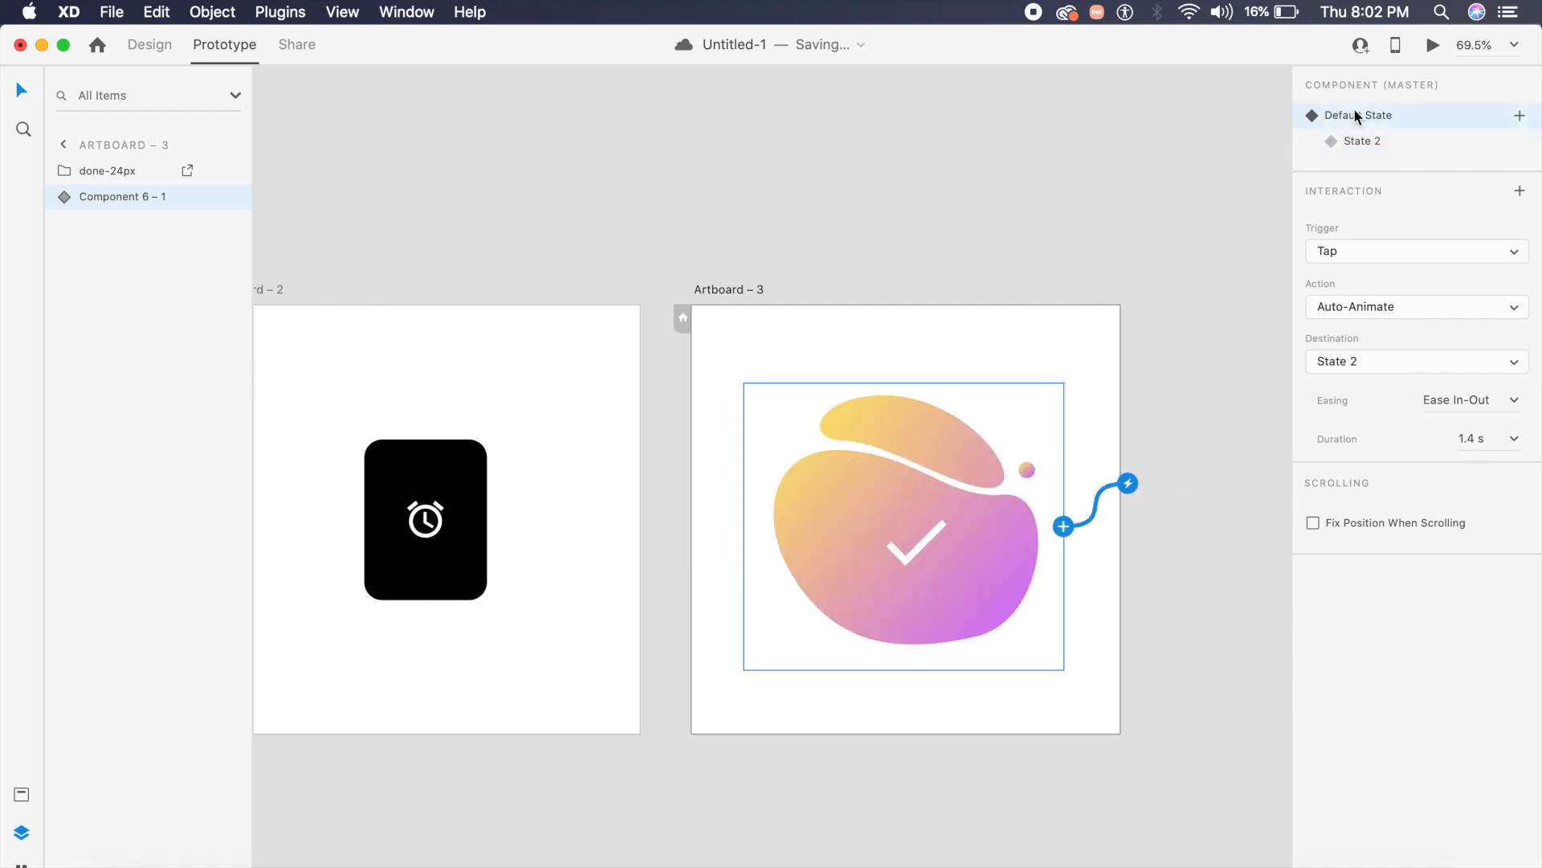
left_click(1432, 44)
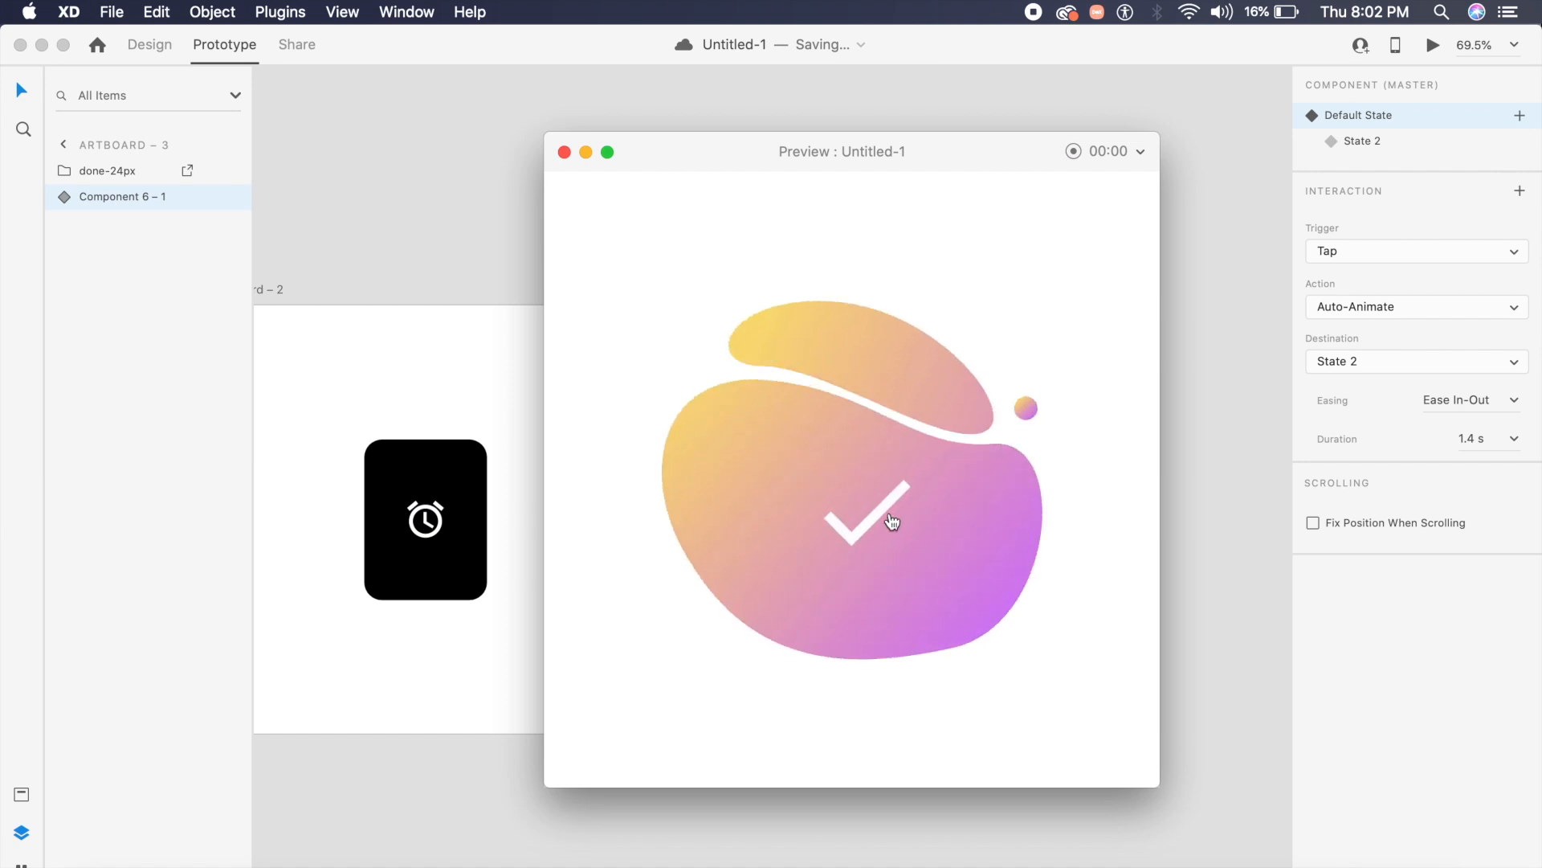
left_click(890, 520)
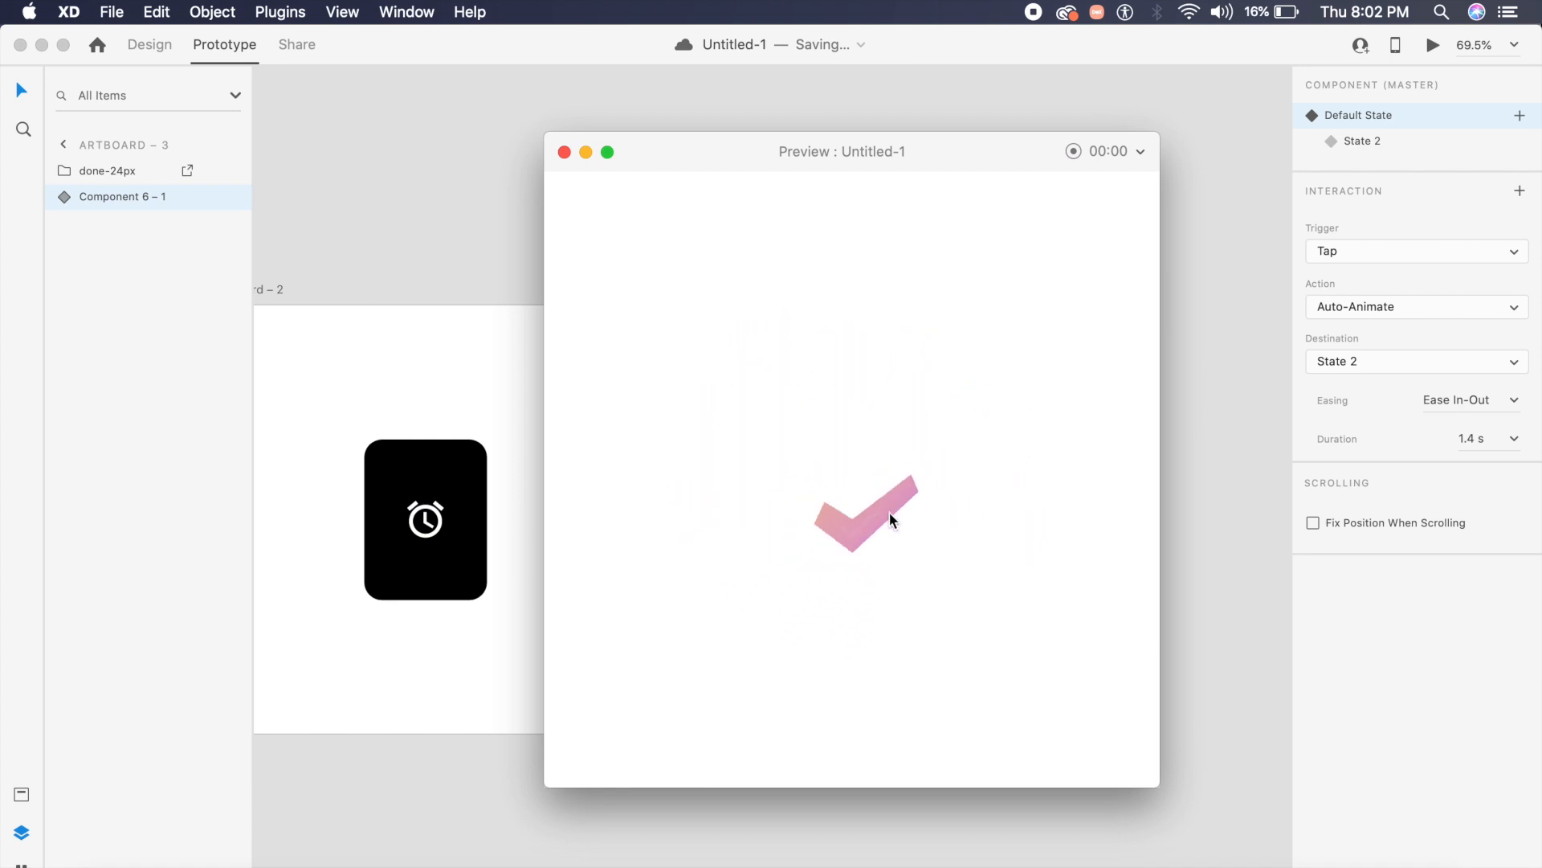